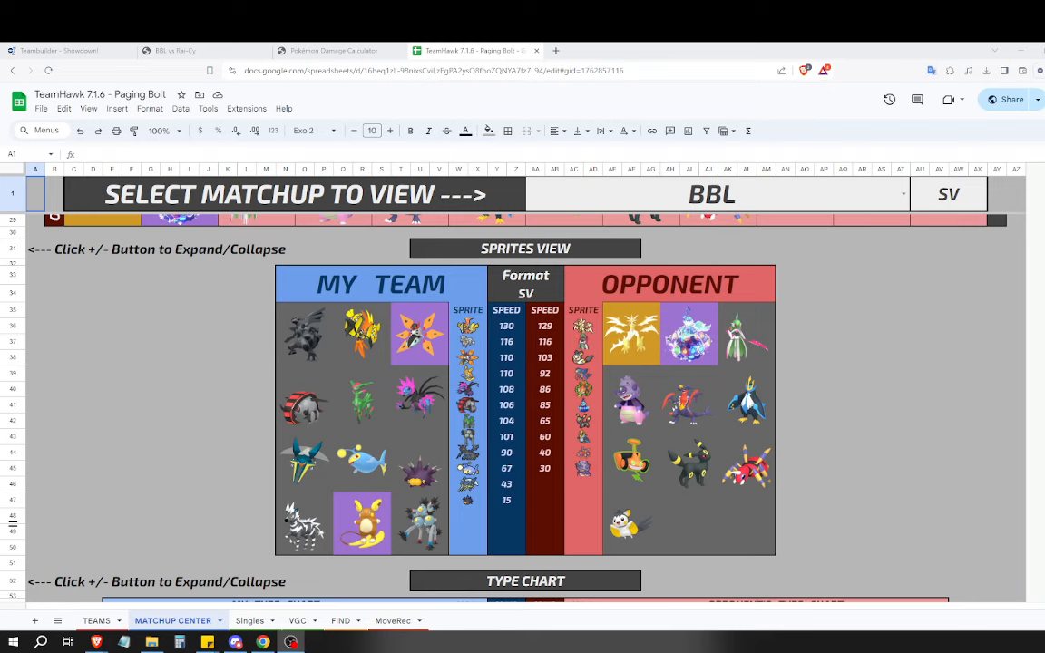
{"action": "mouse_move", "coordinate": [191, 359]}
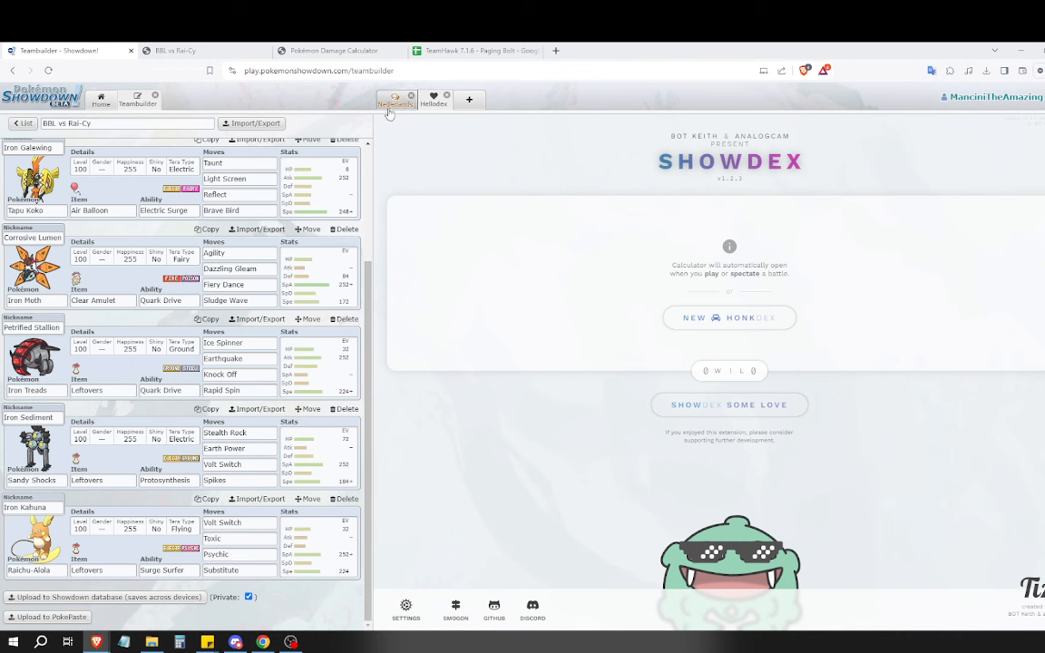
Run /dt necrozma-da in the Nederlands chat room, then bring the matchup sheet back up.
{"action": "left_click", "coordinate": [396, 99]}
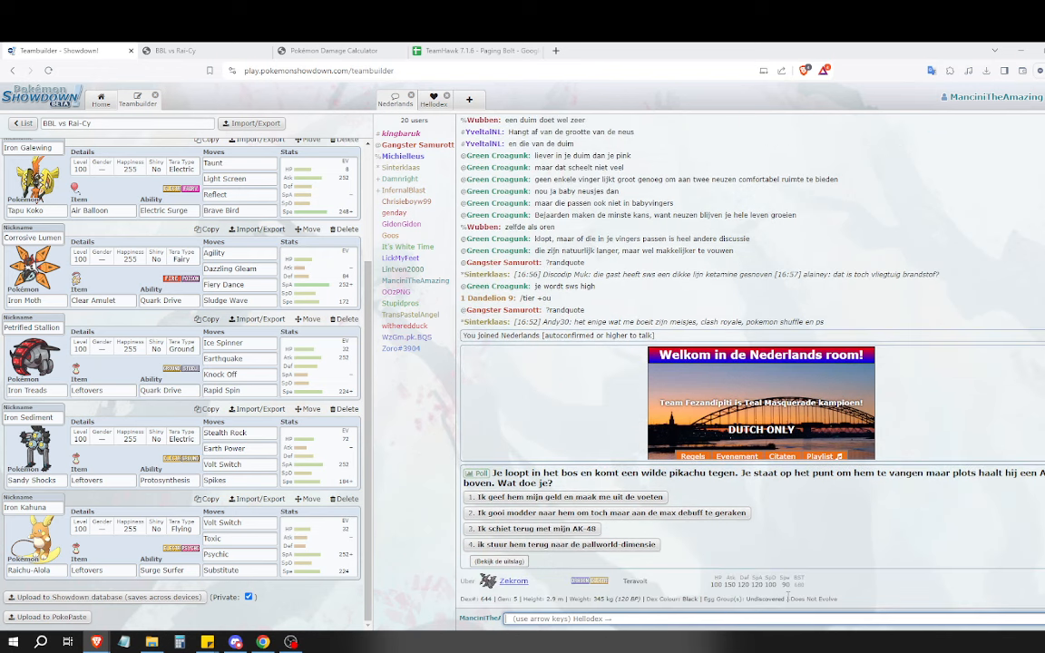
{"action": "type", "text": "/dt"}
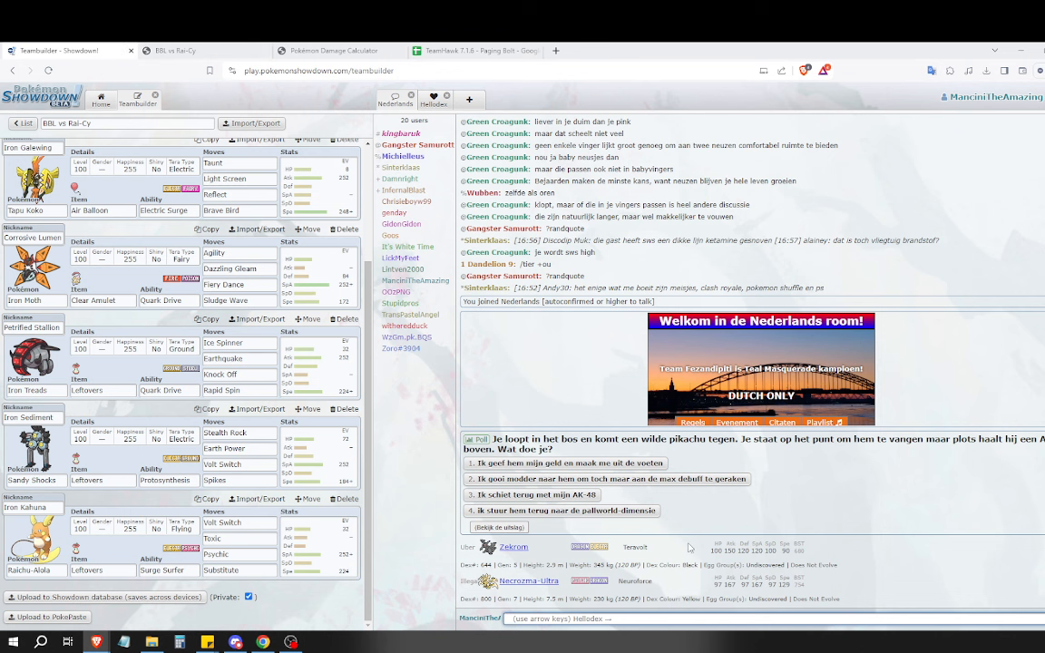
{"action": "type", "text": "/dt necrozma-da"}
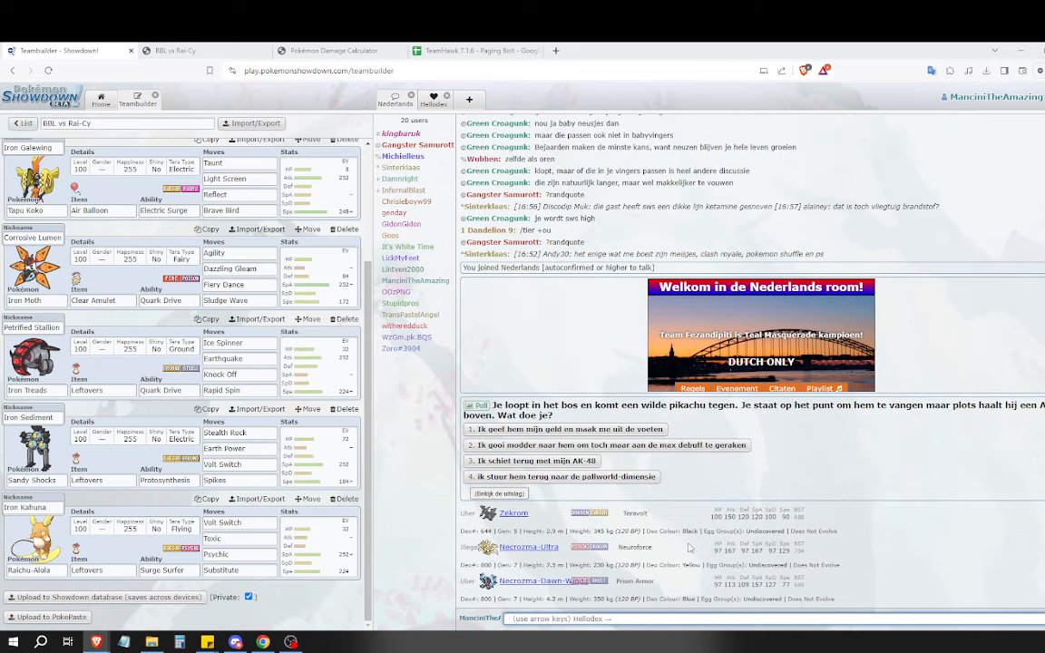
{"action": "mouse_move", "coordinate": [809, 617]}
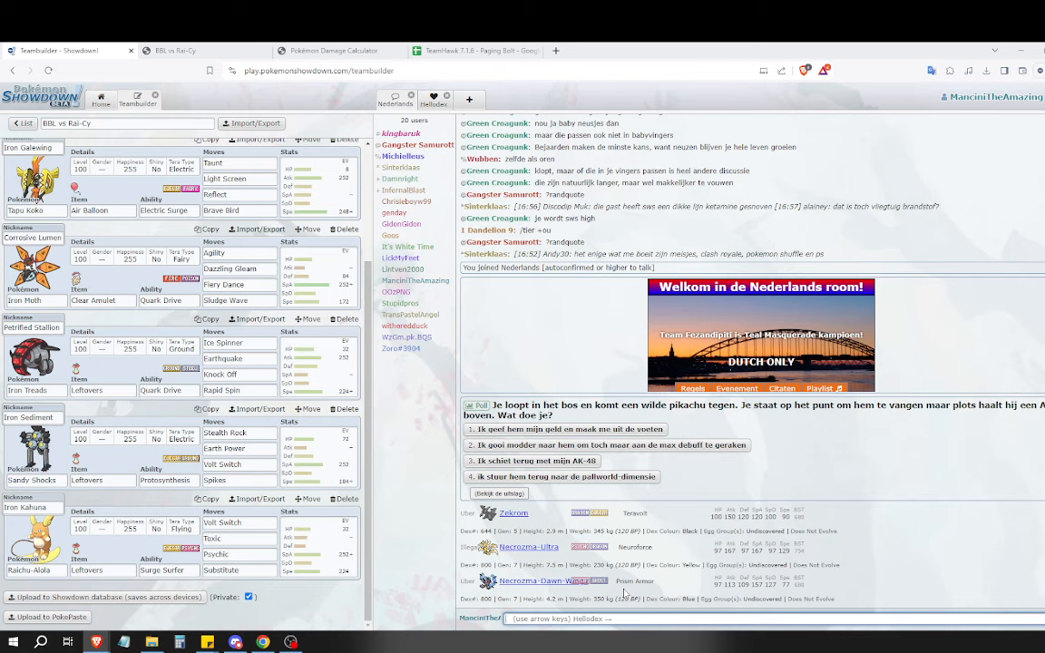
{"action": "mouse_move", "coordinate": [402, 145]}
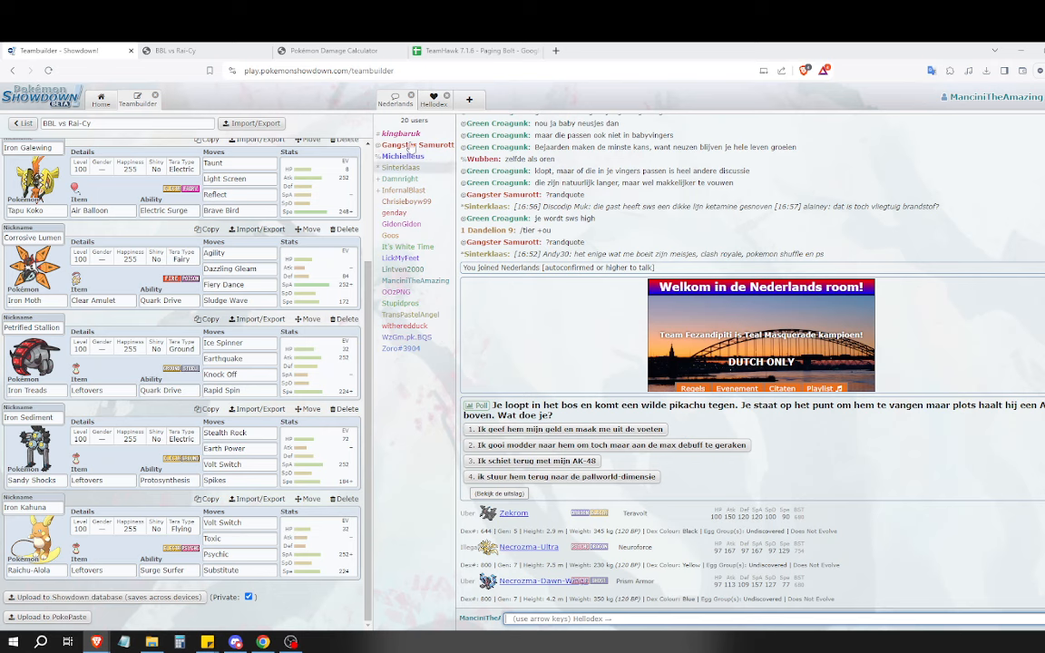
{"action": "left_click", "coordinate": [480, 51]}
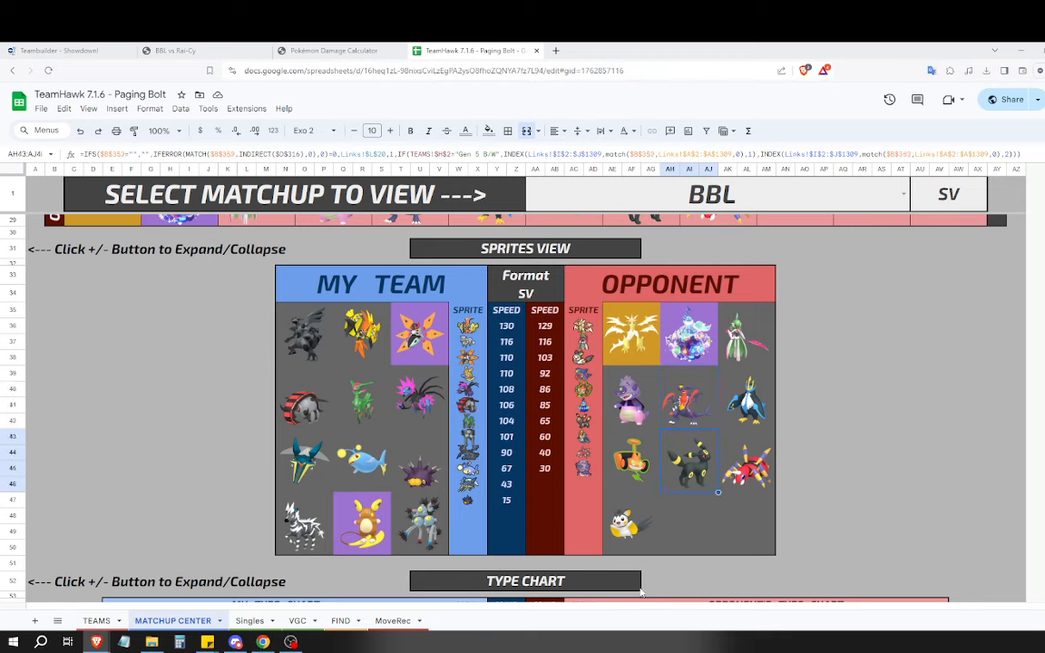
{"action": "mouse_move", "coordinate": [645, 475]}
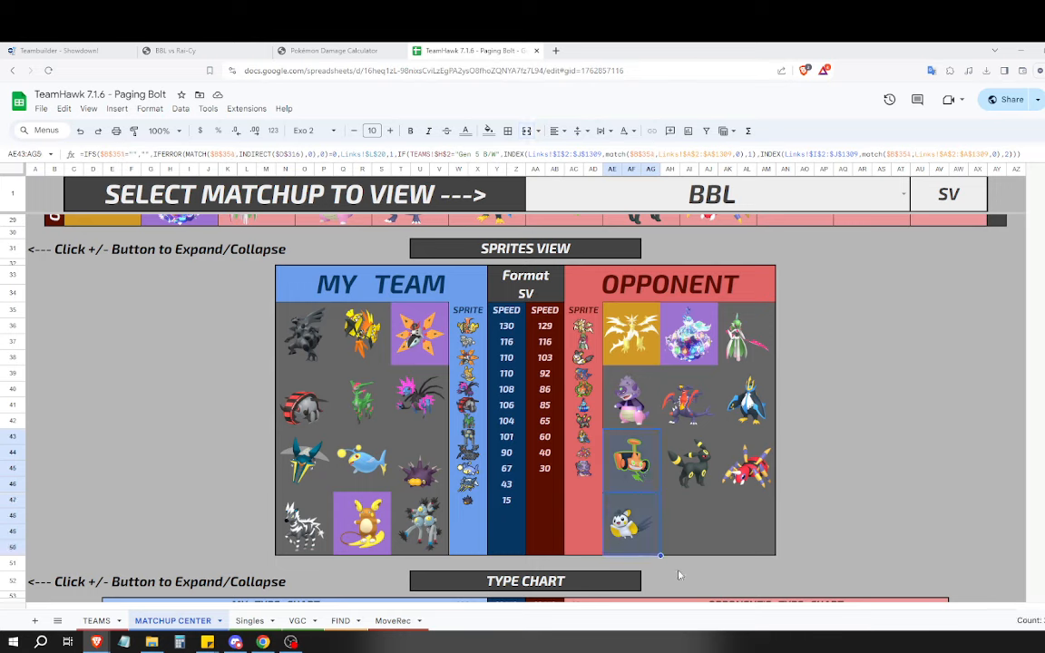
{"action": "mouse_move", "coordinate": [684, 570]}
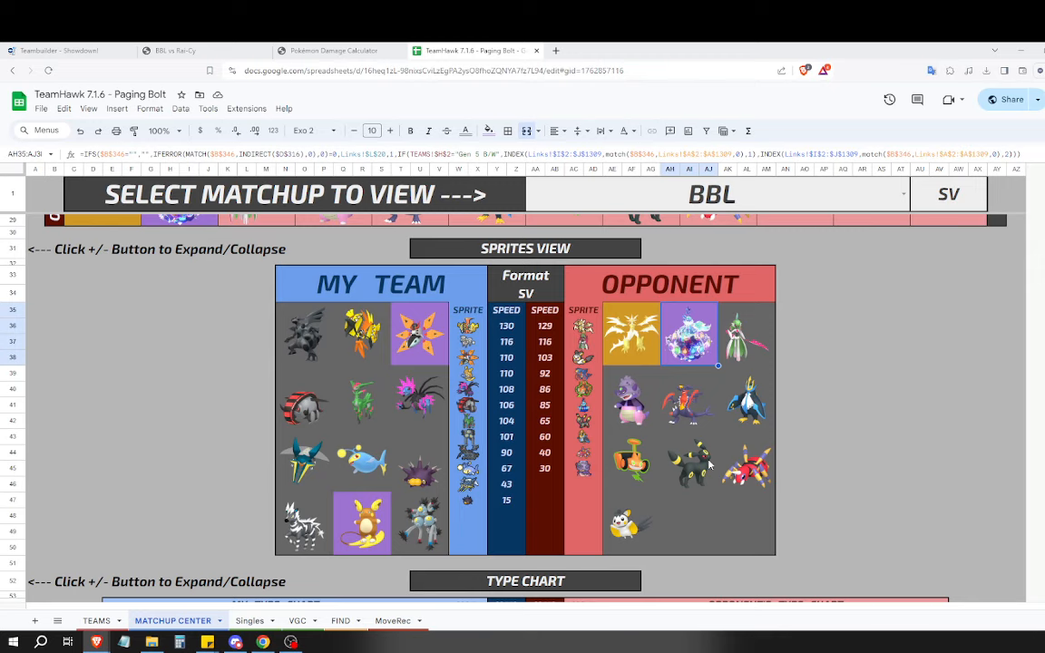
{"action": "mouse_move", "coordinate": [749, 377]}
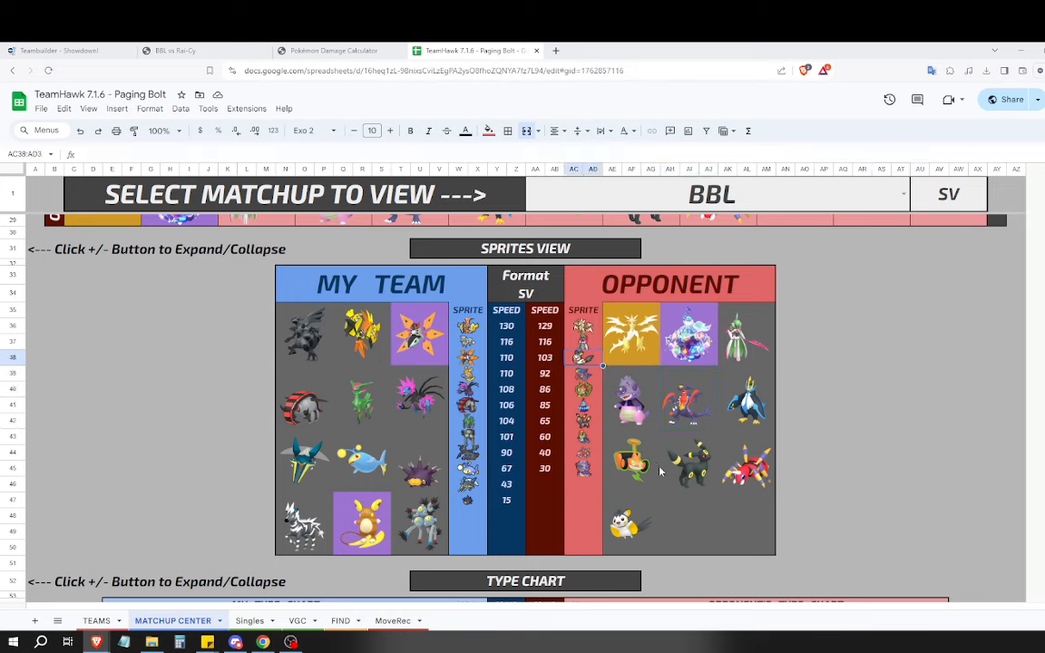
{"action": "left_click", "coordinate": [743, 460]}
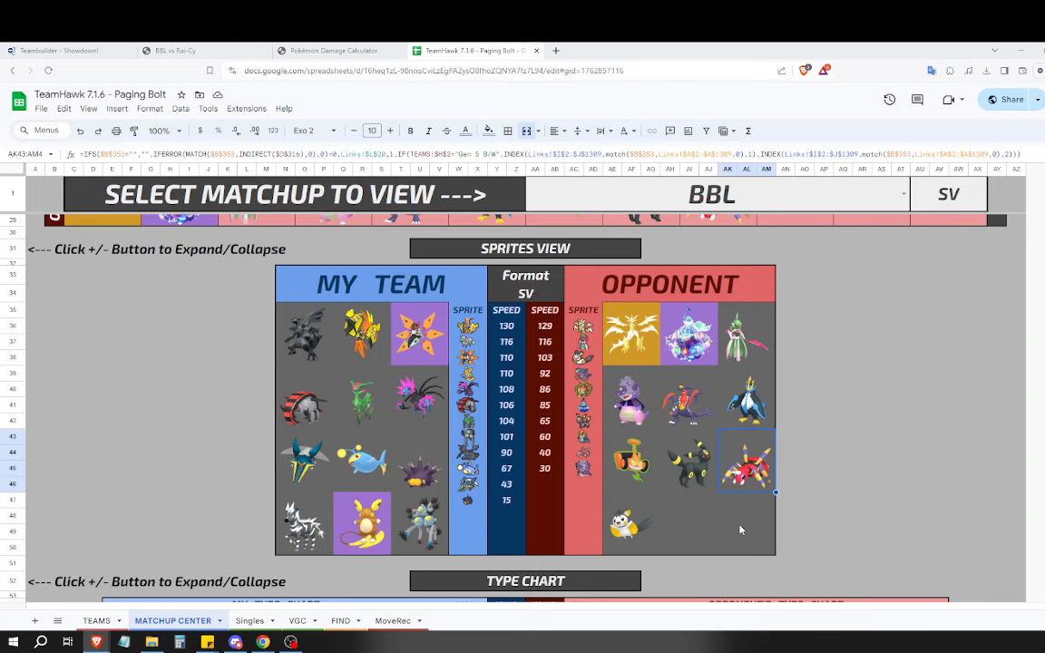
Read the BBL vs Rai-Cy paste sets (Iron Treads, Iron Moth, Raichu-Alola) against the TeamHawk sheet.
{"action": "left_click", "coordinate": [188, 51]}
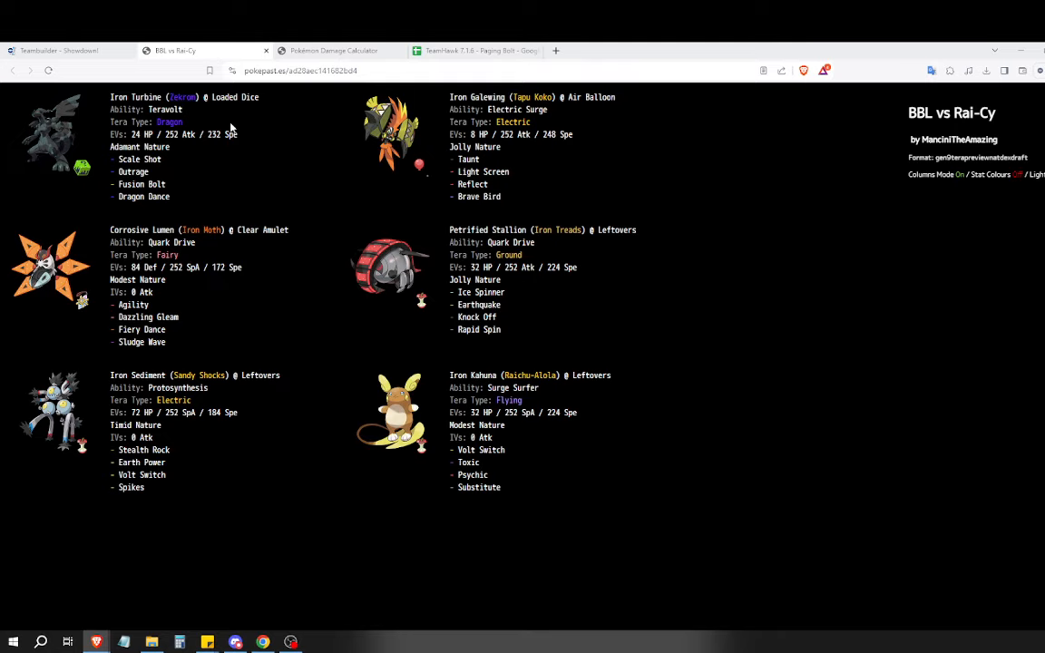
{"action": "mouse_move", "coordinate": [566, 123]}
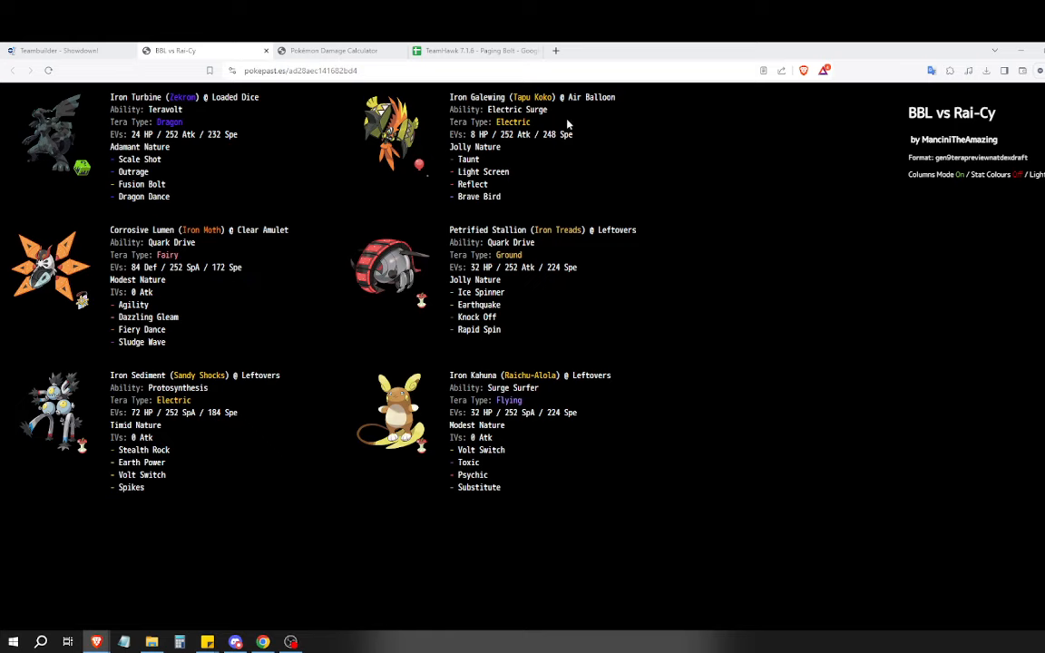
{"action": "mouse_move", "coordinate": [551, 185]}
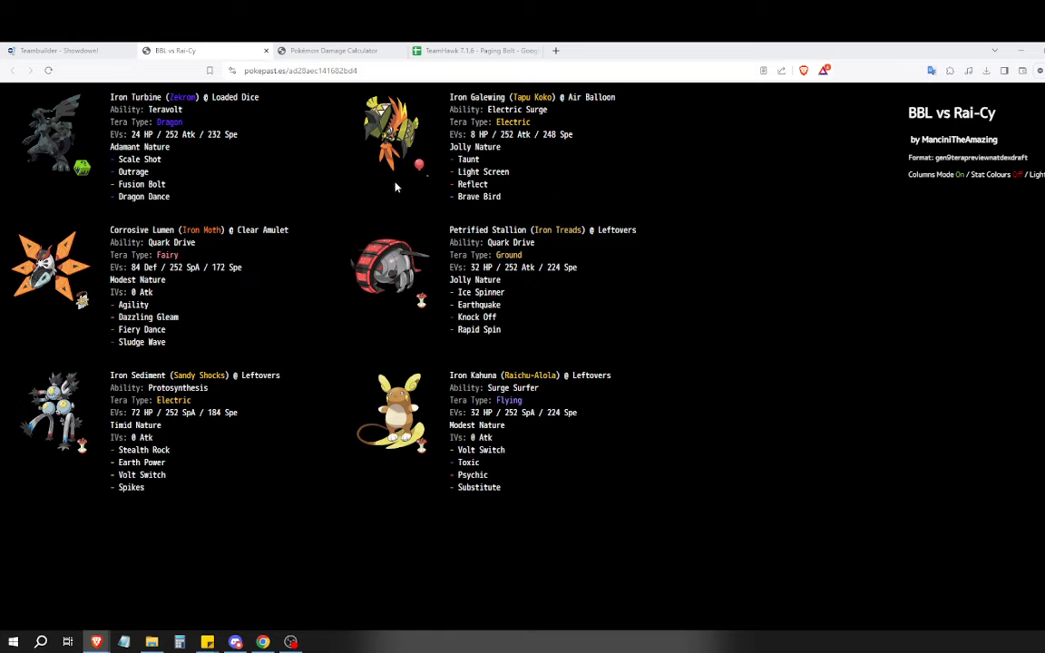
{"action": "mouse_move", "coordinate": [223, 182]}
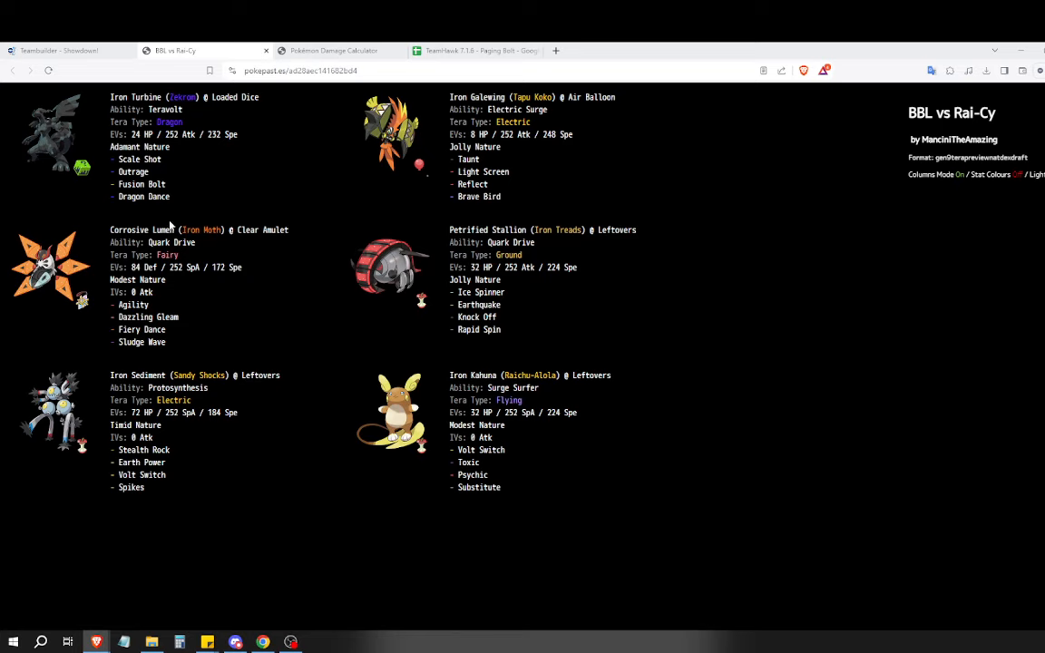
{"action": "mouse_move", "coordinate": [461, 185]}
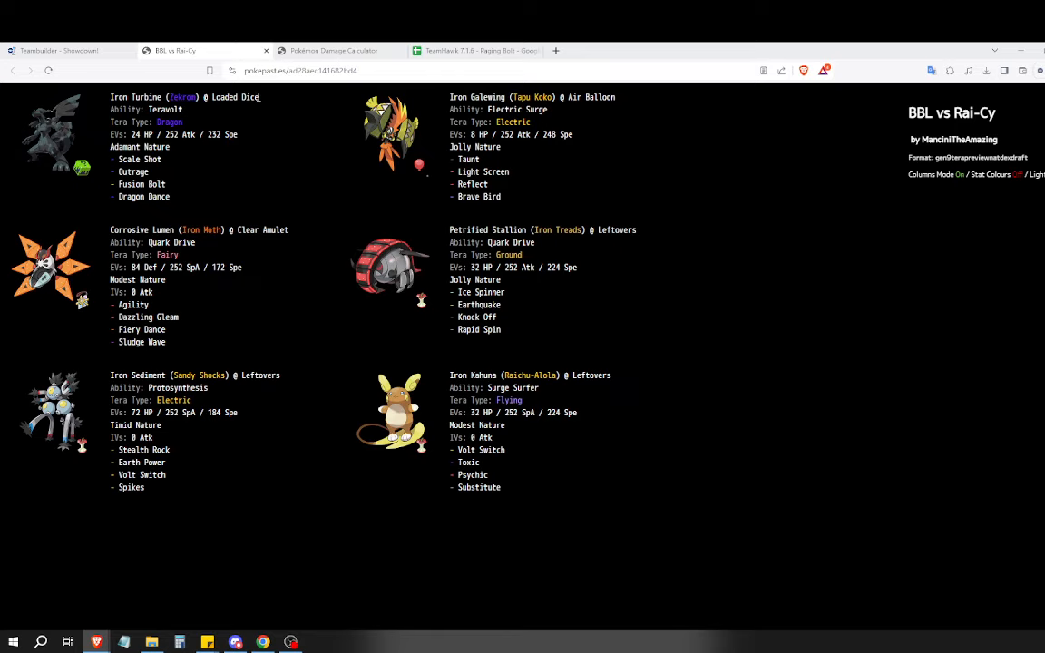
{"action": "left_click", "coordinate": [472, 51]}
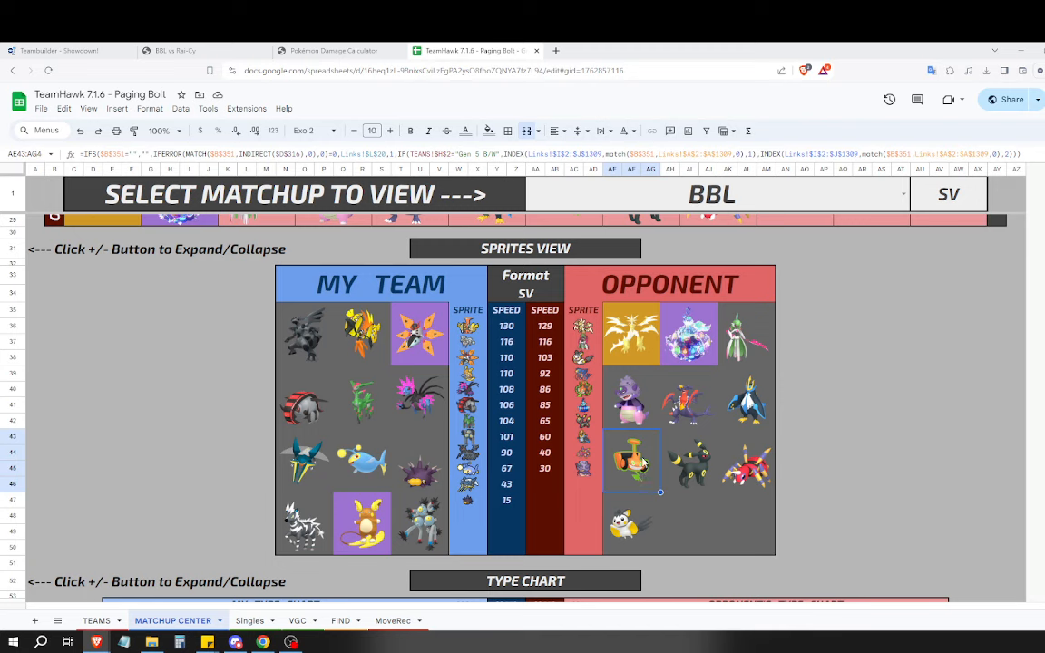
{"action": "left_click", "coordinate": [190, 51]}
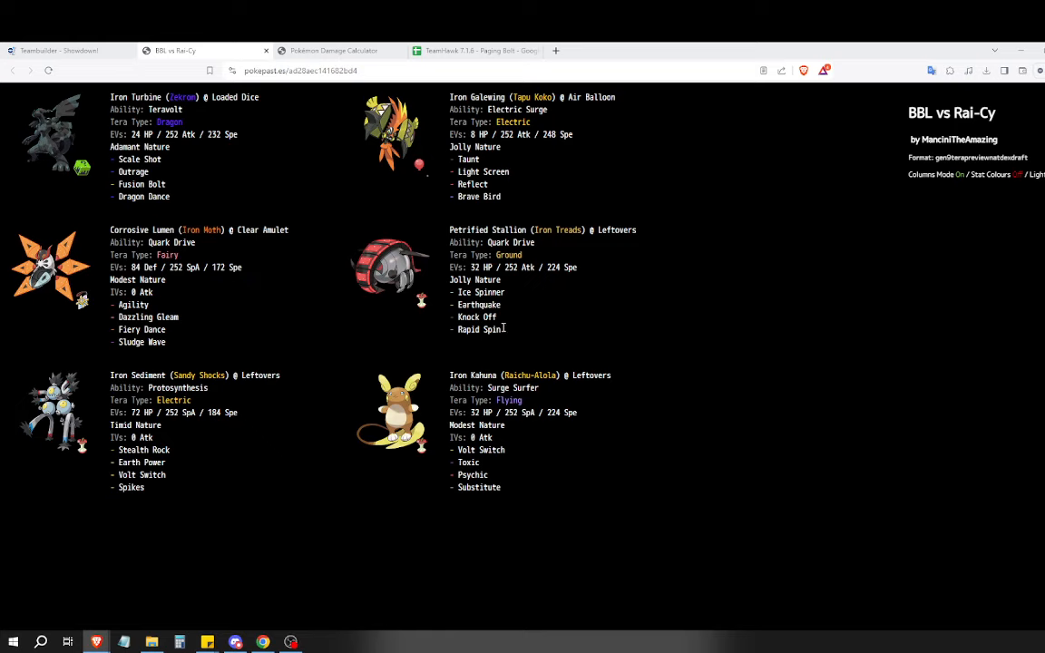
{"action": "mouse_move", "coordinate": [428, 112]}
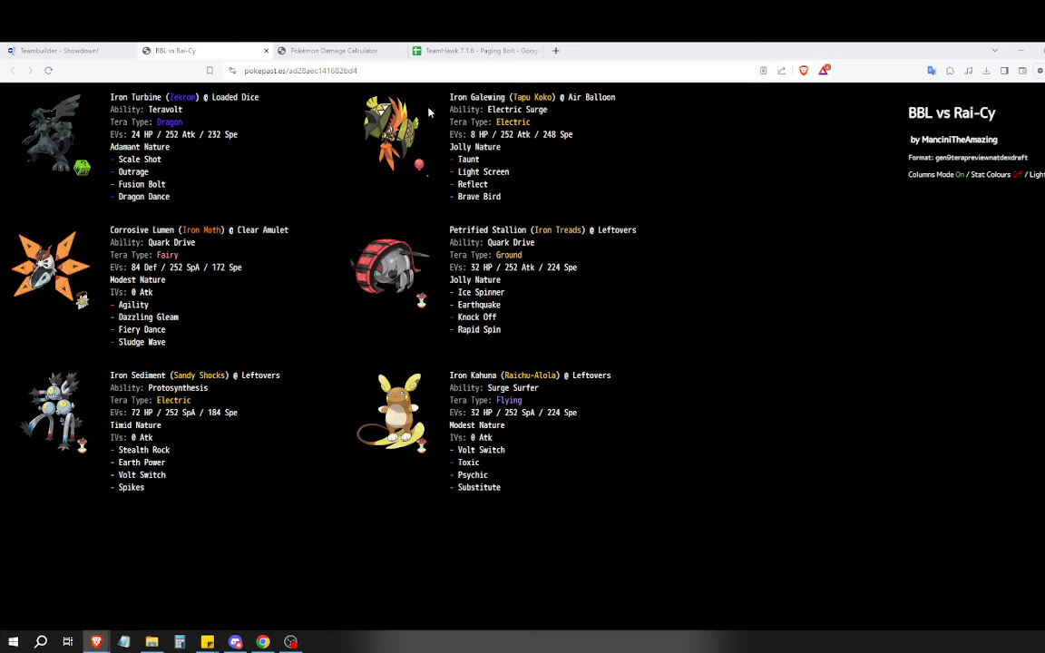
{"action": "left_click", "coordinate": [472, 50]}
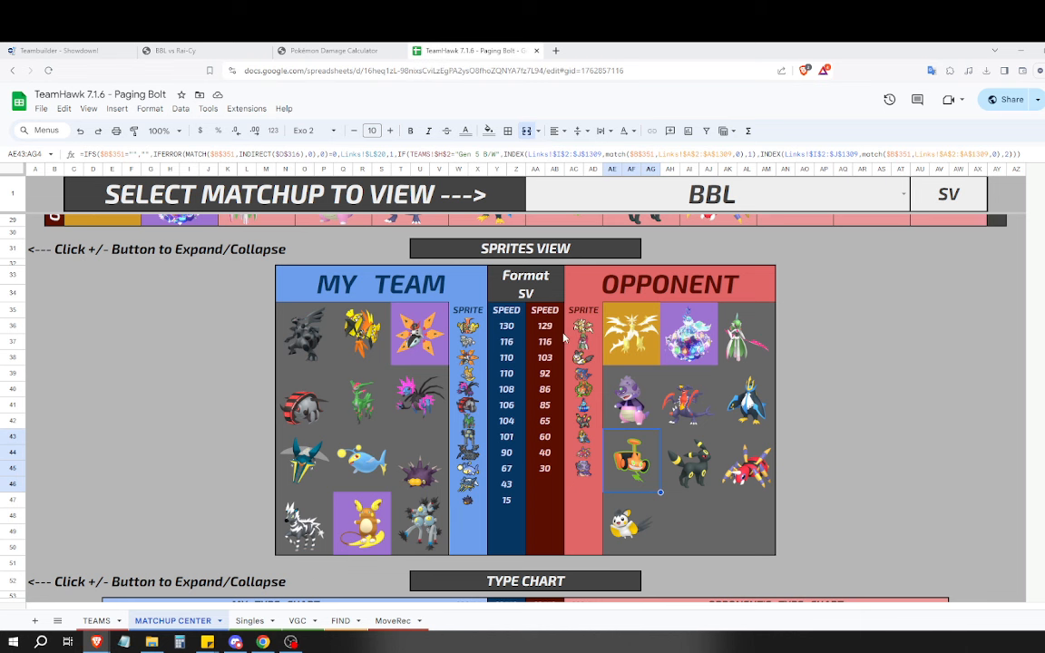
{"action": "left_click", "coordinate": [181, 51]}
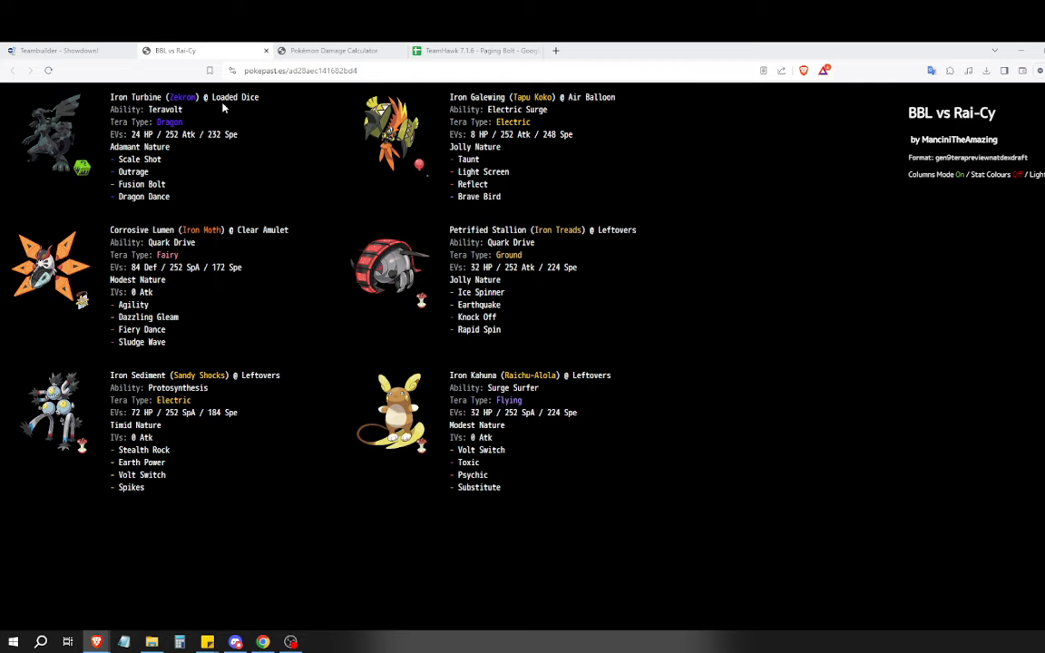
{"action": "mouse_move", "coordinate": [334, 50]}
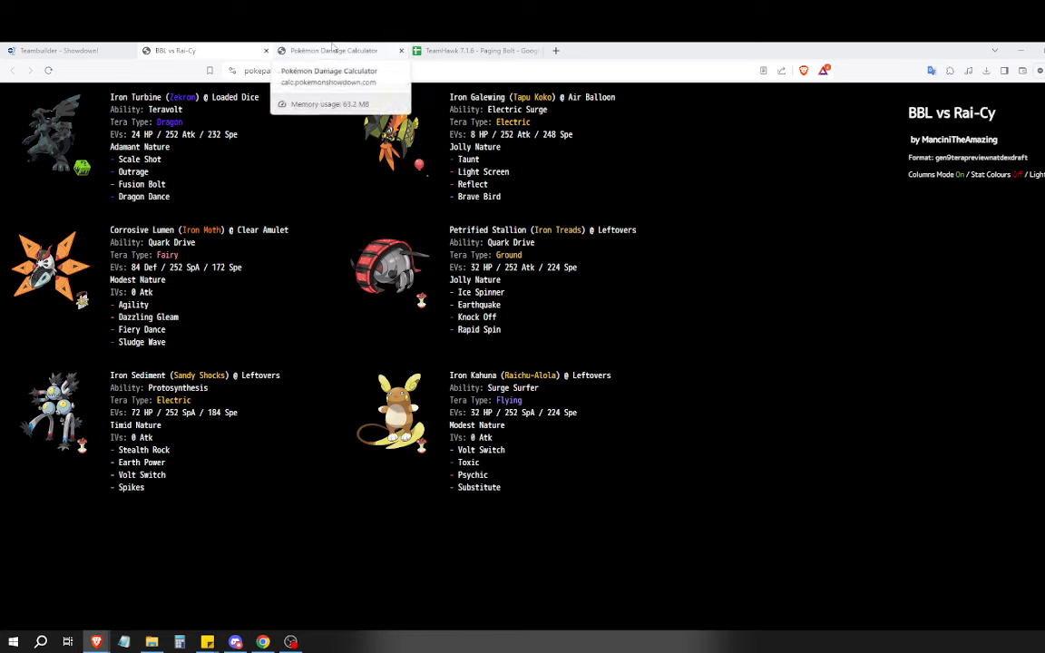
{"action": "mouse_move", "coordinate": [406, 47]}
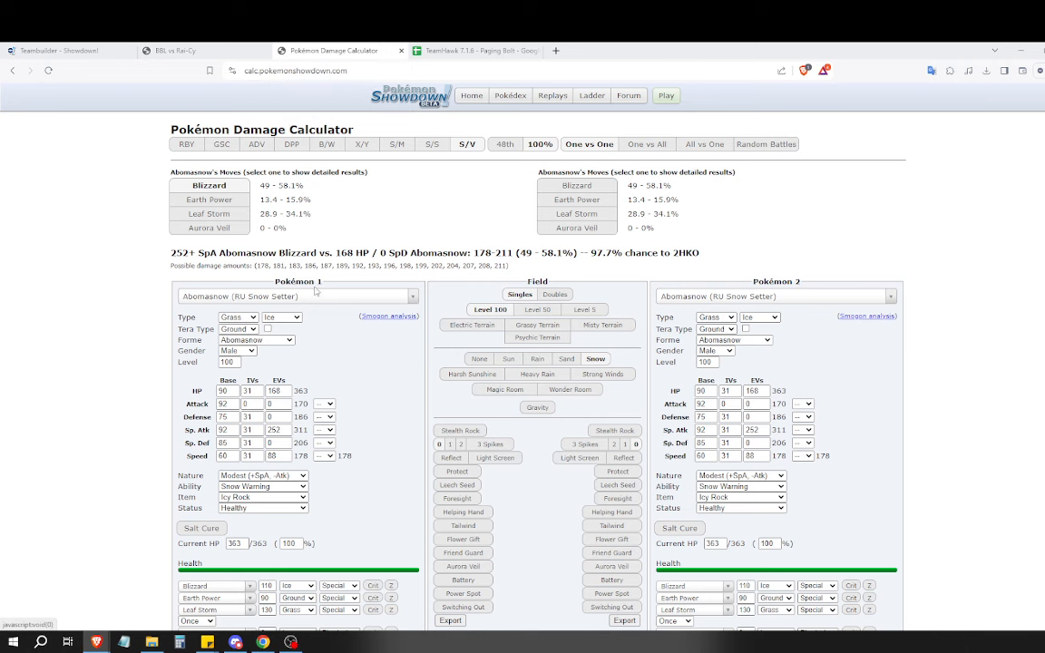
Import Rai-Cy's team and load Iron Treads' Knock Off versus Necrozma-Dawn-Wings in the calculator.
{"action": "left_click", "coordinate": [181, 51]}
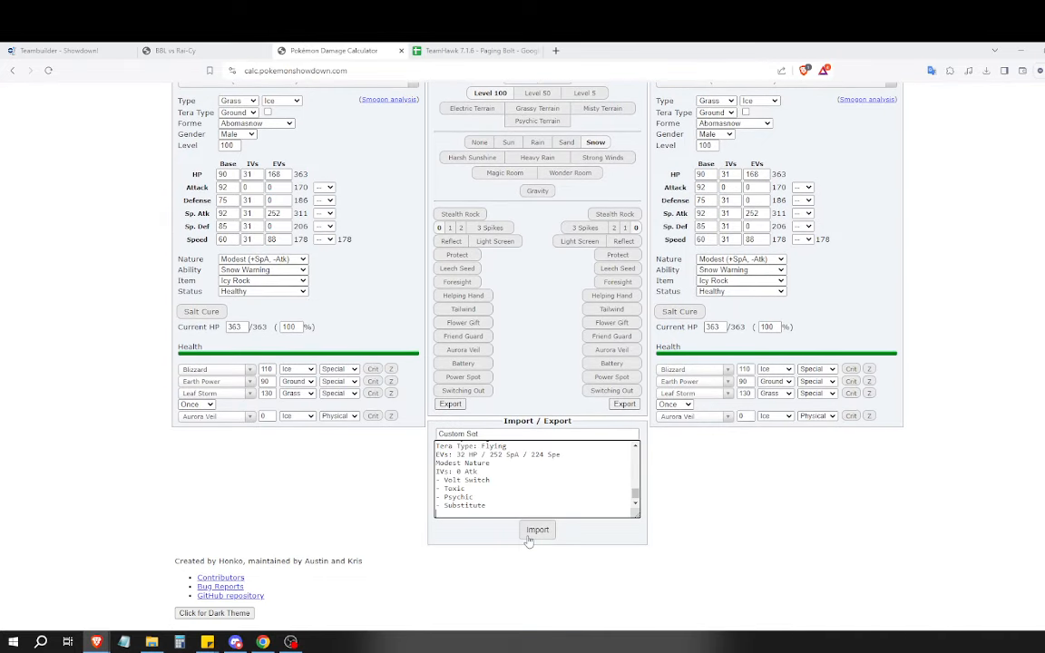
{"action": "left_click", "coordinate": [537, 530]}
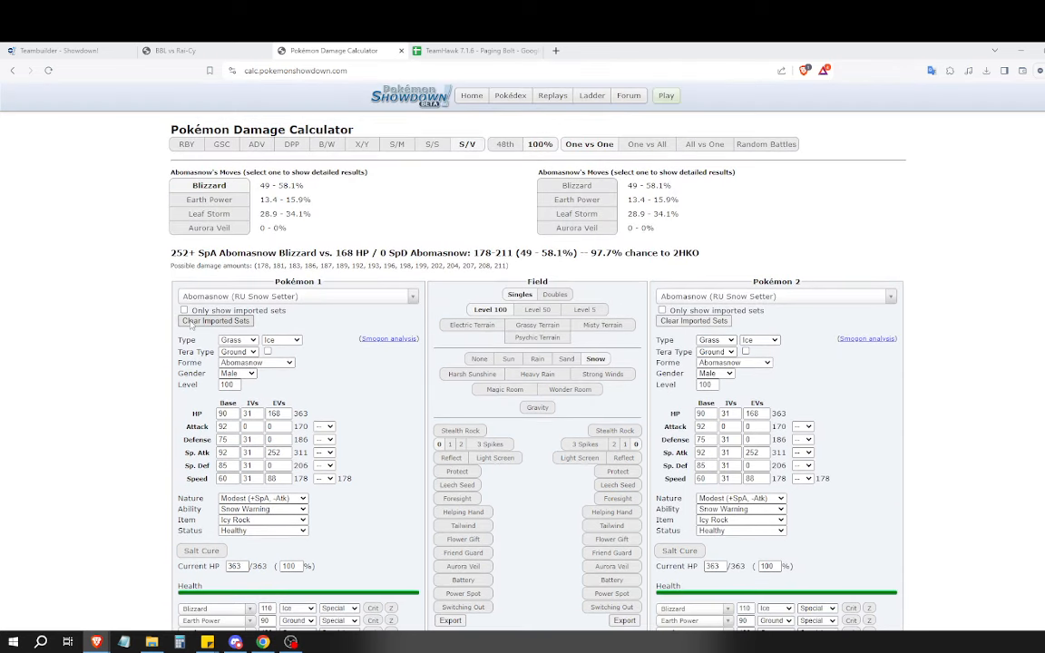
{"action": "left_click", "coordinate": [297, 296]}
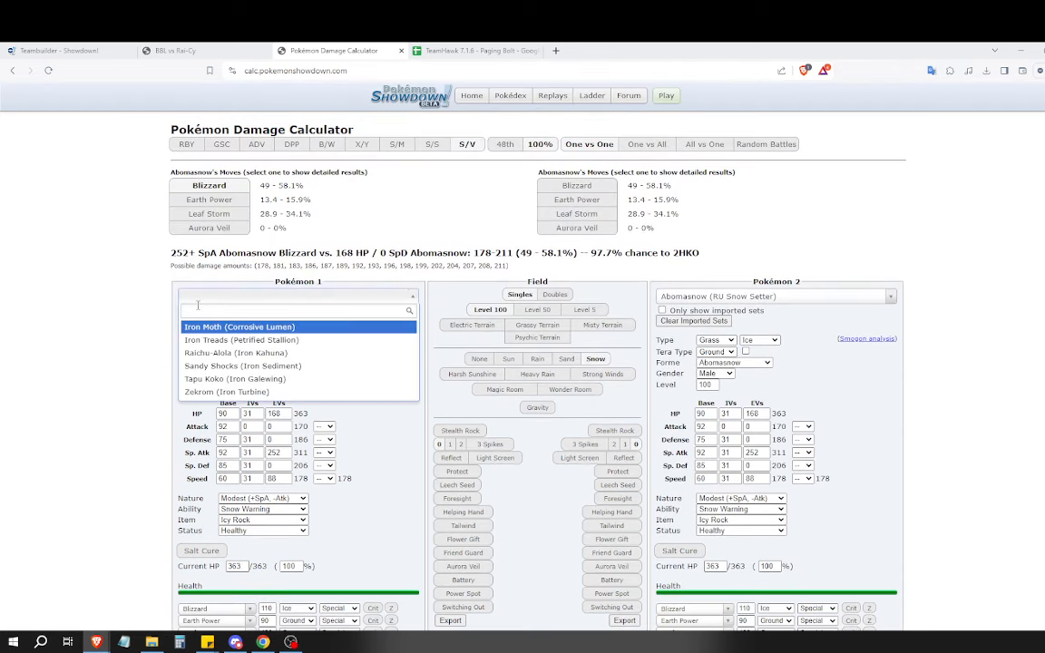
{"action": "left_click", "coordinate": [241, 339]}
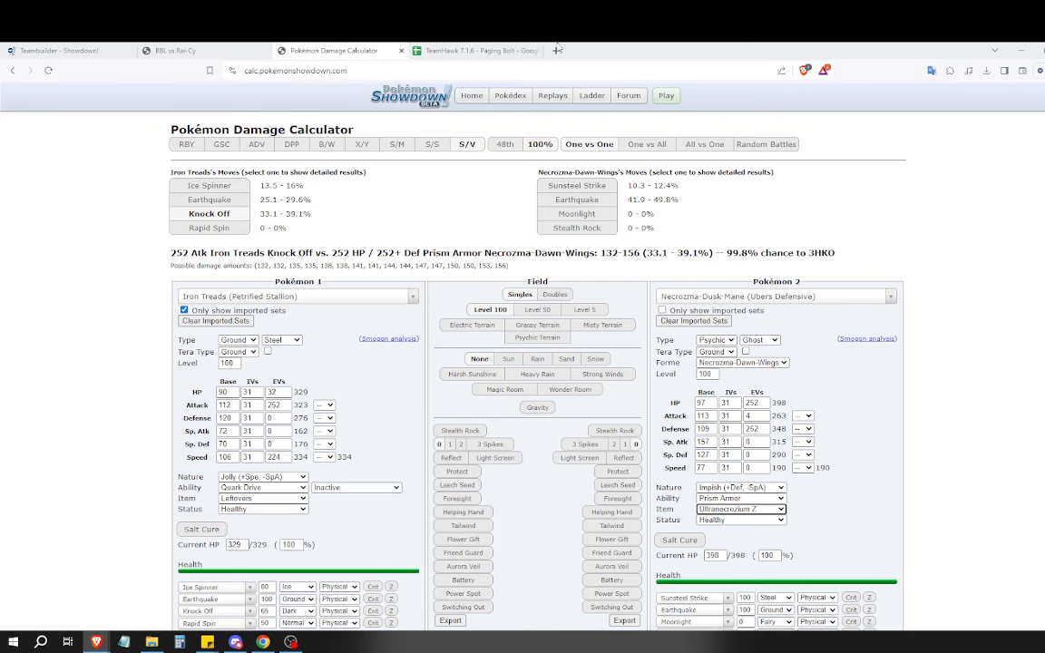
{"action": "left_click", "coordinate": [468, 50]}
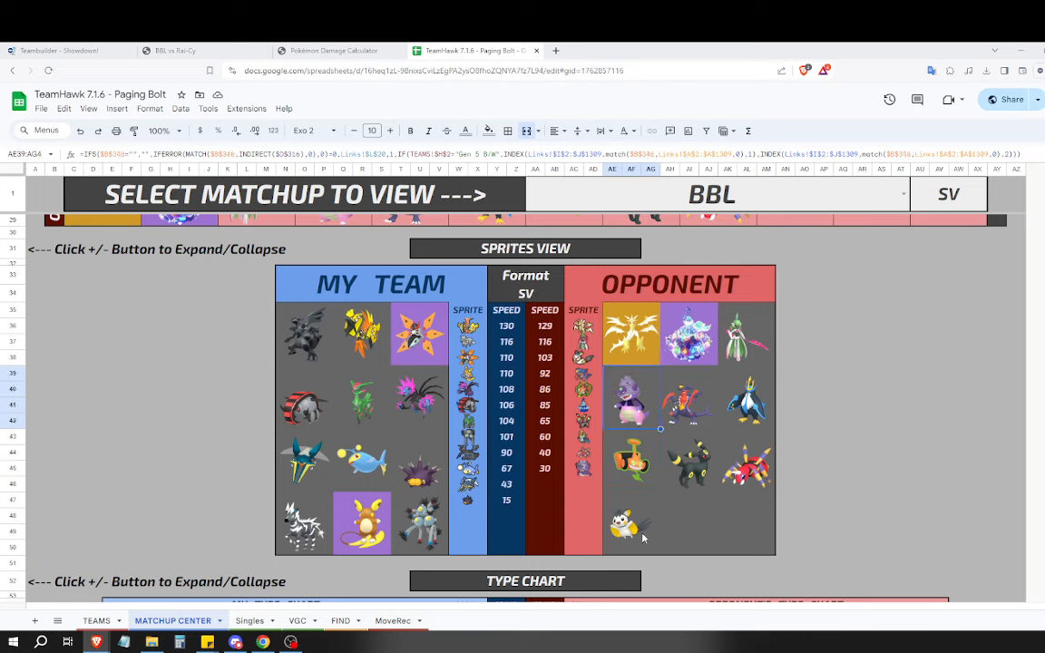
{"action": "mouse_move", "coordinate": [592, 527]}
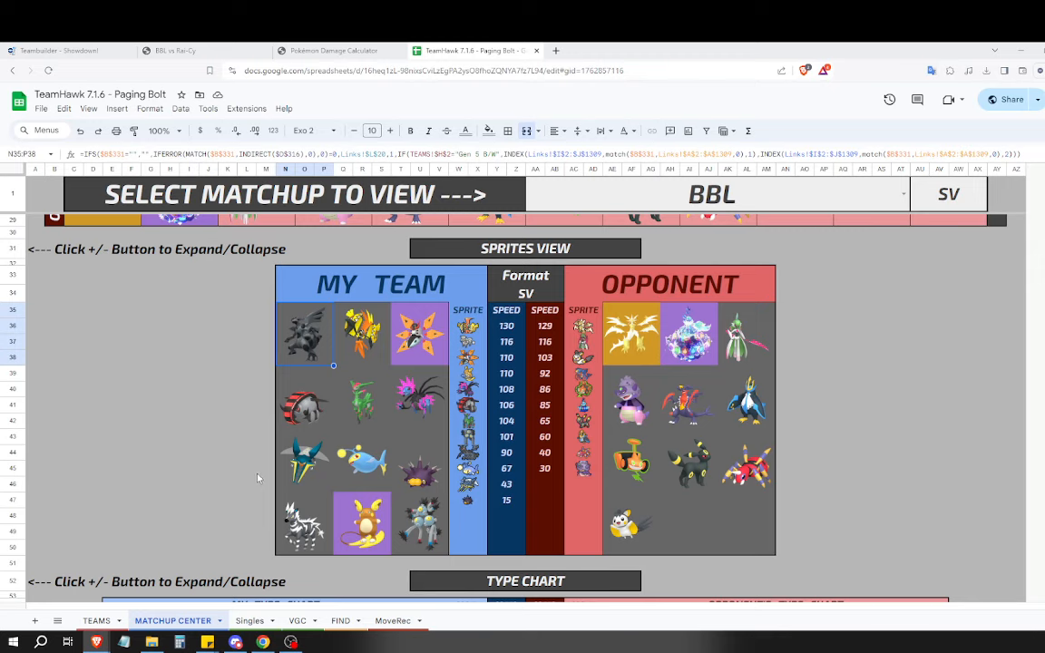
{"action": "mouse_move", "coordinate": [312, 490]}
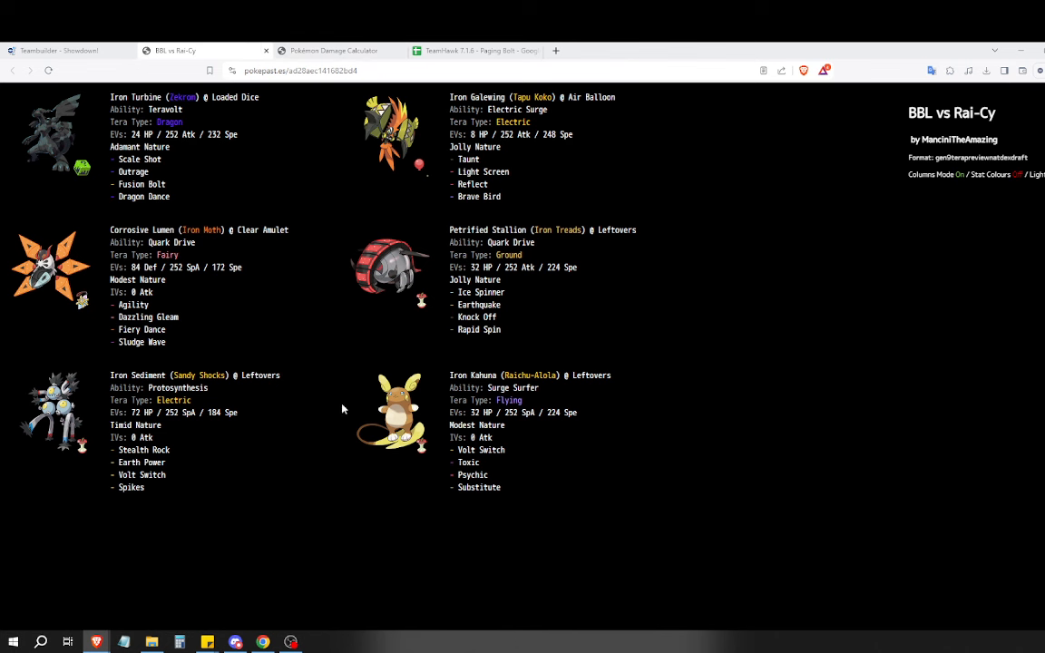
Compare the BBL vs Rai-Cy paste sets against the TeamHawk matchup sheet, flipping between them.
{"action": "left_click_drag", "start_coordinate": [450, 373], "coordinate": [508, 490]}
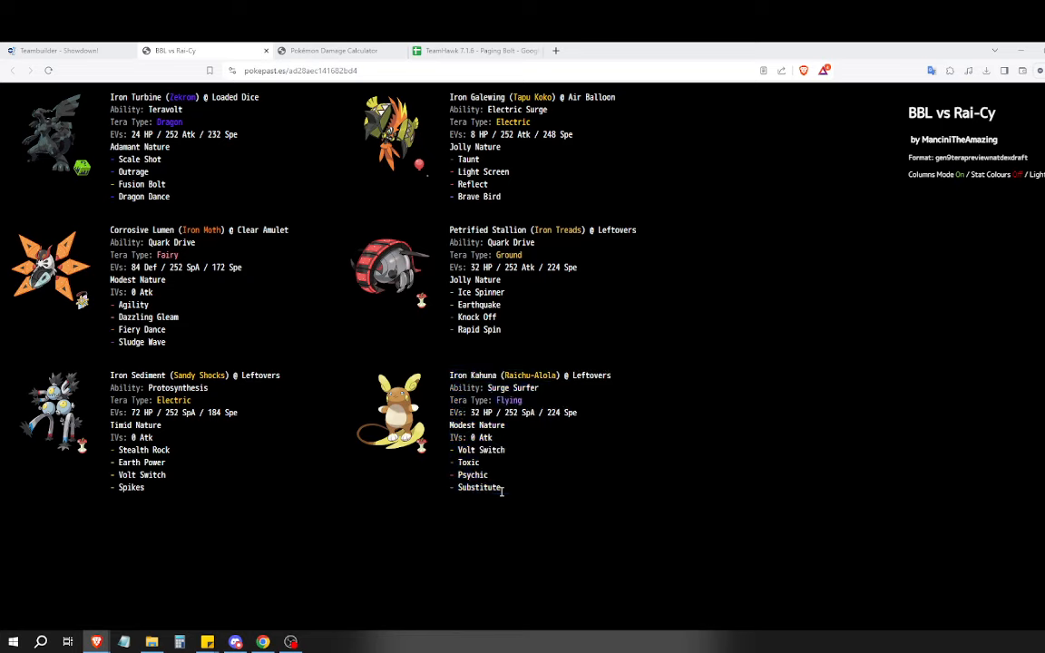
{"action": "mouse_move", "coordinate": [515, 533]}
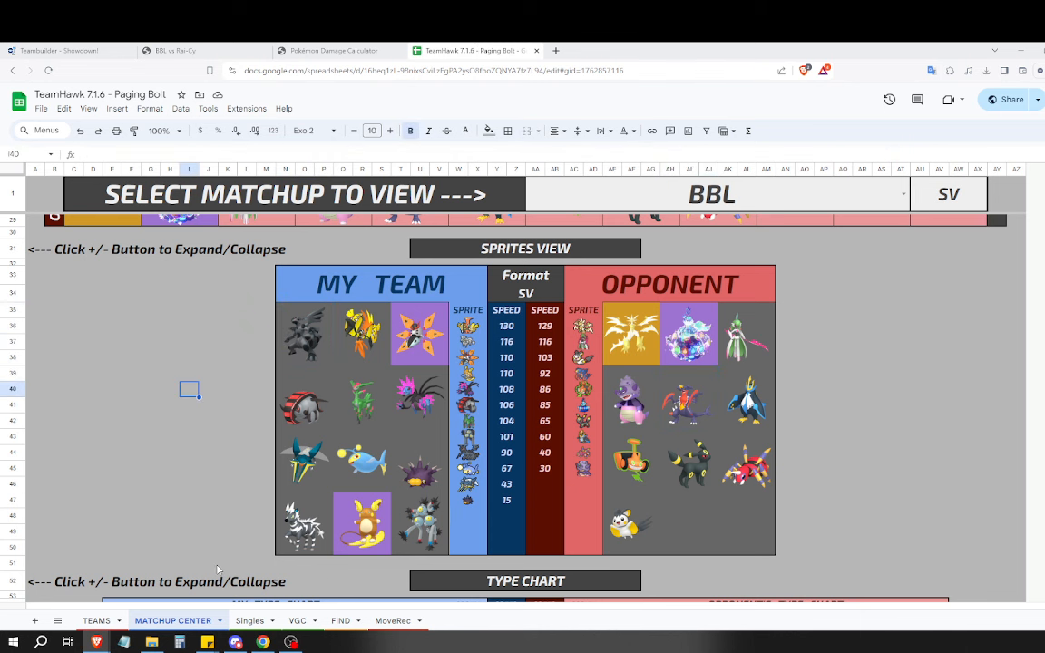
{"action": "left_click", "coordinate": [172, 51]}
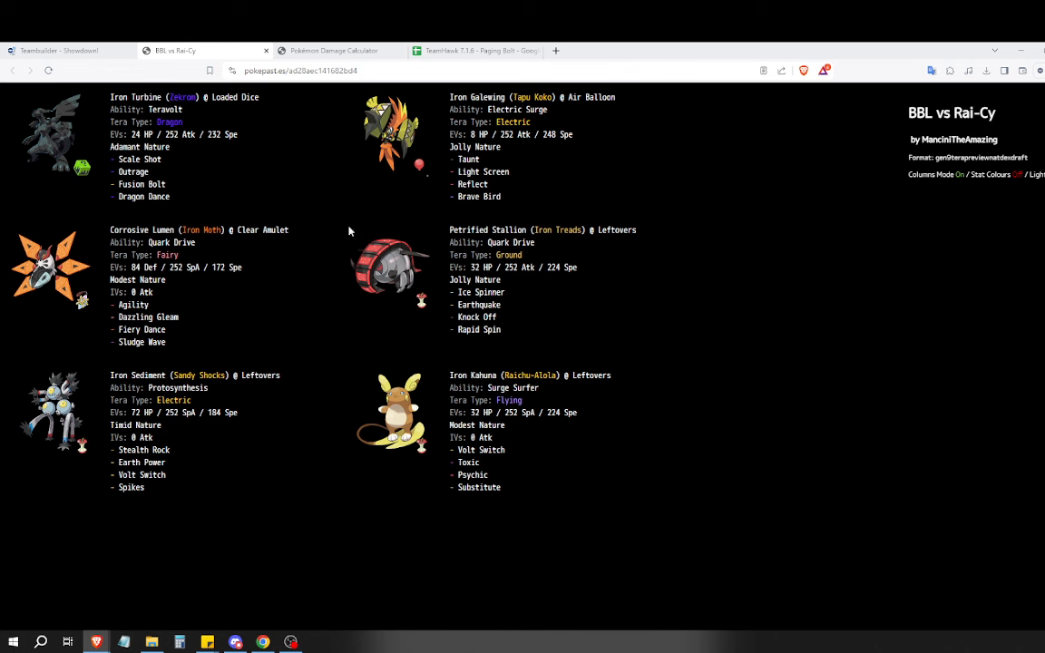
{"action": "mouse_move", "coordinate": [519, 93]}
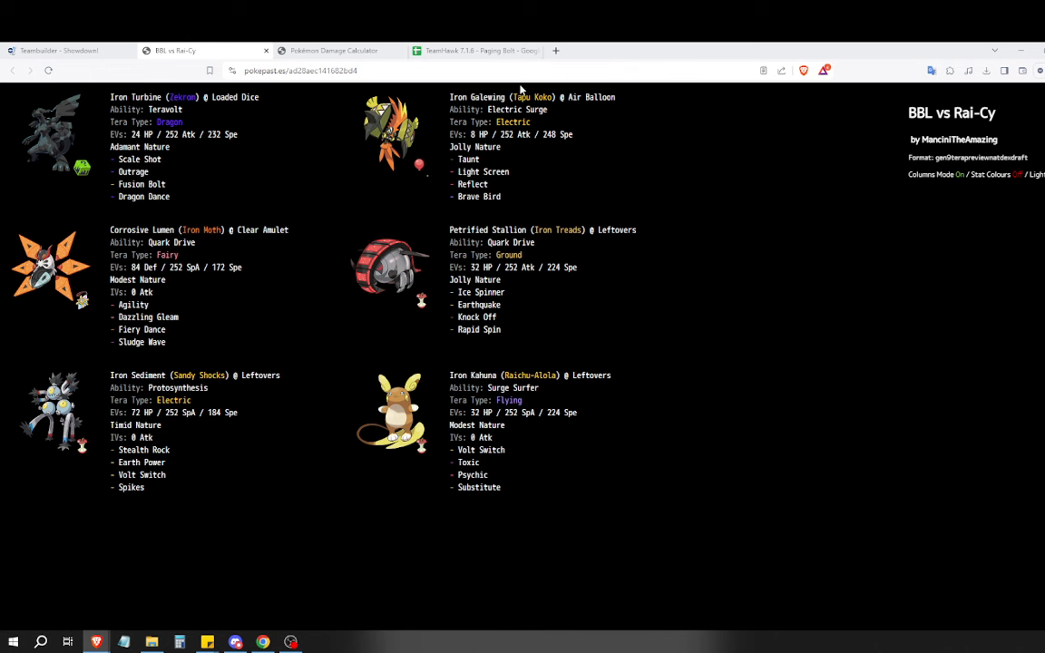
{"action": "left_click", "coordinate": [463, 51]}
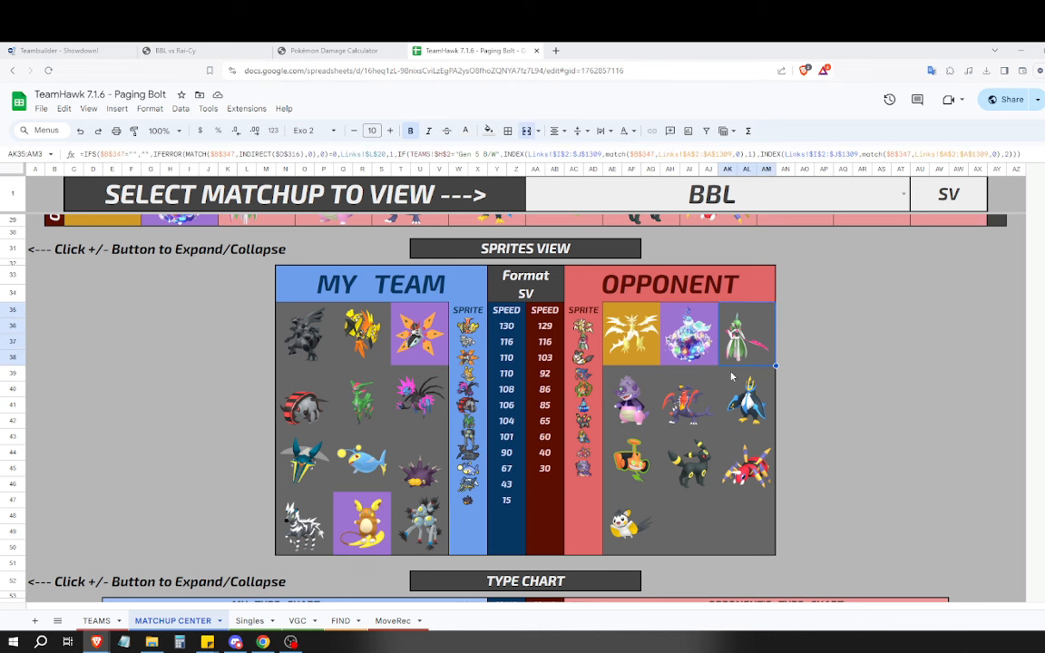
{"action": "mouse_move", "coordinate": [619, 312]}
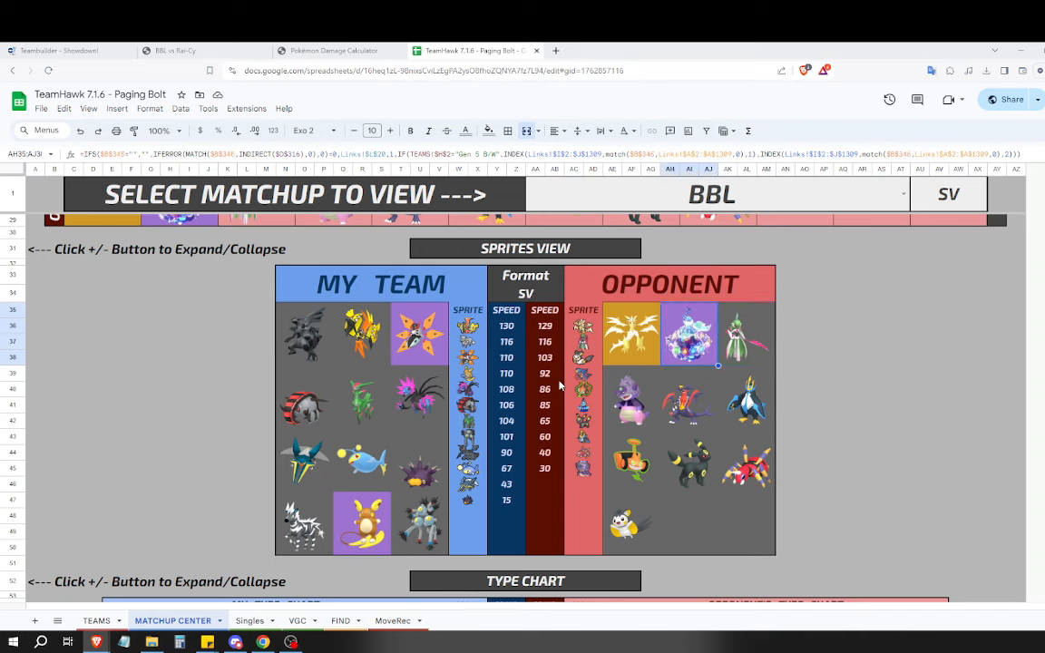
{"action": "left_click", "coordinate": [178, 50]}
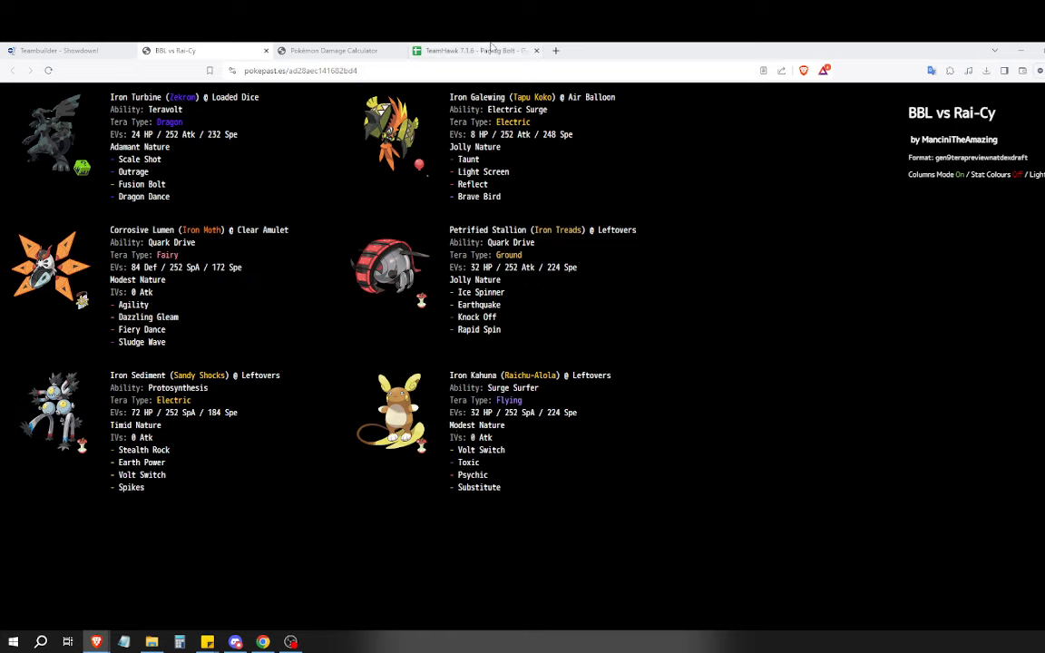
{"action": "left_click", "coordinate": [474, 51]}
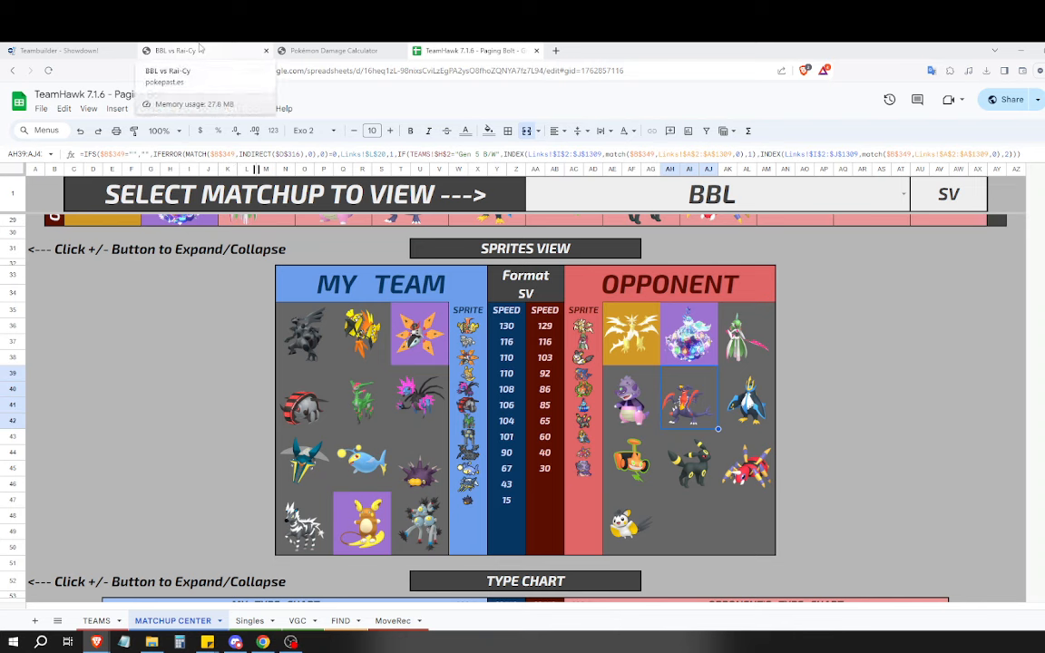
{"action": "left_click", "coordinate": [182, 51]}
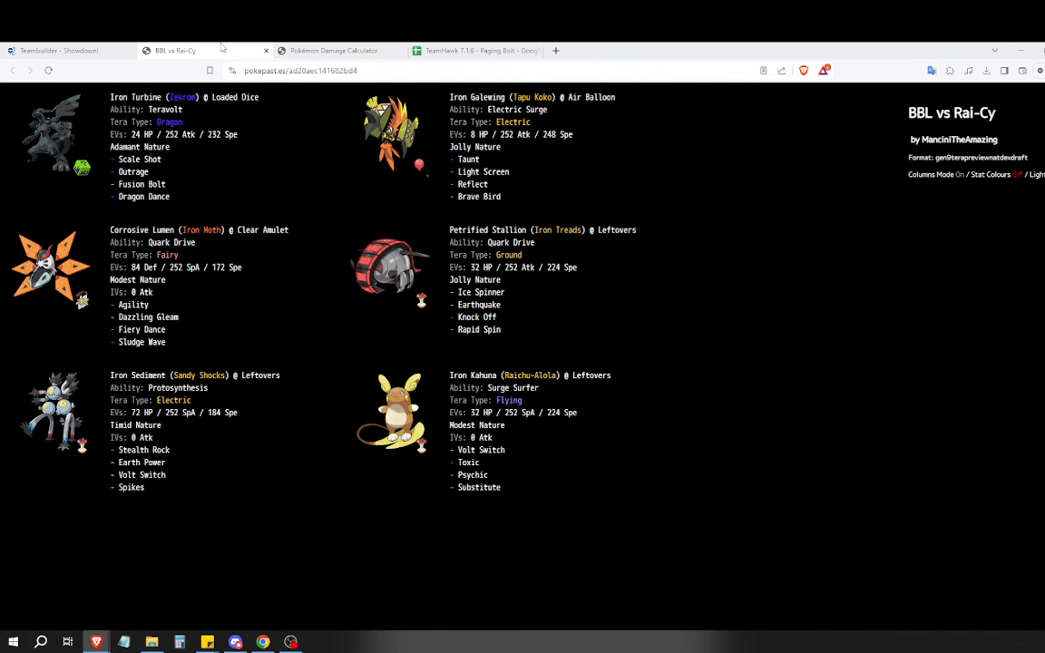
{"action": "mouse_move", "coordinate": [130, 301]}
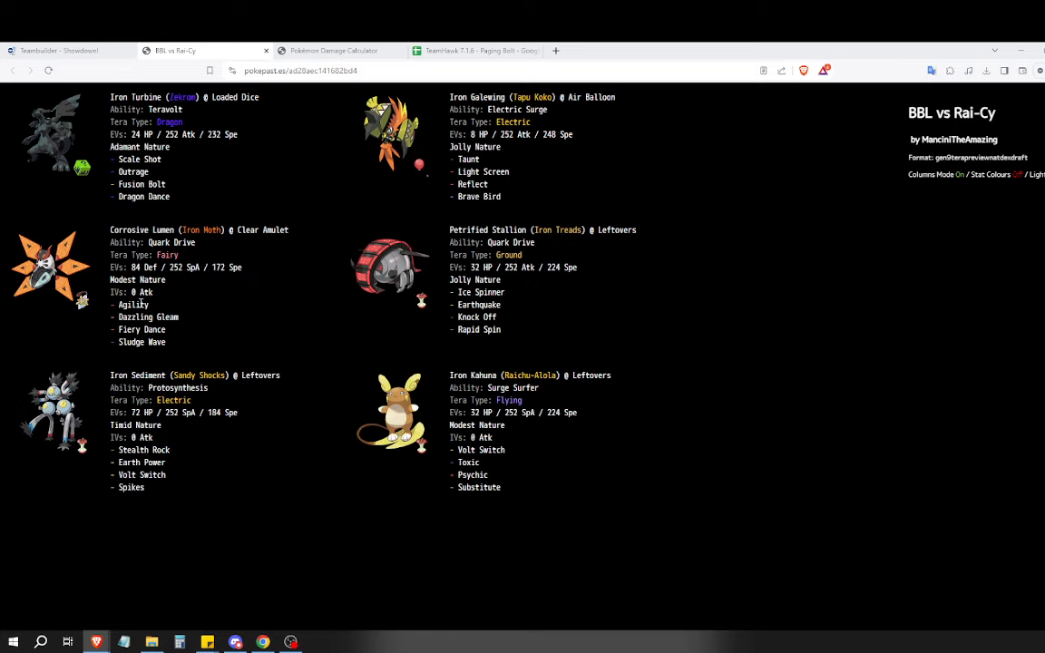
{"action": "mouse_move", "coordinate": [178, 371]}
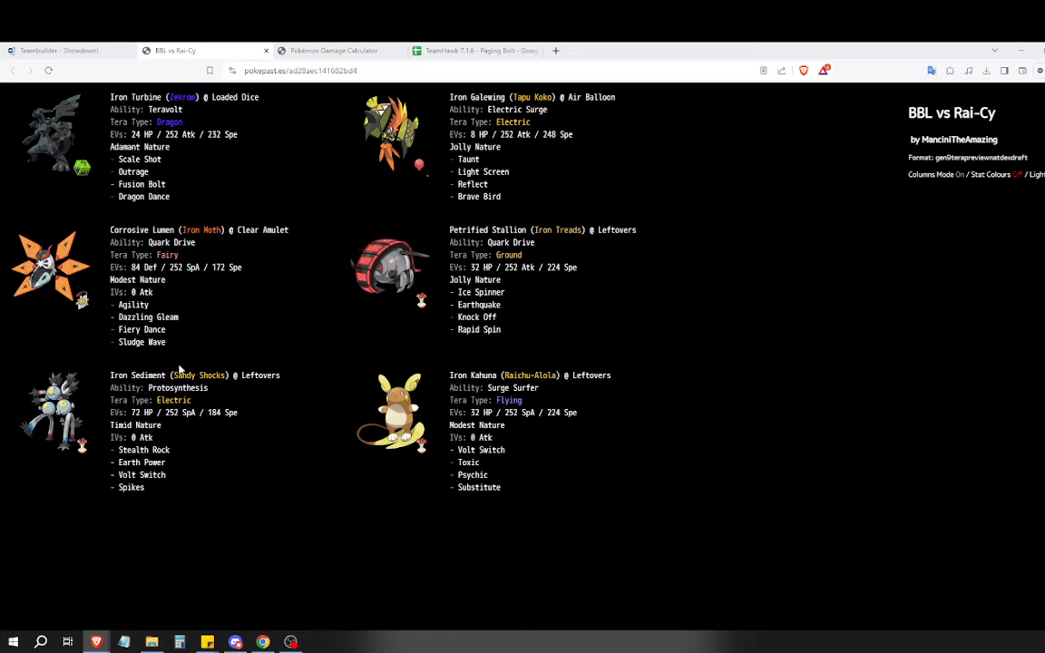
Finish checking the paste against the sheet, then return to Showdown for the incoming NatDex Draft challenge.
{"action": "left_click", "coordinate": [468, 51]}
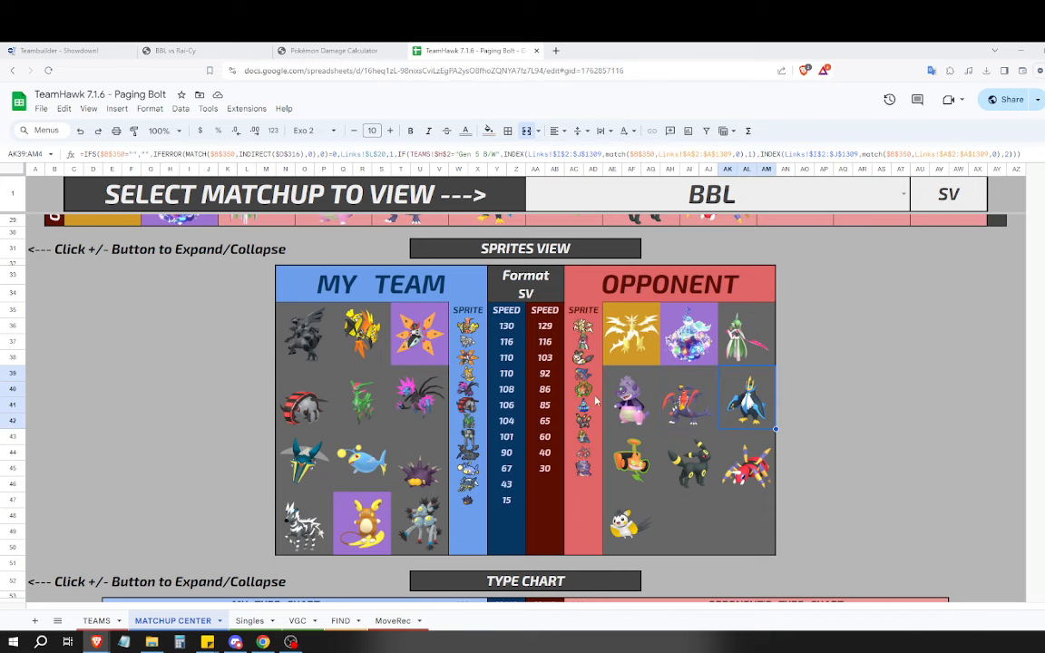
{"action": "left_click", "coordinate": [181, 50]}
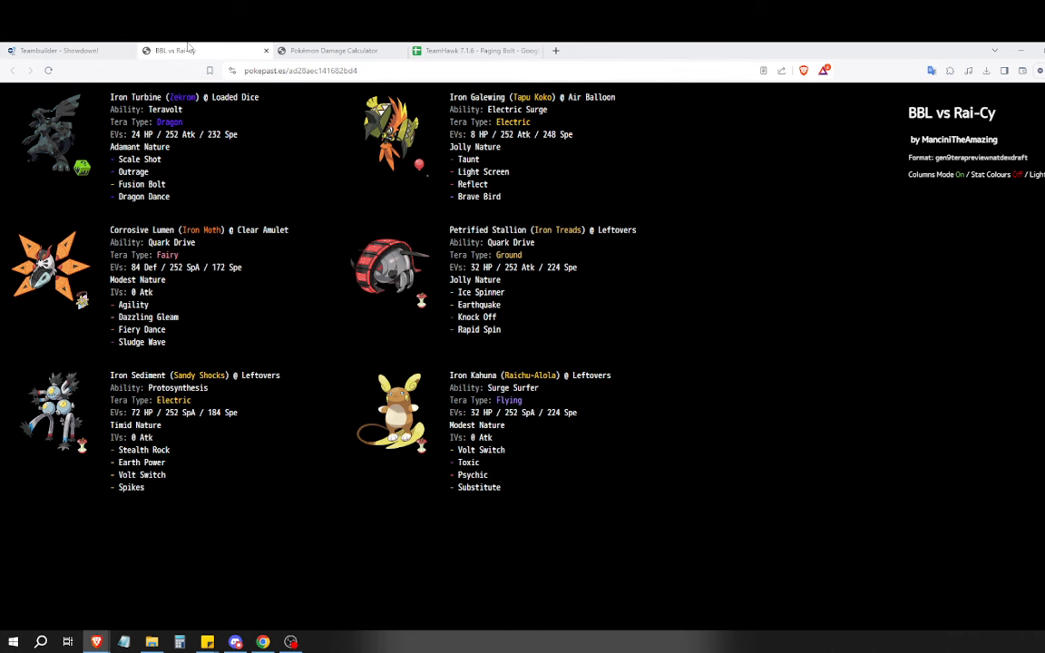
{"action": "mouse_move", "coordinate": [268, 591]}
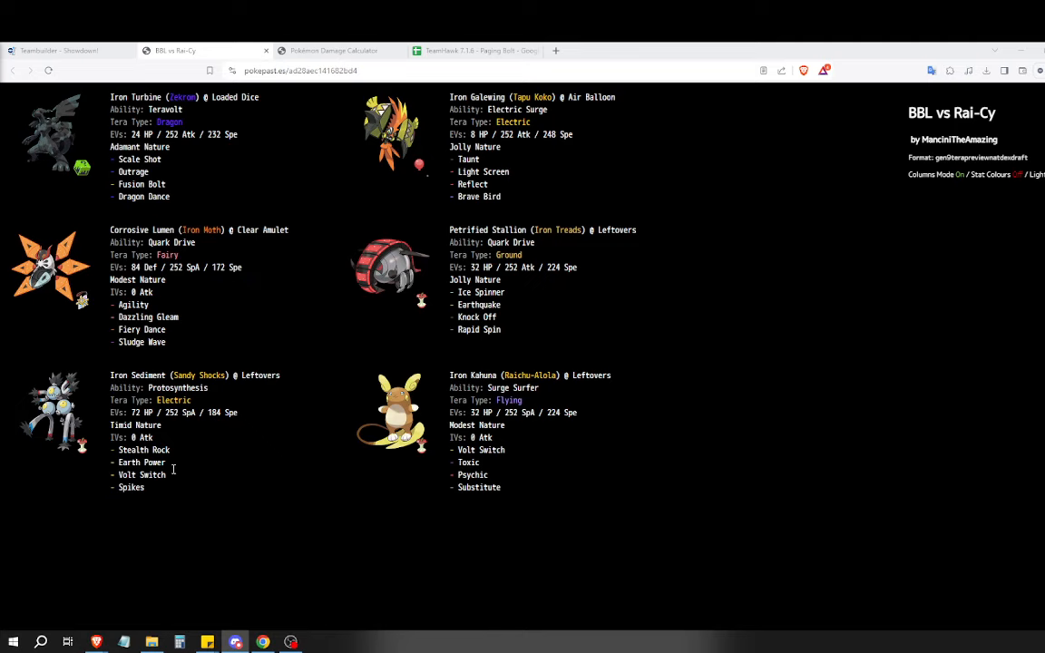
{"action": "mouse_move", "coordinate": [163, 258]}
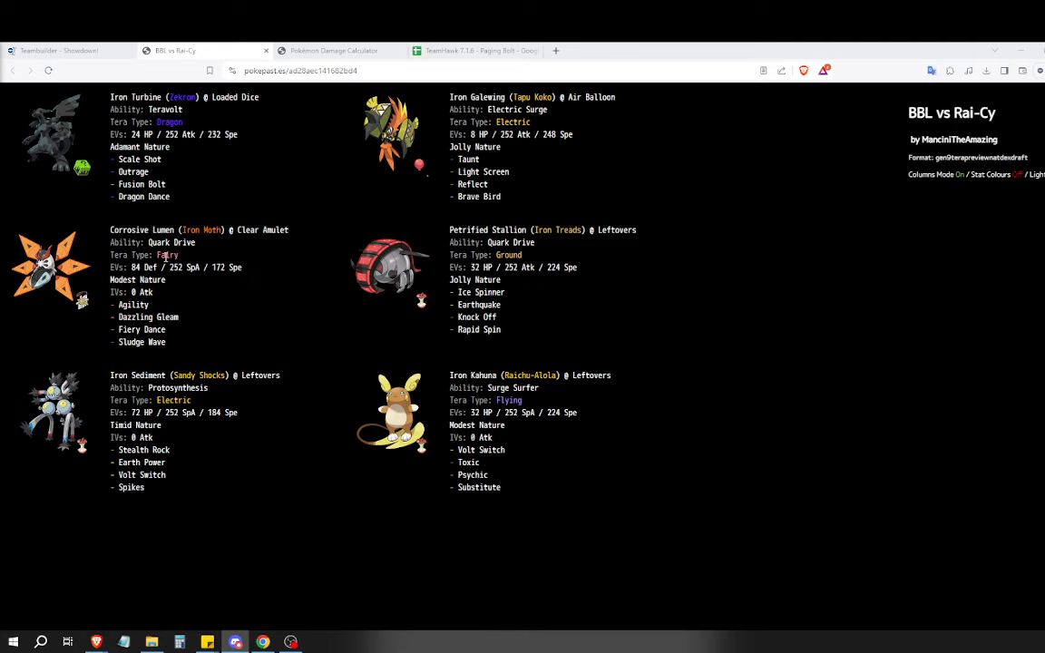
{"action": "mouse_move", "coordinate": [178, 247]}
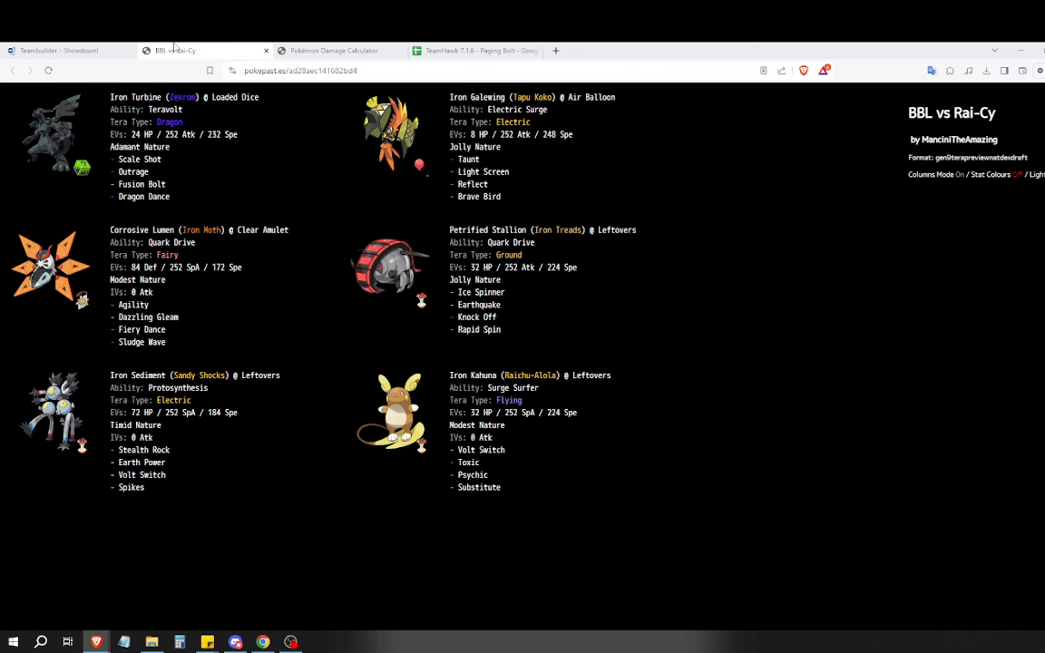
{"action": "mouse_move", "coordinate": [304, 156]}
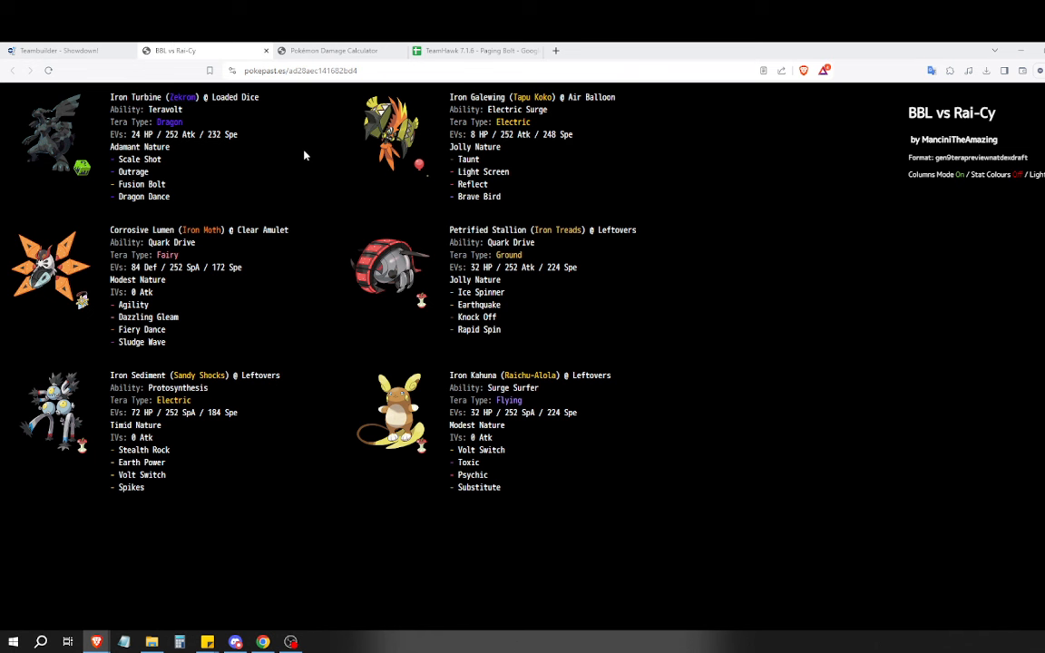
{"action": "mouse_move", "coordinate": [178, 198]}
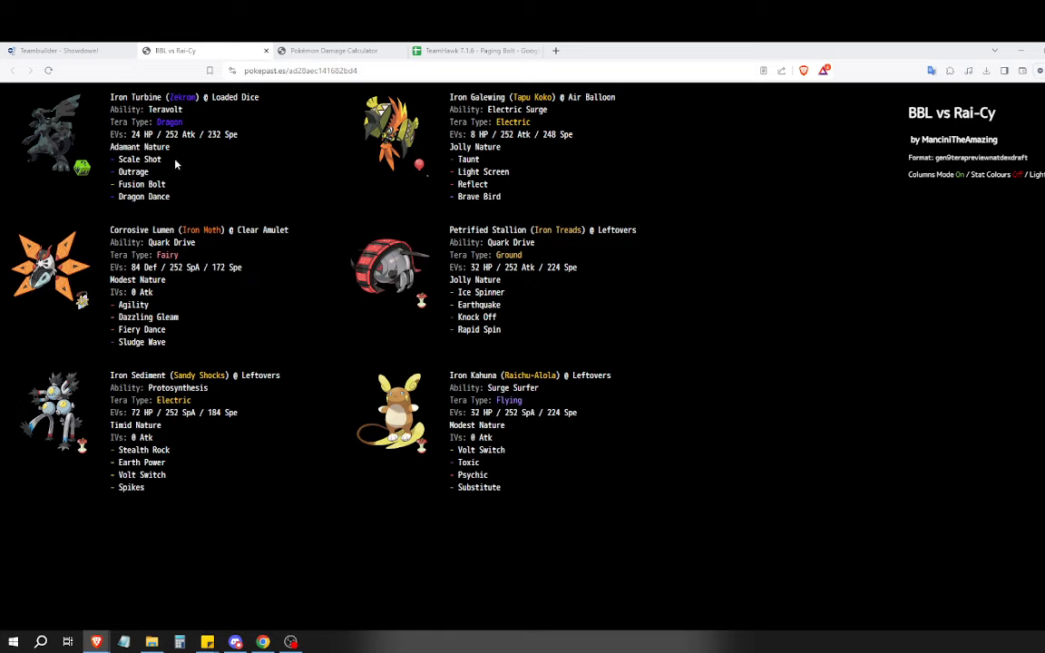
{"action": "left_click", "coordinate": [468, 51]}
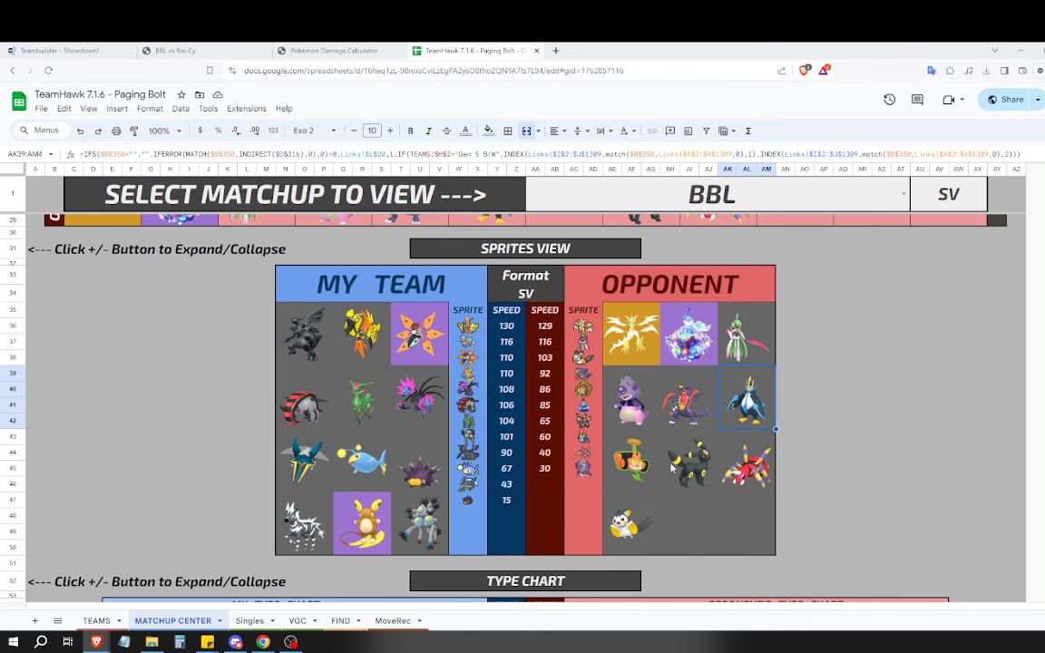
{"action": "left_click", "coordinate": [686, 463]}
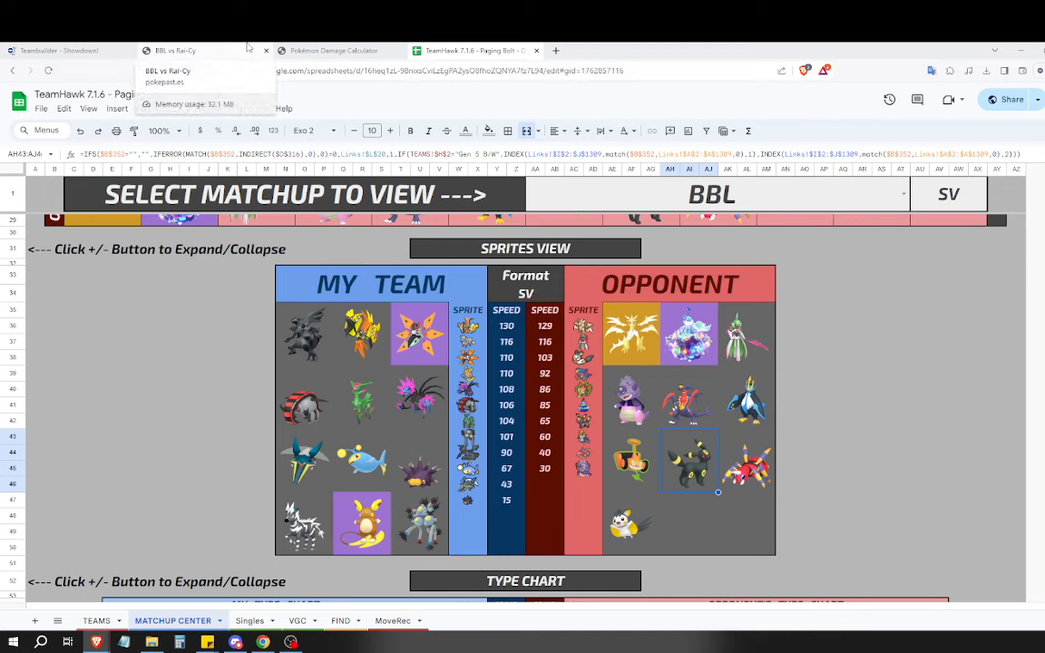
{"action": "left_click", "coordinate": [185, 51]}
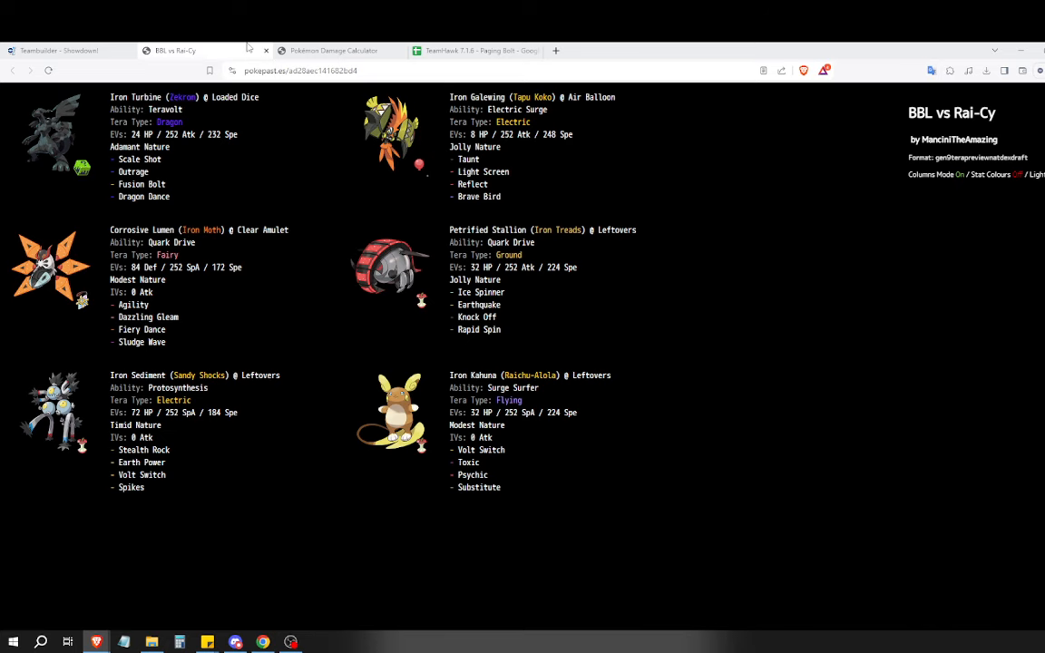
{"action": "left_click", "coordinate": [58, 51]}
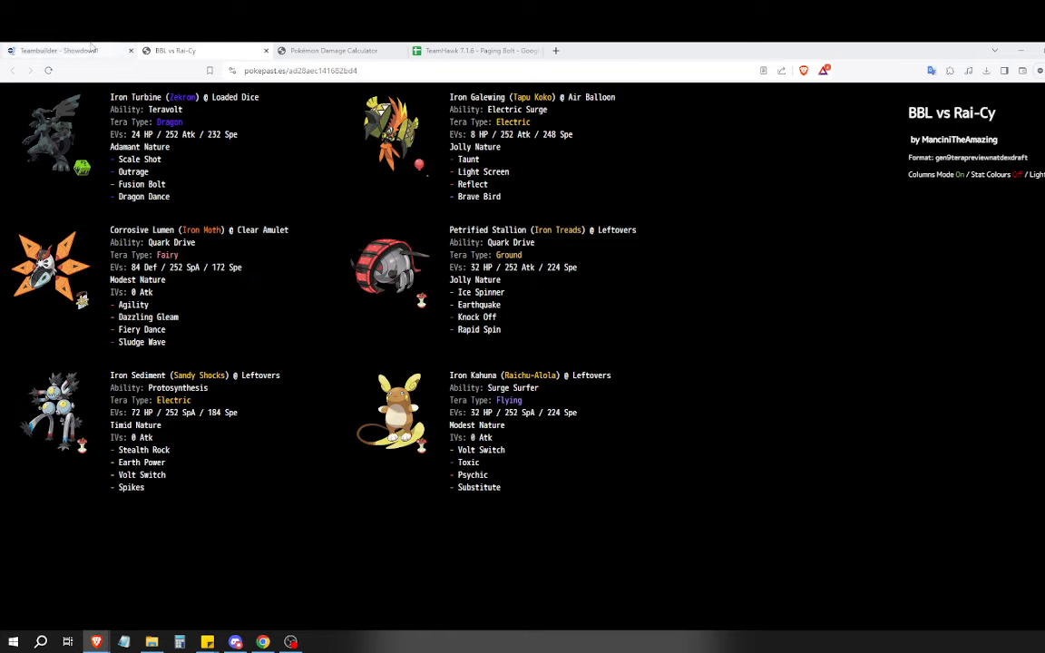
{"action": "mouse_move", "coordinate": [64, 50]}
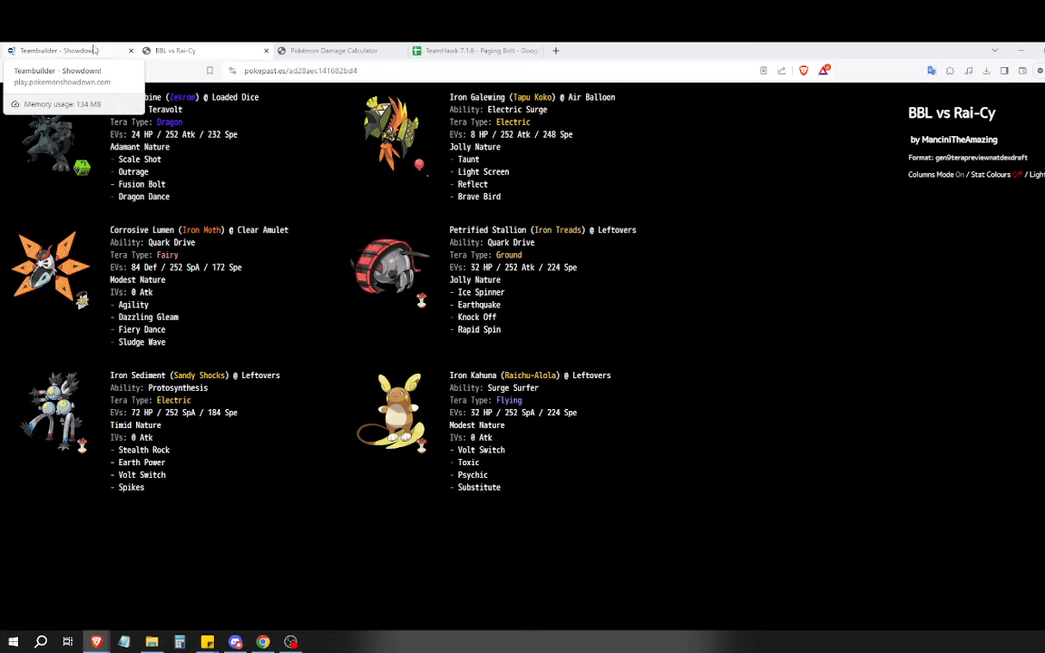
{"action": "mouse_move", "coordinate": [475, 51]}
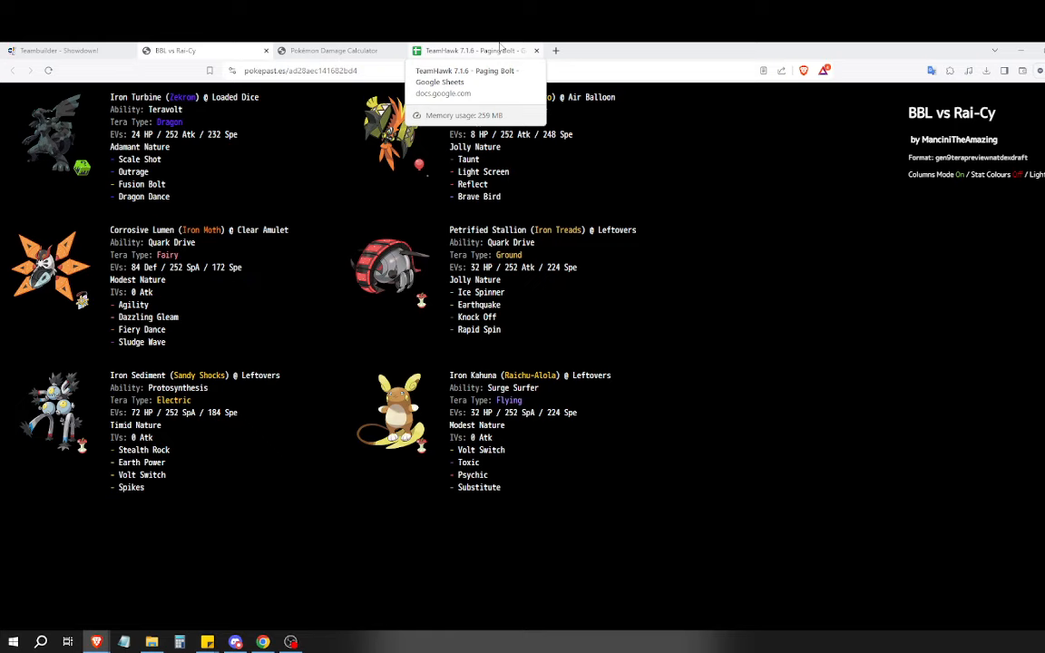
{"action": "mouse_move", "coordinate": [490, 51]}
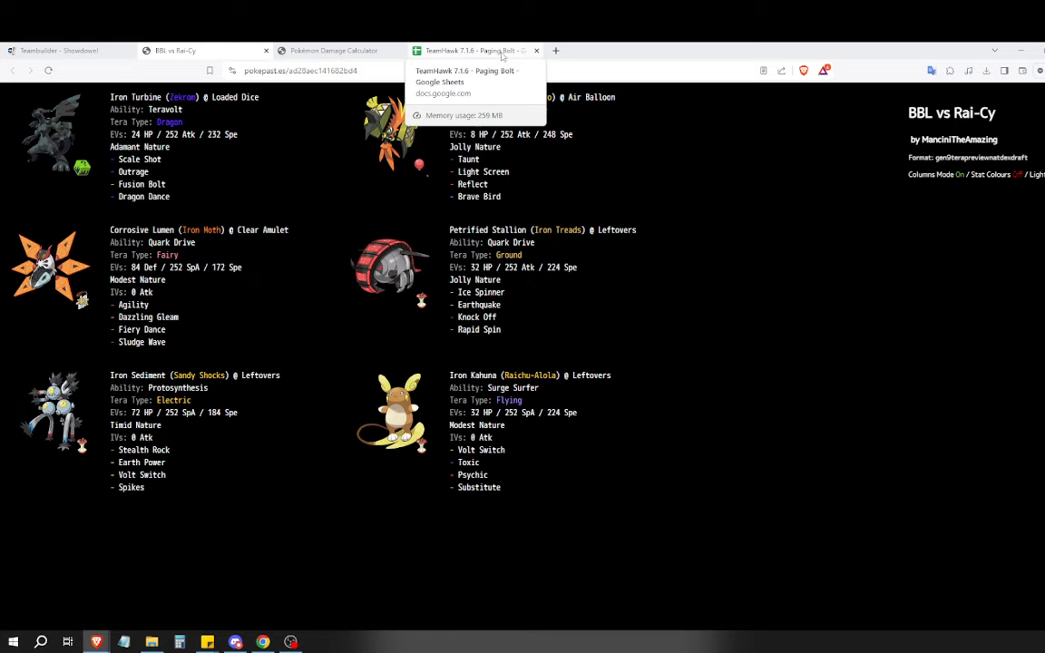
{"action": "left_click", "coordinate": [64, 51]}
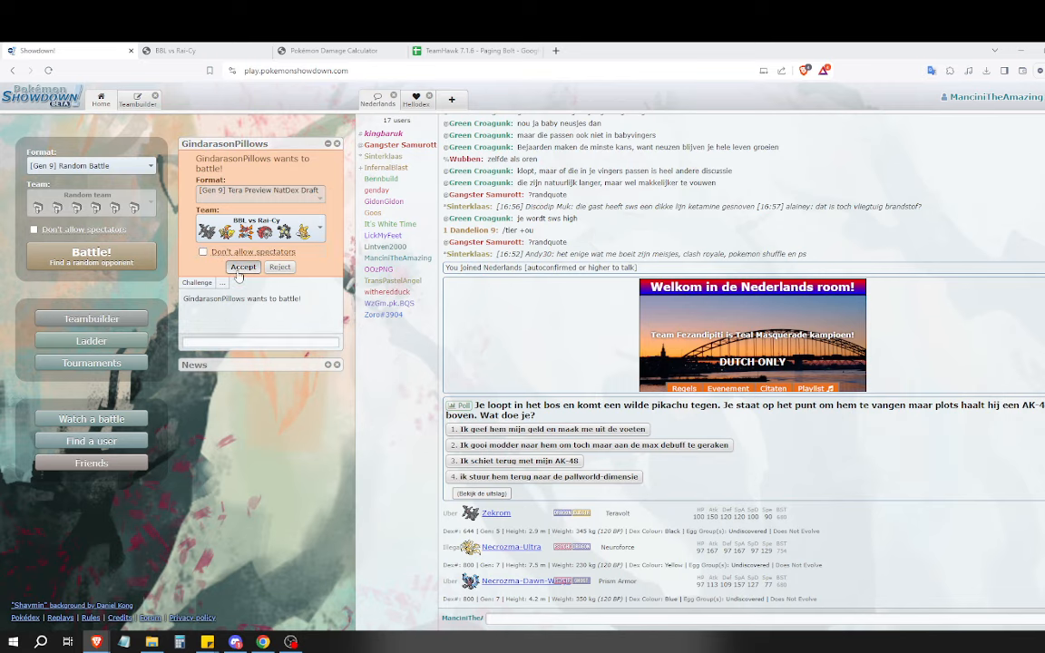
Accept the draft challenge, send 'tera' in battle chat, and load Iron Treads in the side calculator.
{"action": "left_click", "coordinate": [243, 267]}
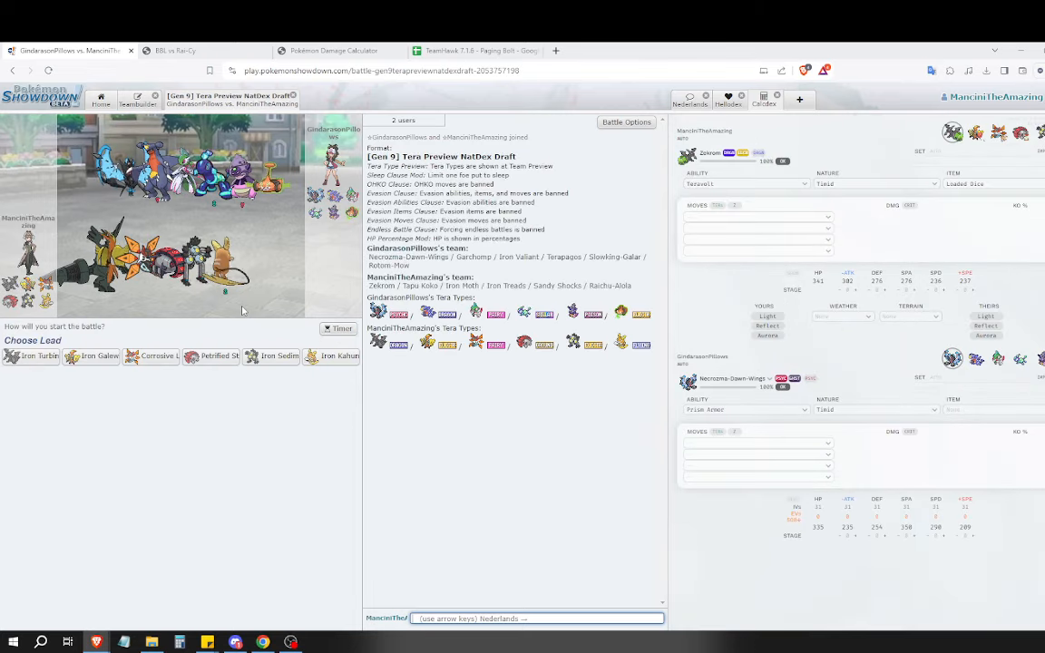
{"action": "type", "text": "tera"}
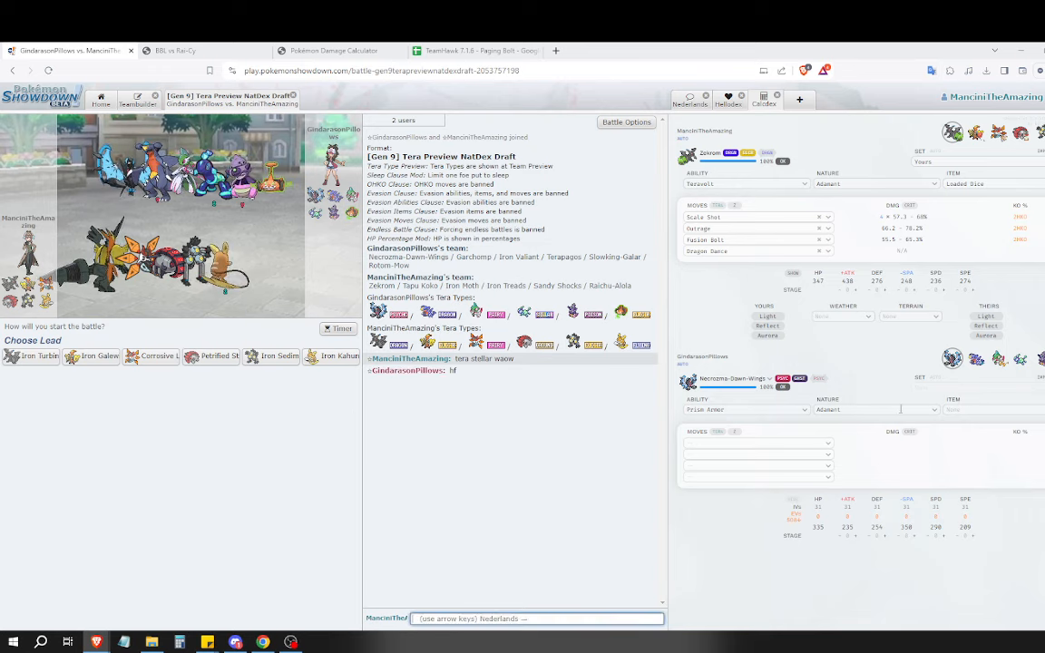
{"action": "mouse_move", "coordinate": [99, 356]}
{"action": "type", "text": "u2 fr"}
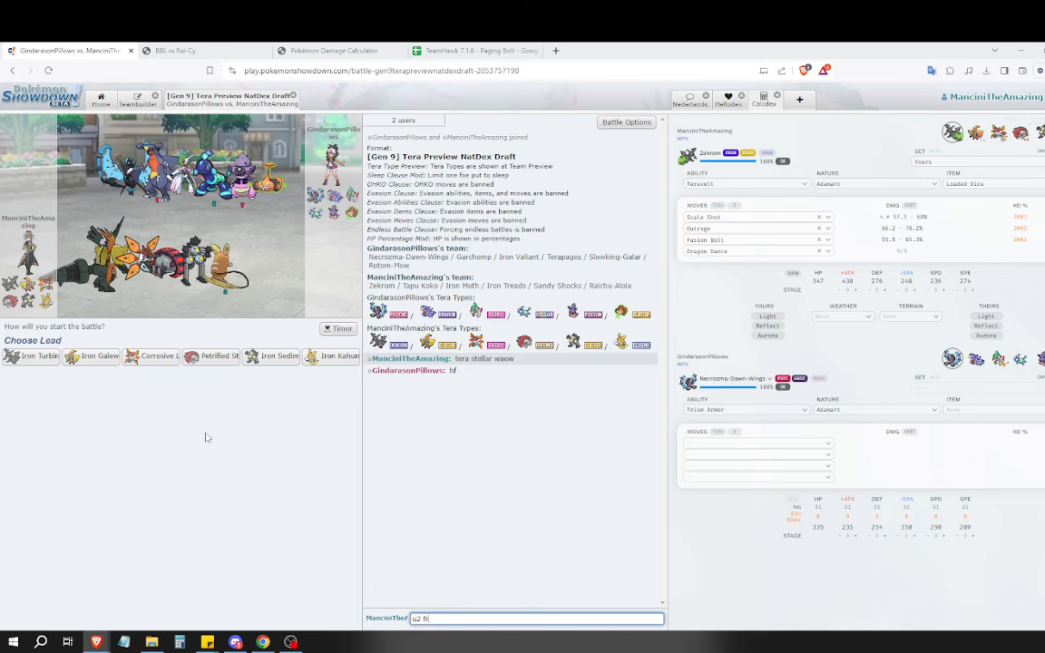
{"action": "key", "text": "Enter"}
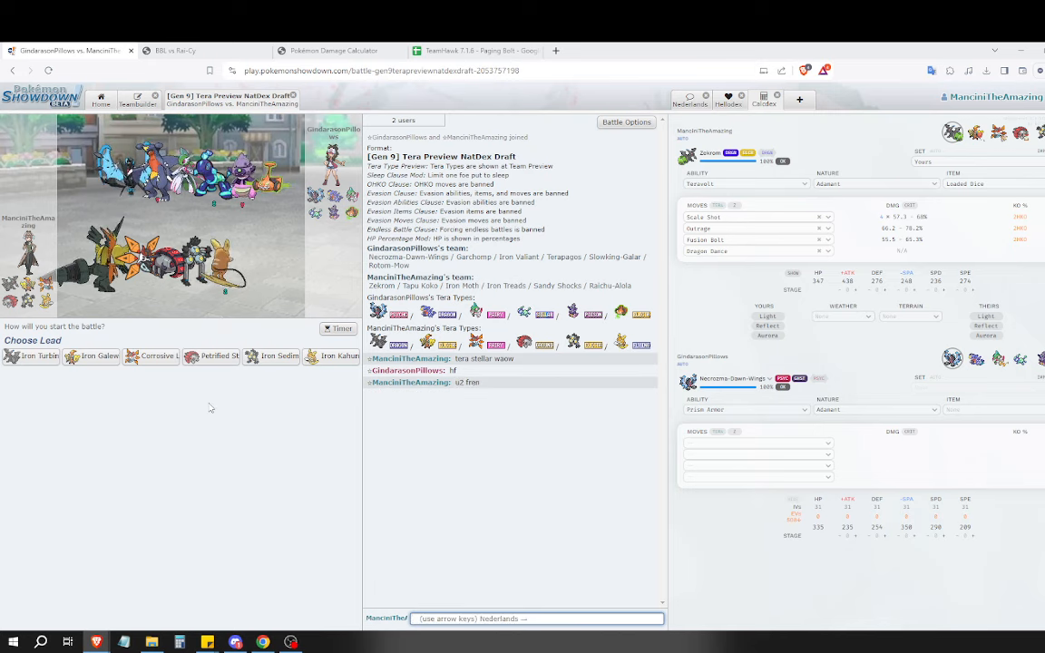
{"action": "mouse_move", "coordinate": [209, 356]}
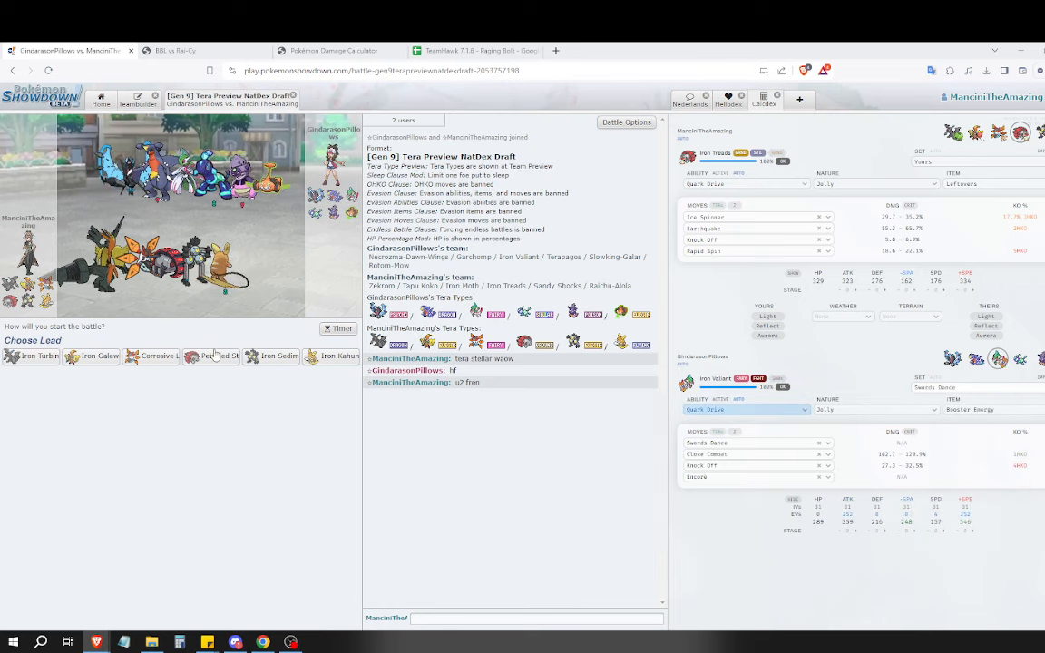
{"action": "mouse_move", "coordinate": [272, 356]}
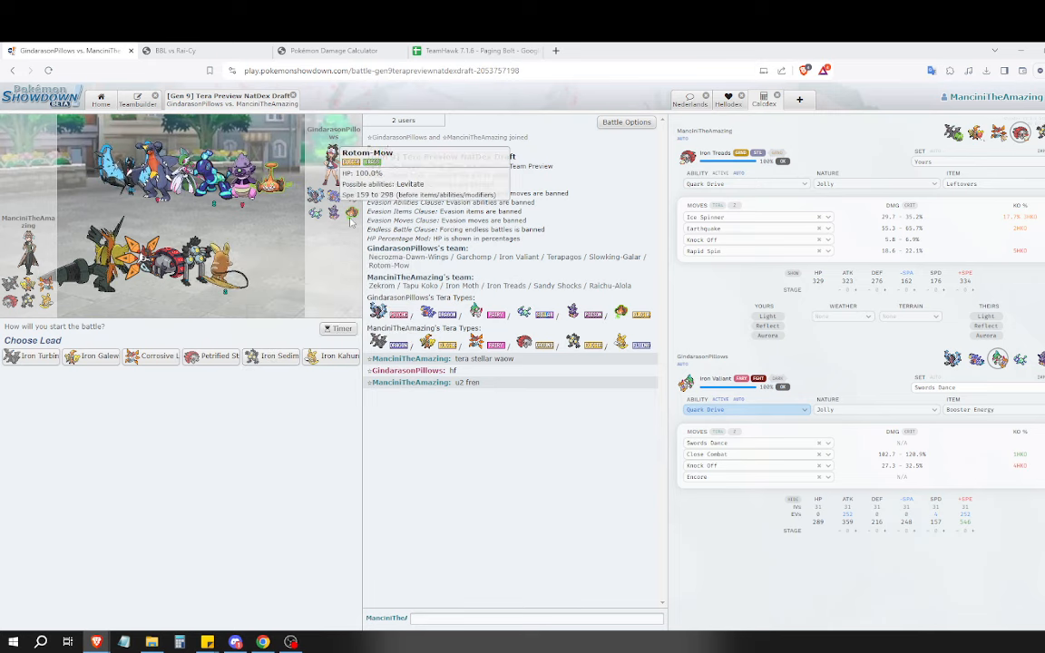
{"action": "left_click", "coordinate": [471, 50]}
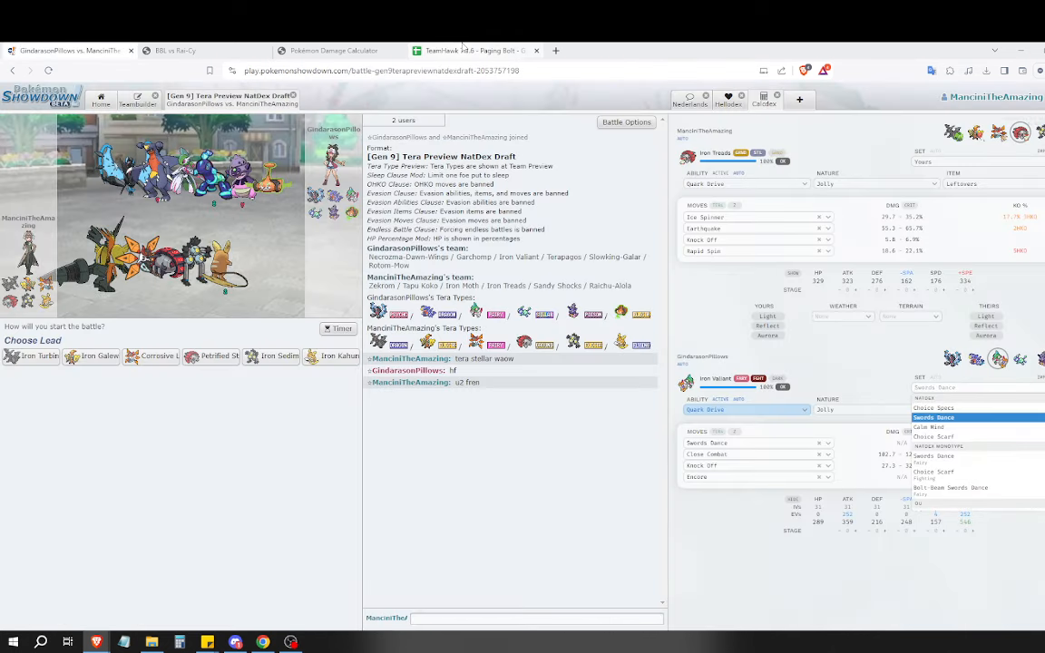
Clear the BBL opponent entries below Rotom-Mow, check the MATCHUP CENTER sprites, and return to the battle.
{"action": "left_click", "coordinate": [472, 51]}
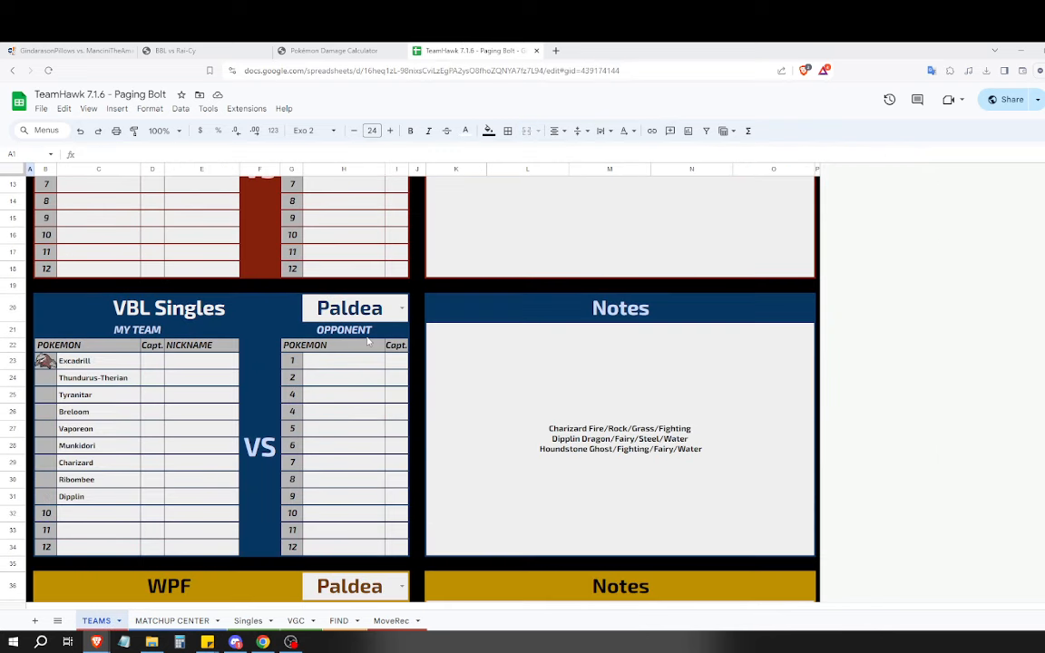
{"action": "scroll", "scroll_direction": "down", "scroll_amount": 3}
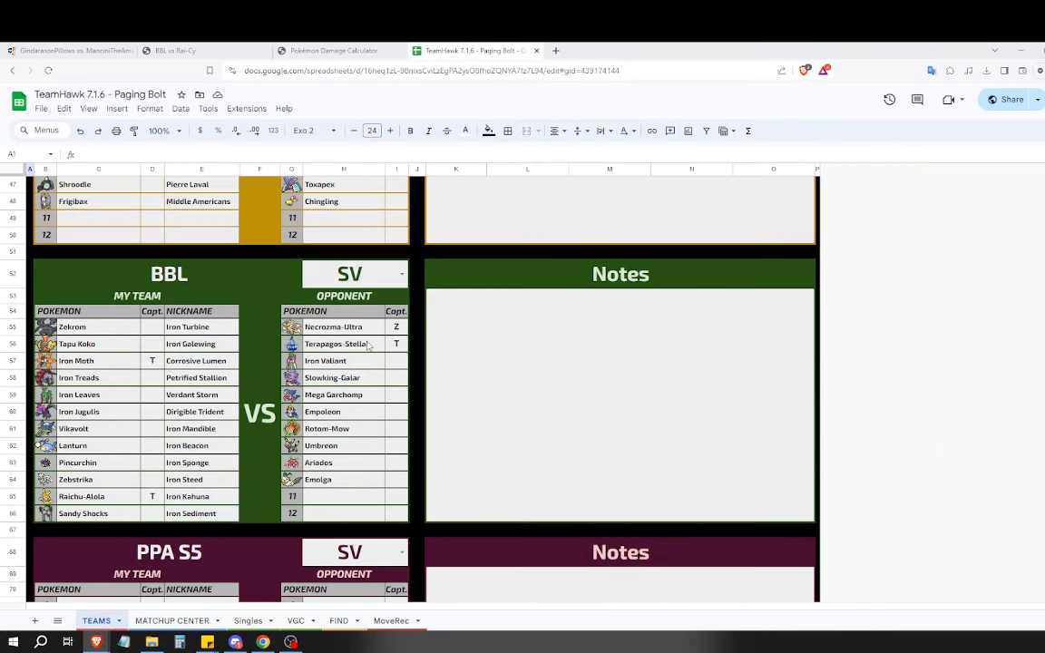
{"action": "mouse_move", "coordinate": [326, 428]}
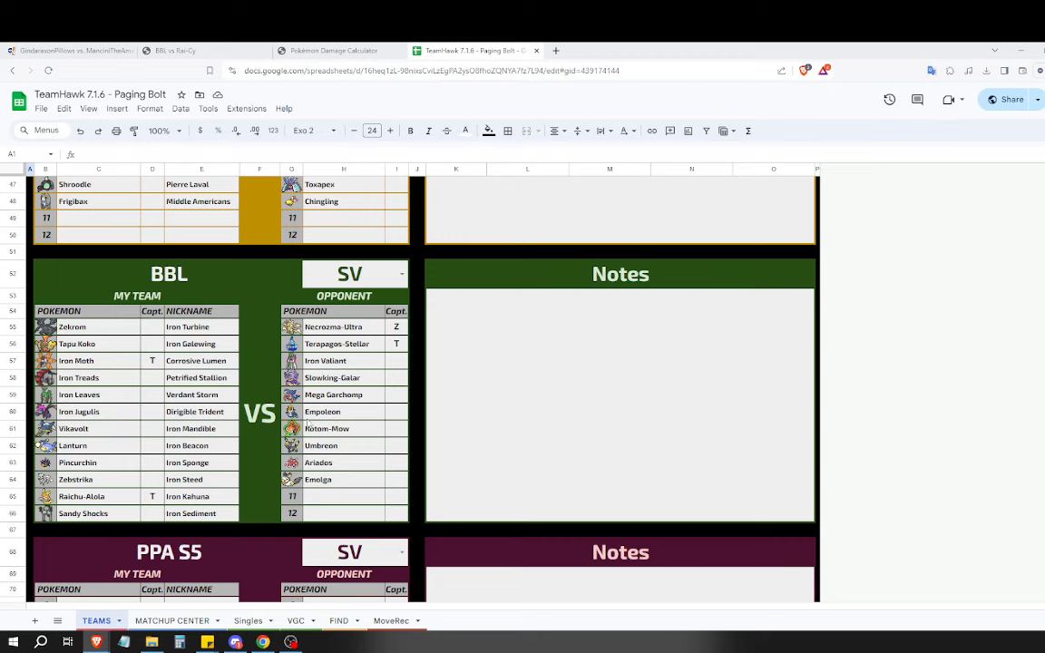
{"action": "left_click", "coordinate": [343, 378]}
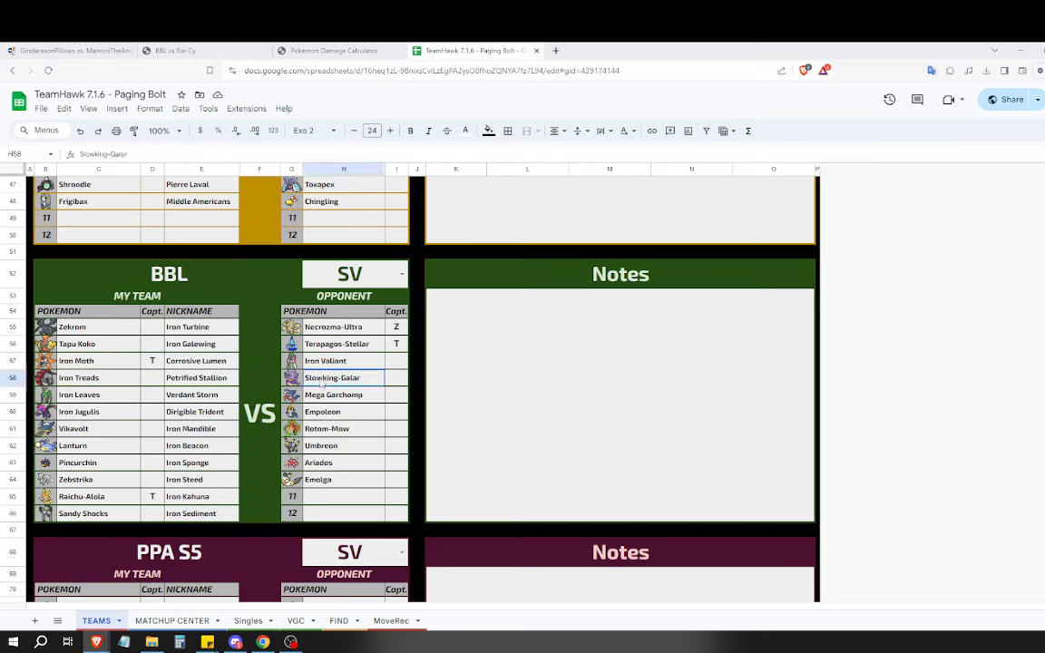
{"action": "left_click", "coordinate": [468, 51]}
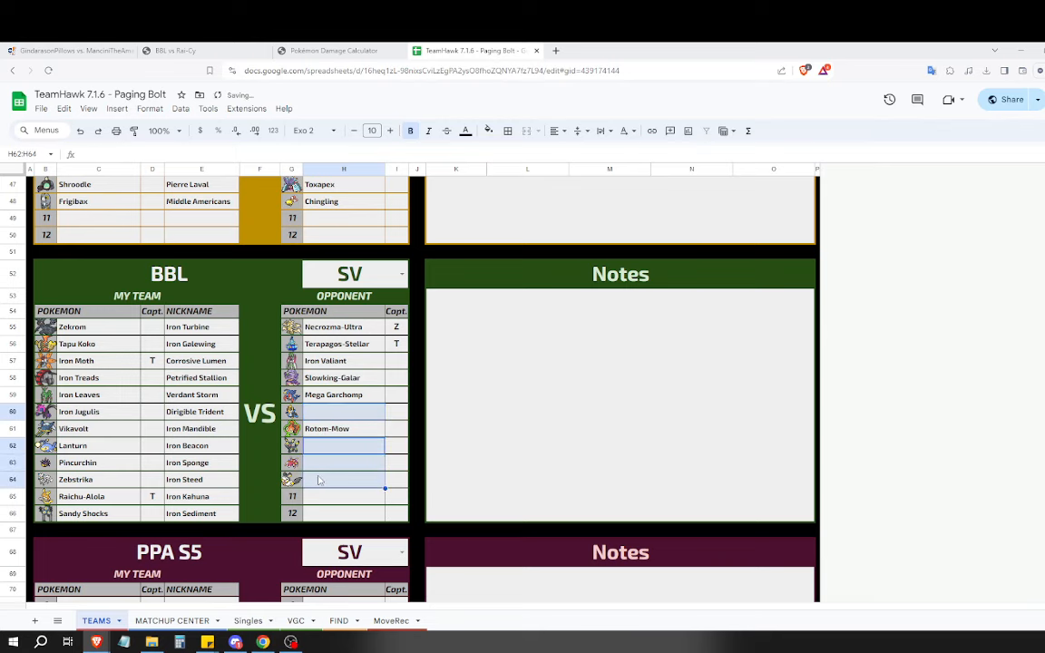
{"action": "left_click", "coordinate": [170, 620]}
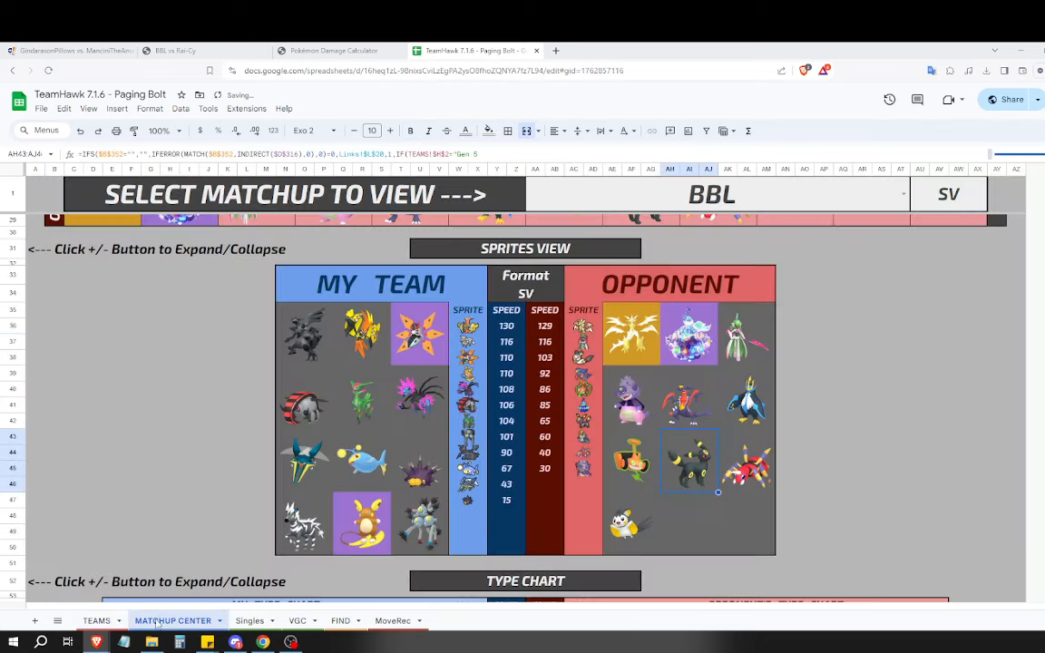
{"action": "left_click", "coordinate": [82, 49]}
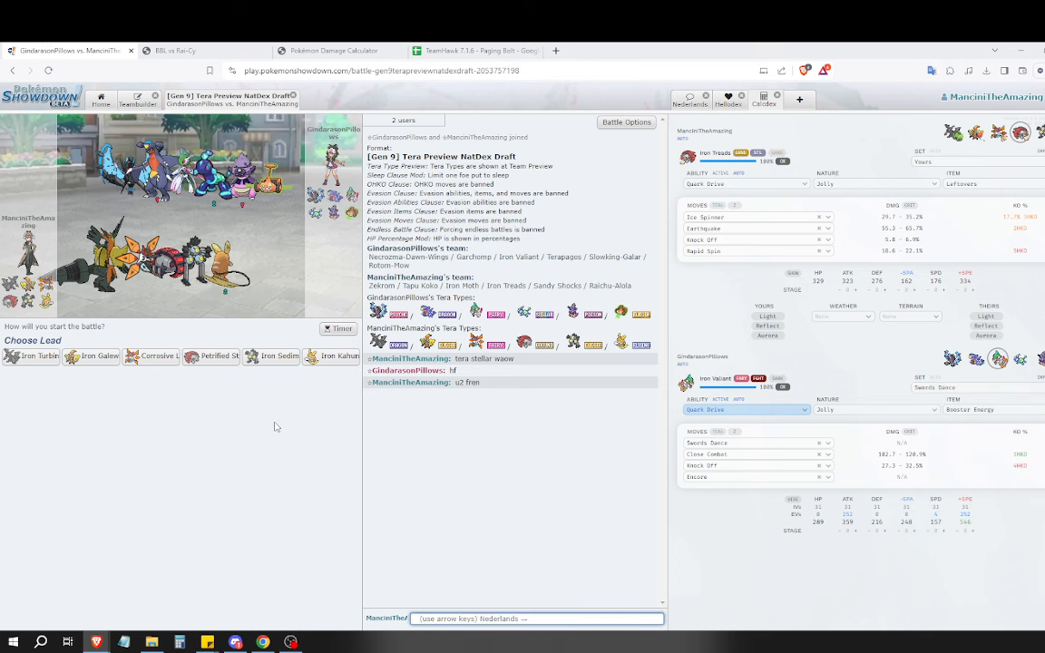
{"action": "mouse_move", "coordinate": [100, 355]}
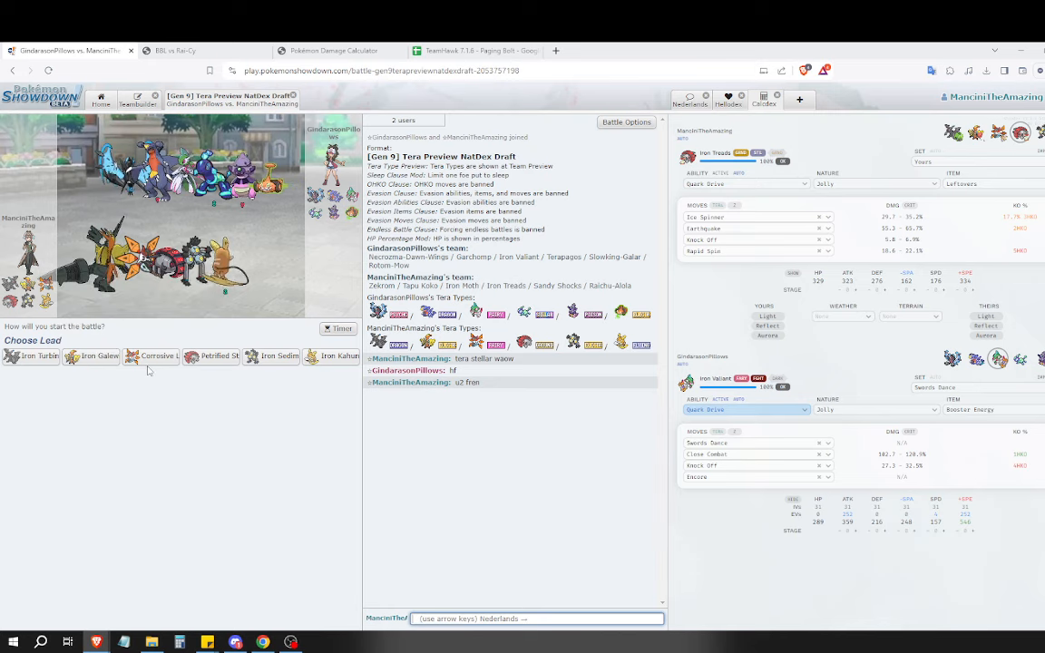
{"action": "mouse_move", "coordinate": [272, 356]}
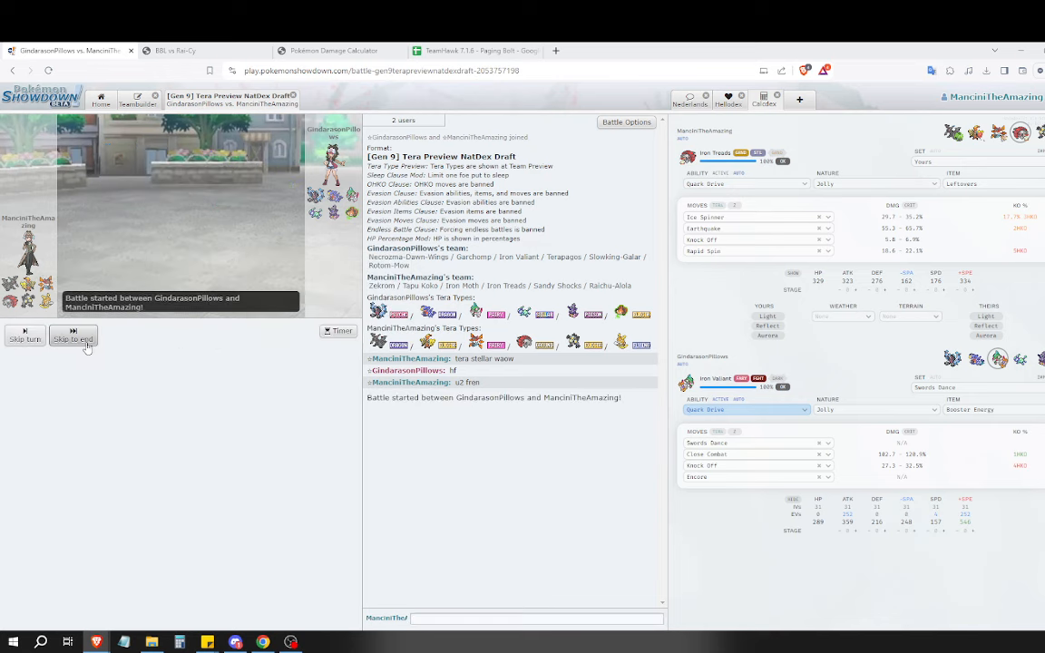
Switch Iron Sediment for Iron Galewing, then use Taunt, Light Screen and Brave Bird over the opening turns.
{"action": "left_click", "coordinate": [73, 337]}
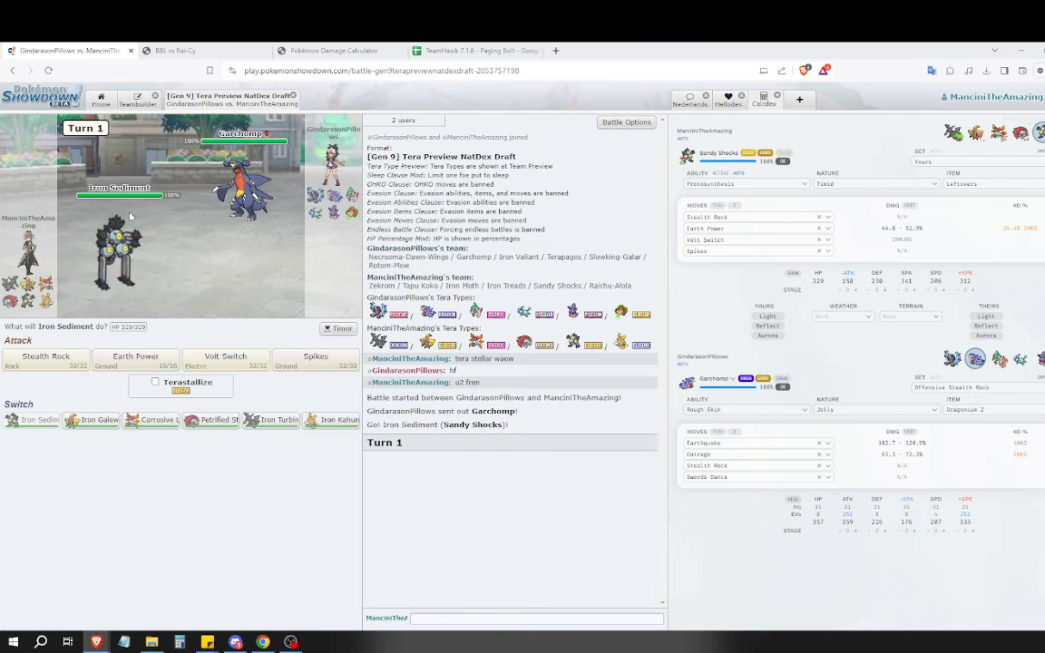
{"action": "mouse_move", "coordinate": [91, 421]}
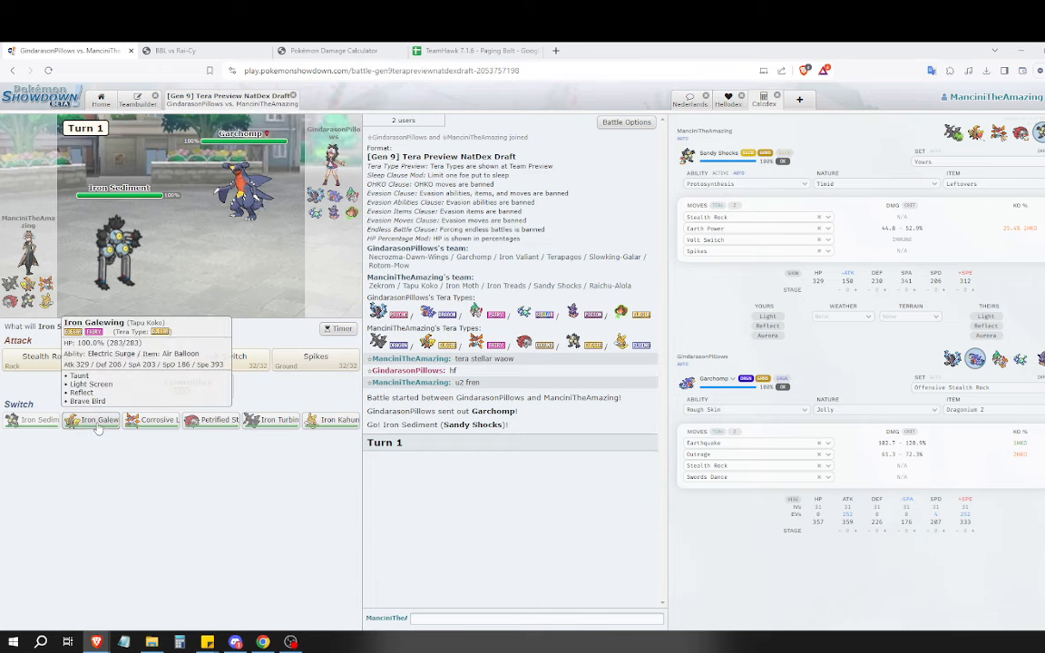
{"action": "left_click", "coordinate": [98, 421]}
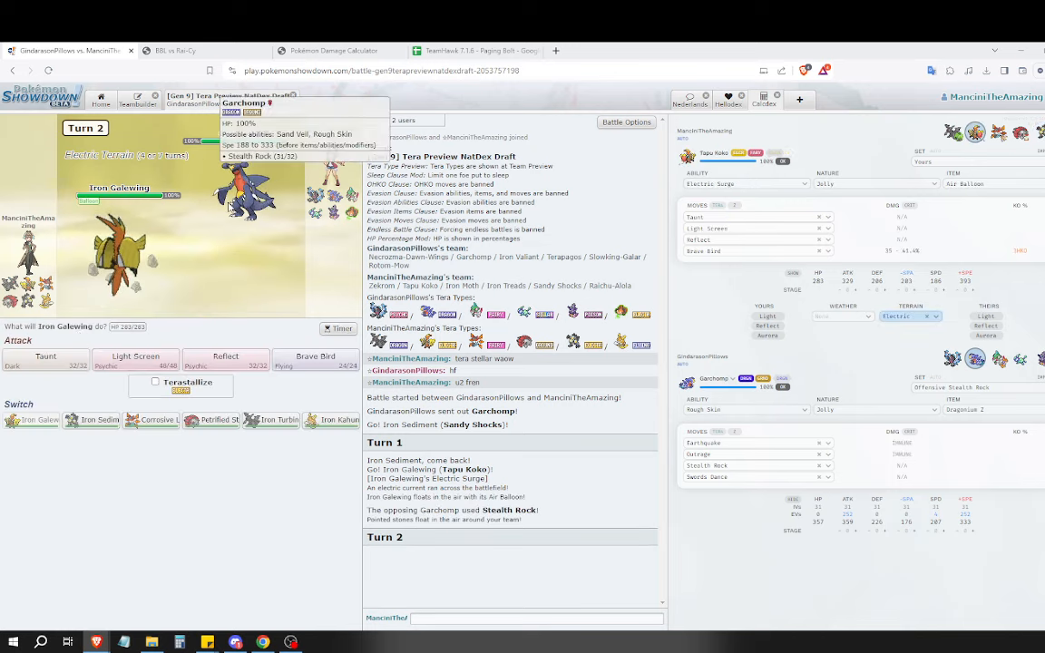
{"action": "mouse_move", "coordinate": [43, 356]}
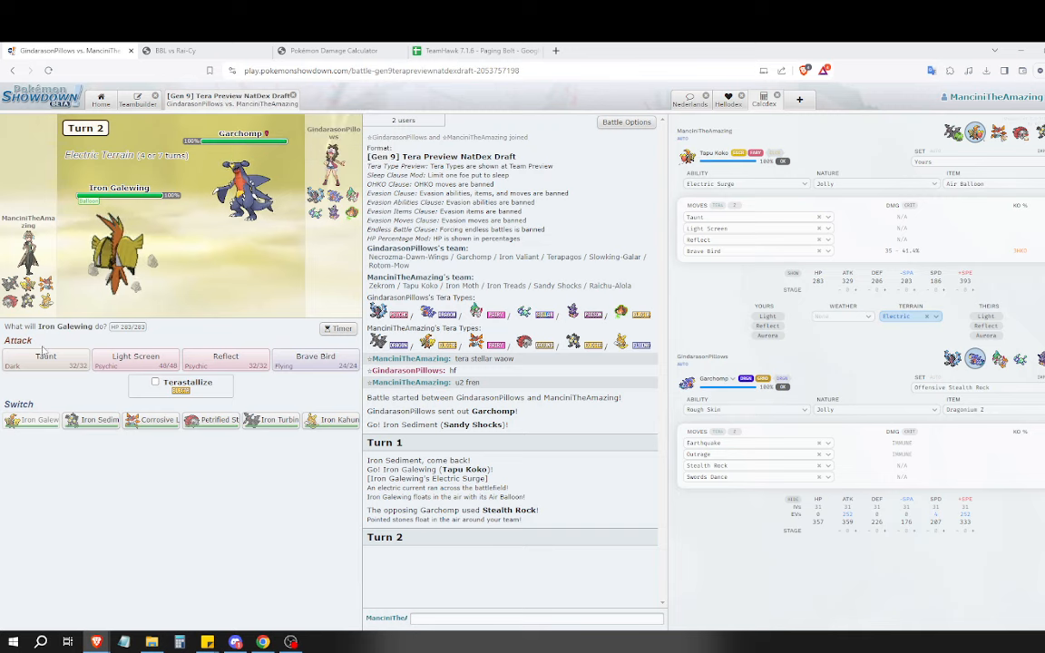
{"action": "mouse_move", "coordinate": [243, 275]}
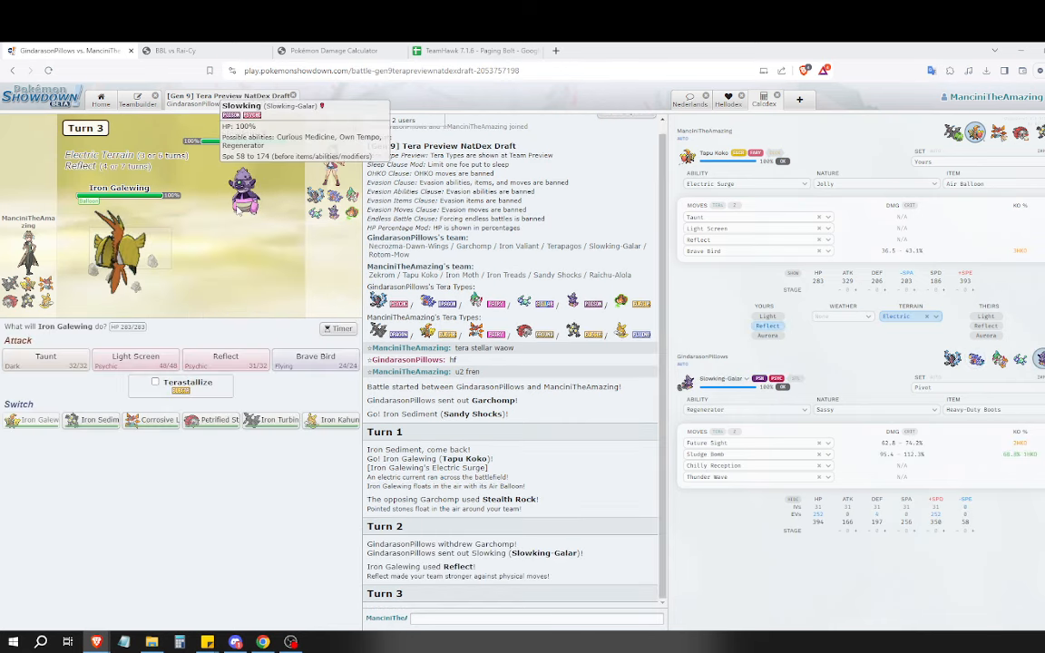
{"action": "left_click", "coordinate": [43, 355]}
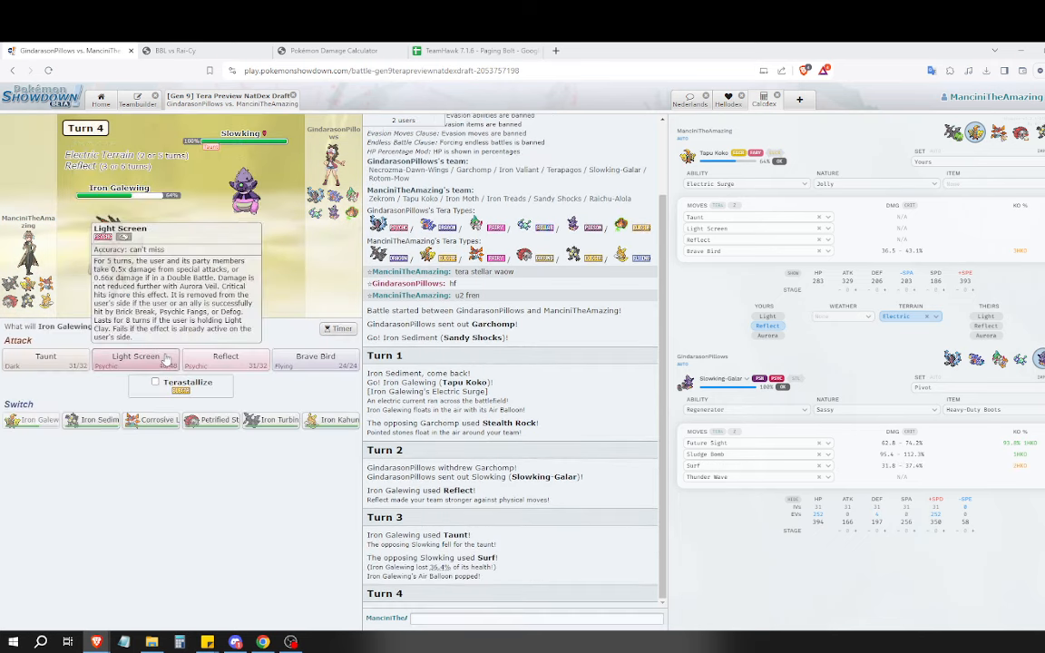
{"action": "left_click", "coordinate": [134, 356]}
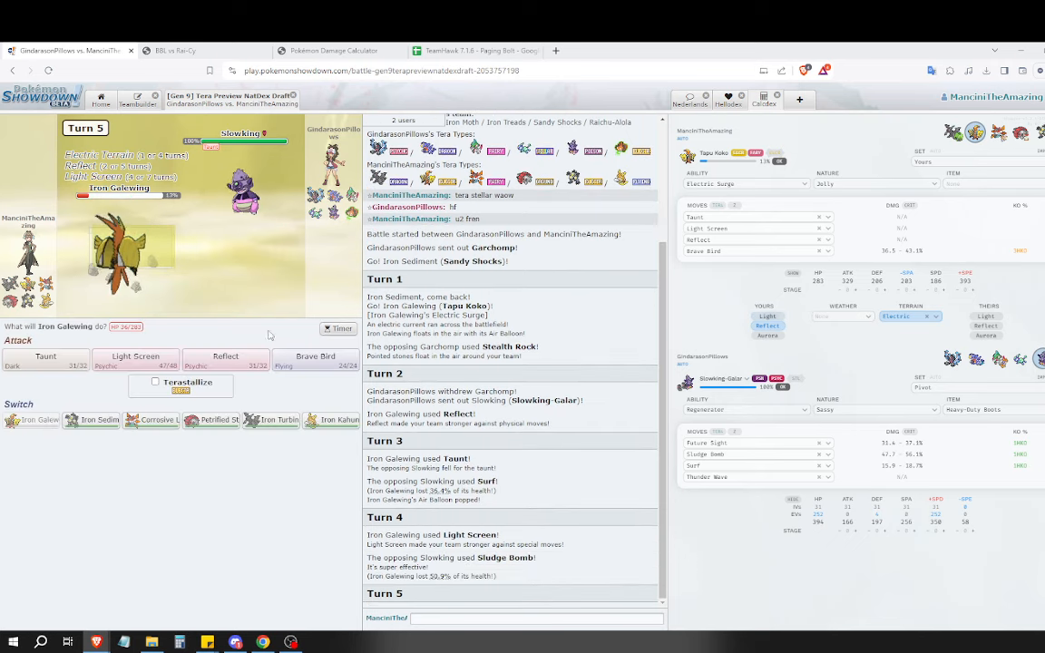
{"action": "left_click", "coordinate": [315, 357]}
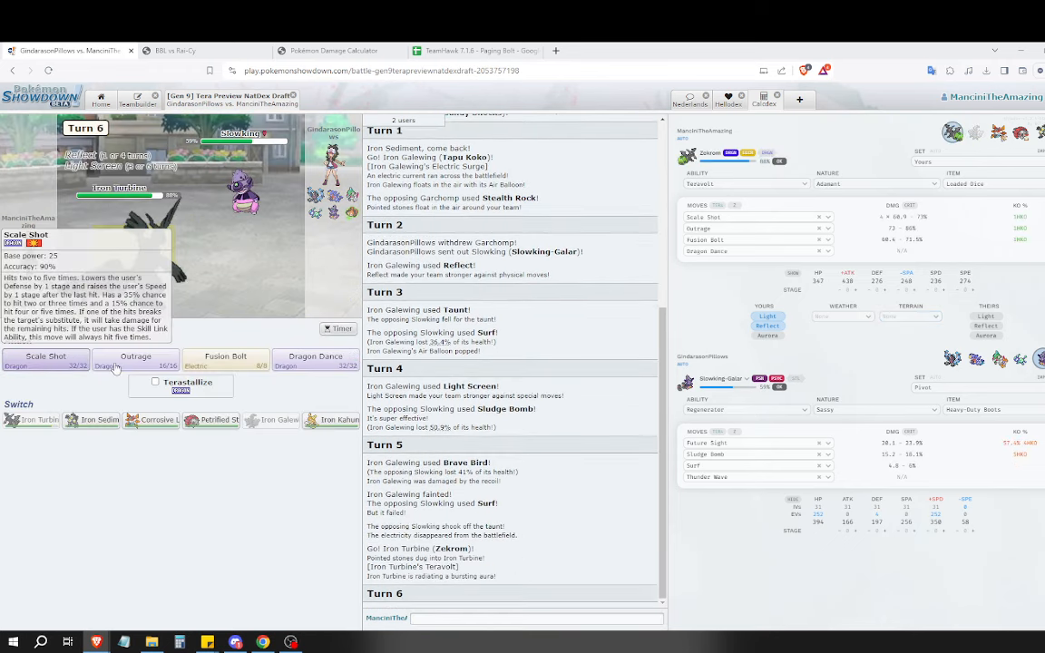
Have Iron Turbine Dragon Dance, then Scale Shot repeatedly until Rotom-Mow falls and it faints.
{"action": "left_click", "coordinate": [316, 360]}
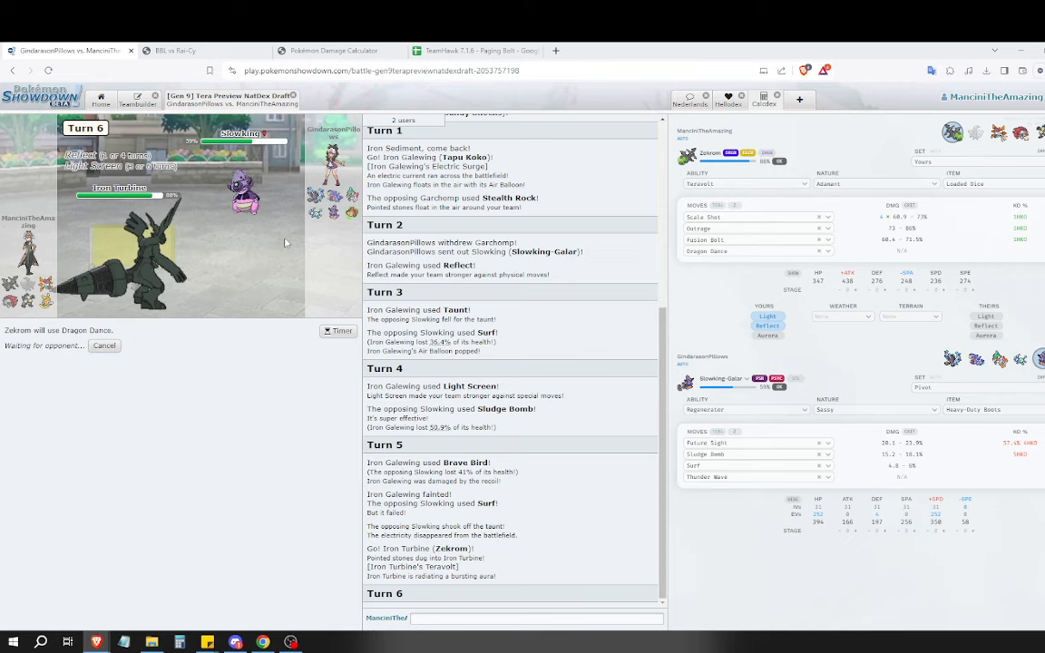
{"action": "mouse_move", "coordinate": [116, 147]}
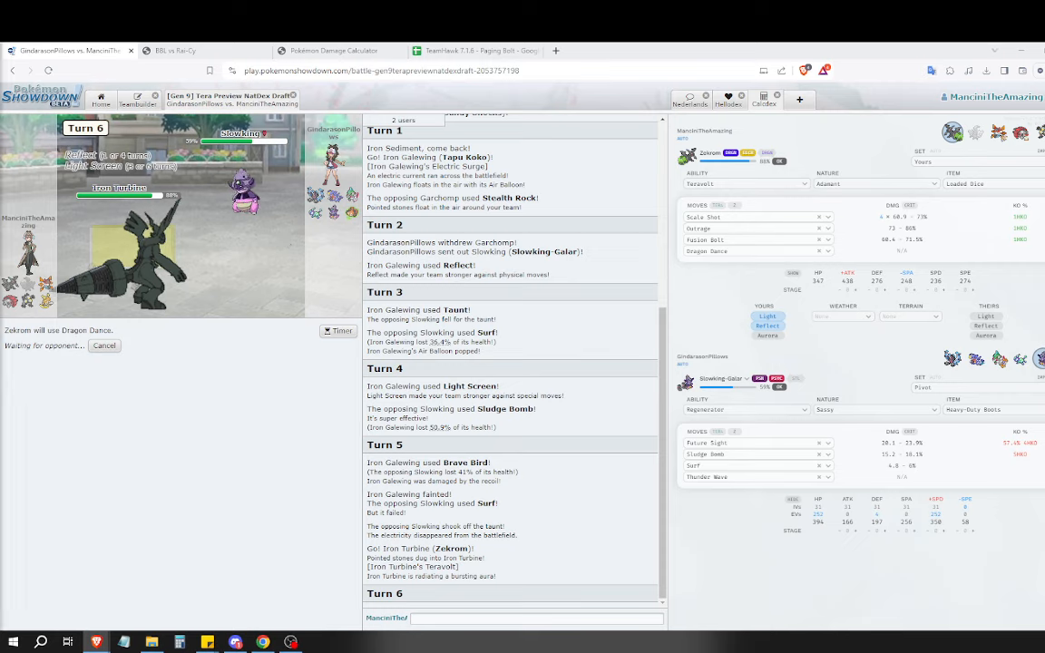
{"action": "left_click", "coordinate": [104, 344]}
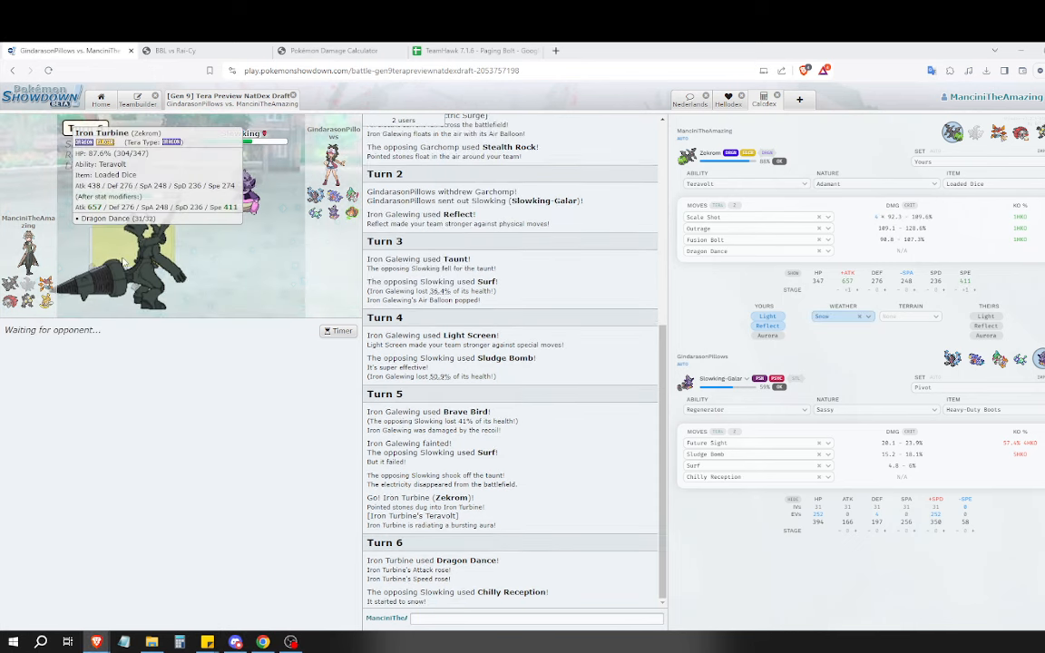
{"action": "mouse_move", "coordinate": [234, 267]}
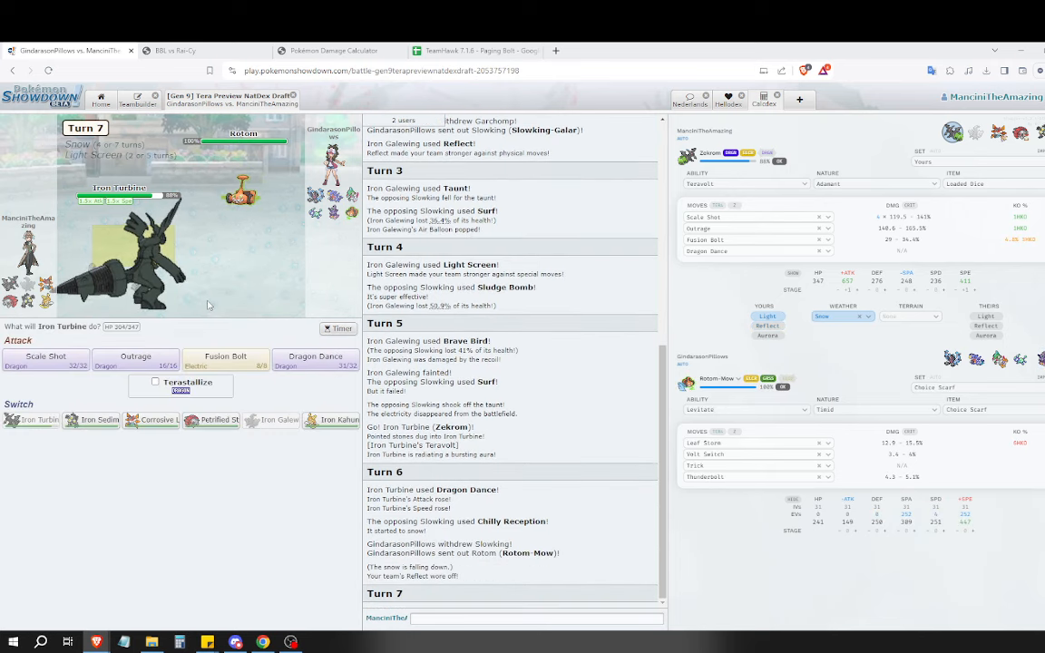
{"action": "mouse_move", "coordinate": [744, 298]}
{"action": "type", "text": "252"}
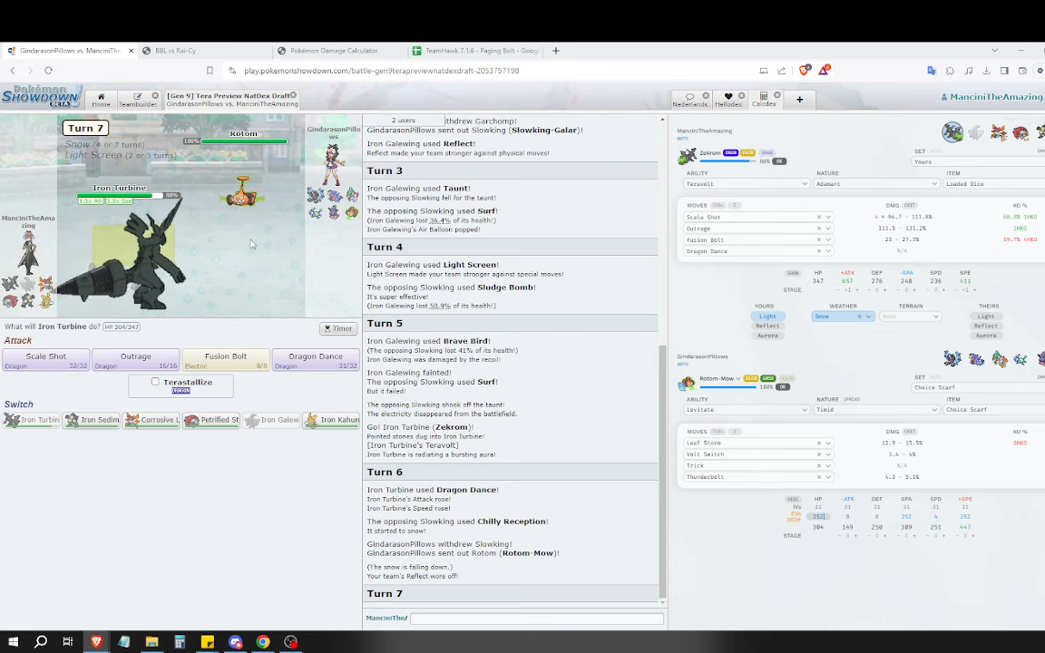
{"action": "mouse_move", "coordinate": [229, 210]}
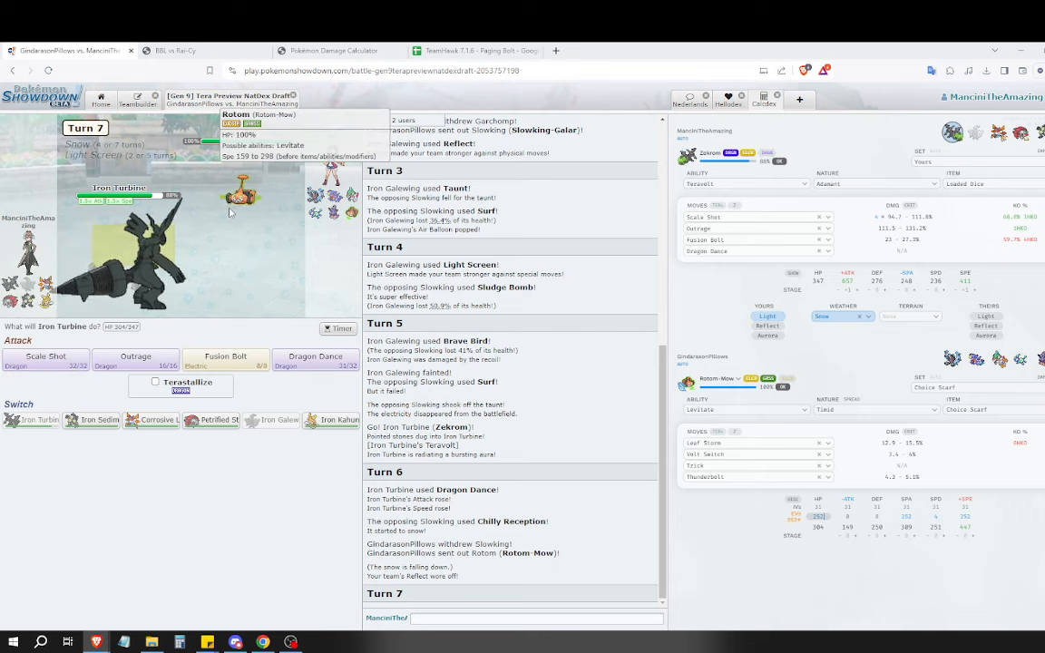
{"action": "mouse_move", "coordinate": [124, 355]}
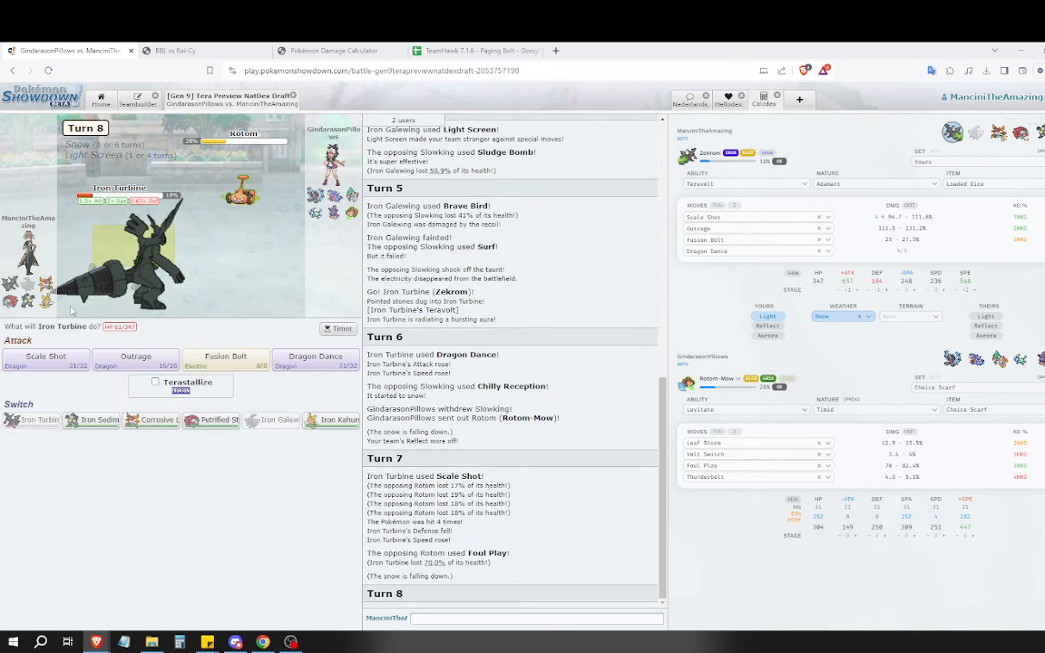
{"action": "mouse_move", "coordinate": [46, 359]}
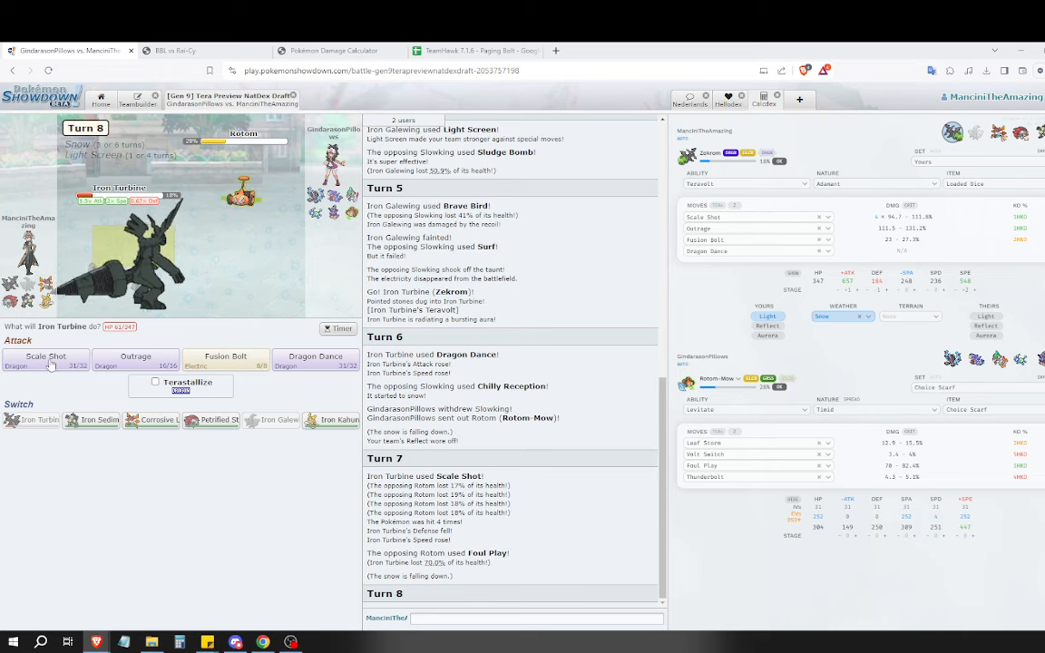
{"action": "left_click", "coordinate": [46, 361]}
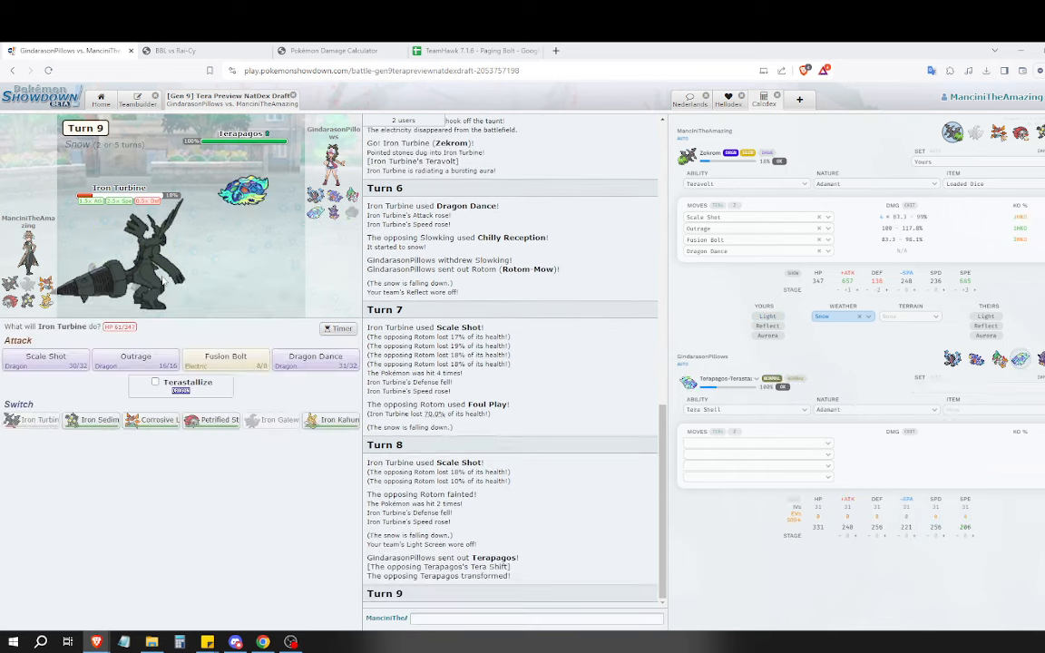
{"action": "mouse_move", "coordinate": [46, 356]}
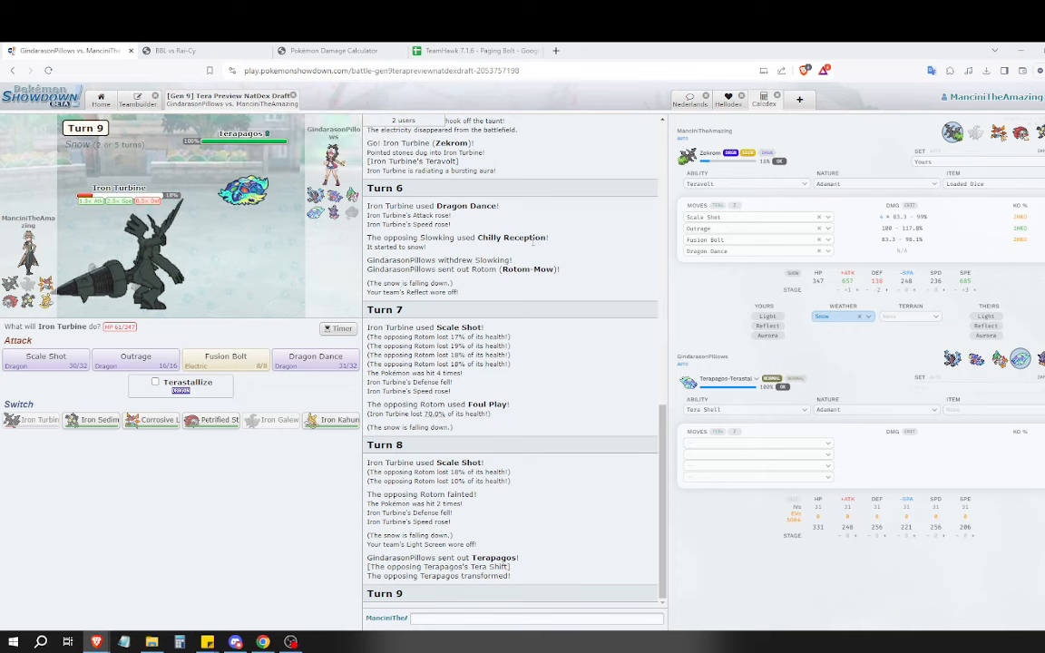
{"action": "mouse_move", "coordinate": [45, 359]}
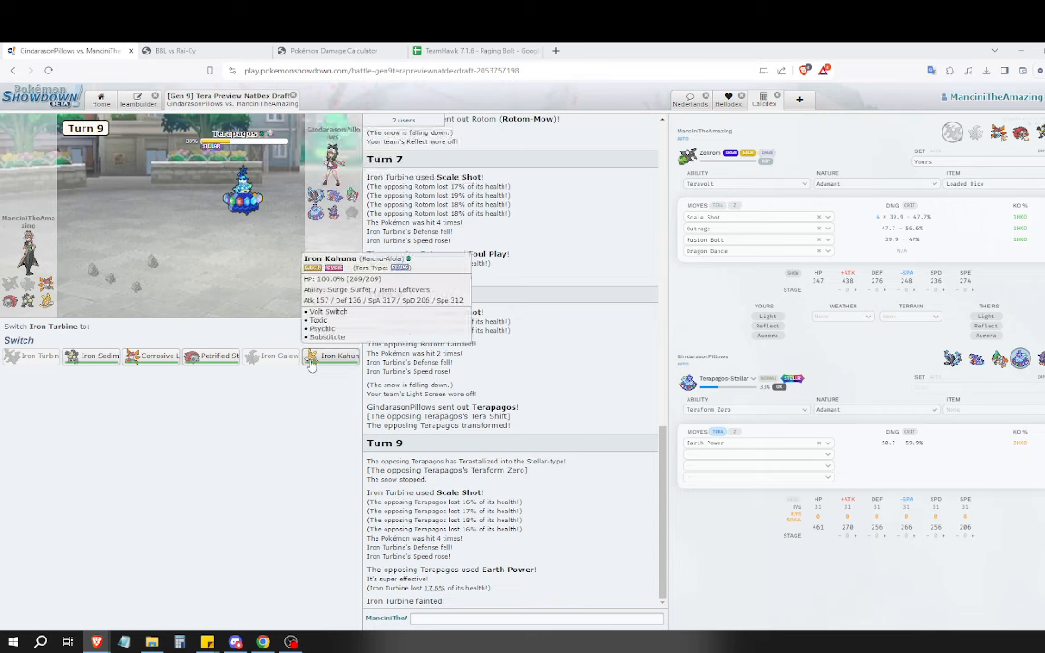
{"action": "mouse_move", "coordinate": [156, 370]}
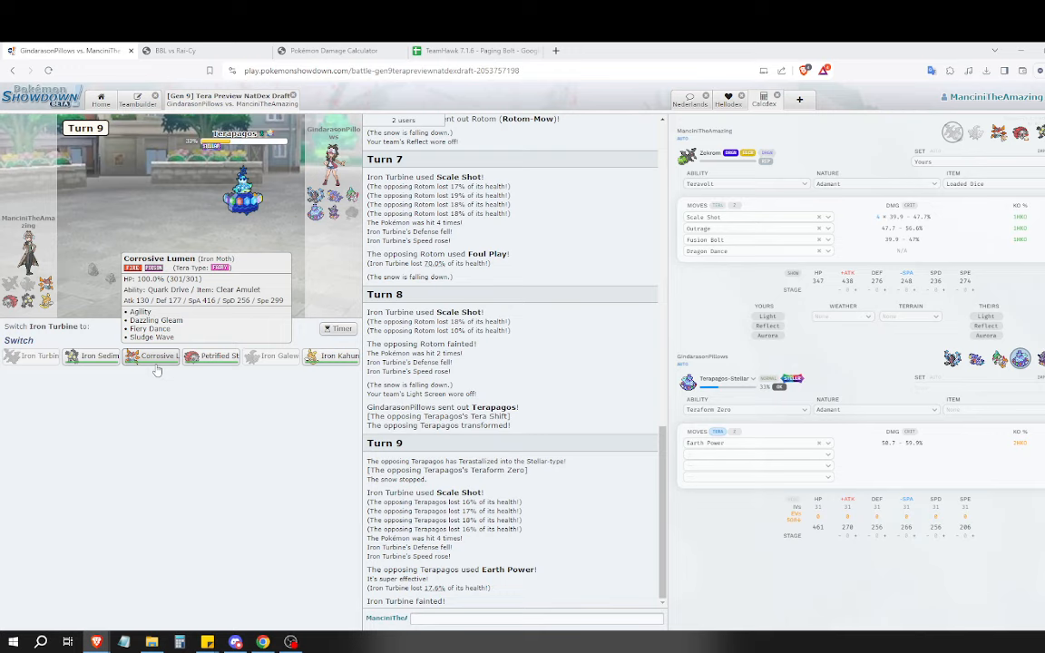
{"action": "mouse_move", "coordinate": [98, 356]}
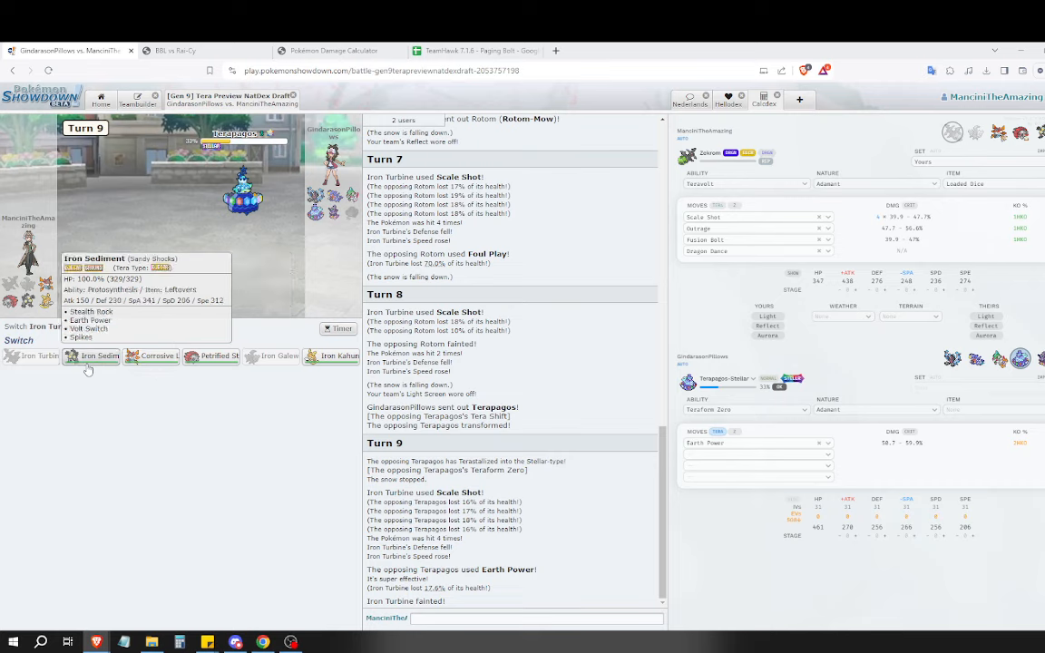
{"action": "mouse_move", "coordinate": [1023, 254]}
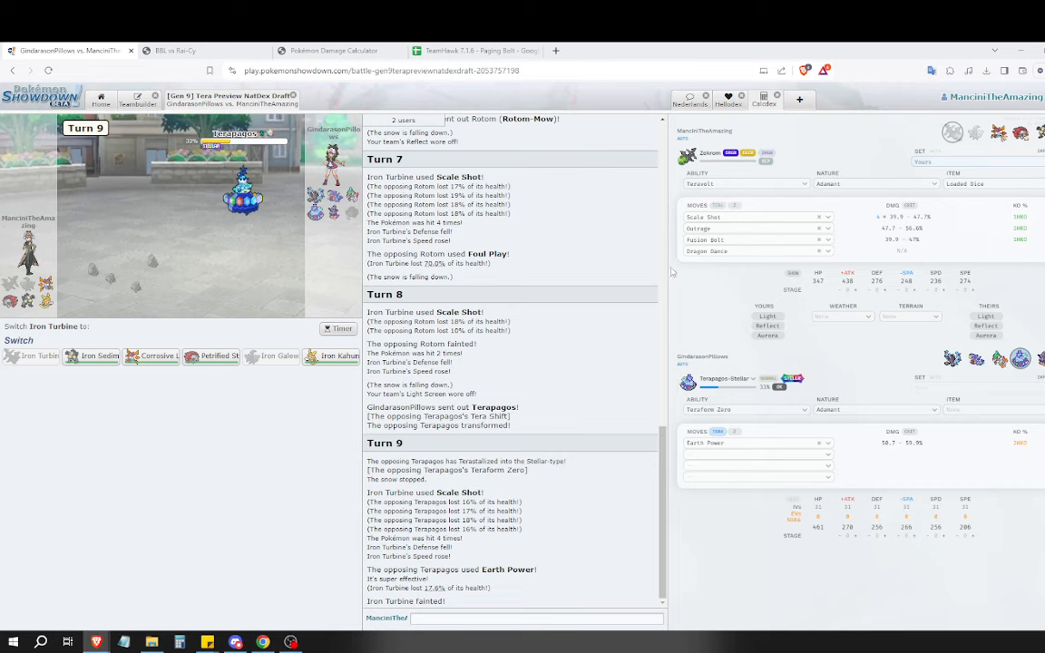
{"action": "mouse_move", "coordinate": [243, 196]}
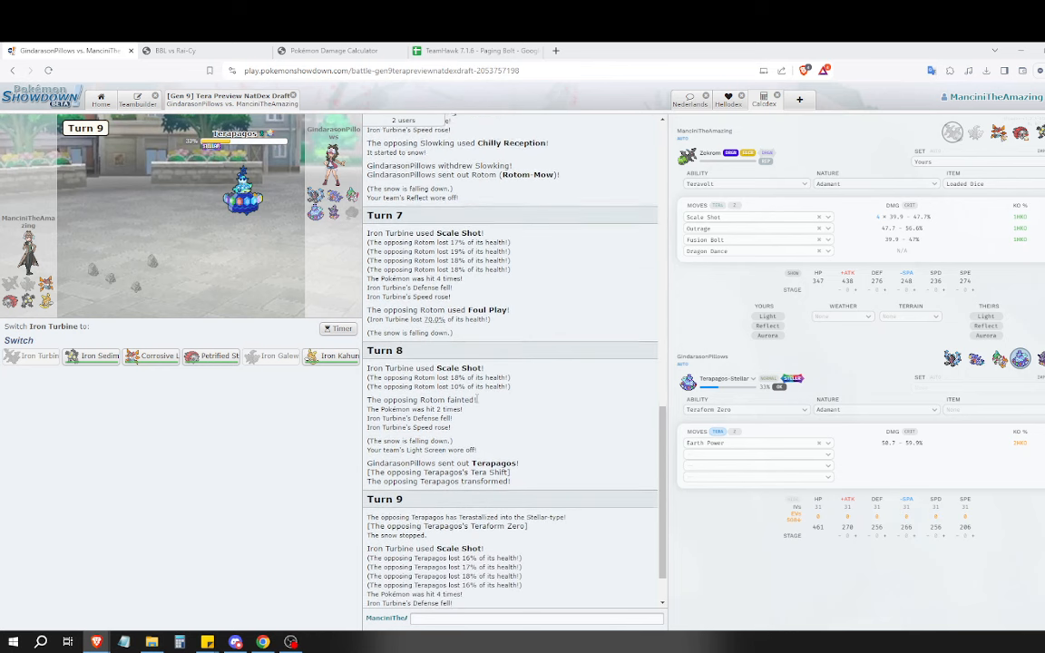
Add Terapagos's Earth Power in the calculator while Iron Turbine's replacement is pending.
{"action": "scroll", "scroll_direction": "down", "scroll_amount": 3}
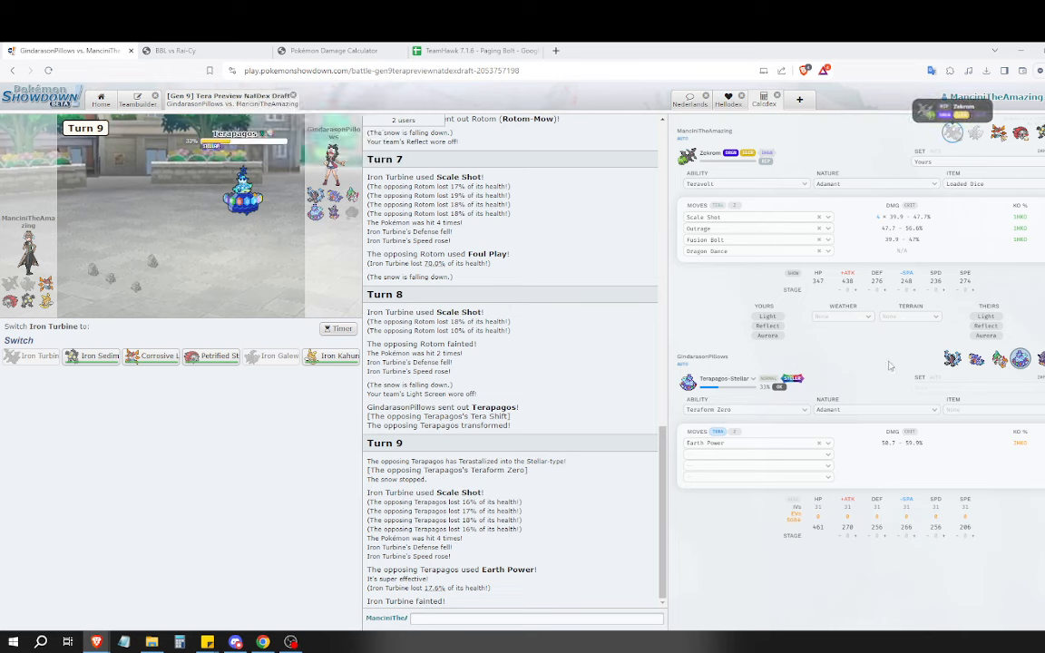
{"action": "mouse_move", "coordinate": [866, 335]}
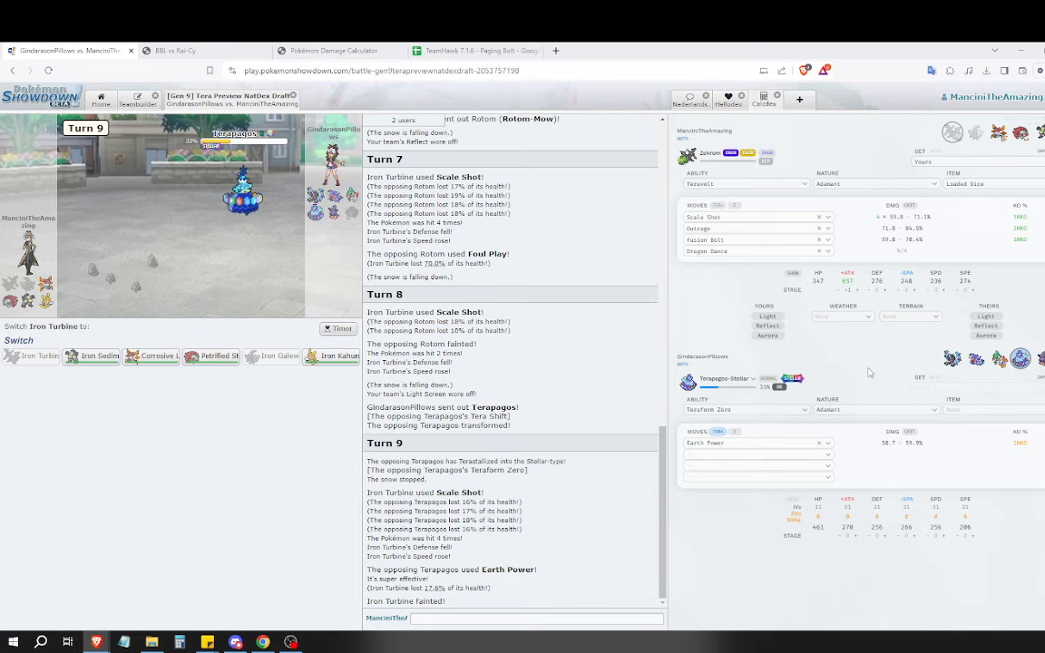
{"action": "mouse_move", "coordinate": [1020, 134]}
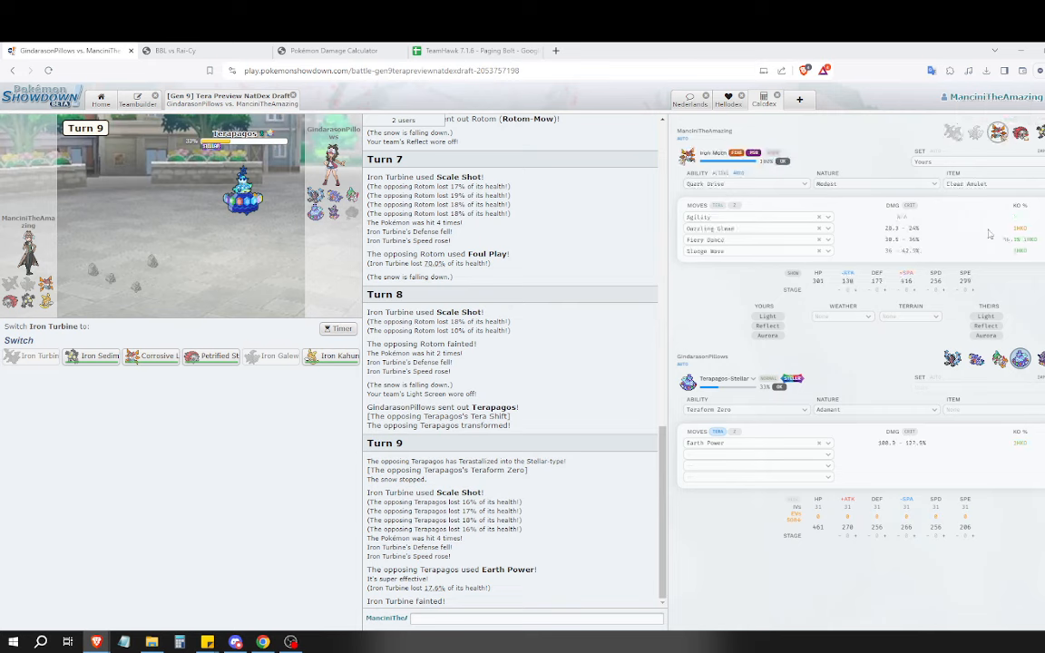
{"action": "mouse_move", "coordinate": [152, 355]}
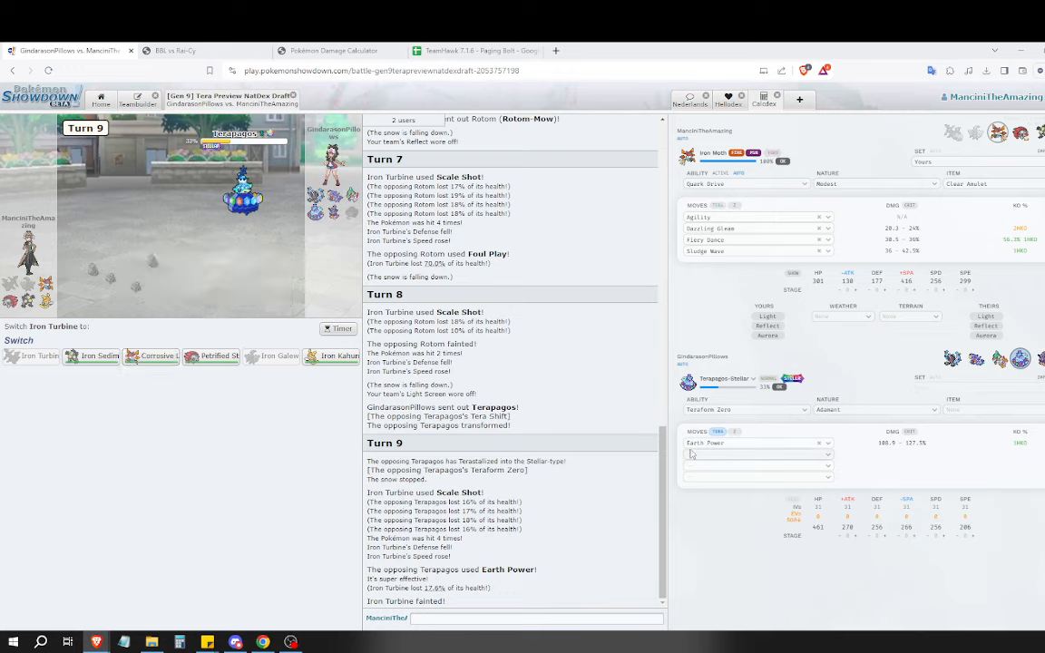
{"action": "left_click", "coordinate": [871, 410]}
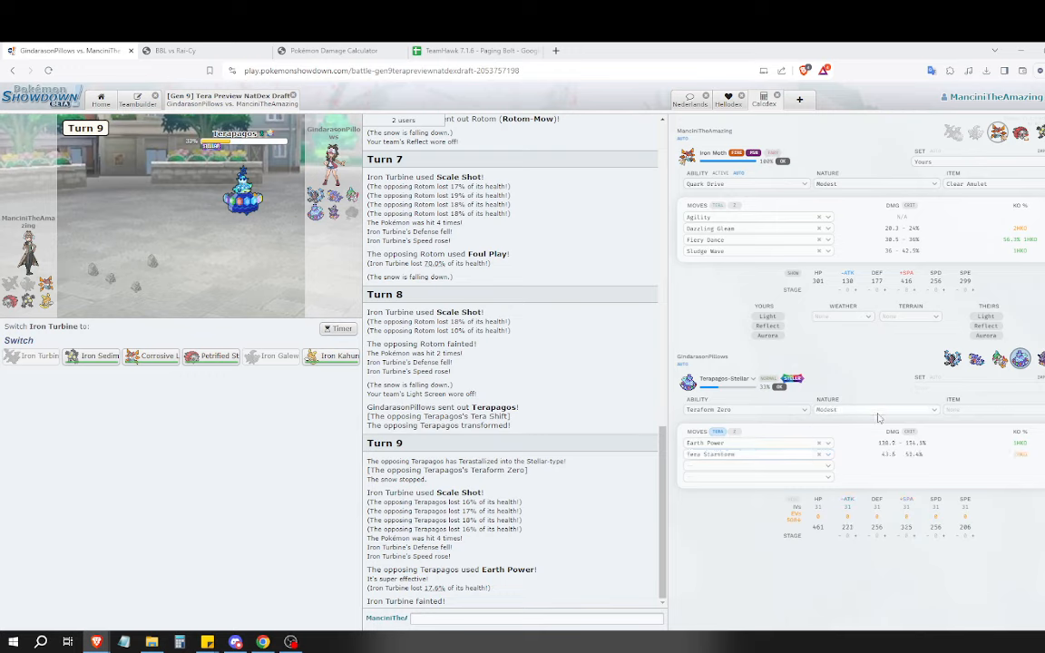
{"action": "mouse_move", "coordinate": [740, 207]}
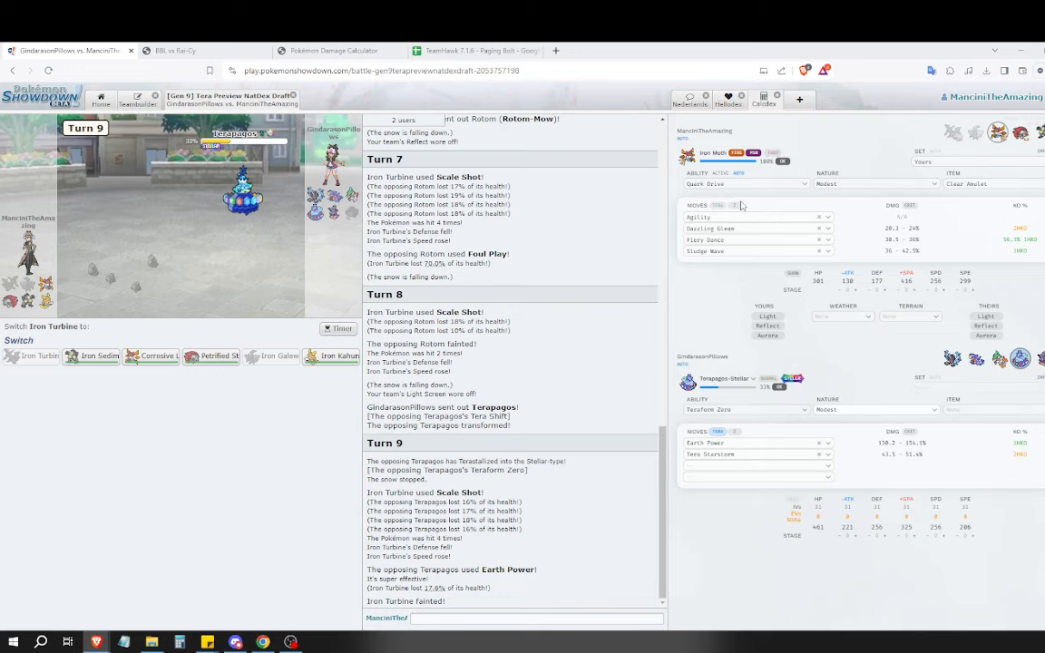
{"action": "mouse_move", "coordinate": [152, 355]}
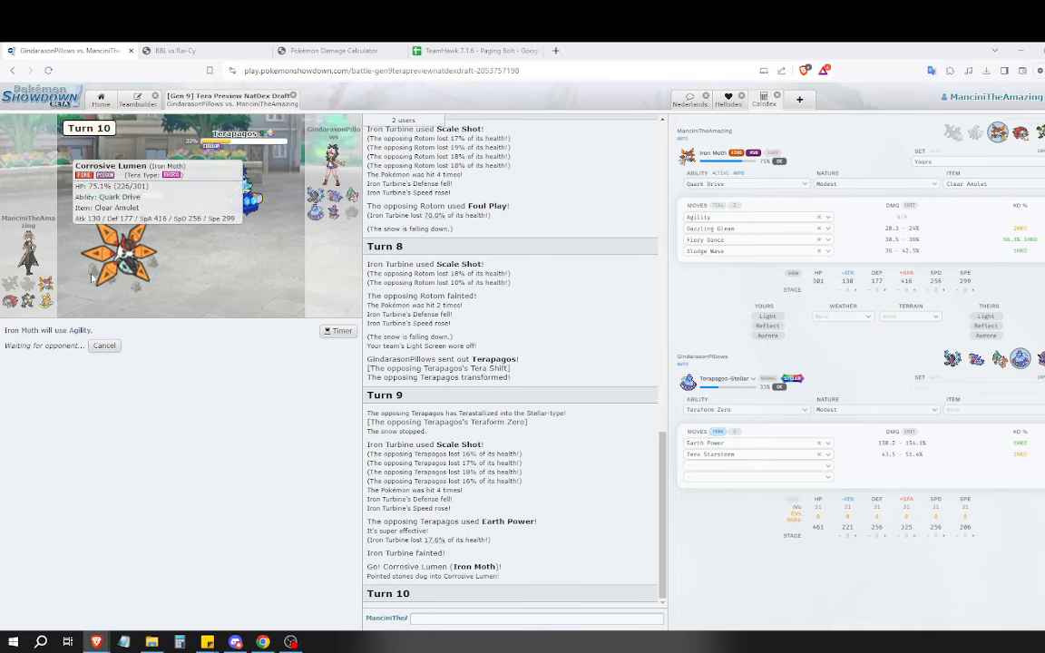
{"action": "mouse_move", "coordinate": [89, 319]}
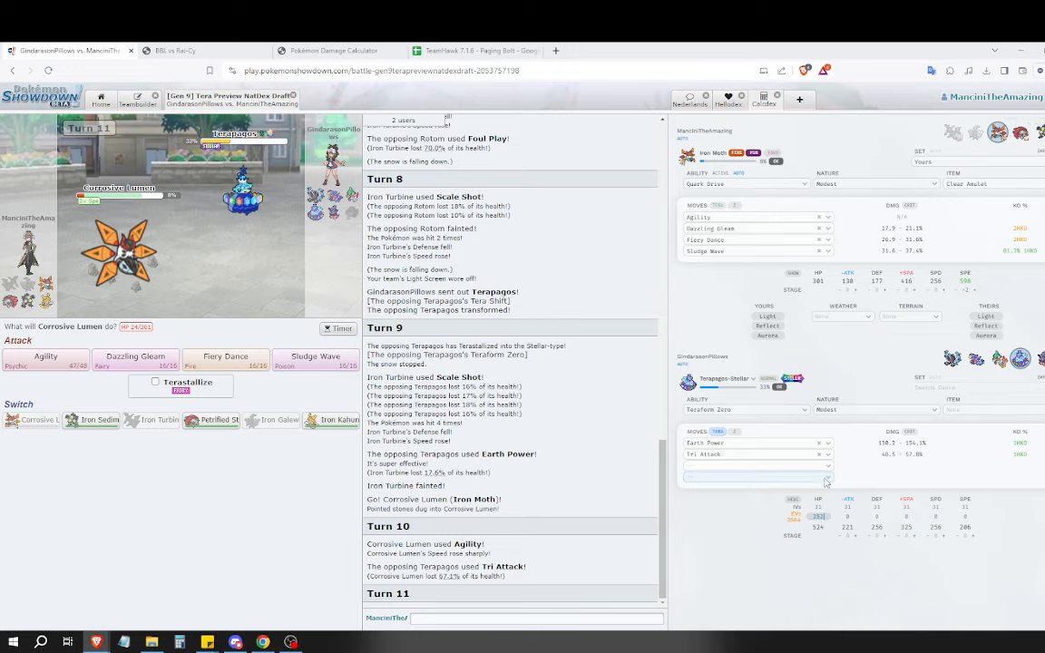
{"action": "mouse_move", "coordinate": [827, 477]}
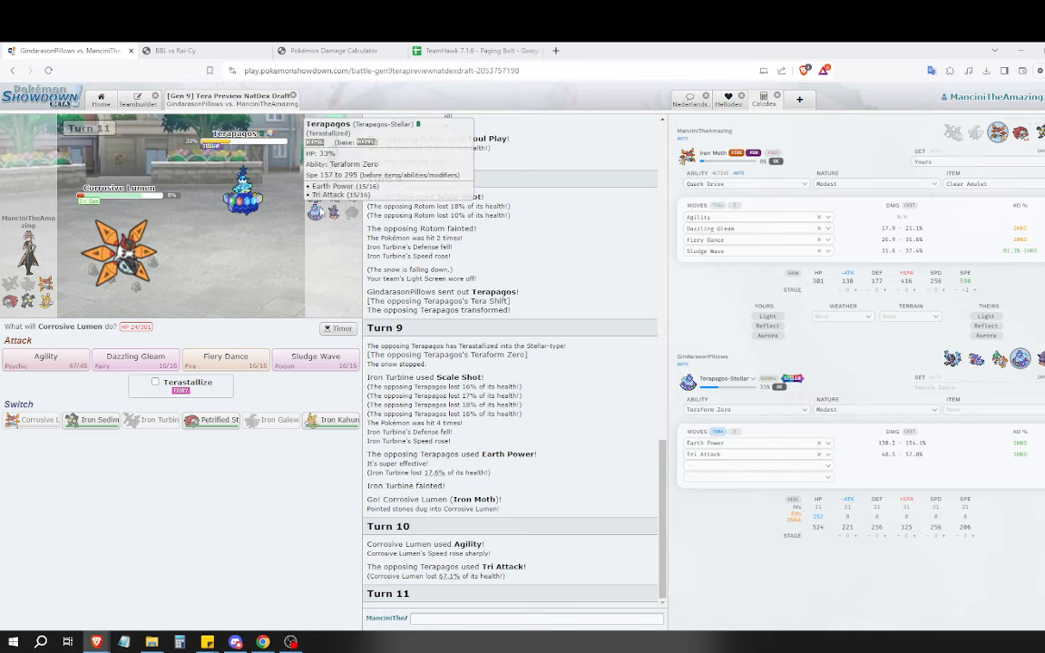
Have Iron Moth use Sludge Wave then Fiery Dance until it faints to Slowking-Galar's Surf.
{"action": "left_click", "coordinate": [316, 356]}
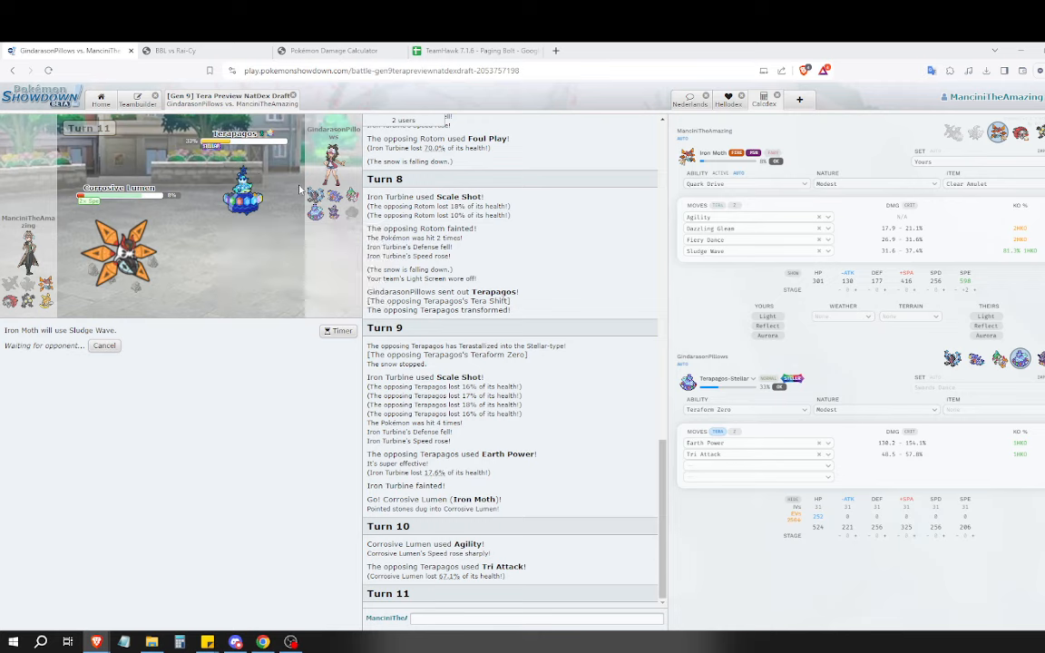
{"action": "mouse_move", "coordinate": [315, 197]}
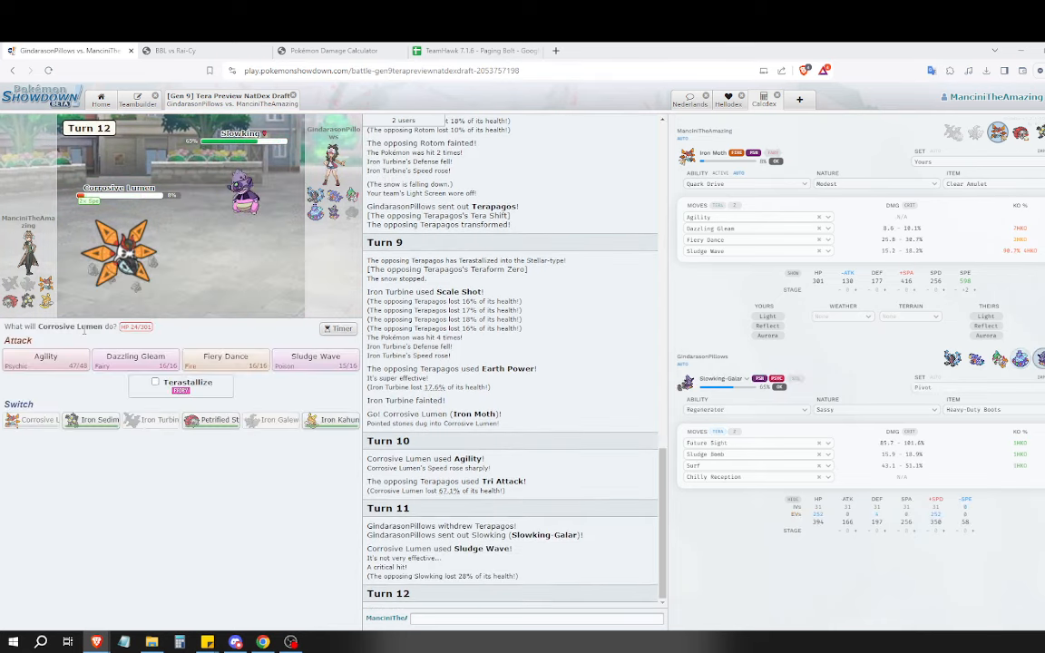
{"action": "mouse_move", "coordinate": [225, 362]}
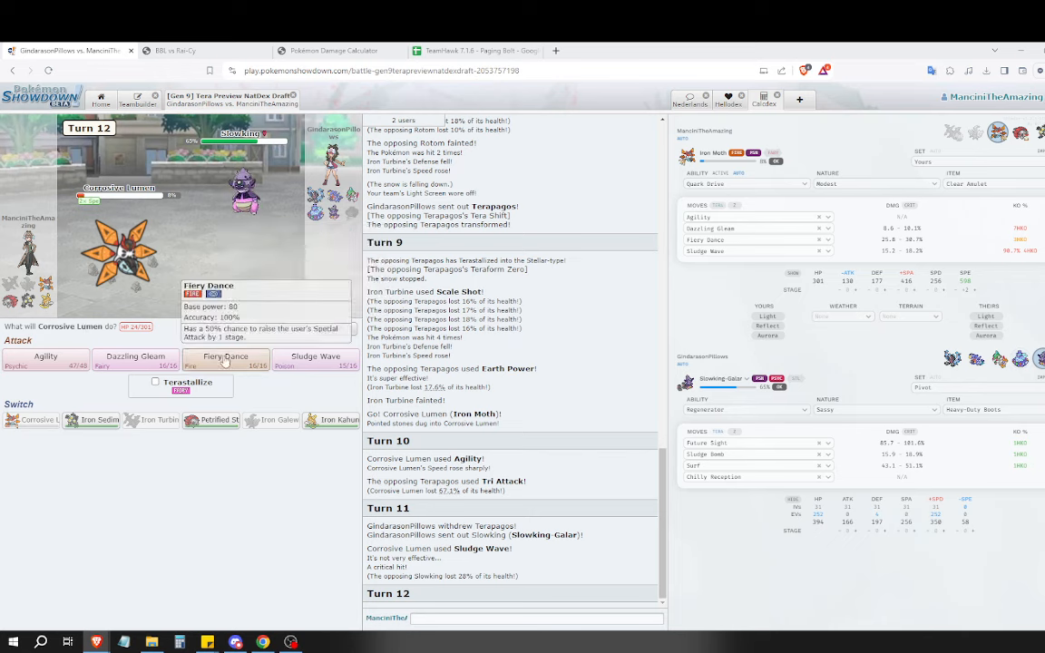
{"action": "left_click", "coordinate": [225, 359]}
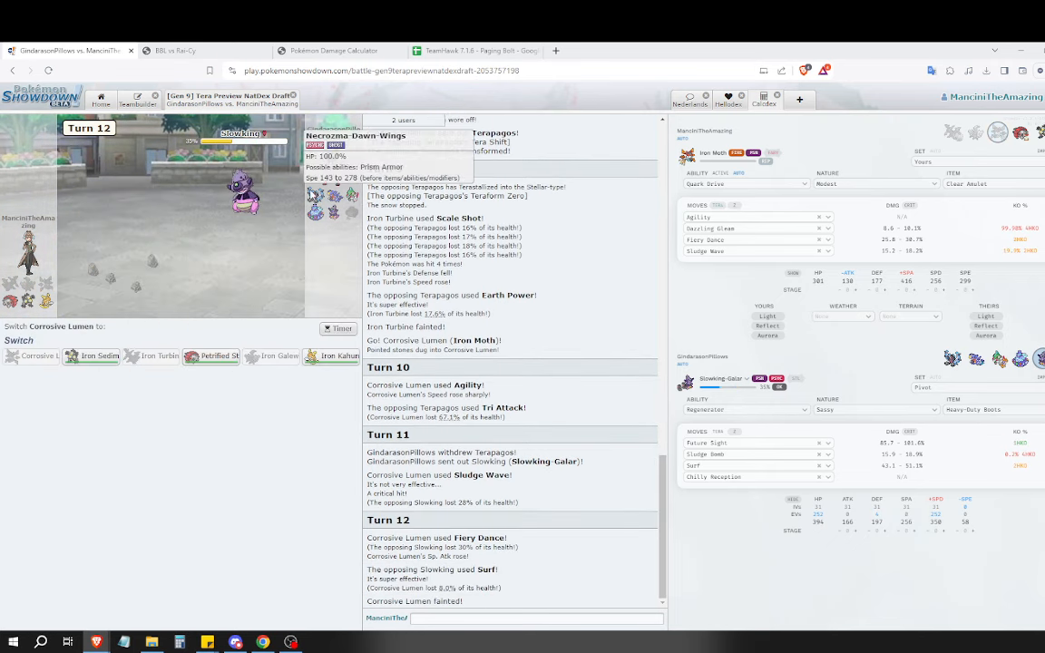
{"action": "mouse_move", "coordinate": [330, 356]}
{"action": "type", "text": "gg"}
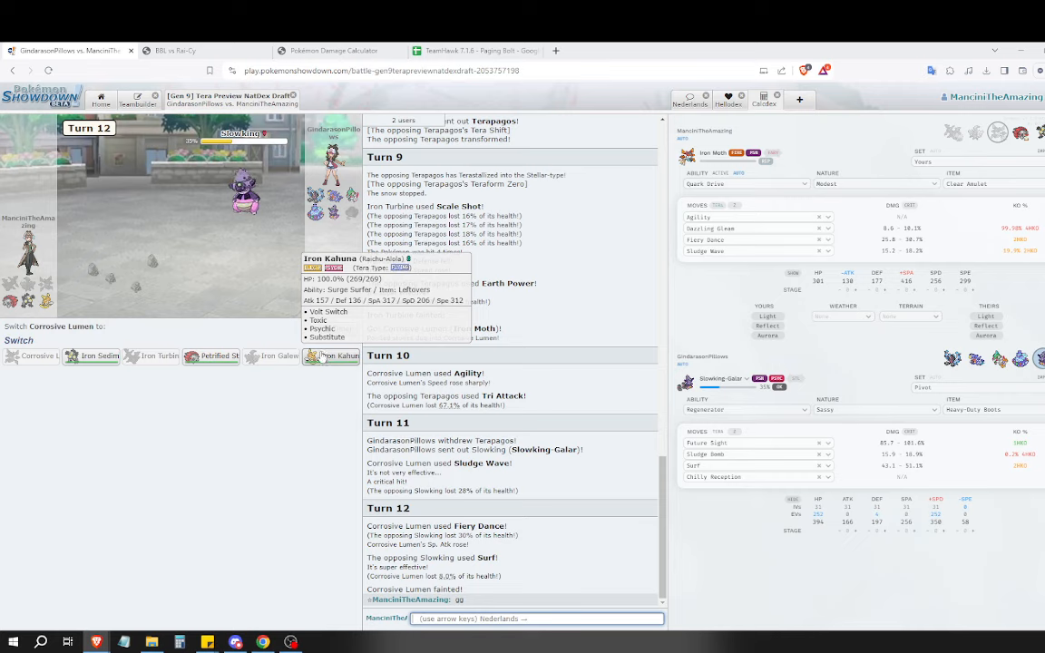
{"action": "mouse_move", "coordinate": [214, 356]}
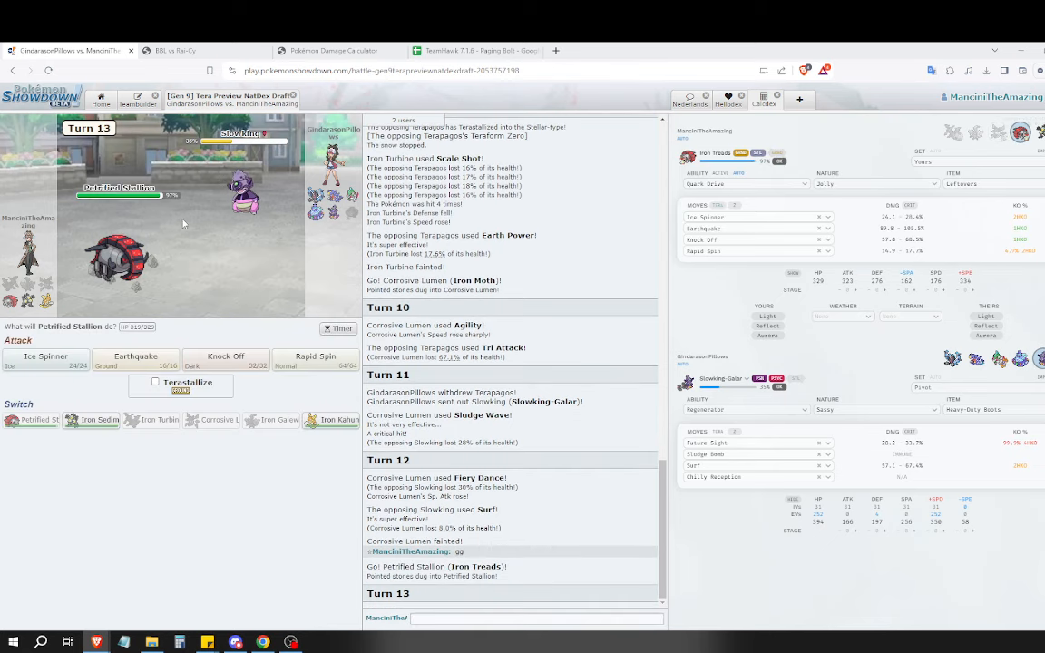
Knock out Slowking-Galar with two Rapid Spins, then Earthquake the incoming Terapagos.
{"action": "left_click", "coordinate": [315, 356]}
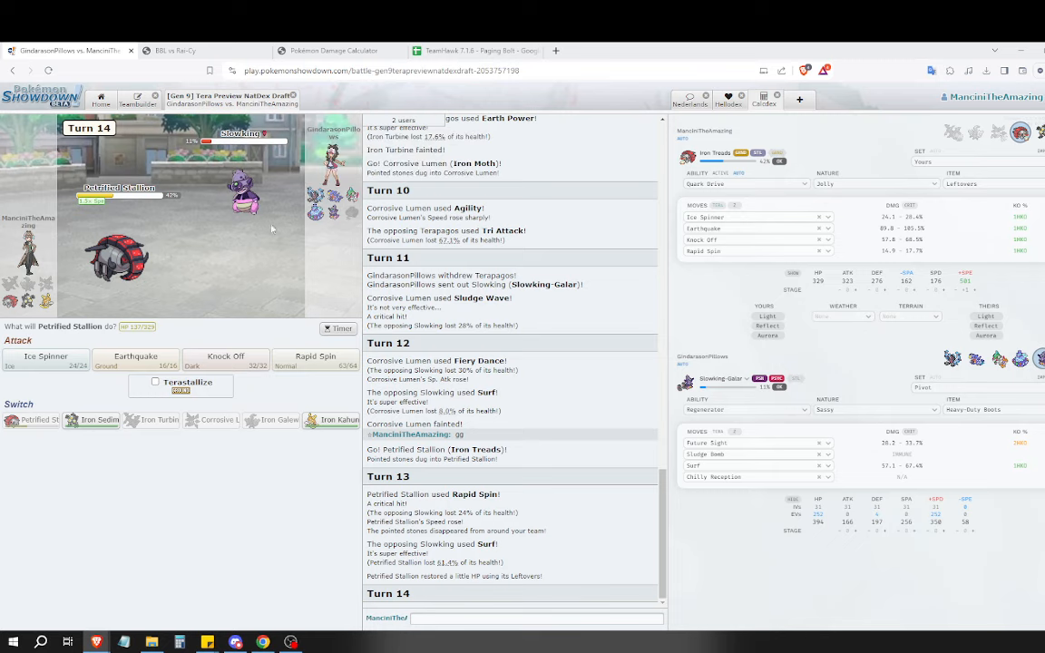
{"action": "left_click", "coordinate": [316, 359]}
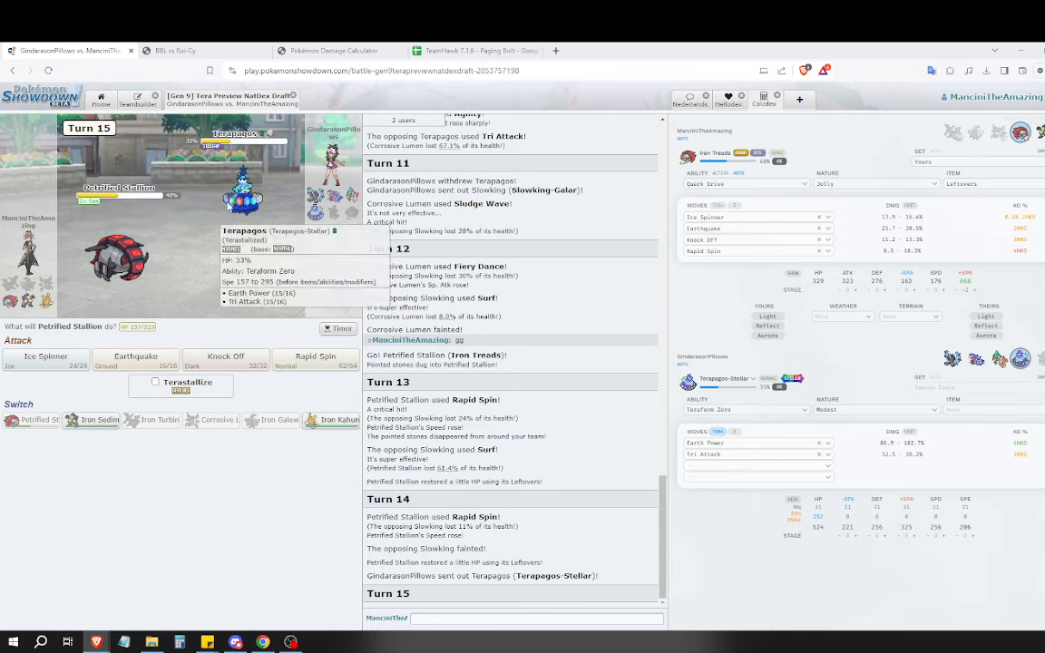
{"action": "mouse_move", "coordinate": [228, 207]}
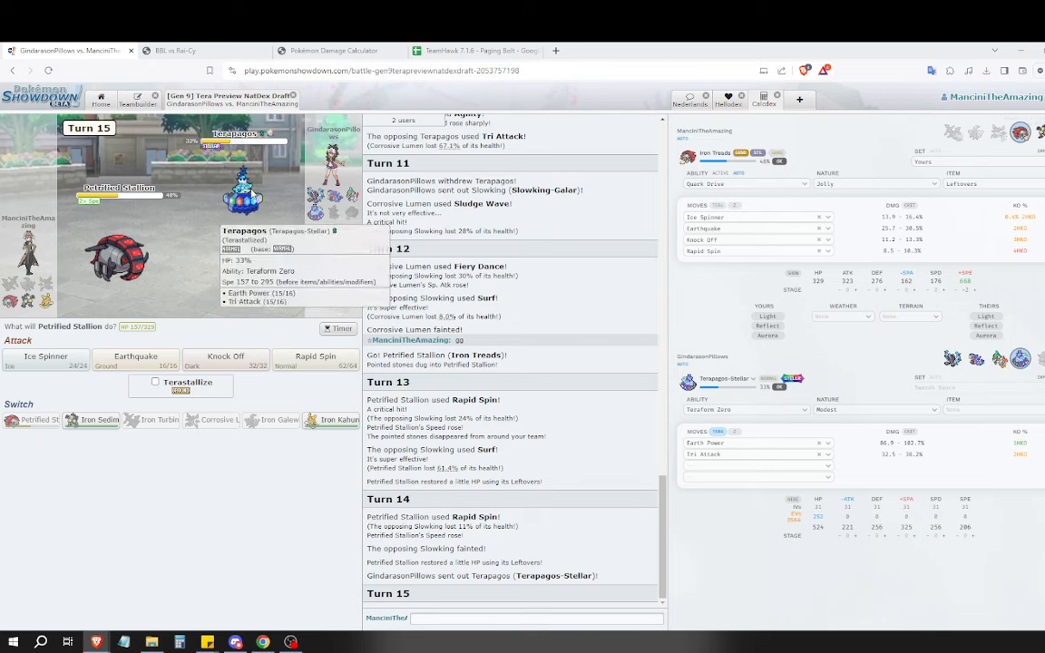
{"action": "mouse_move", "coordinate": [134, 363]}
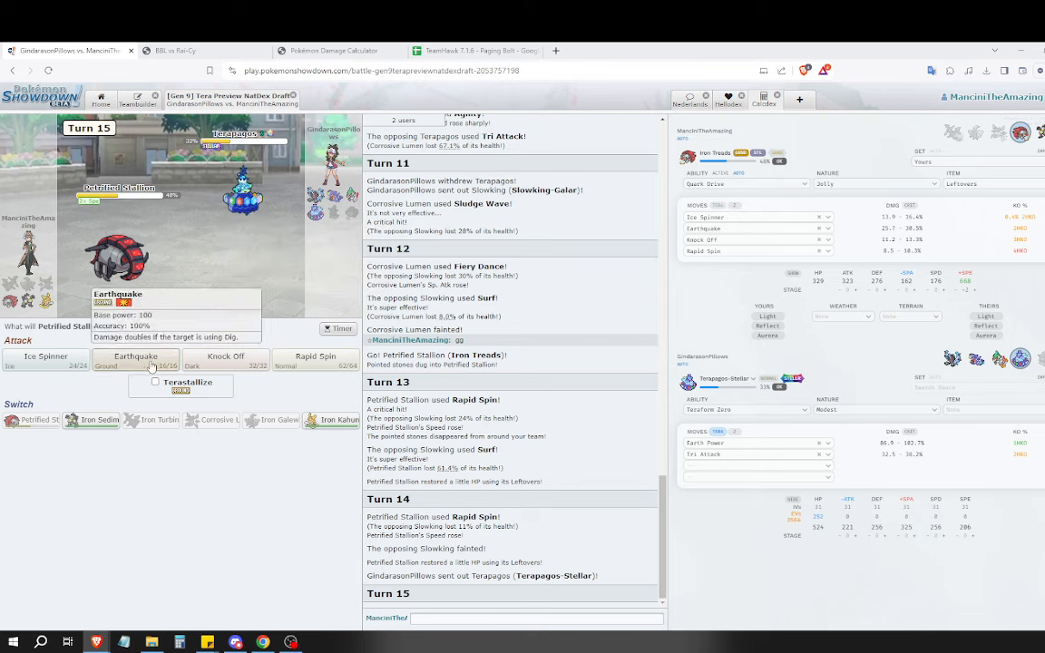
{"action": "left_click", "coordinate": [134, 355]}
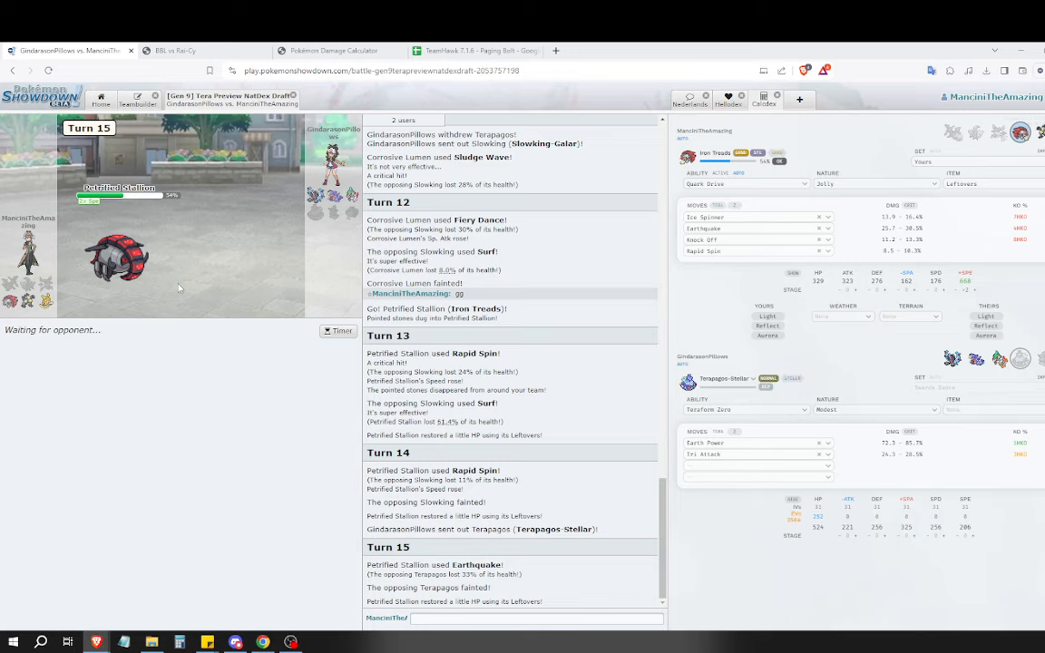
{"action": "mouse_move", "coordinate": [123, 269]}
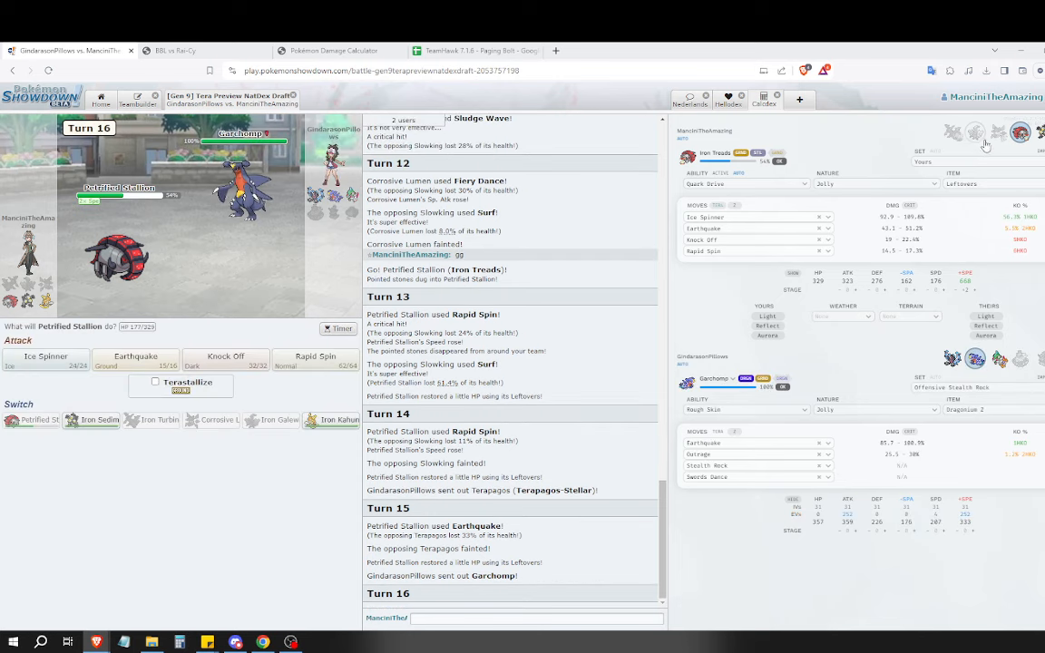
{"action": "mouse_move", "coordinate": [764, 363]}
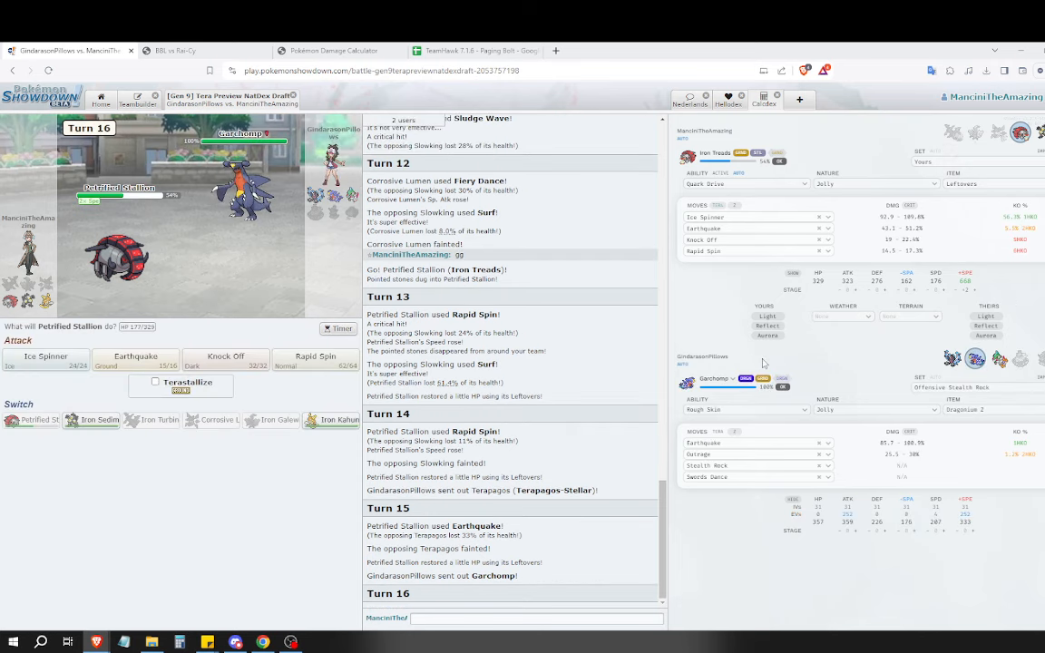
{"action": "mouse_move", "coordinate": [46, 374]}
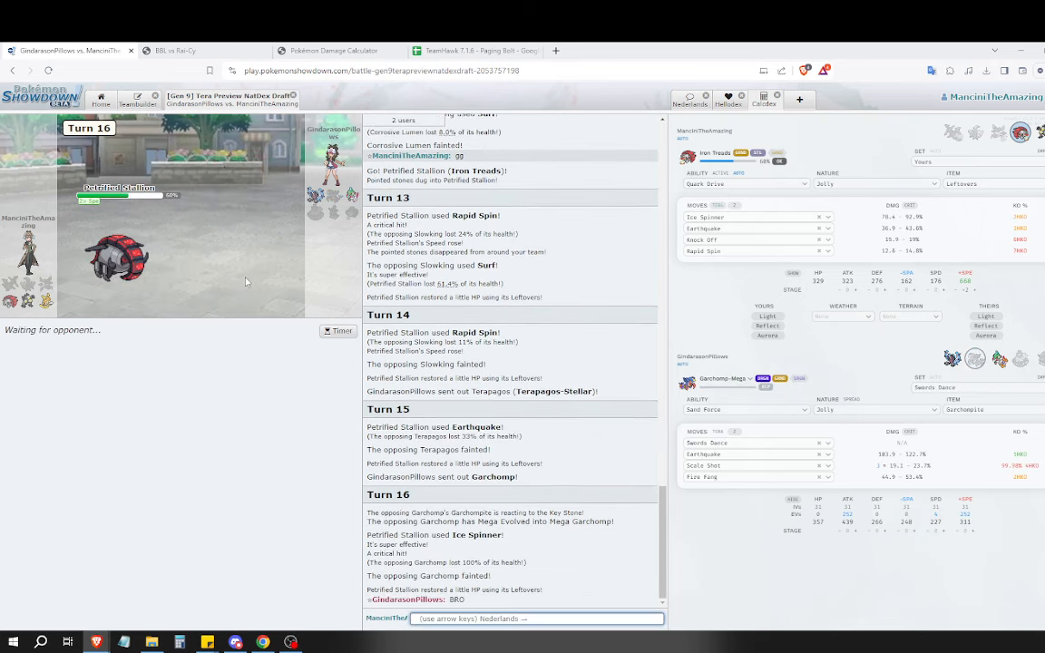
Search 'sa' in the calc to bring up the next opposing Pokémon's set.
{"action": "type", "text": "sa"}
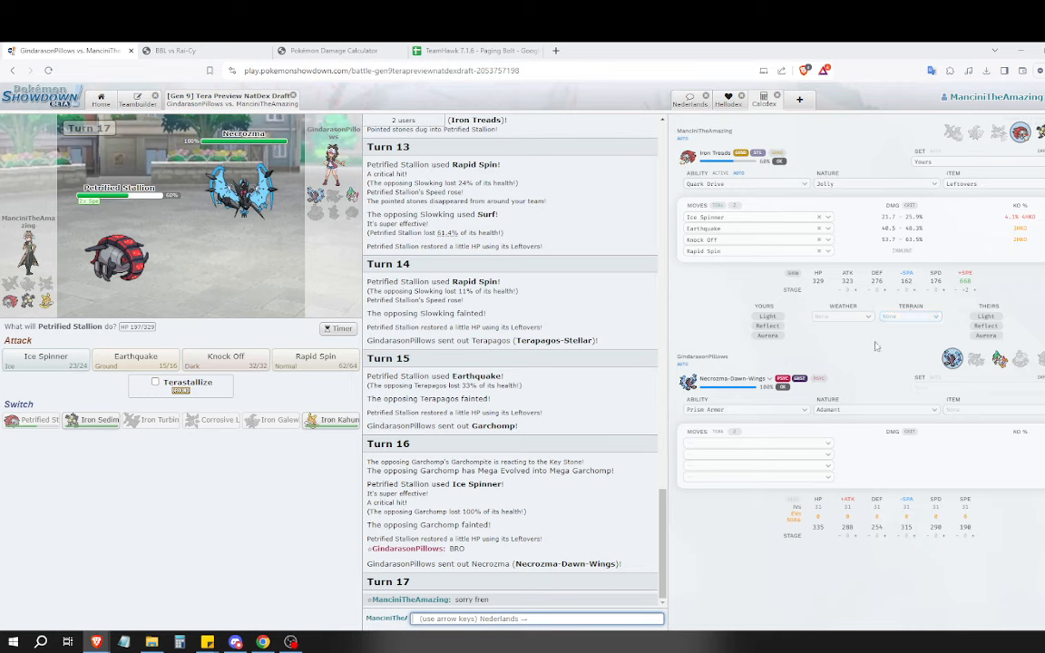
{"action": "mouse_move", "coordinate": [872, 390]}
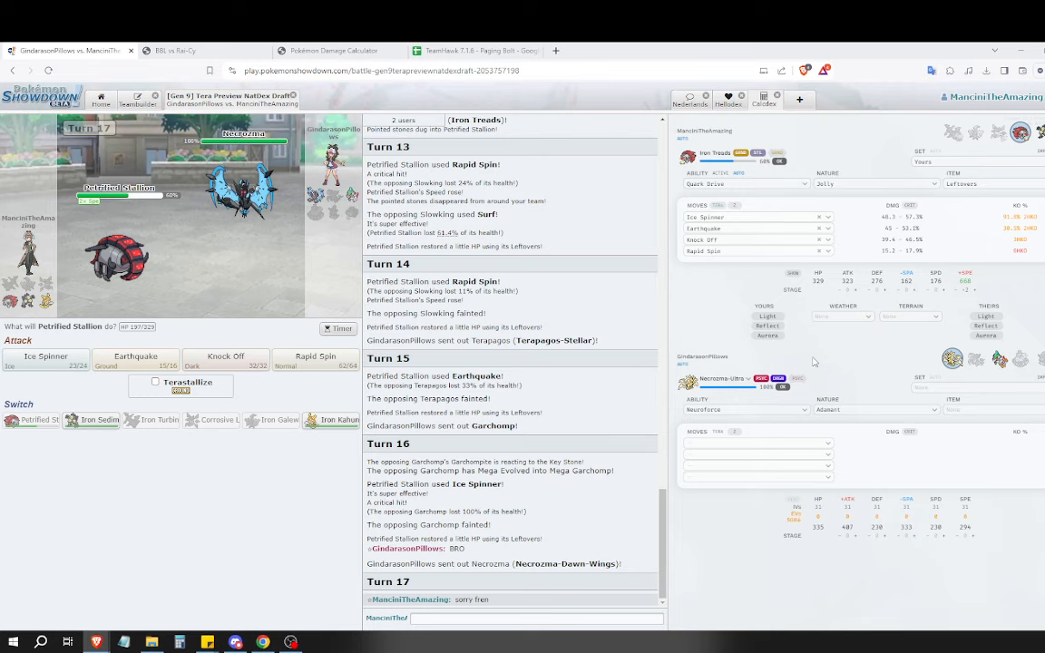
{"action": "mouse_move", "coordinate": [802, 352]}
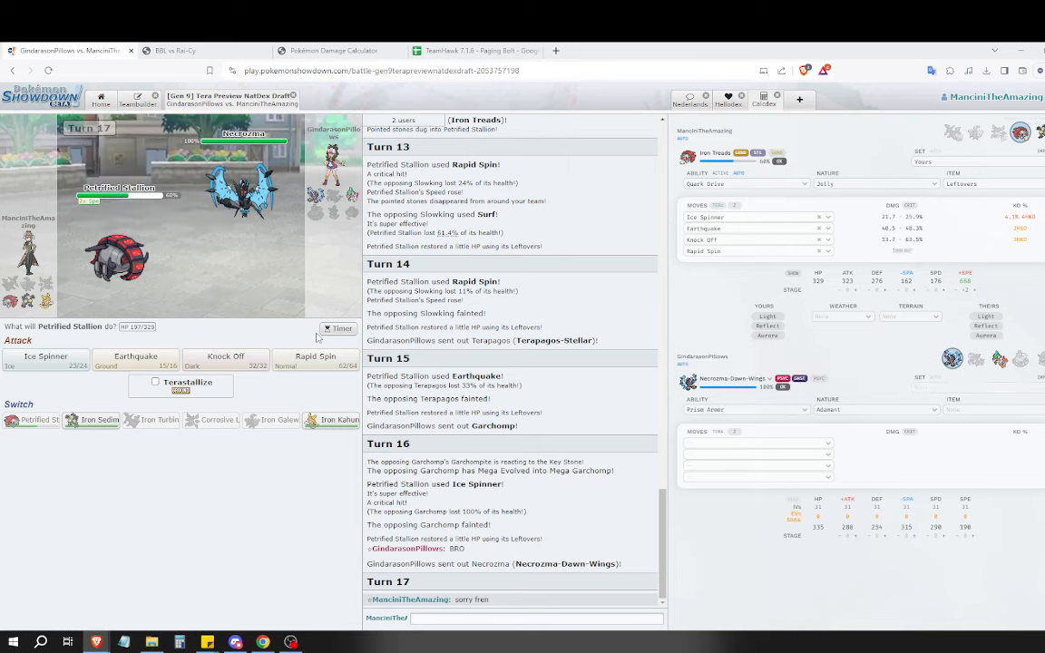
{"action": "mouse_move", "coordinate": [111, 407]}
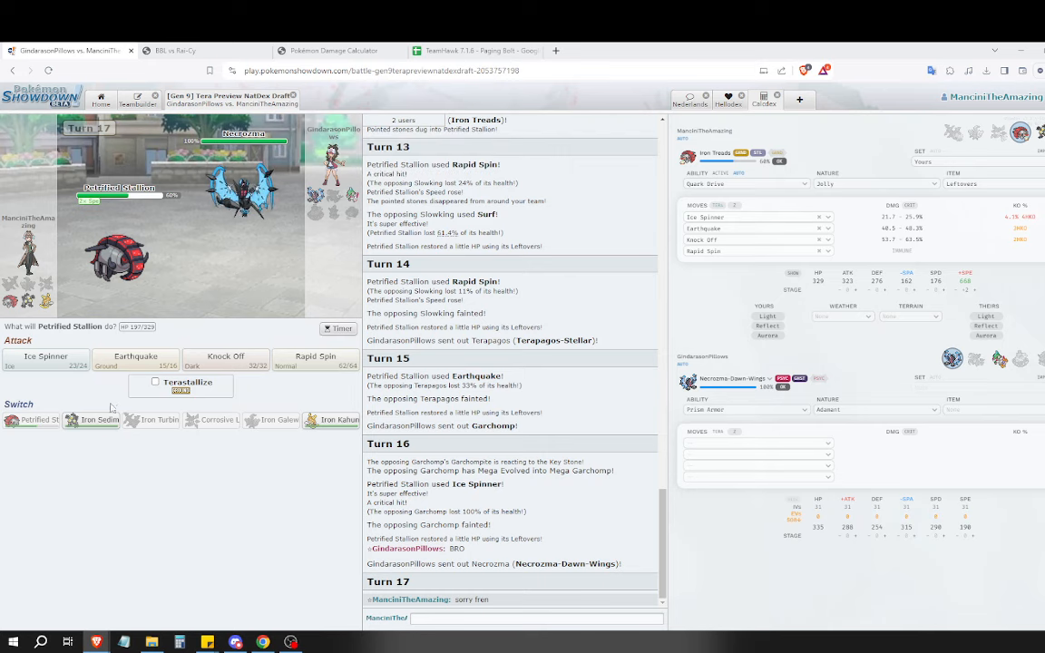
{"action": "mouse_move", "coordinate": [338, 421]}
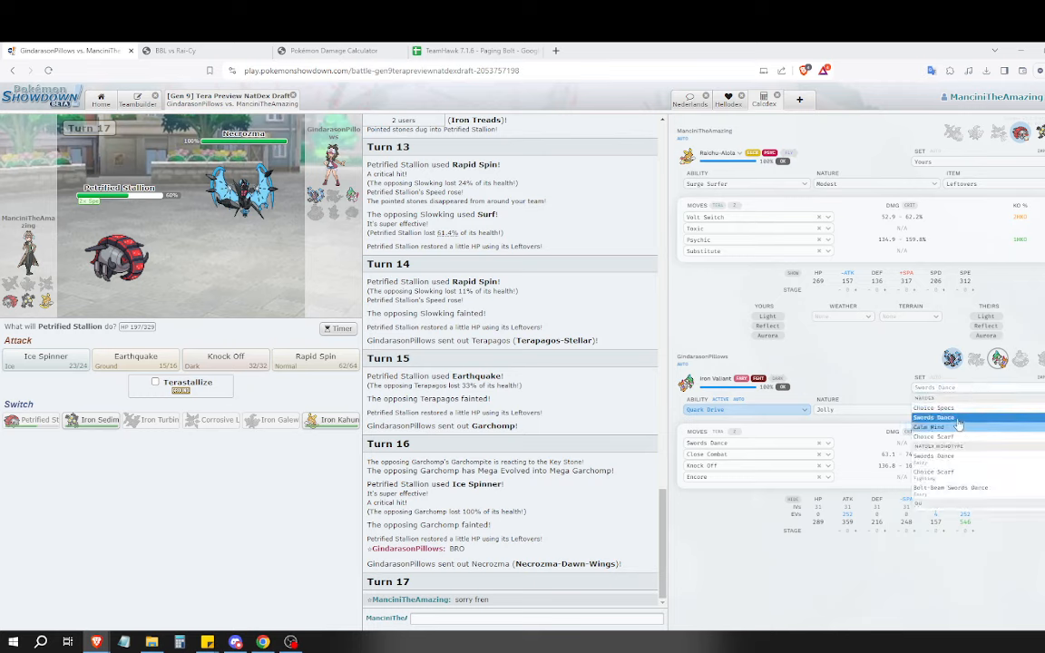
Load a preset set for Necrozma in the calc, Earthquake with Petrified Stallion, then send in Iron Sediment.
{"action": "left_click", "coordinate": [939, 424]}
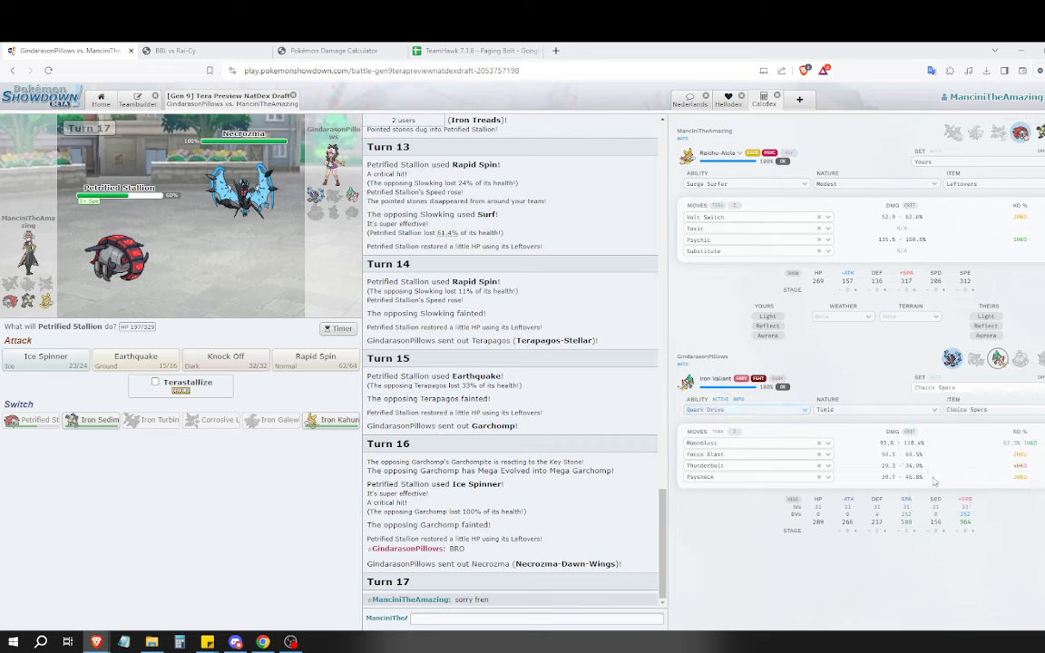
{"action": "mouse_move", "coordinate": [257, 209]}
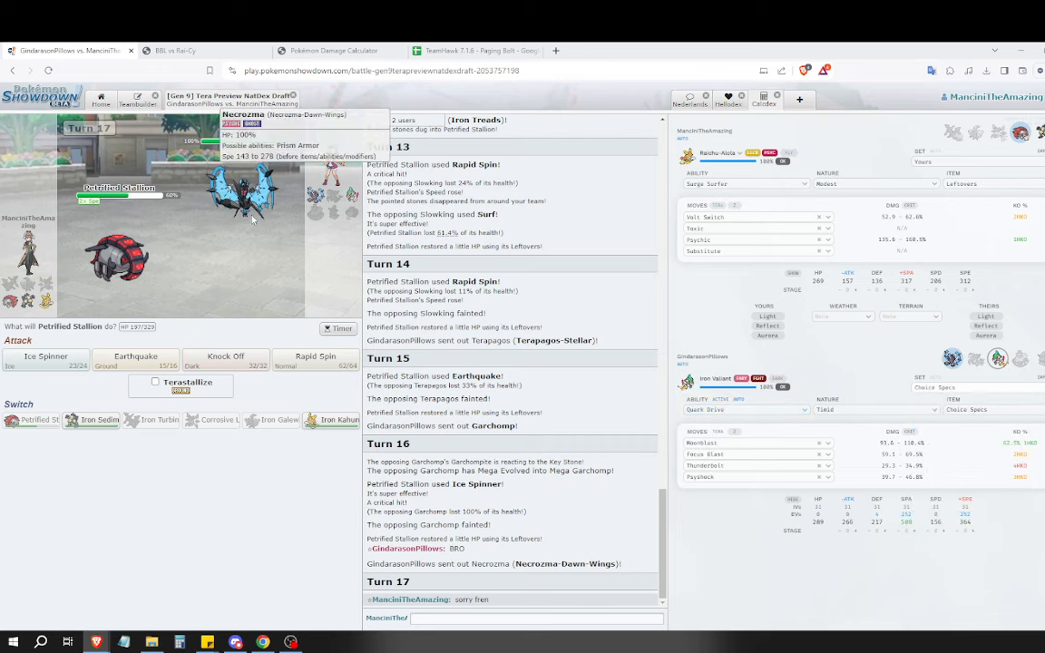
{"action": "mouse_move", "coordinate": [250, 224]}
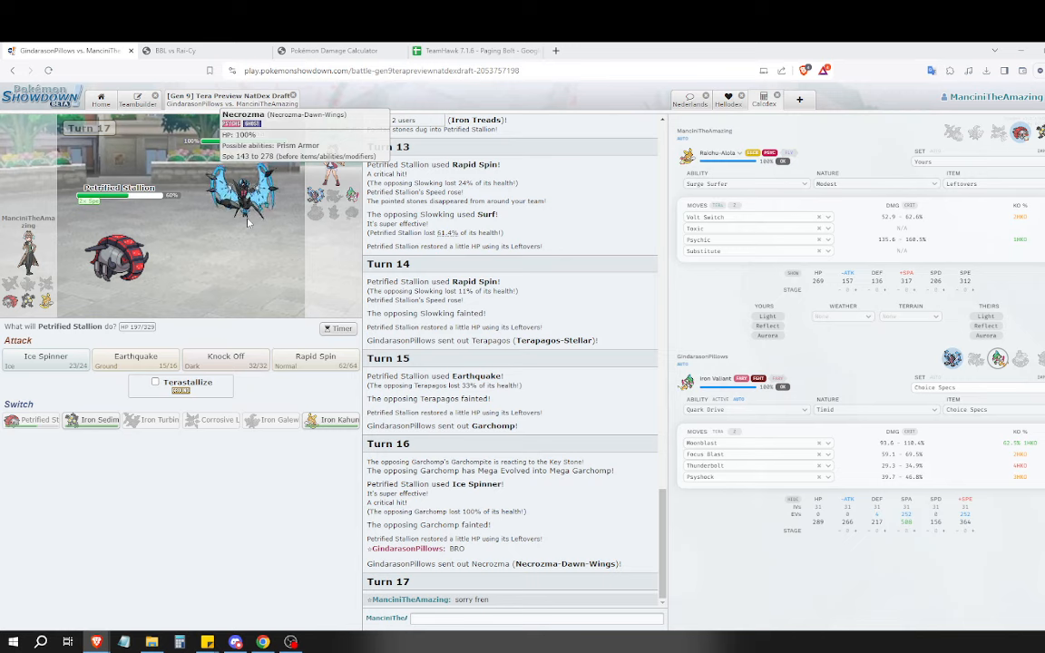
{"action": "mouse_move", "coordinate": [134, 356]}
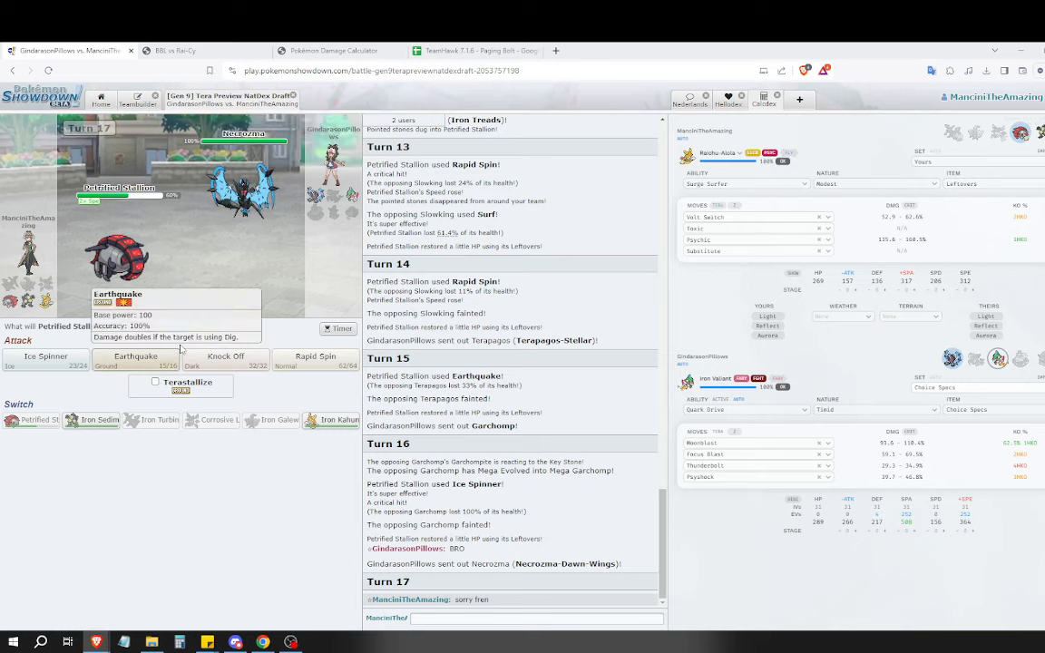
{"action": "mouse_move", "coordinate": [878, 269]}
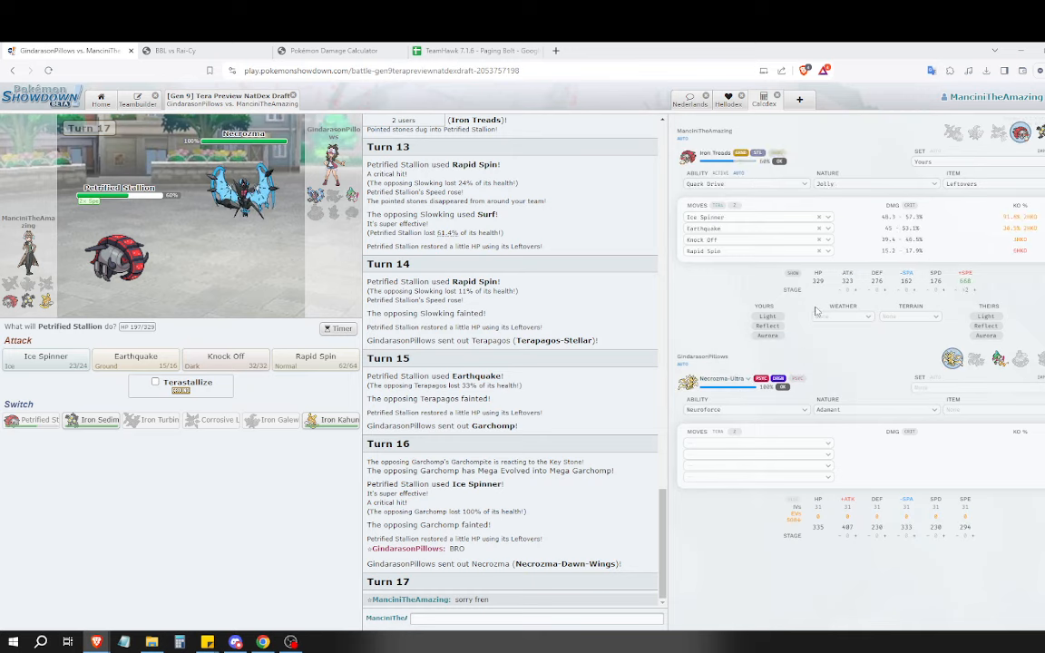
{"action": "mouse_move", "coordinate": [733, 381]}
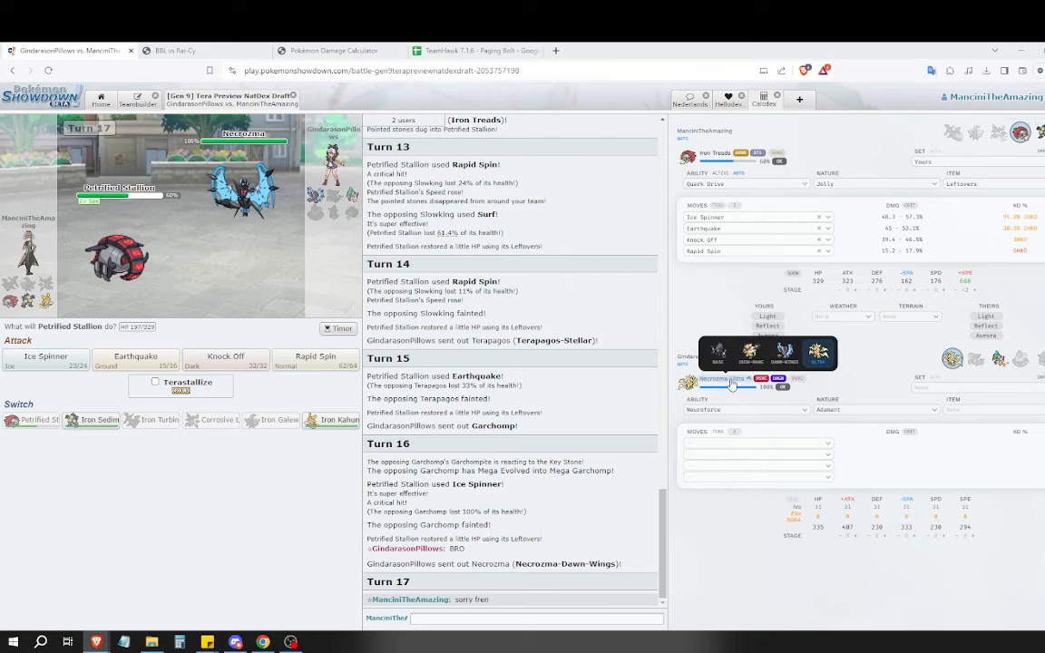
{"action": "mouse_move", "coordinate": [91, 420]}
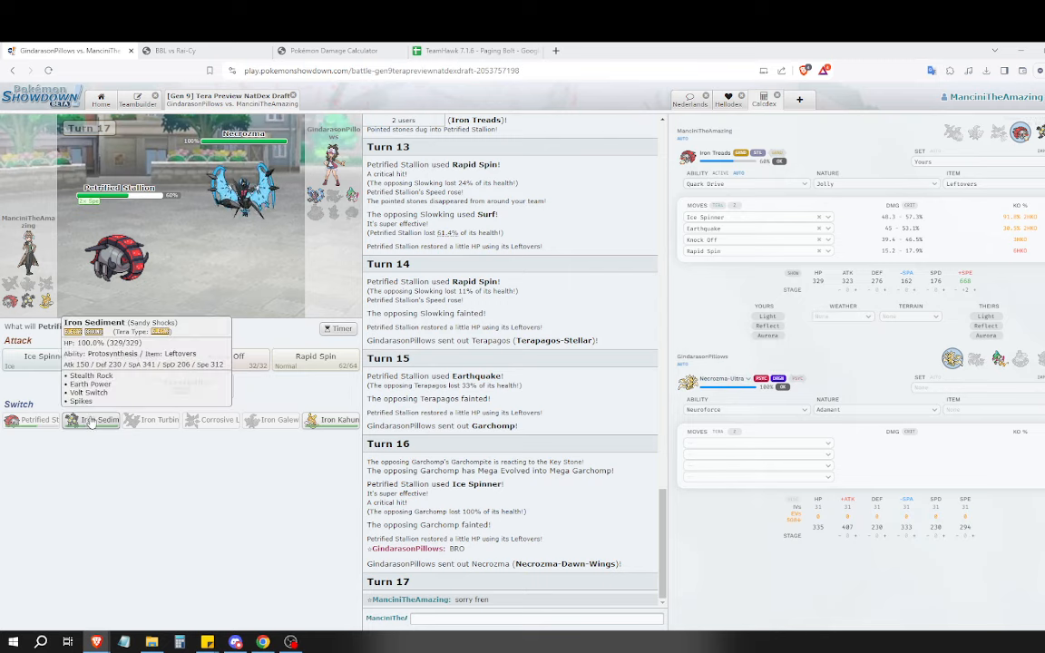
{"action": "mouse_move", "coordinate": [46, 373]}
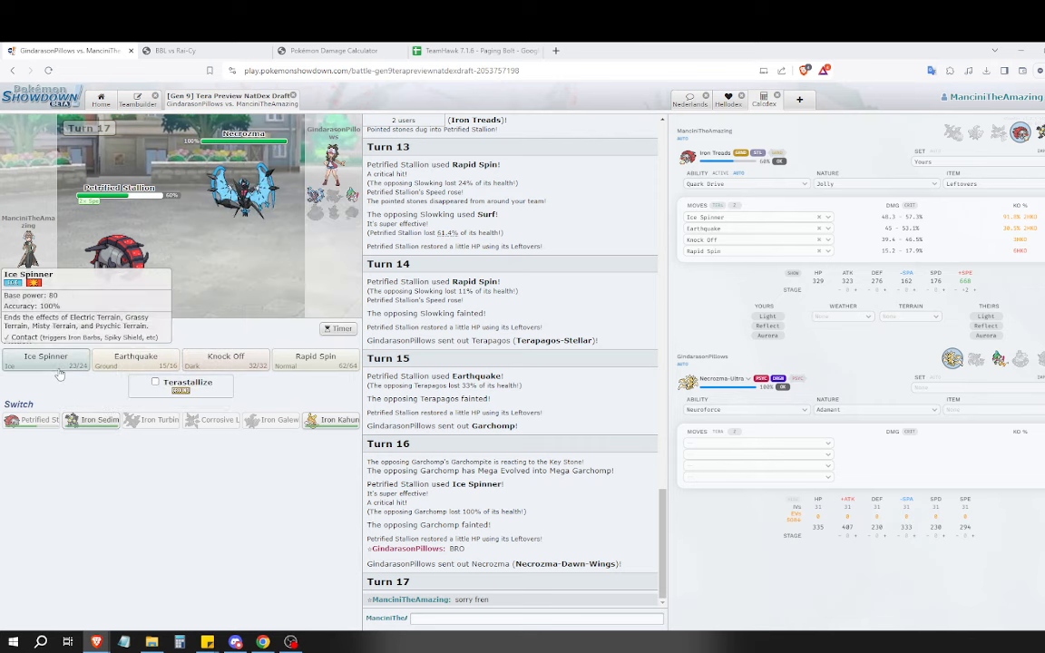
{"action": "left_click", "coordinate": [225, 356]}
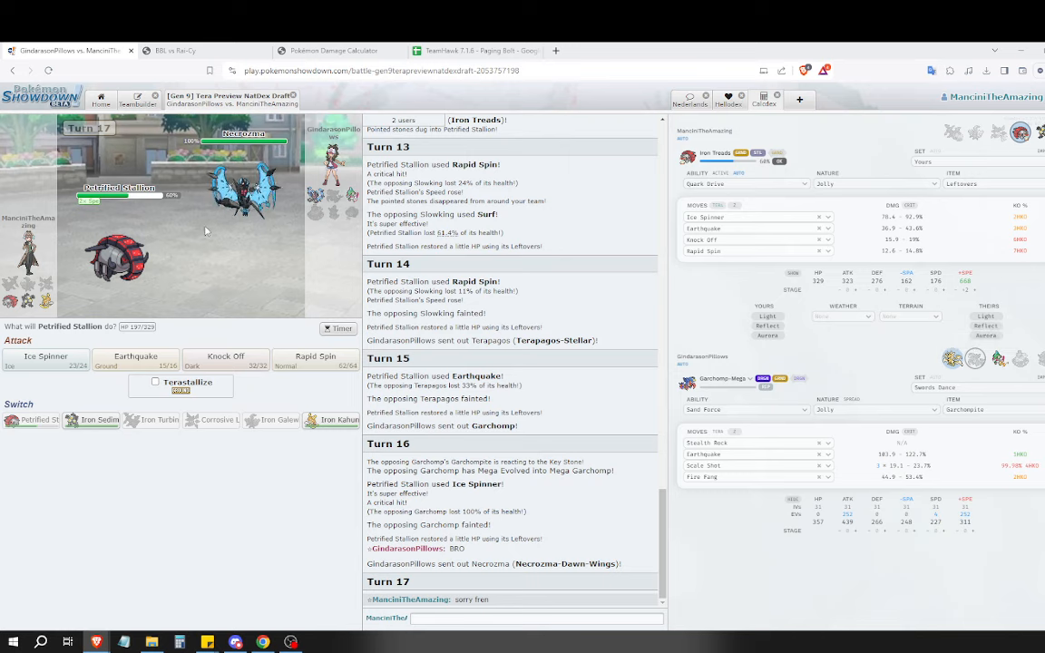
{"action": "left_click", "coordinate": [134, 359]}
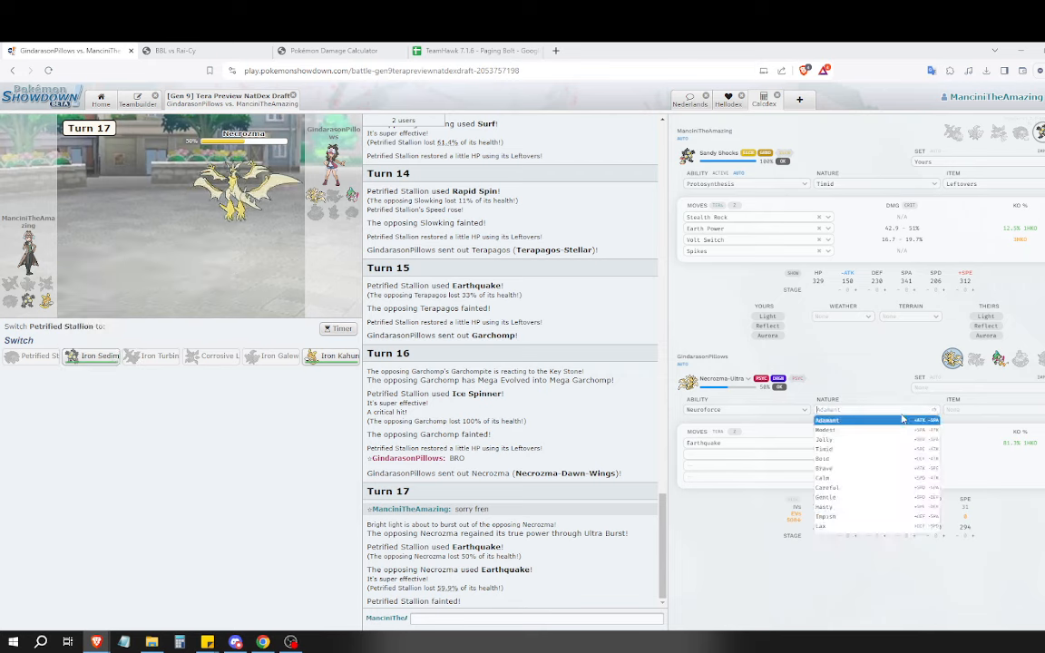
{"action": "left_click", "coordinate": [824, 441]}
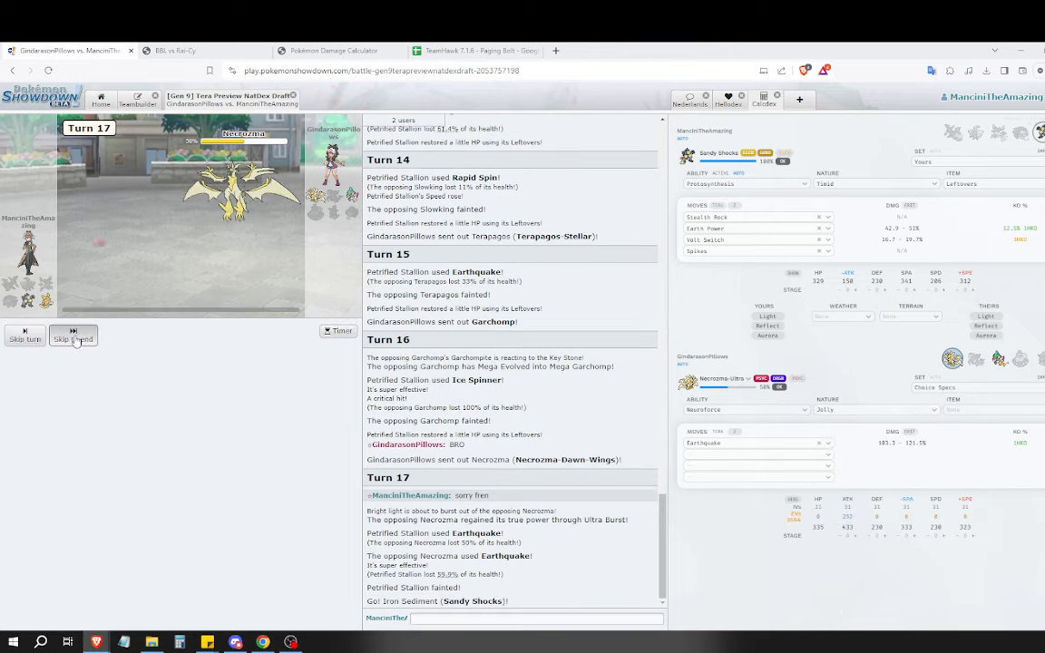
Choose Iron Sediment's move for turn 18 against Ultra Necrozma.
{"action": "left_click", "coordinate": [73, 336]}
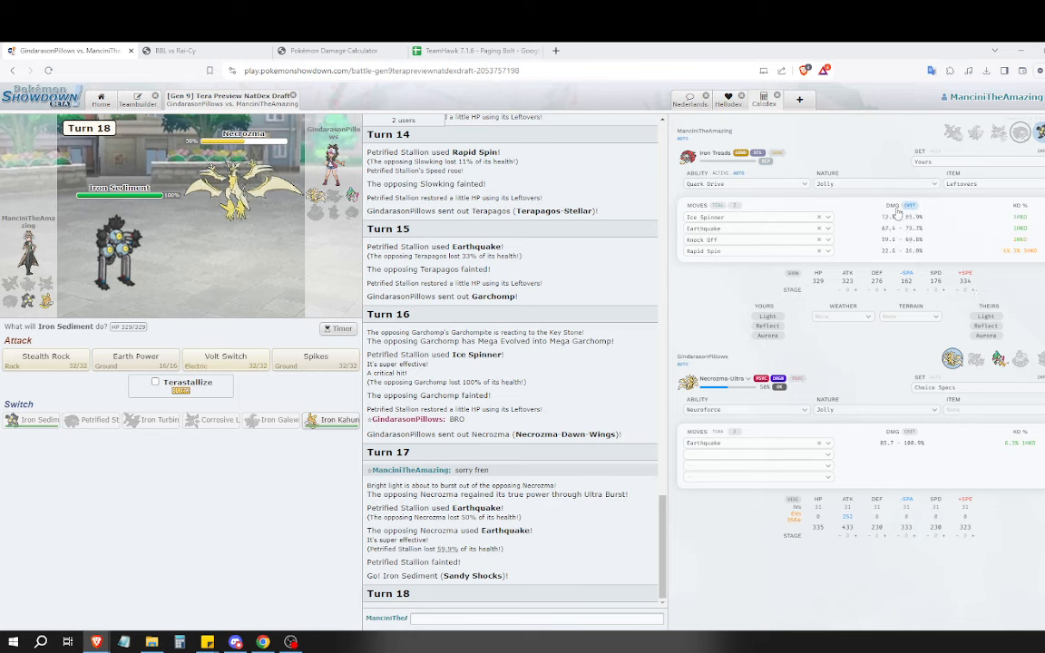
{"action": "mouse_move", "coordinate": [330, 421]}
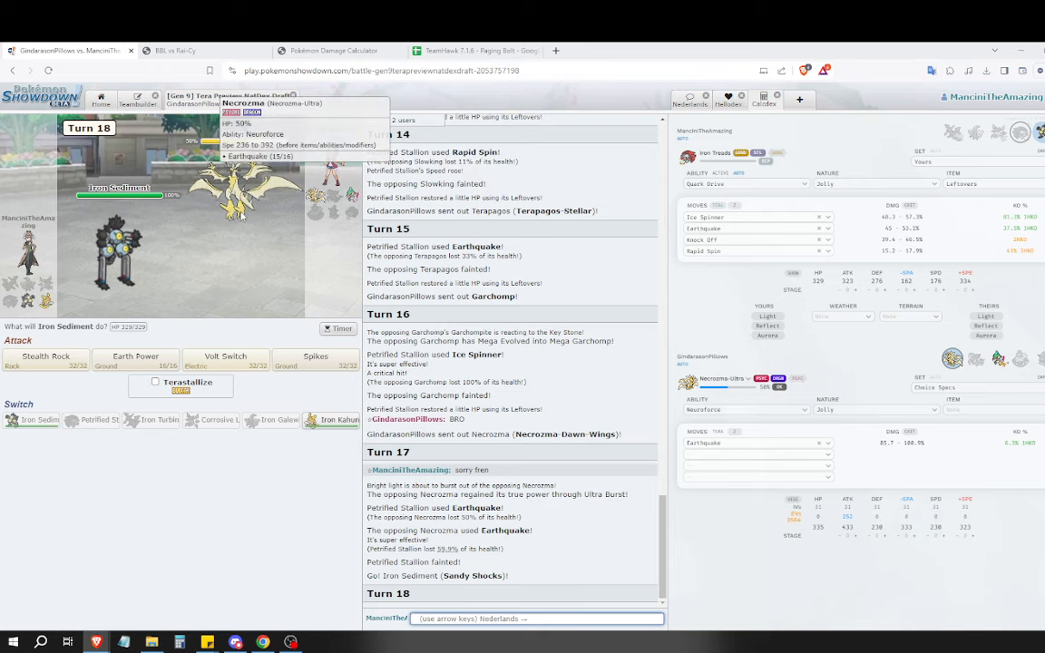
{"action": "mouse_move", "coordinate": [276, 308]}
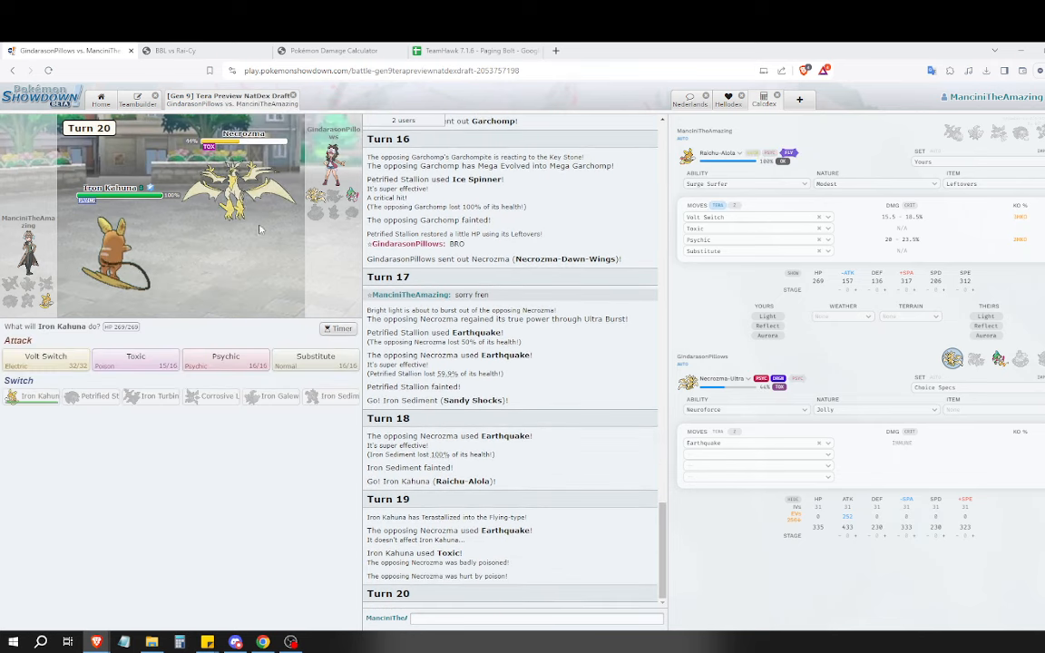
Lock in Substitute for Iron Kahuna on turn 20.
{"action": "left_click", "coordinate": [315, 357]}
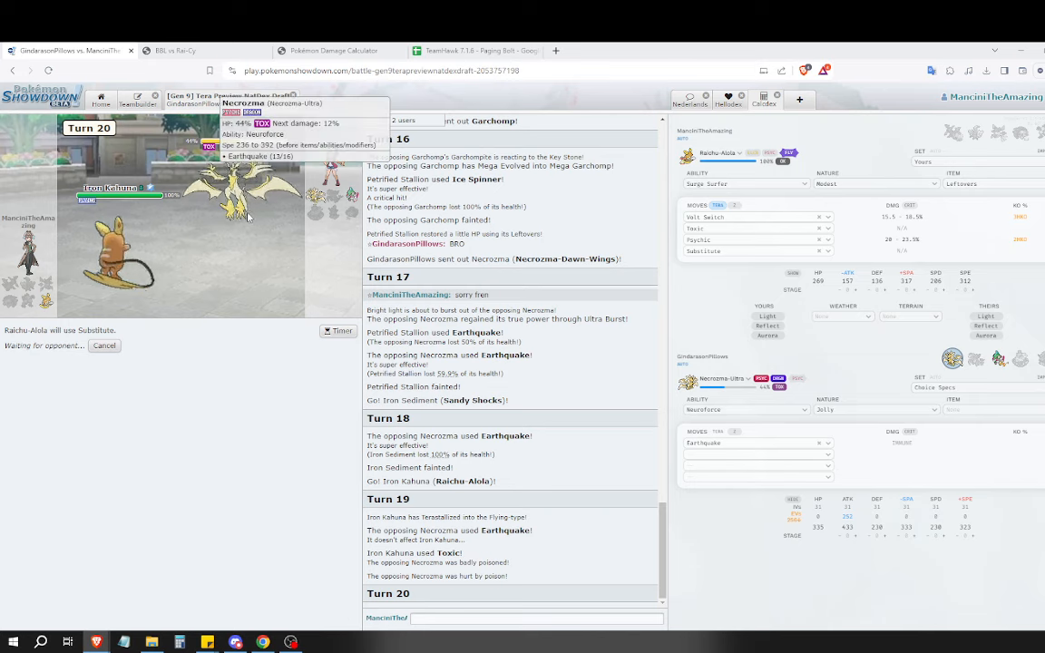
{"action": "mouse_move", "coordinate": [258, 305]}
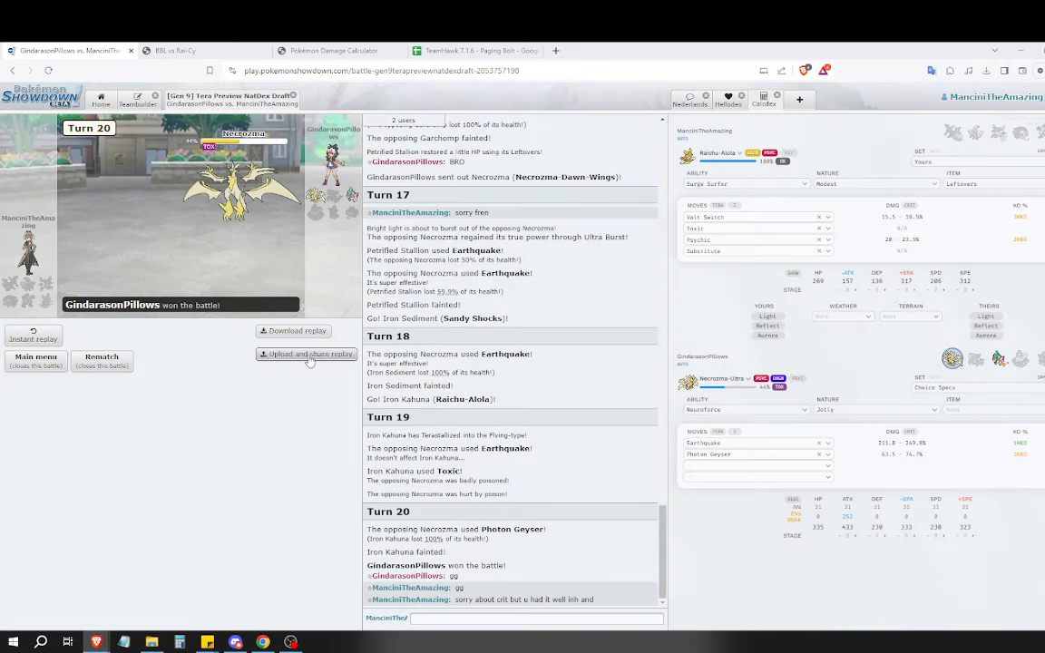
Upload the lost battle as a replay and dismiss the confirmation.
{"action": "left_click", "coordinate": [305, 353]}
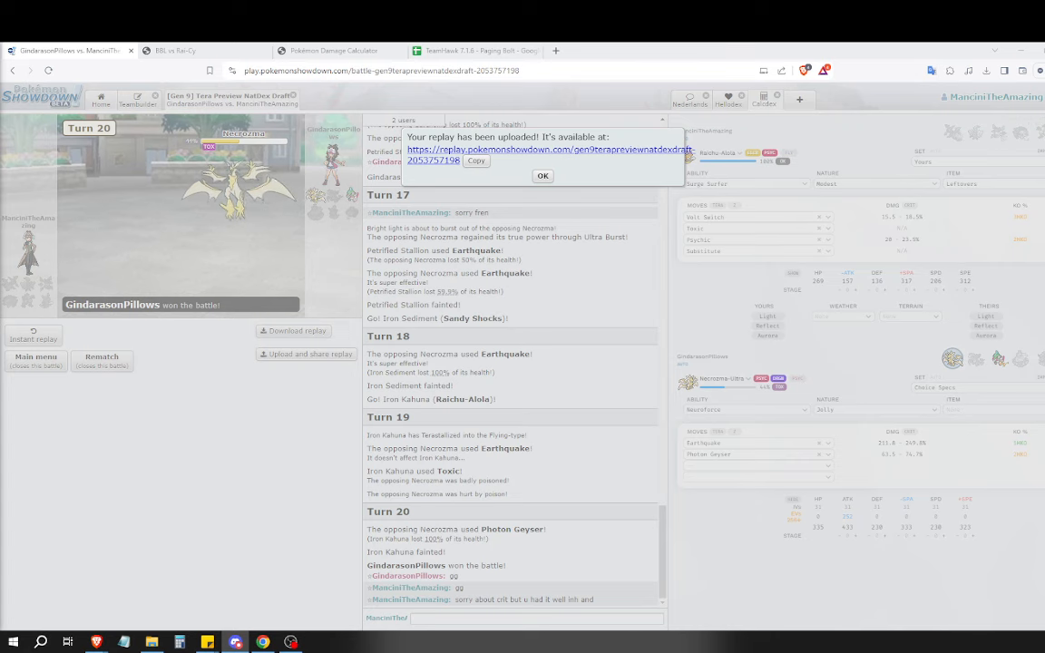
{"action": "left_click", "coordinate": [543, 174]}
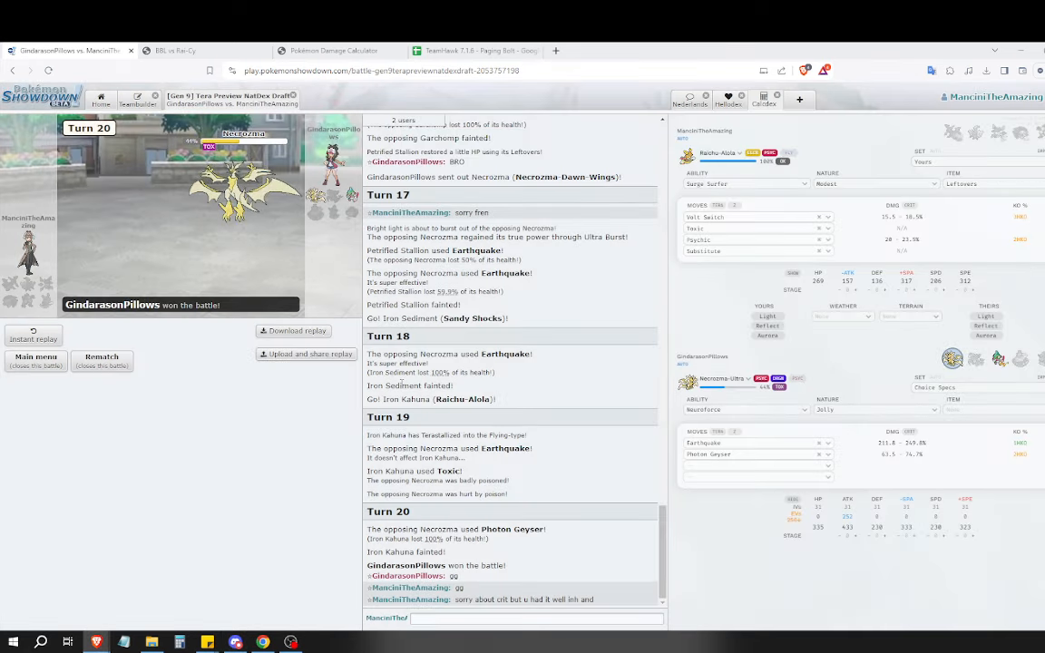
{"action": "left_click", "coordinate": [191, 51]}
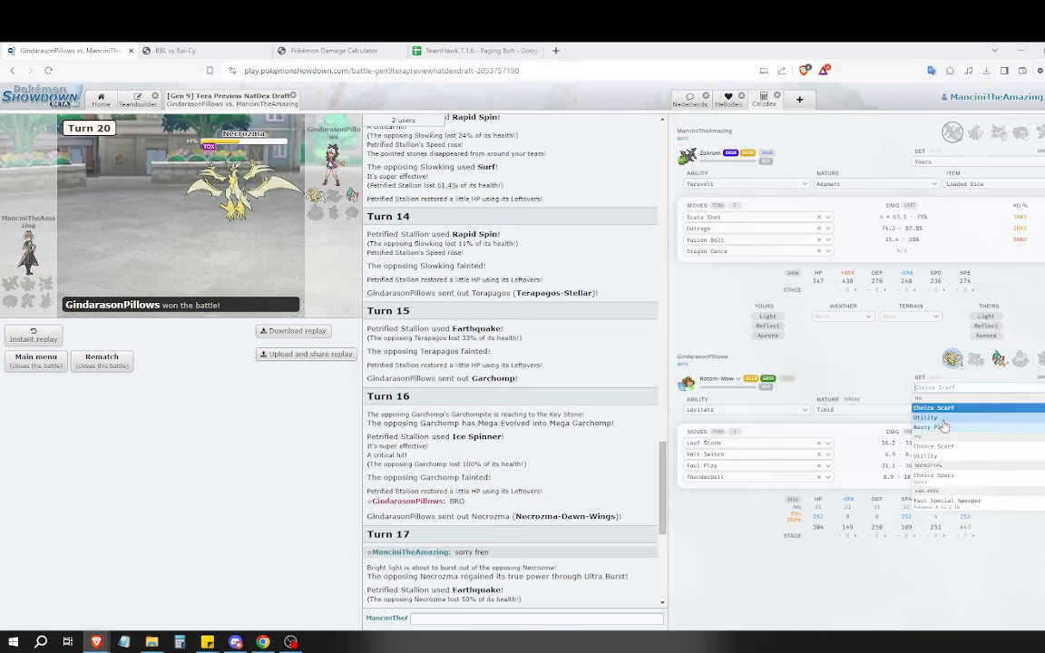
Select the Iron Kahuna (Raichu-Alola) set in the teambuilder to view its moves.
{"action": "left_click", "coordinate": [929, 418]}
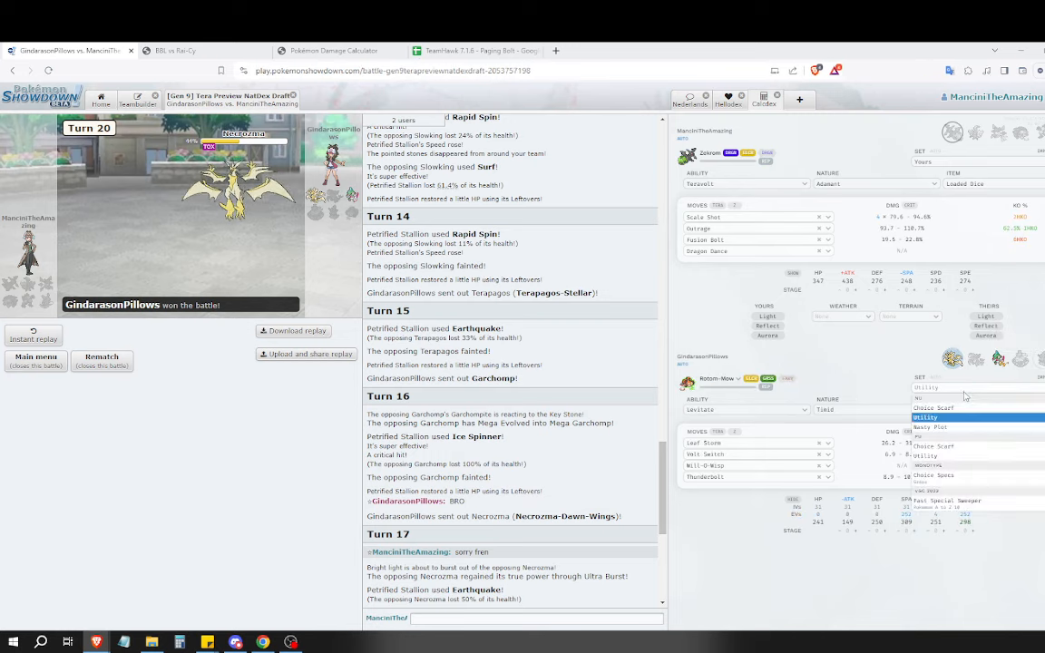
{"action": "left_click", "coordinate": [929, 428]}
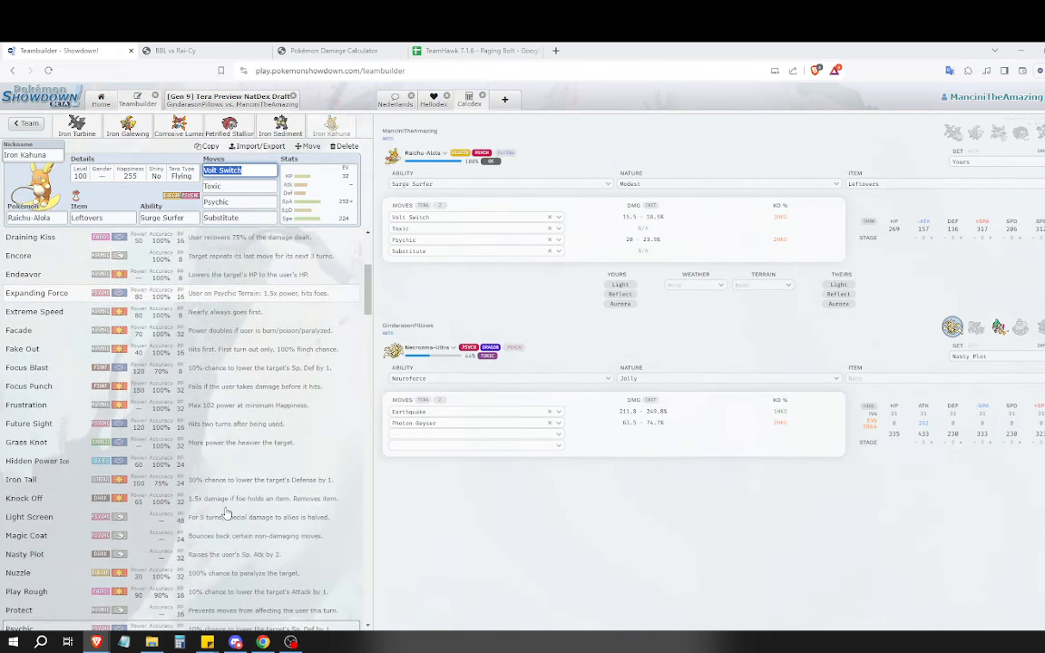
Scroll through Iron Kahuna's move slots showing Volt Switch, Toxic and Substitute.
{"action": "scroll", "scroll_direction": "down", "scroll_amount": 3}
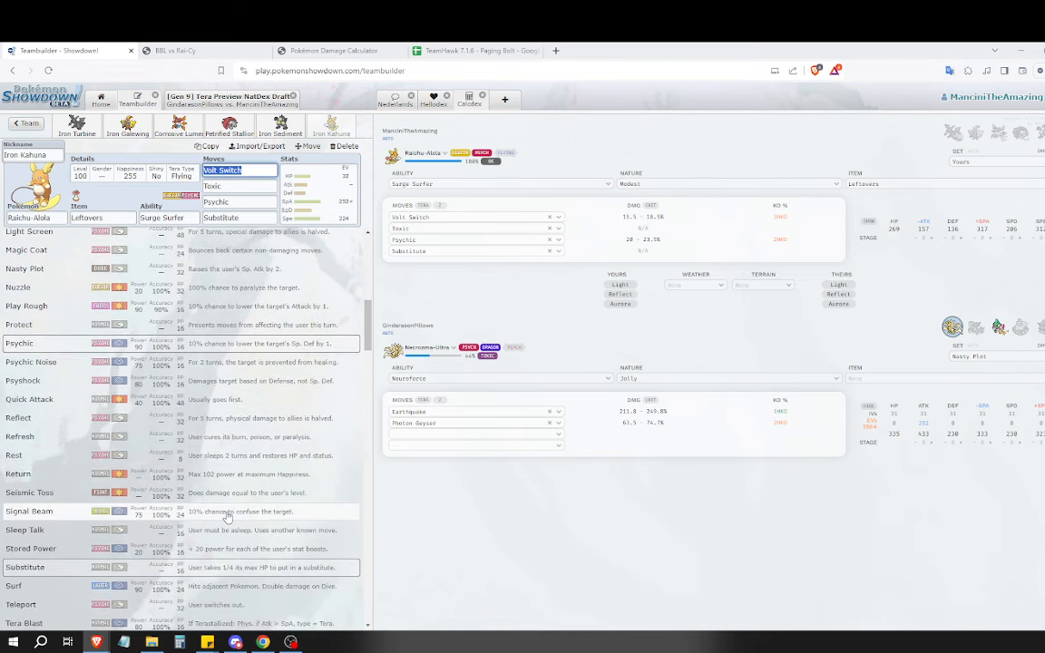
{"action": "scroll", "scroll_direction": "down", "scroll_amount": 3}
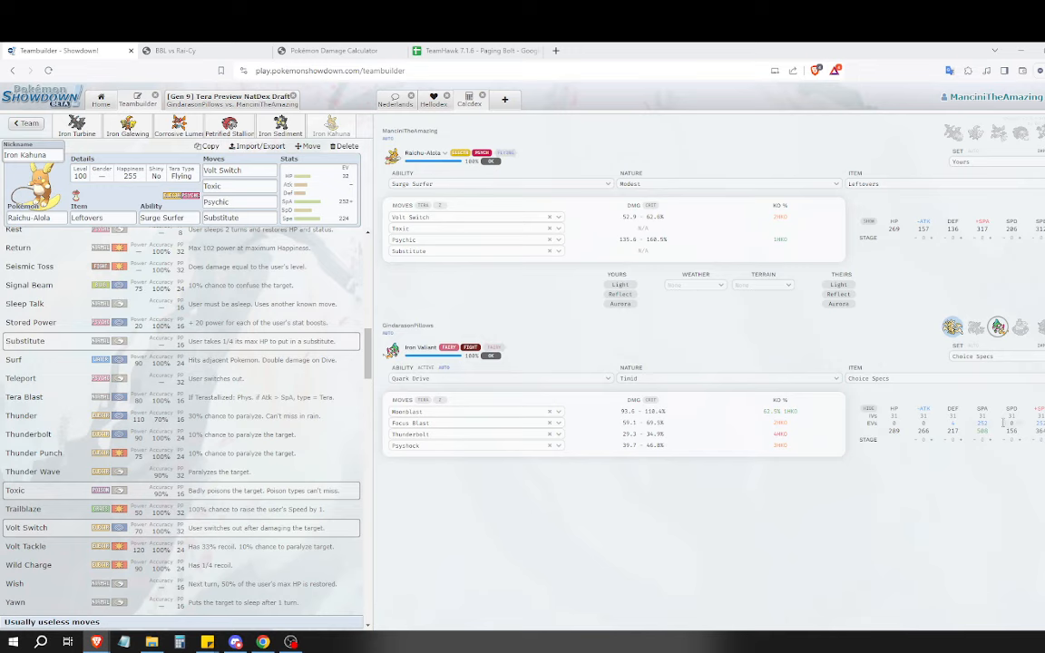
{"action": "mouse_move", "coordinate": [903, 332]}
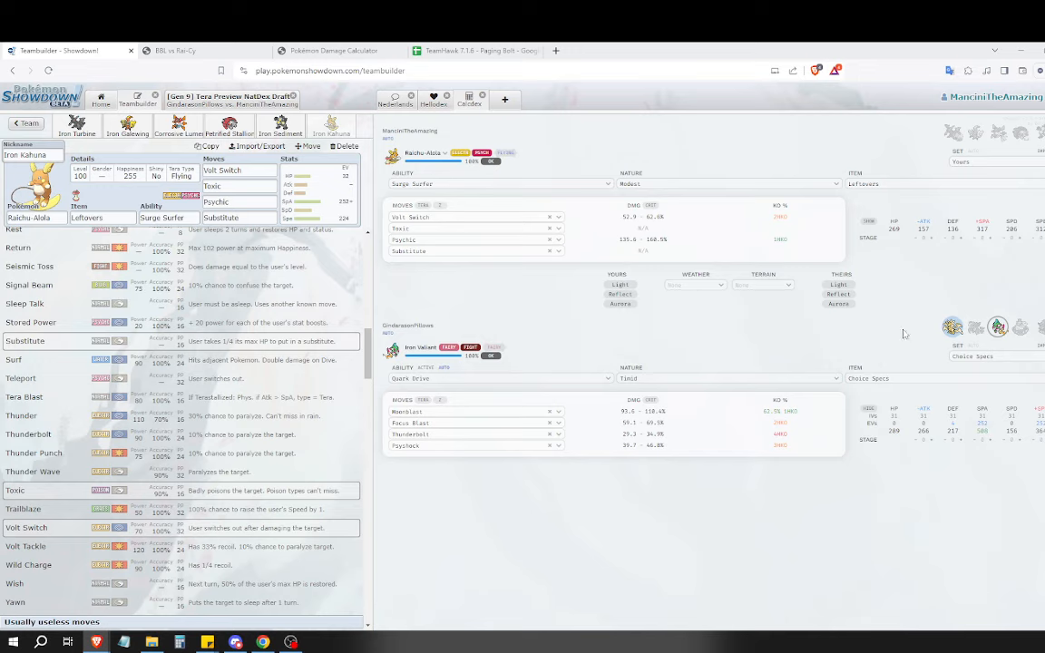
{"action": "mouse_move", "coordinate": [294, 282]}
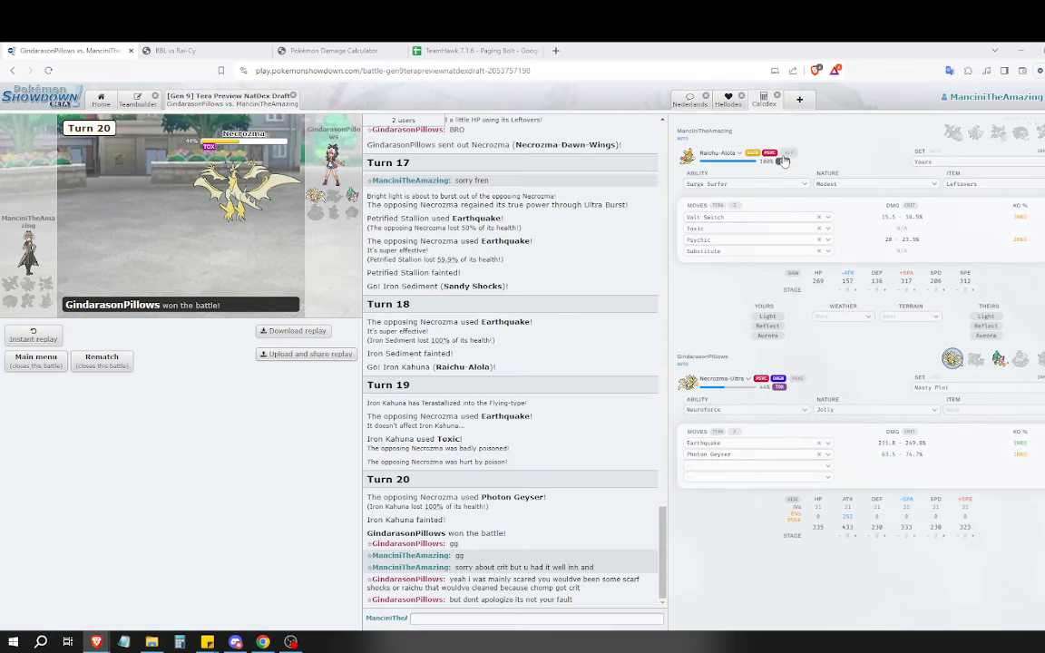
Post a battle chat reply that Ultra Necrozma isn't cleared through that easily but one can cope.
{"action": "left_click", "coordinate": [787, 158]}
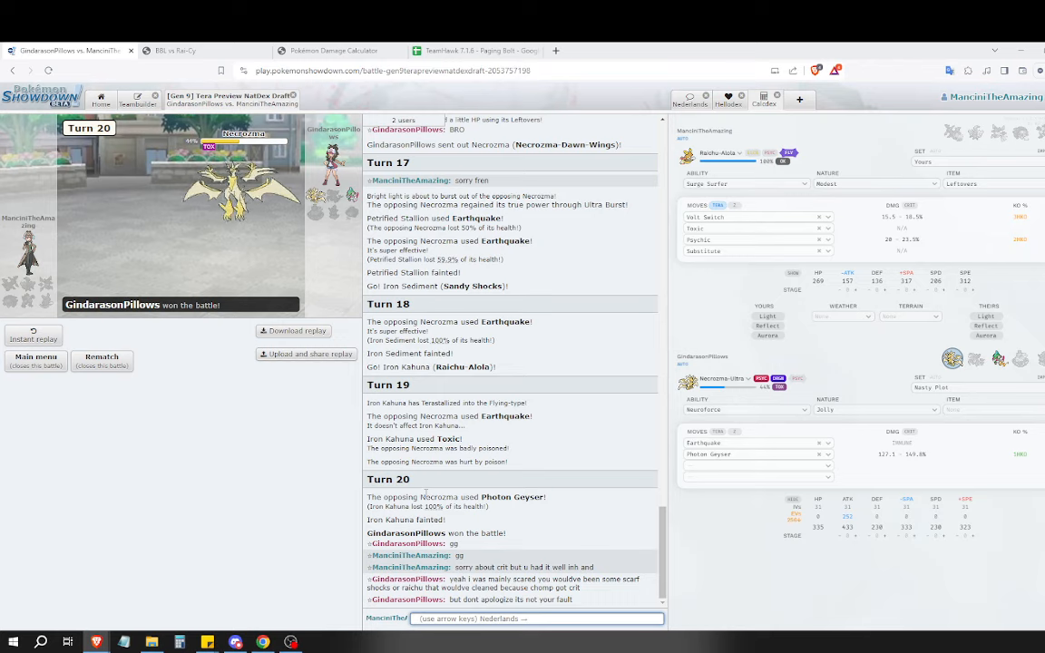
{"action": "type", "text": "i dont think it ever cleaned"}
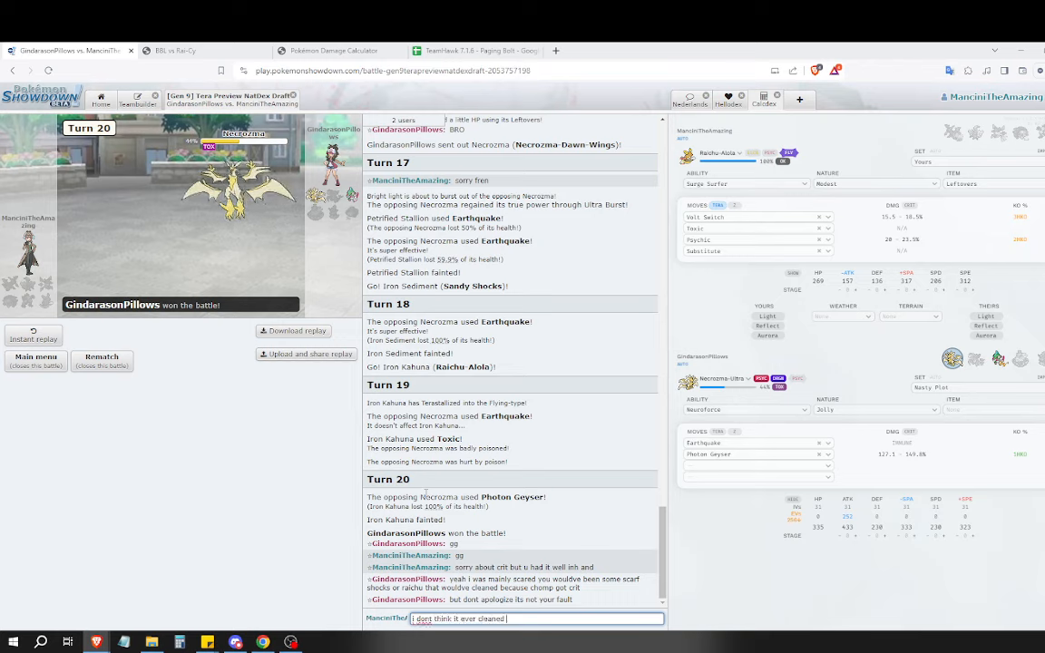
{"action": "type", "text": "through ultranec s"}
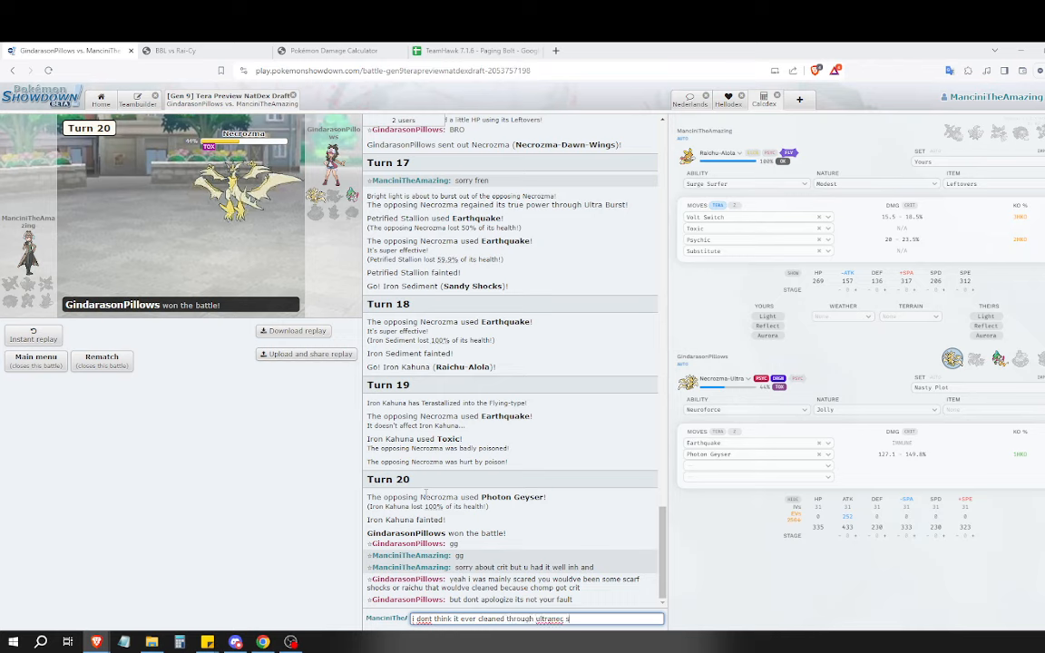
{"action": "type", "text": "that easily but one"}
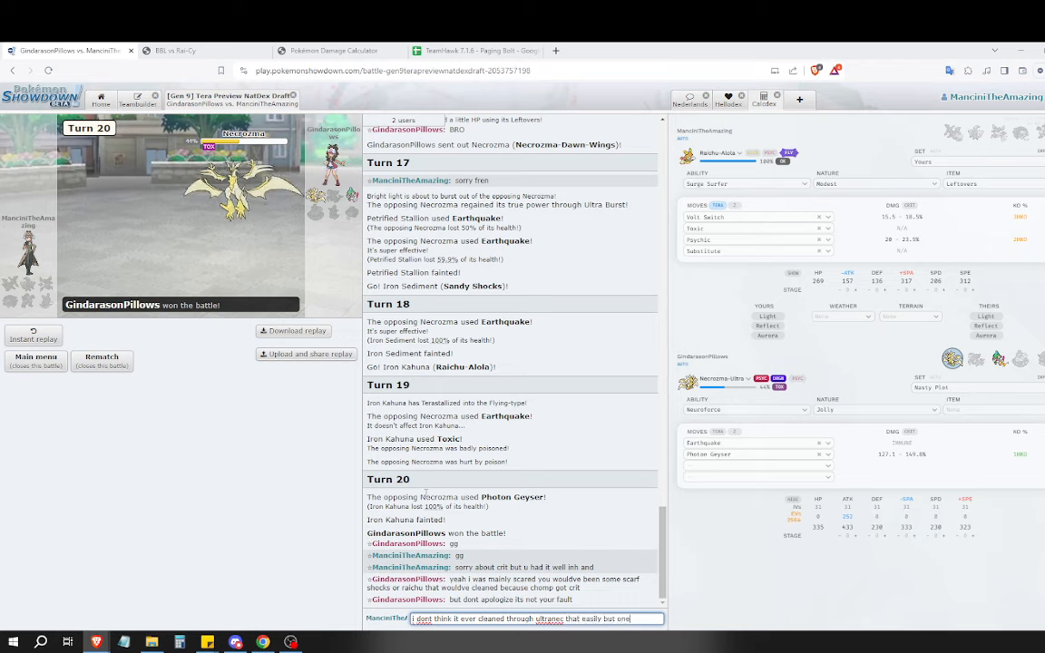
{"action": "type", "text": "can cope"}
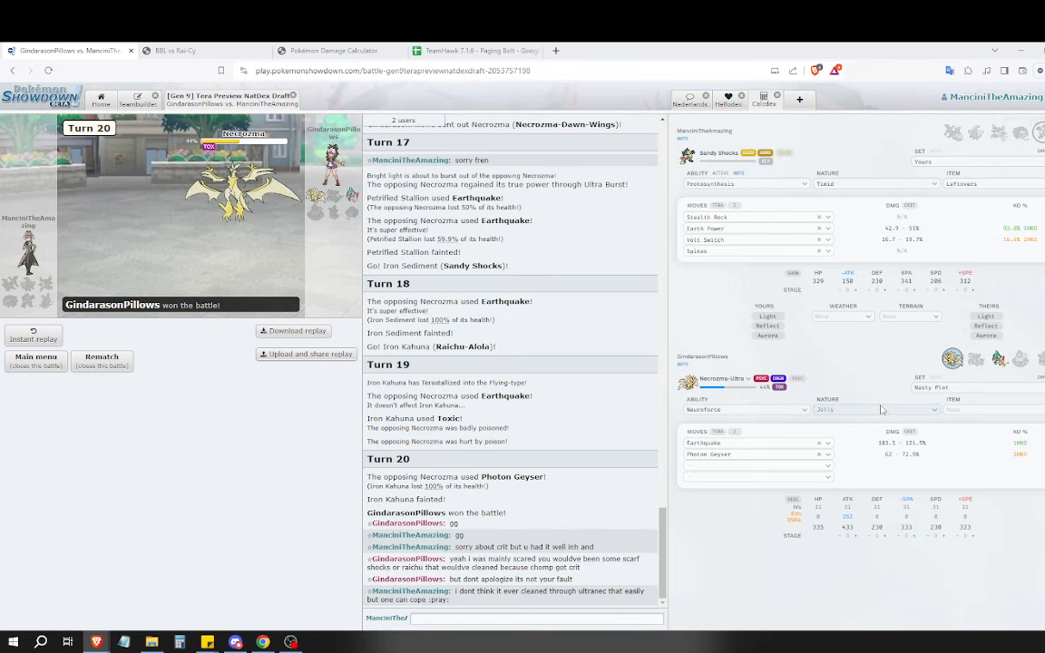
{"action": "mouse_move", "coordinate": [801, 292]}
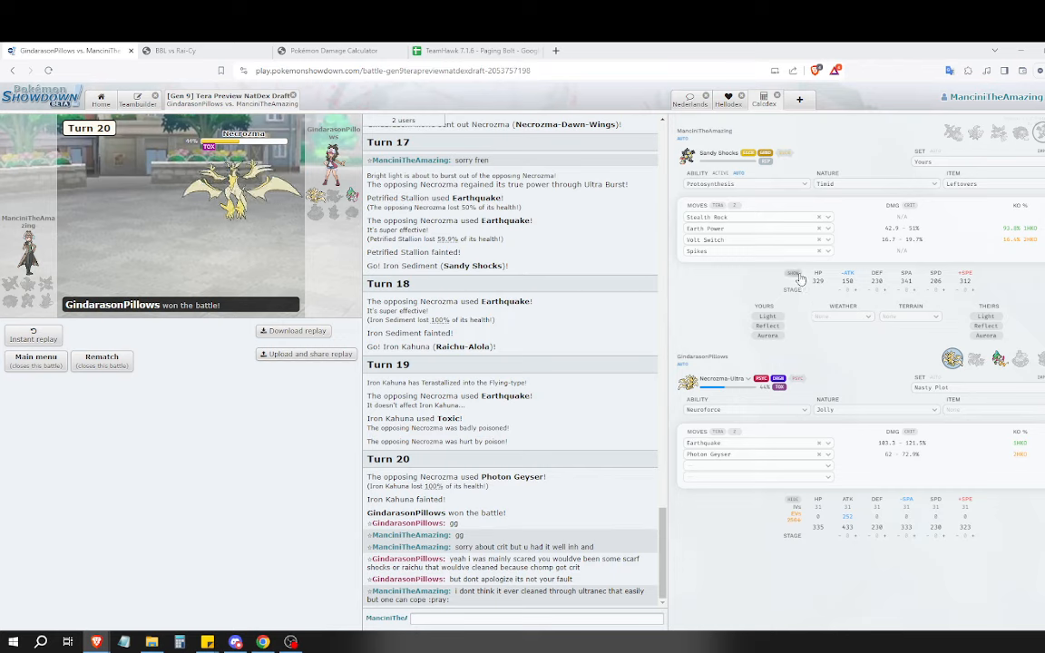
{"action": "mouse_move", "coordinate": [798, 272]}
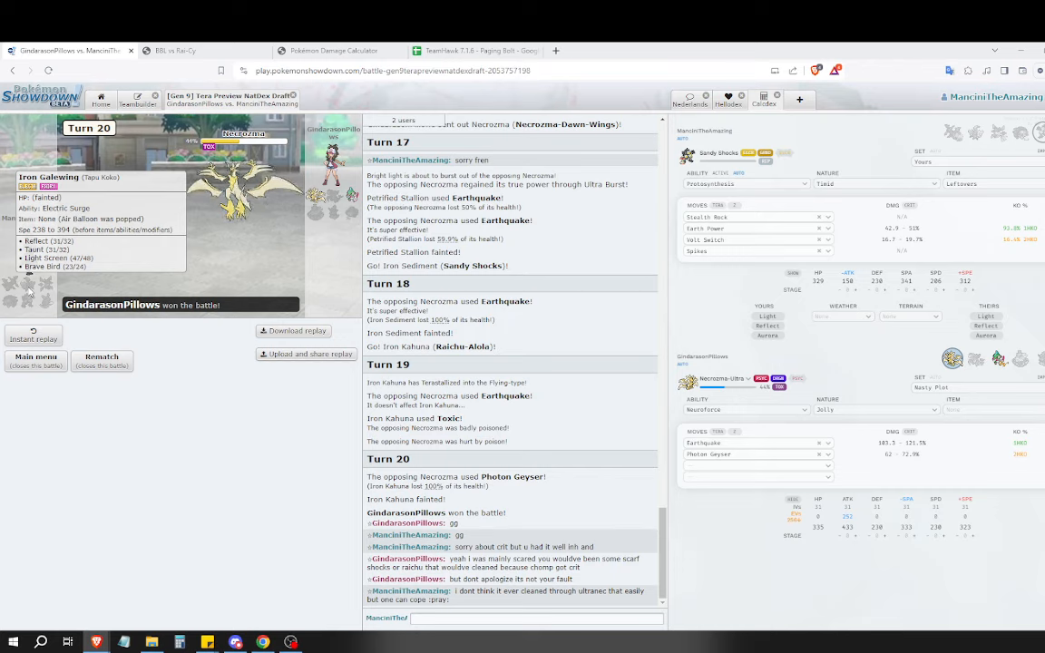
{"action": "mouse_move", "coordinate": [247, 289]}
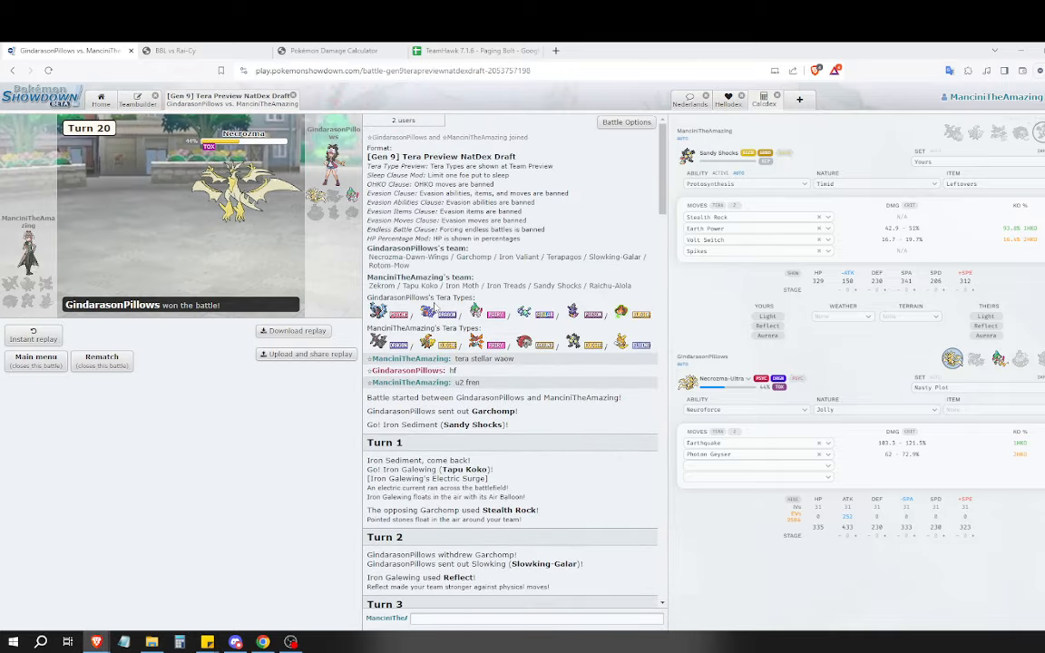
Bring up the damage calculator with Iron Treads against Necrozma.
{"action": "scroll", "scroll_direction": "down", "scroll_amount": 3}
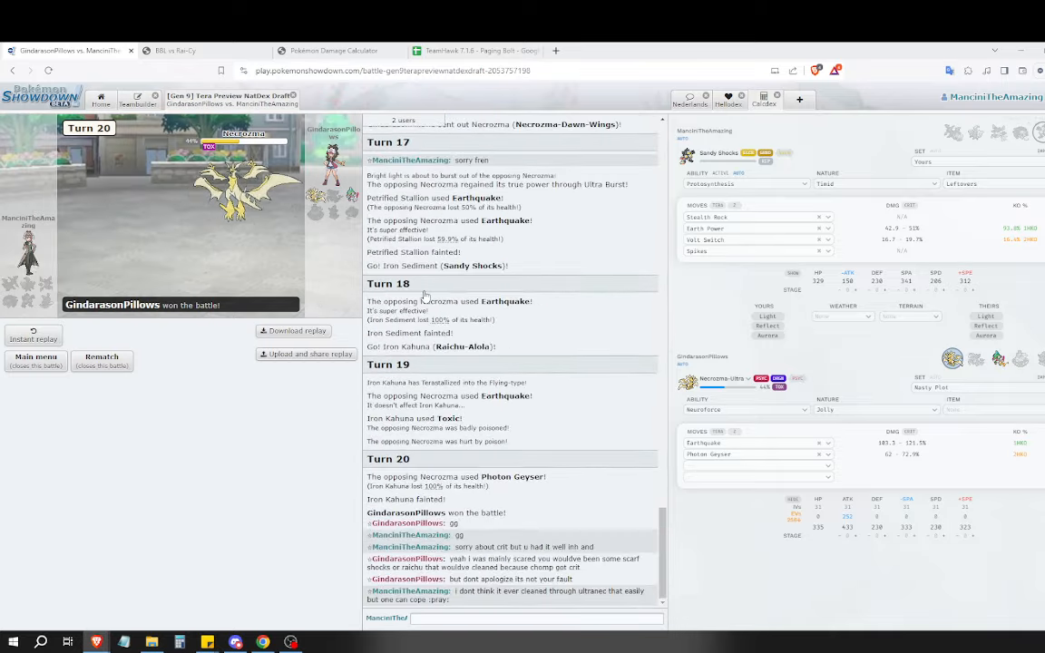
{"action": "left_click", "coordinate": [333, 49]}
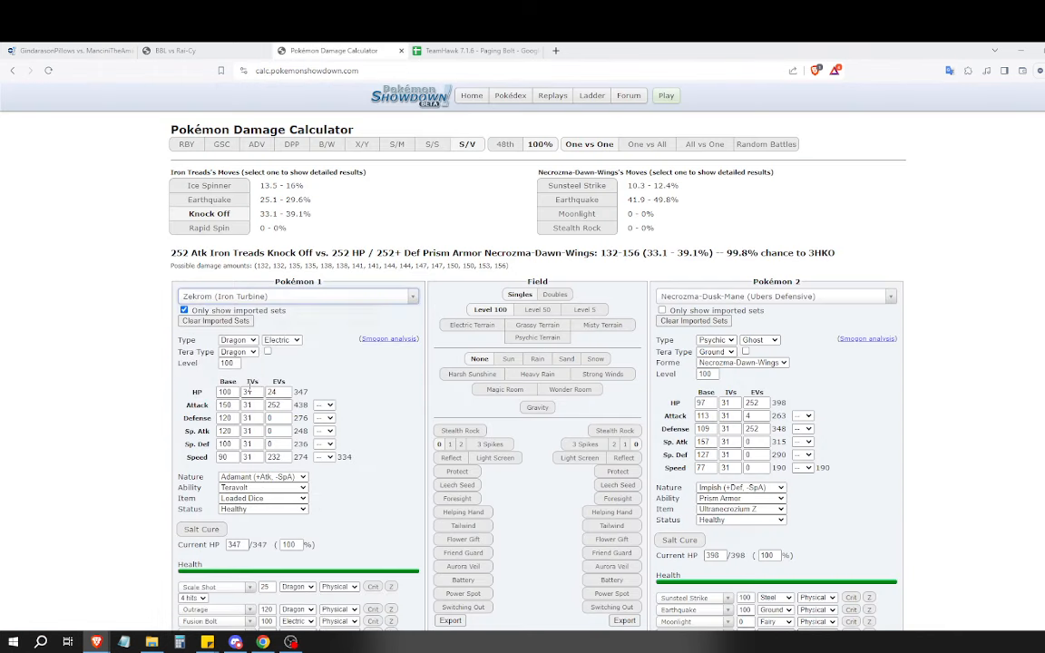
Check Zekrom's Scale Shot against Terapagos-Stellar (about a 3HKO), then return to the battle room.
{"action": "left_click", "coordinate": [777, 296]}
{"action": "type", "text": "terapagos-s"}
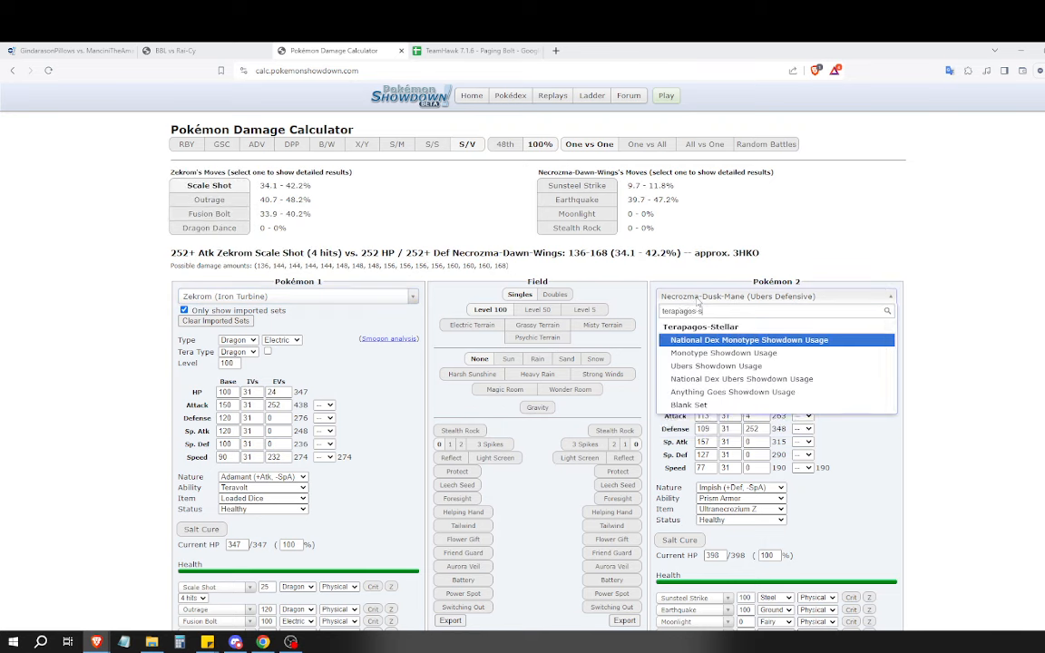
{"action": "left_click", "coordinate": [774, 339]}
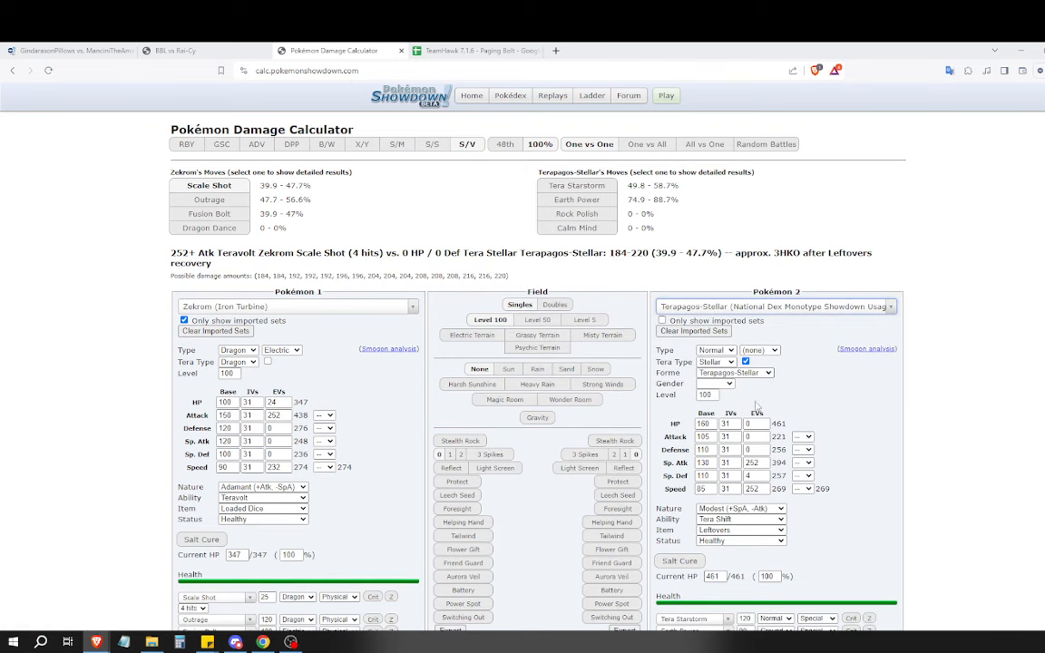
{"action": "scroll", "scroll_direction": "down", "scroll_amount": 3}
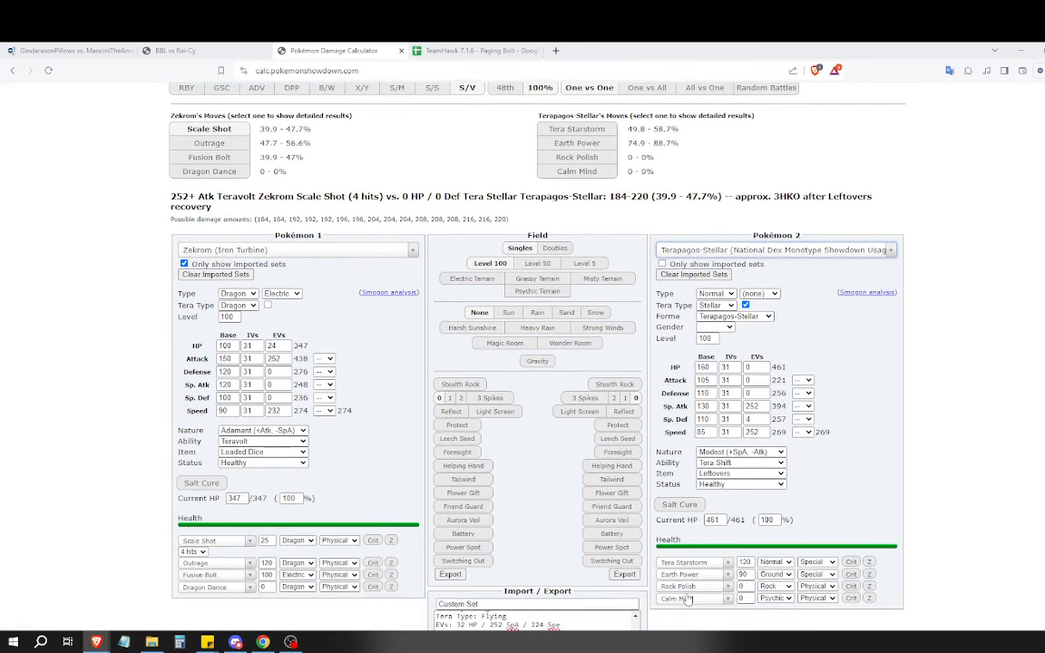
{"action": "left_click", "coordinate": [576, 141]}
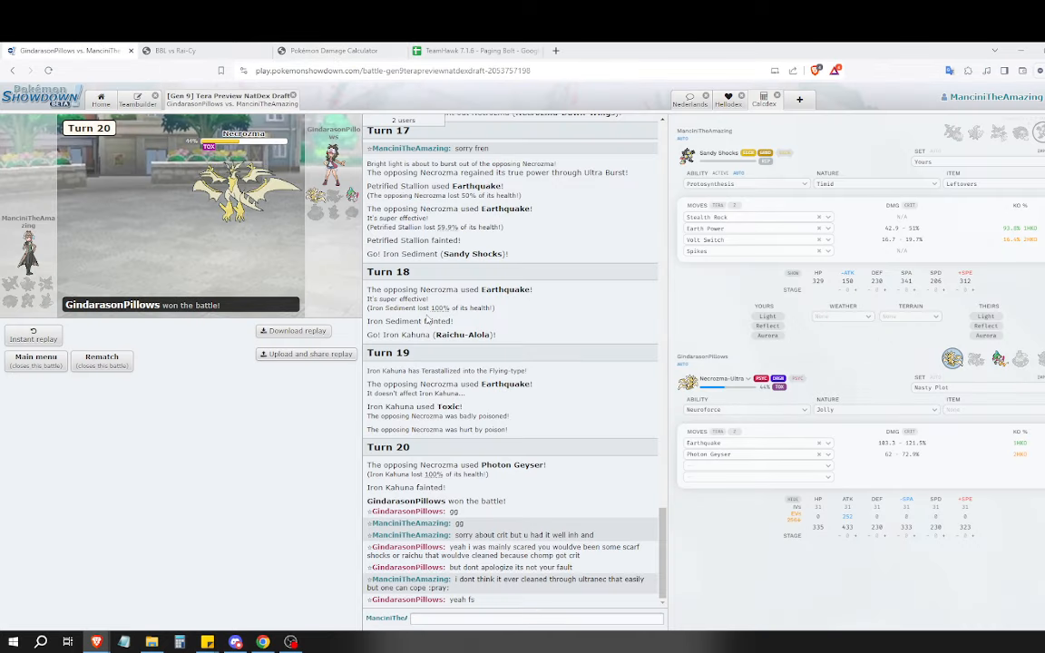
Ask in battle chat 'would u mind sen...' for the opponent's paste, then reopen the BBL vs Rai-Cy paste.
{"action": "type", "text": "would u"}
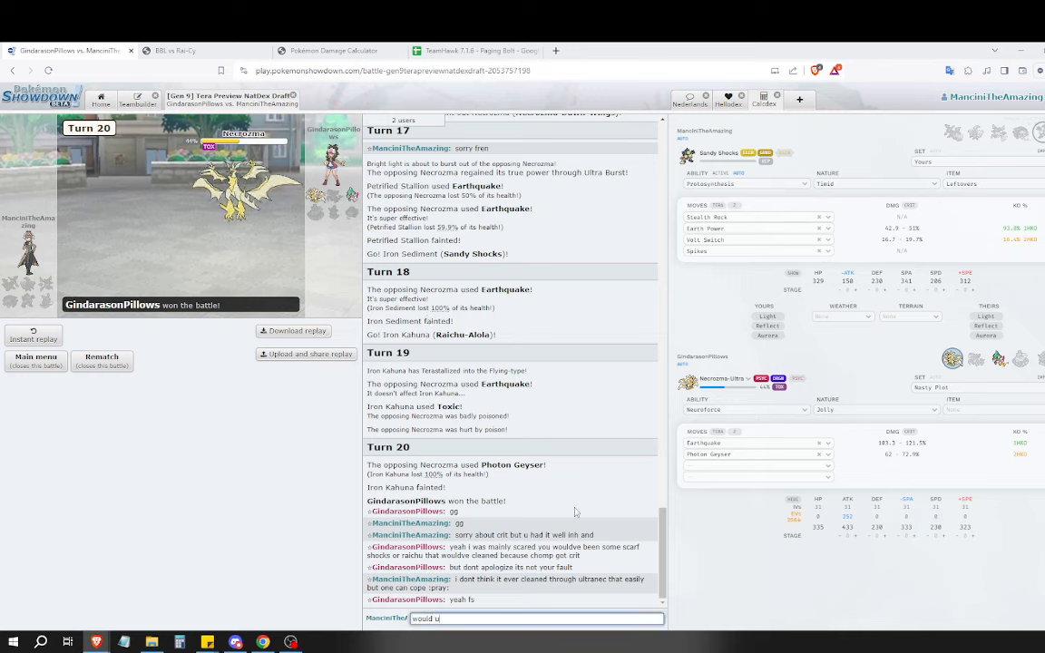
{"action": "type", "text": "mind sen"}
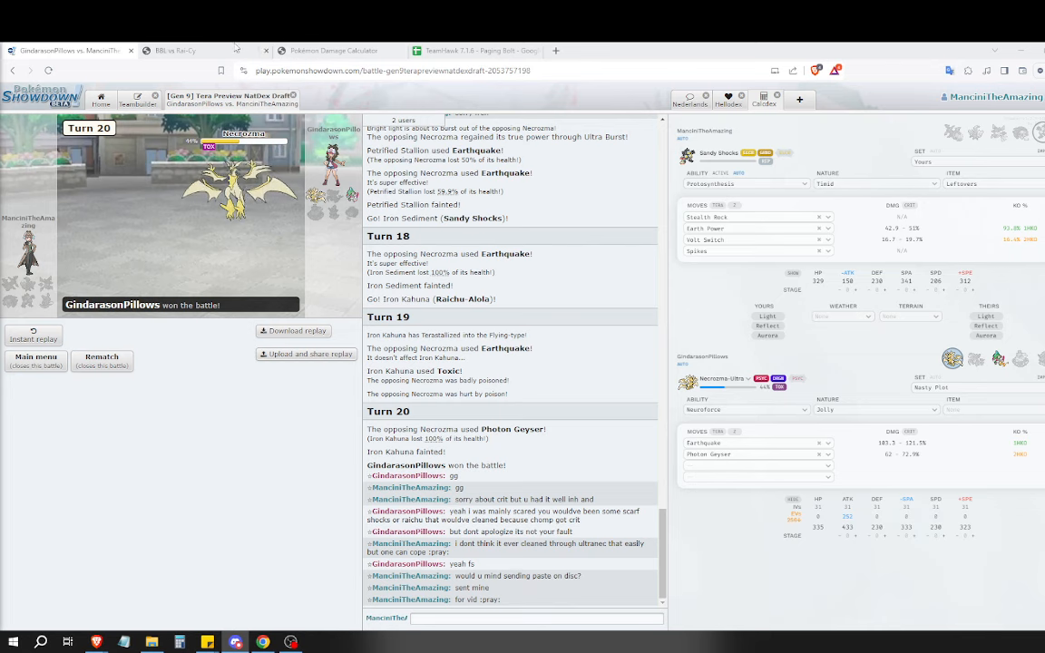
{"action": "left_click", "coordinate": [181, 51]}
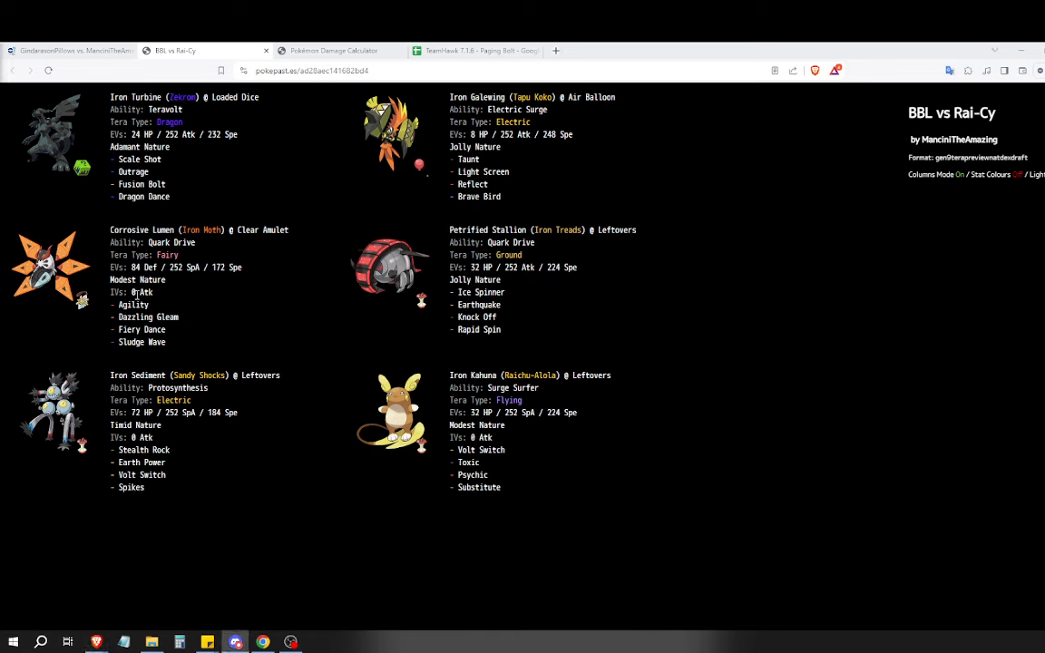
{"action": "left_click", "coordinate": [82, 51]}
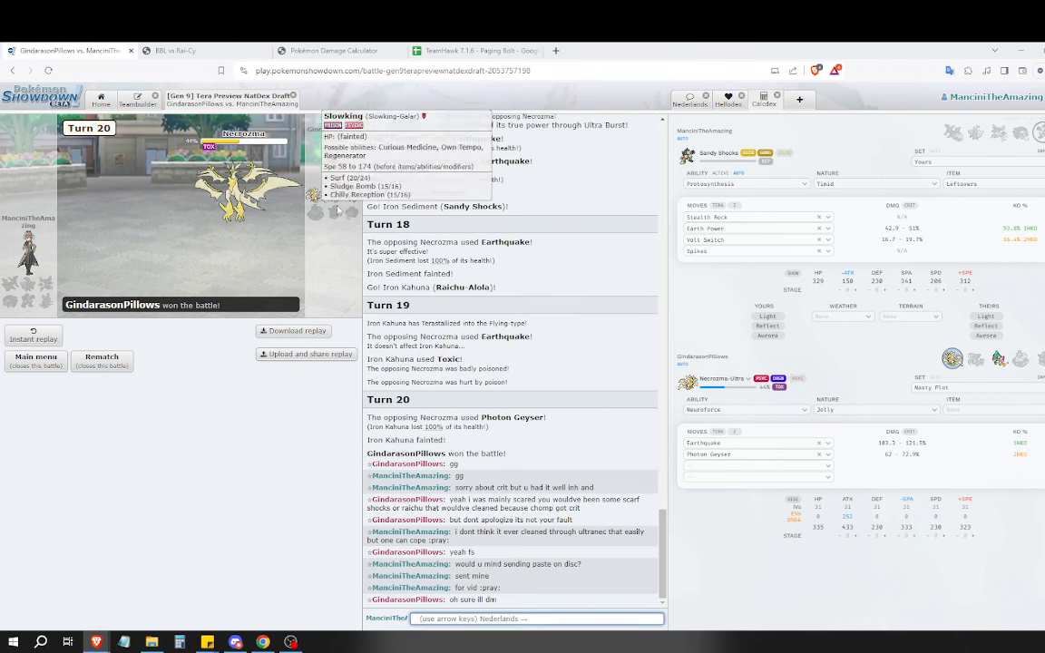
{"action": "mouse_move", "coordinate": [335, 205]}
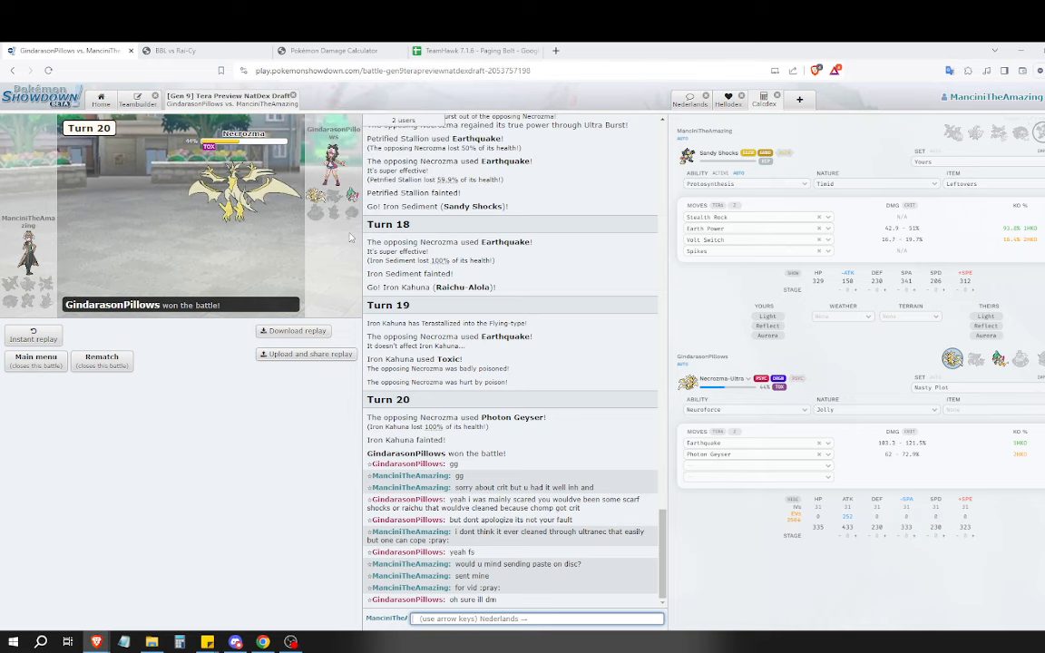
{"action": "left_click", "coordinate": [474, 50]}
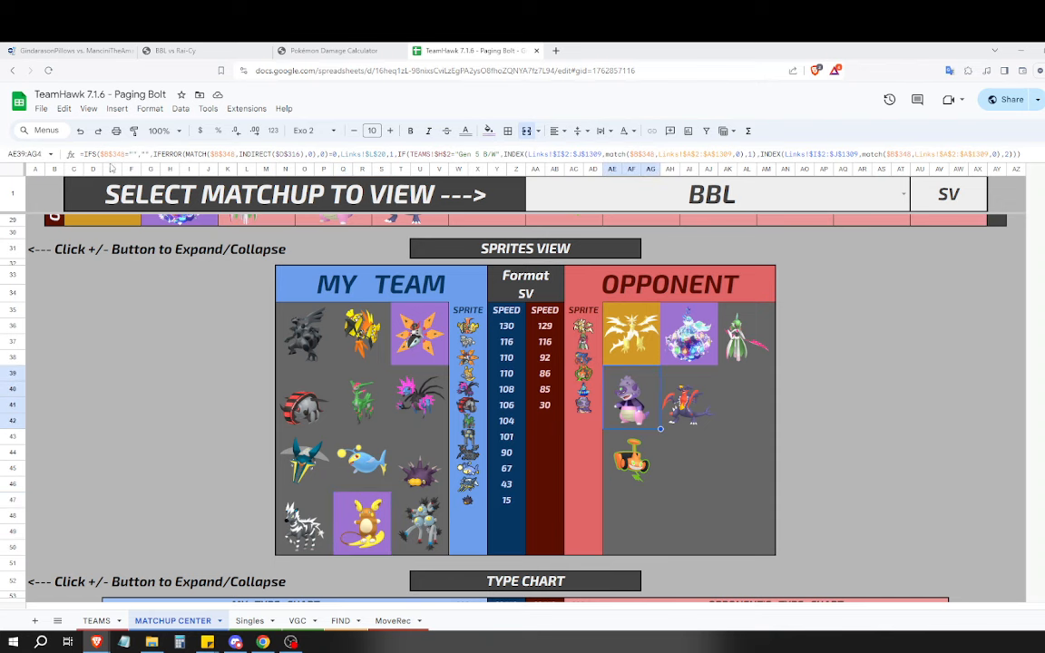
{"action": "left_click", "coordinate": [64, 49]}
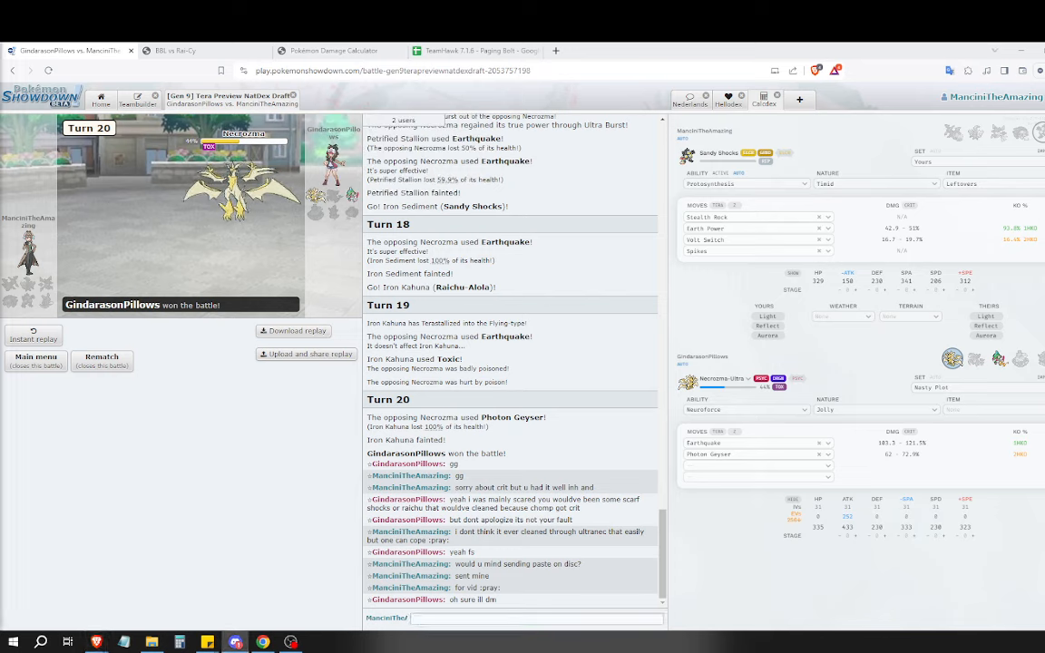
Open the opponent's shared 'BBL W5 vs Electric' PokéPaste from the battle chat link.
{"action": "left_click", "coordinate": [588, 51]}
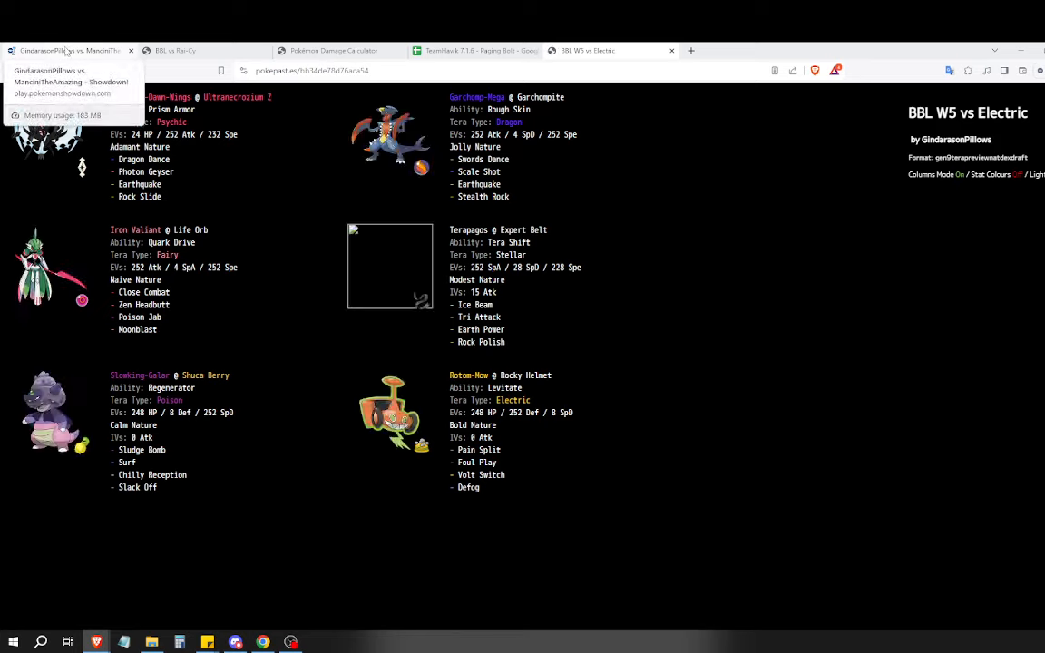
{"action": "mouse_move", "coordinate": [343, 270]}
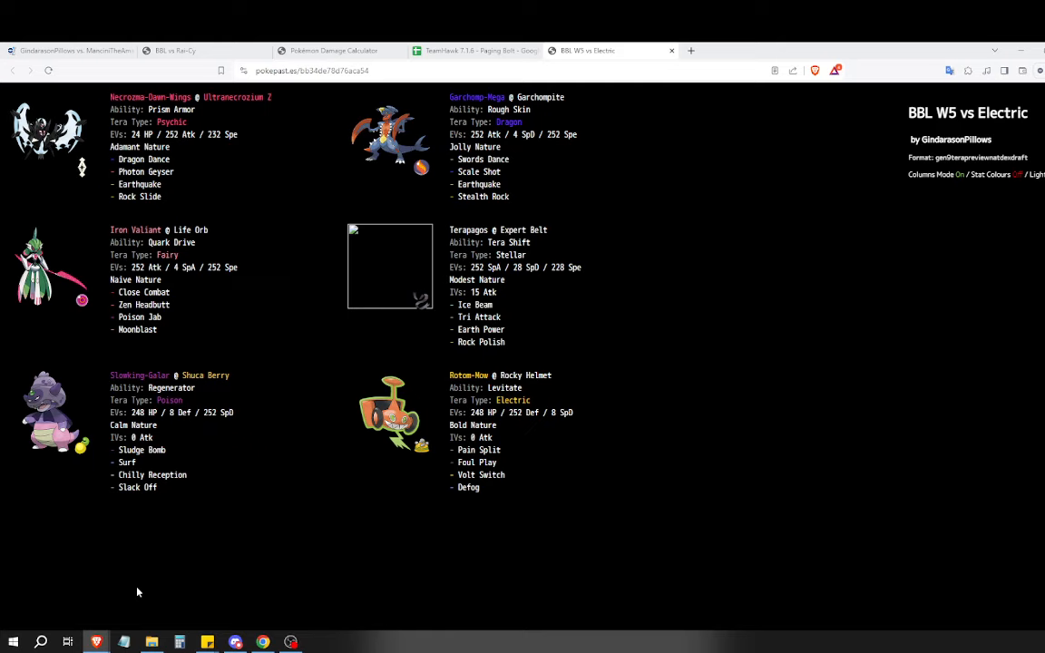
{"action": "left_click_drag", "start_coordinate": [110, 98], "coordinate": [196, 196]}
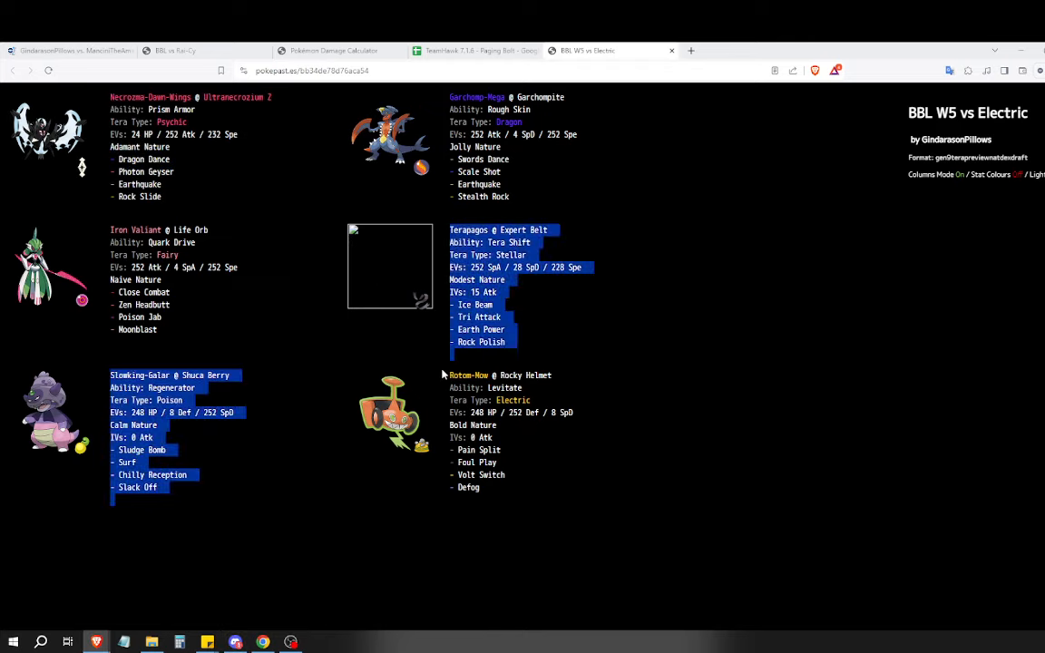
{"action": "left_click", "coordinate": [575, 359]}
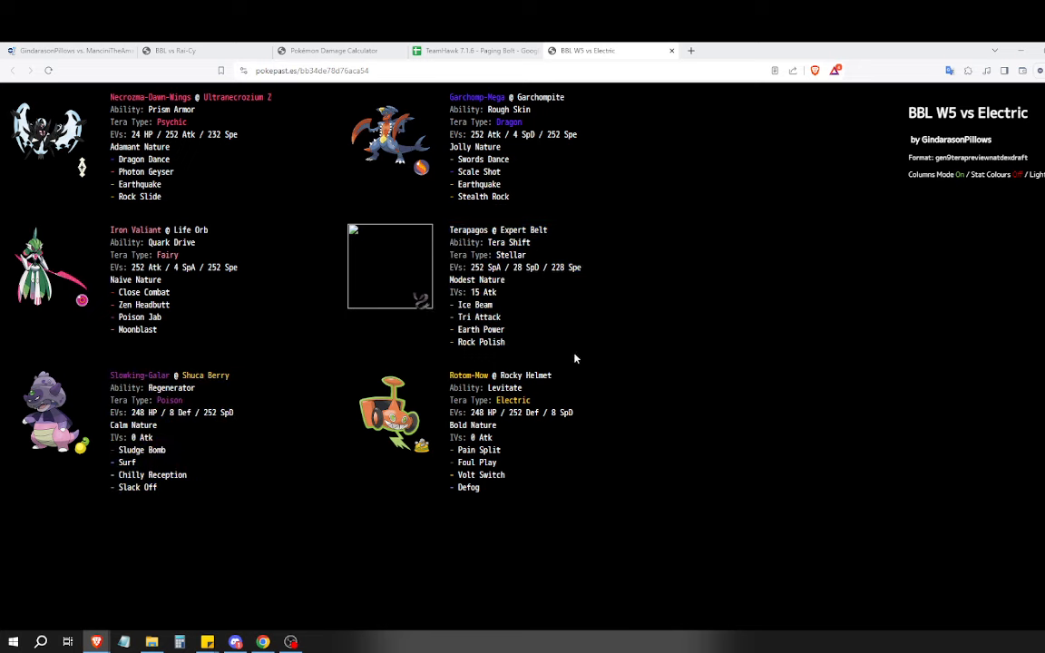
{"action": "mouse_move", "coordinate": [575, 360]}
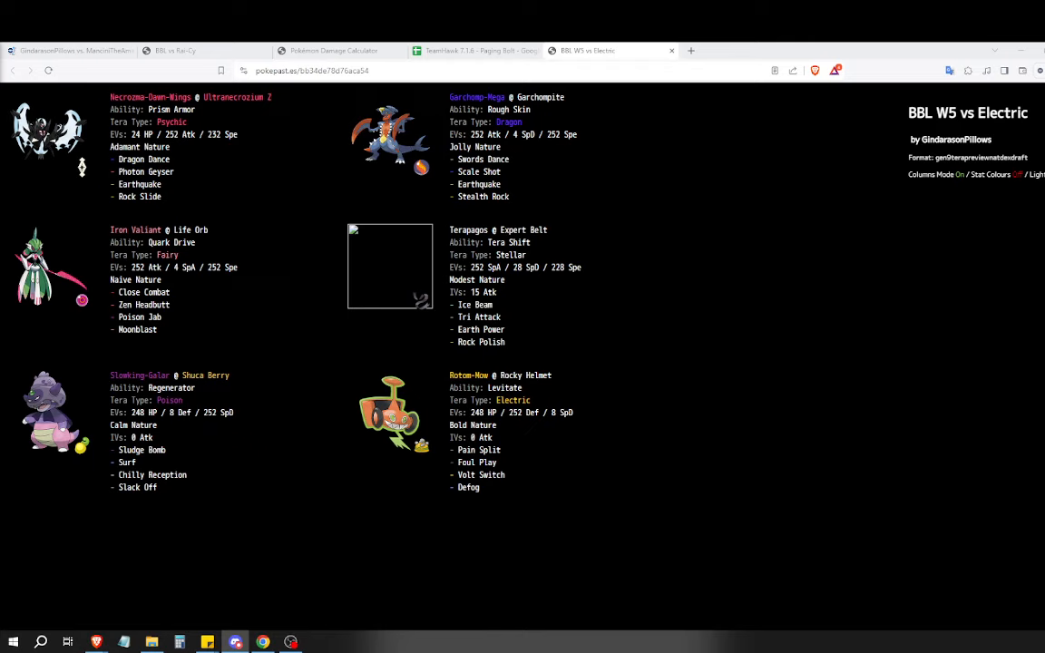
{"action": "mouse_move", "coordinate": [258, 330]}
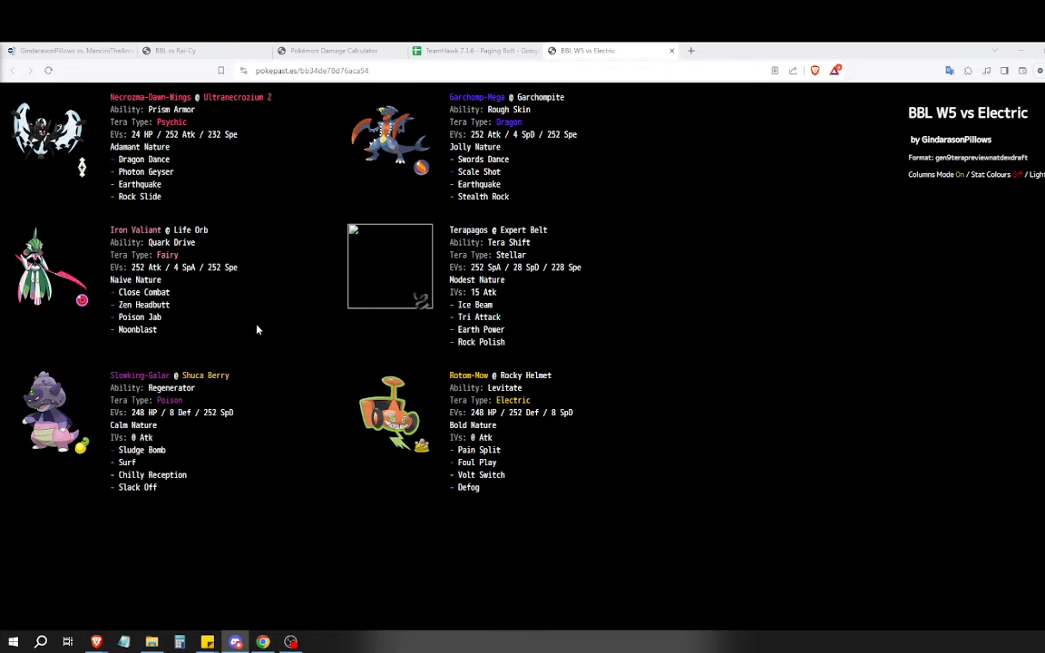
{"action": "mouse_move", "coordinate": [562, 351]}
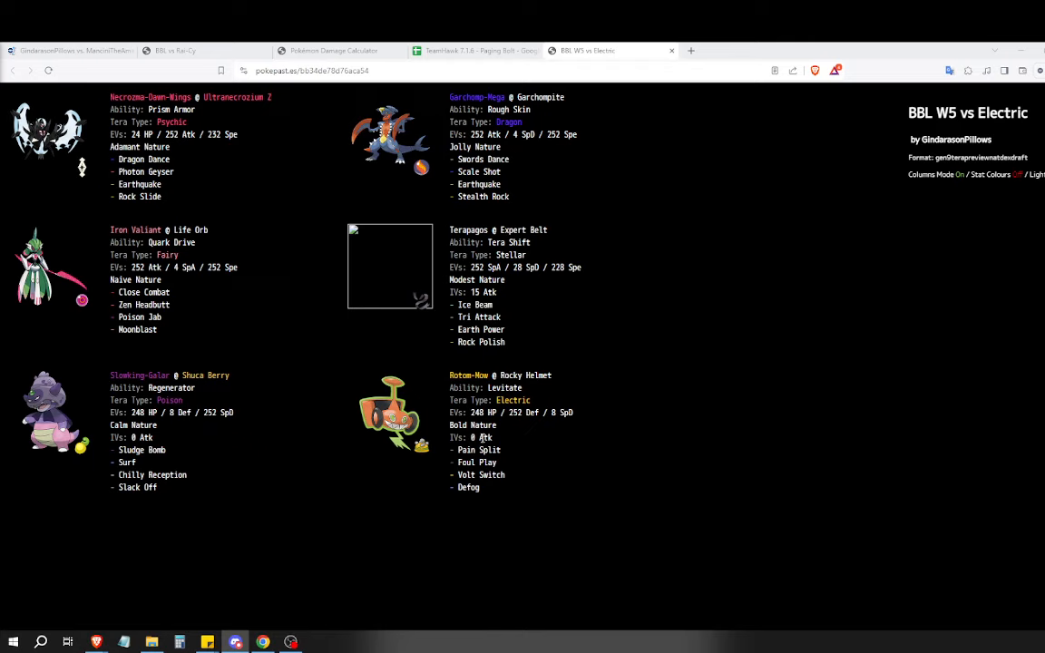
{"action": "left_click_drag", "start_coordinate": [111, 267], "coordinate": [167, 330]}
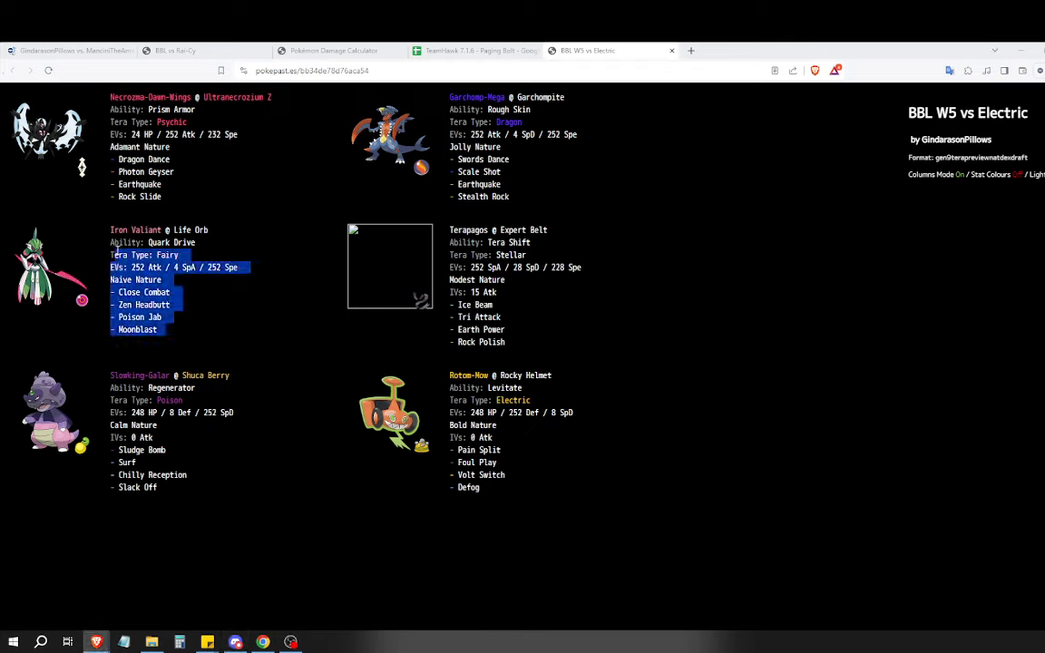
{"action": "left_click", "coordinate": [193, 334]}
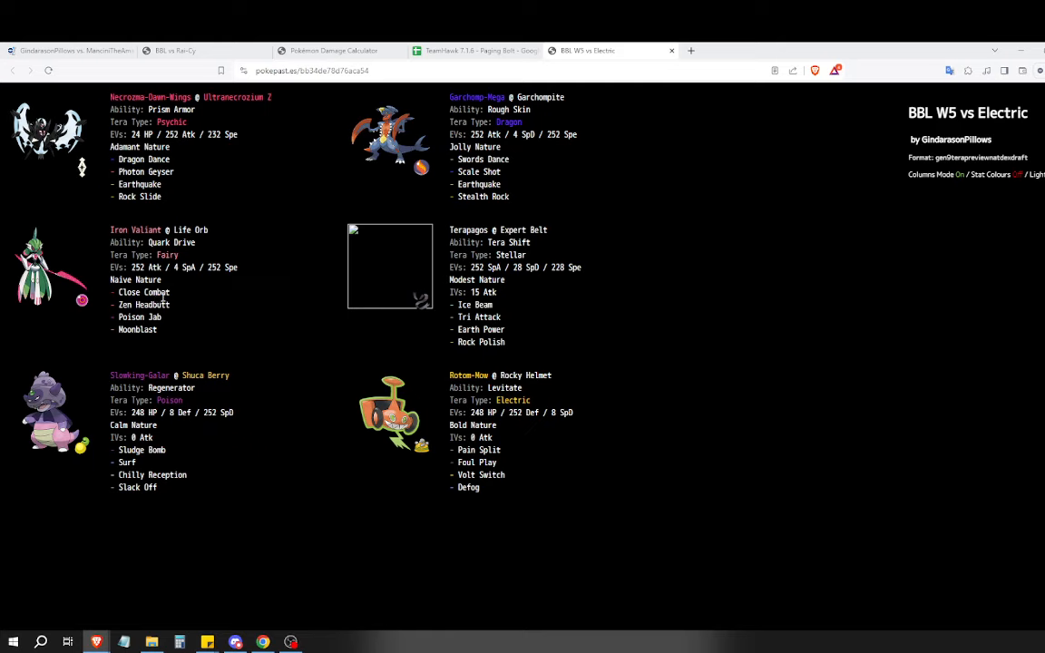
{"action": "mouse_move", "coordinate": [169, 307]}
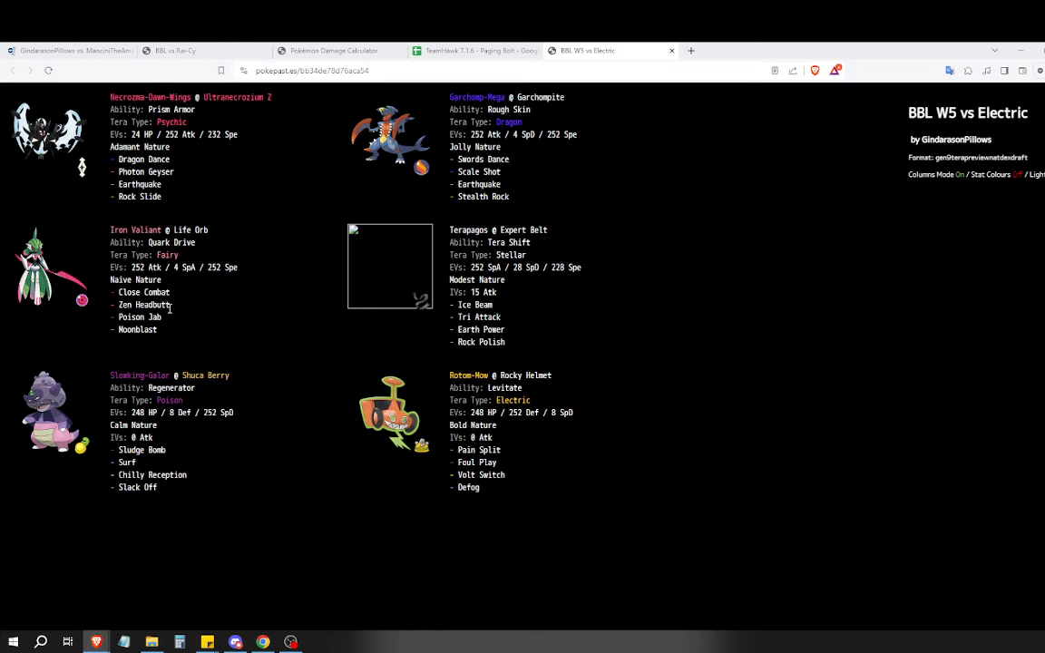
{"action": "mouse_move", "coordinate": [272, 522]}
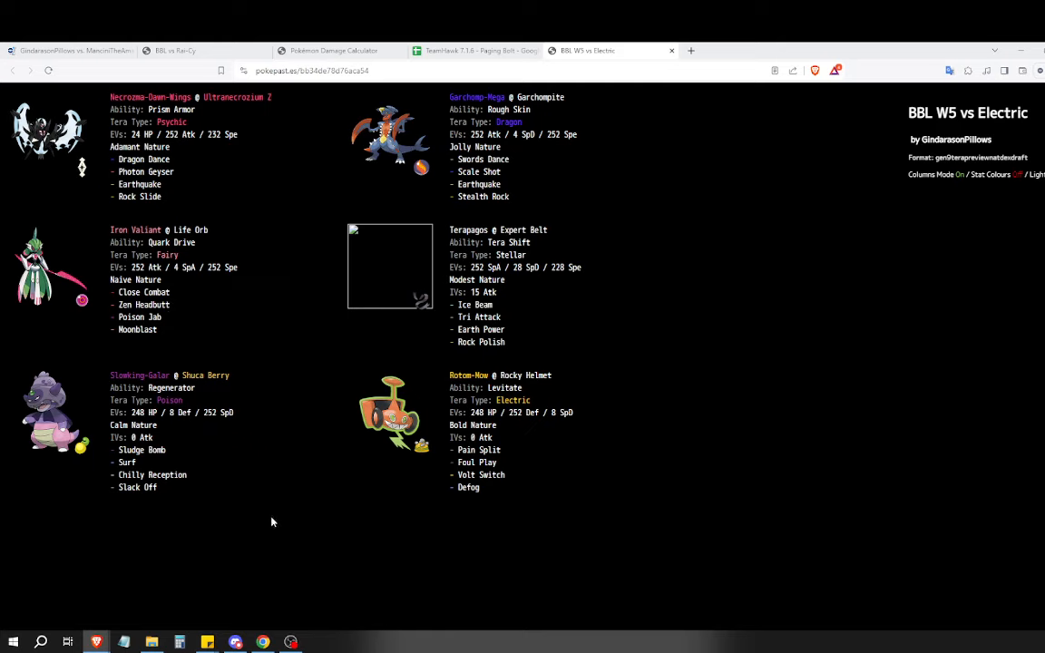
{"action": "mouse_move", "coordinate": [266, 509]}
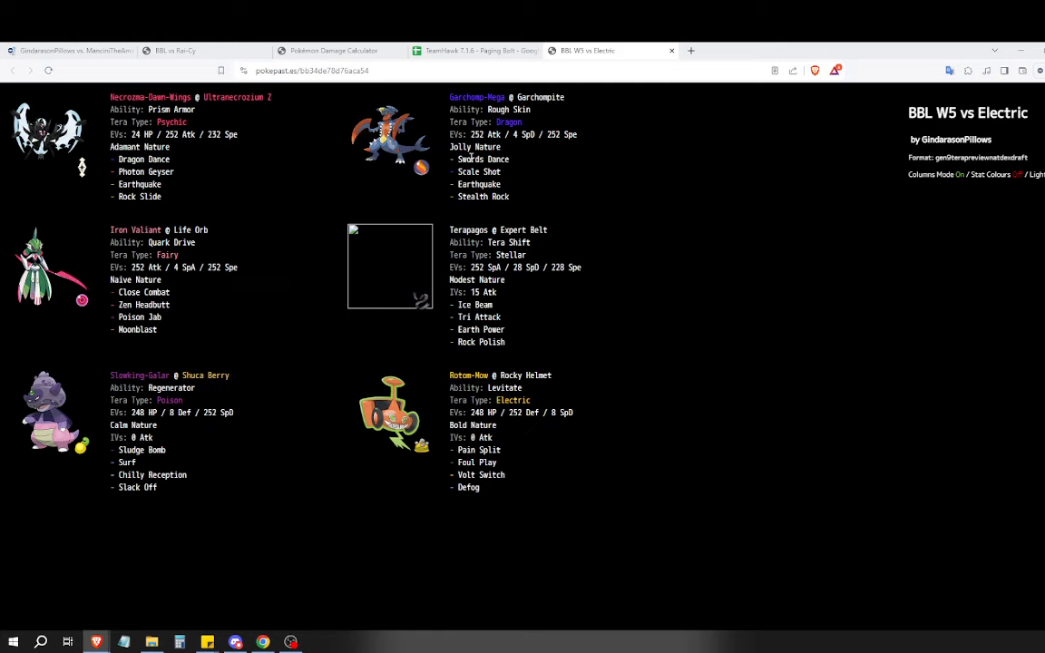
{"action": "mouse_move", "coordinate": [317, 50]}
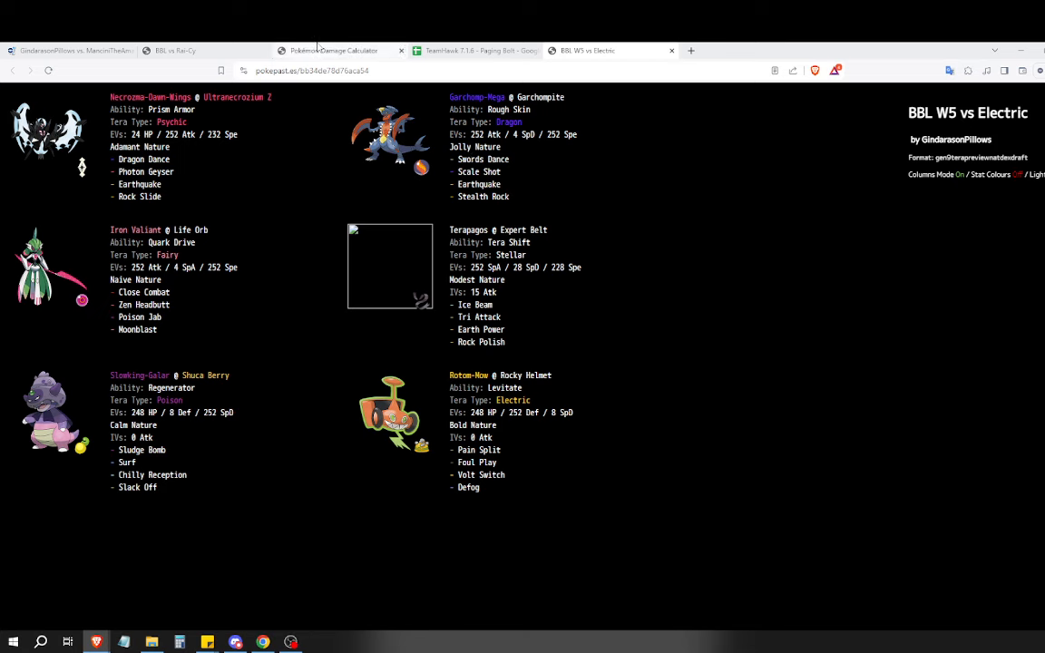
Review the BBL vs Rai-Cy paste, then show Terapagos-Stellar's Earth Power 2HKO on Zekrom in the calculator.
{"action": "left_click", "coordinate": [182, 51]}
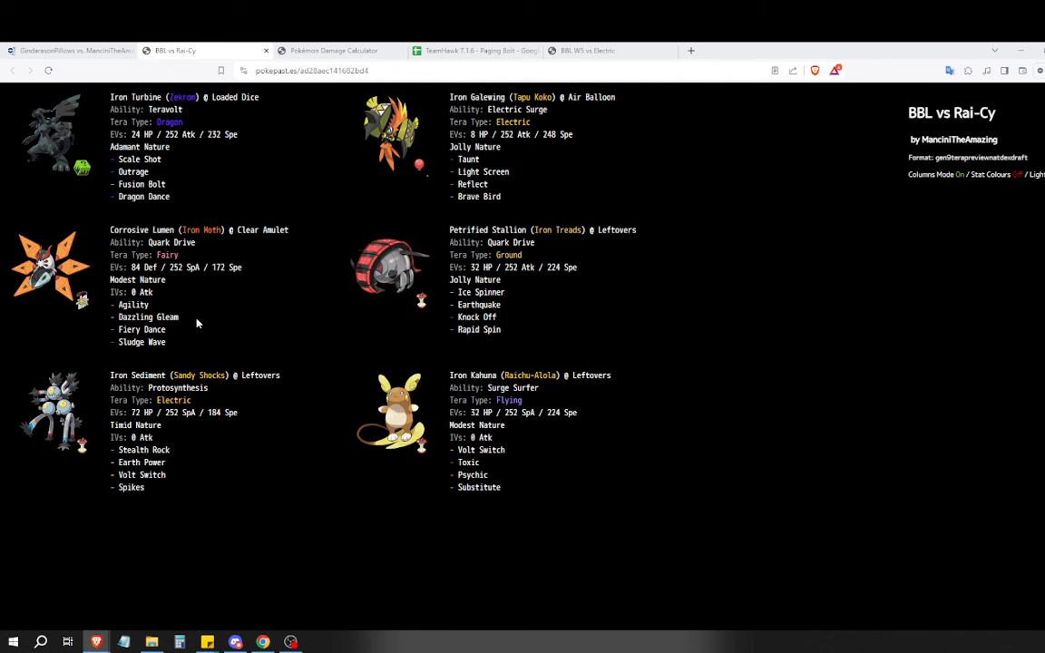
{"action": "left_click_drag", "start_coordinate": [111, 228], "coordinate": [178, 341]}
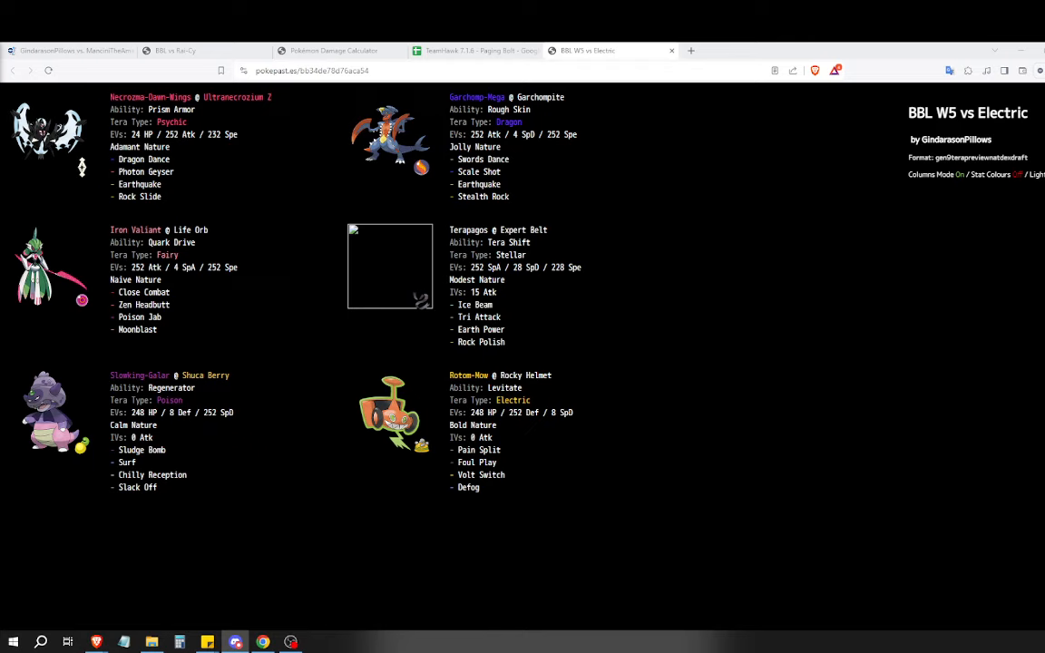
{"action": "left_click", "coordinate": [333, 51]}
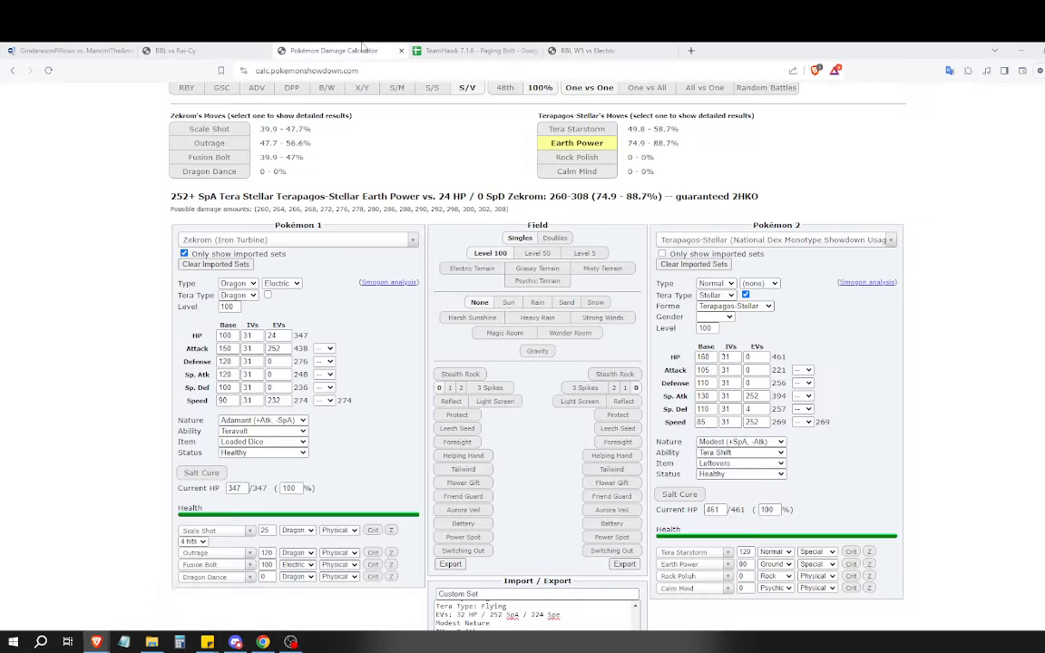
Glance at the opponent's PokéPaste and return to the battle log at turns 11 to 15.
{"action": "left_click", "coordinate": [177, 51]}
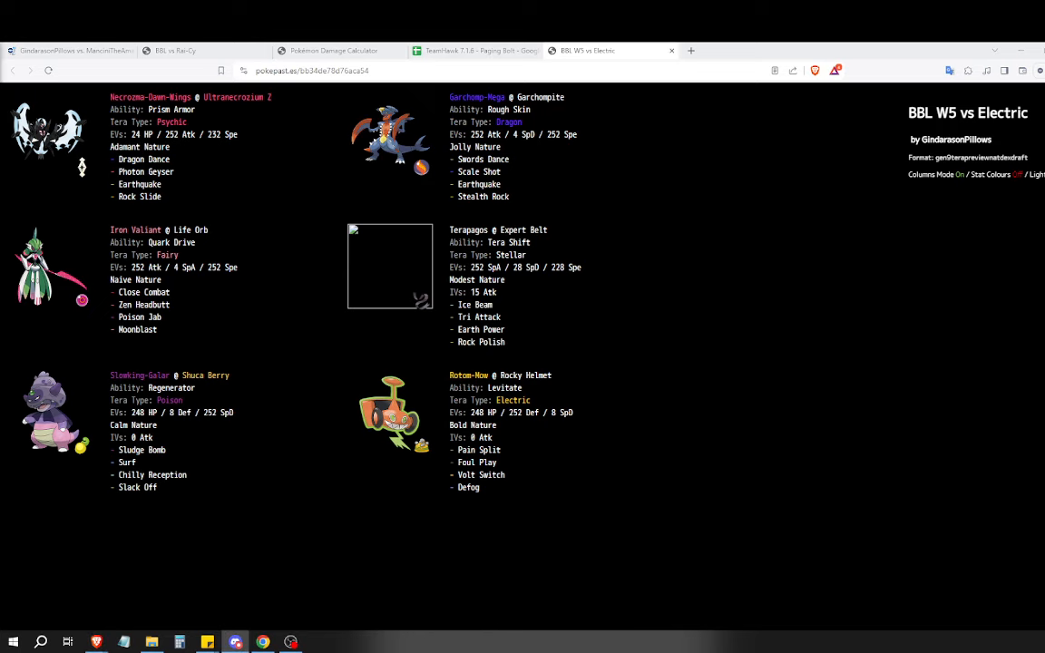
{"action": "left_click", "coordinate": [72, 49]}
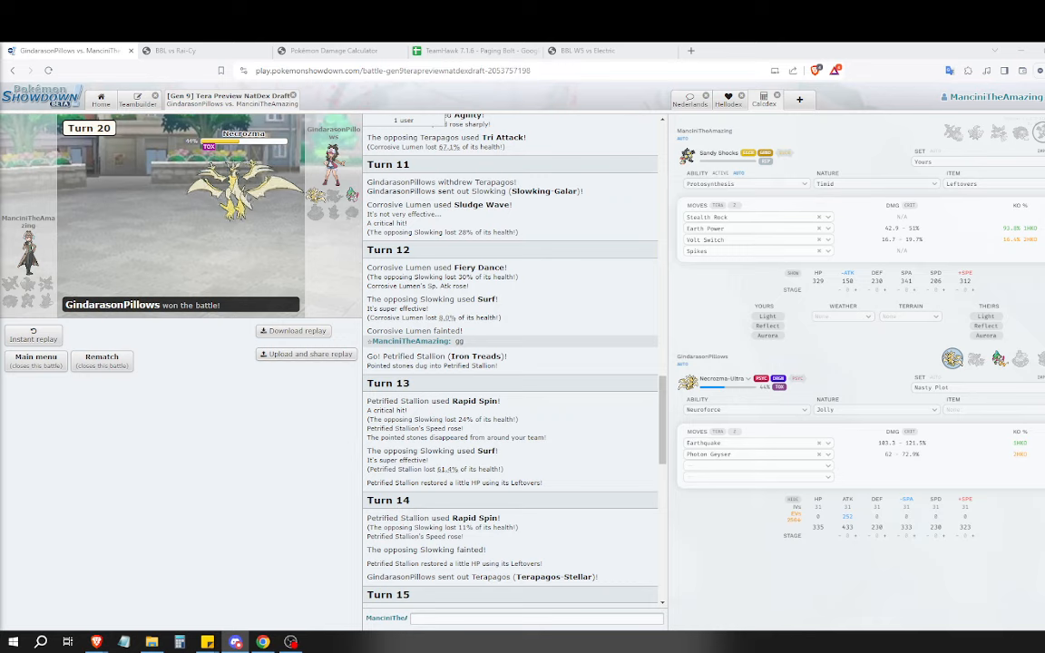
Show Raichu-Alola's Rising Voltage as a possible 6HKO on Terapagos-Stellar, then reopen the W5 vs Electric paste.
{"action": "left_click", "coordinate": [341, 51]}
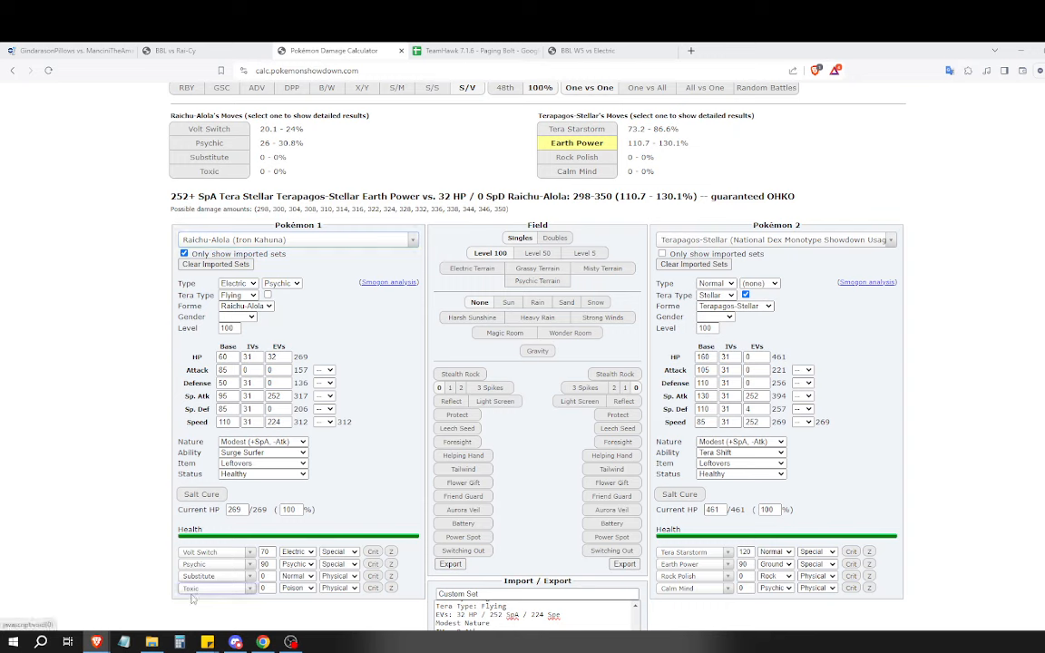
{"action": "mouse_move", "coordinate": [179, 595]}
{"action": "type", "text": "Rising Voltage"}
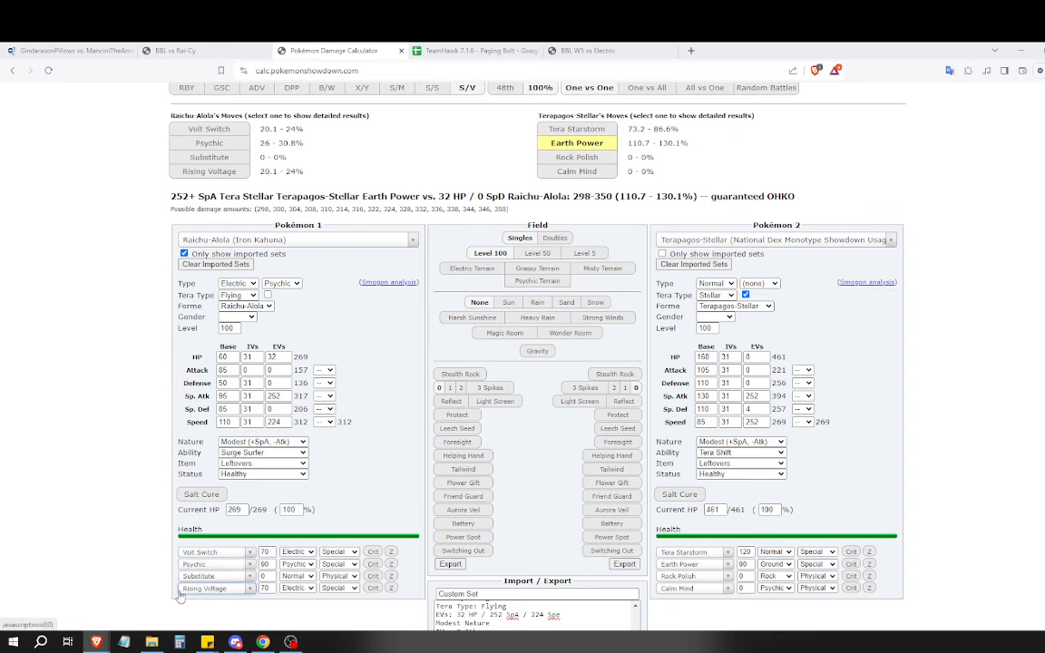
{"action": "left_click", "coordinate": [208, 171]}
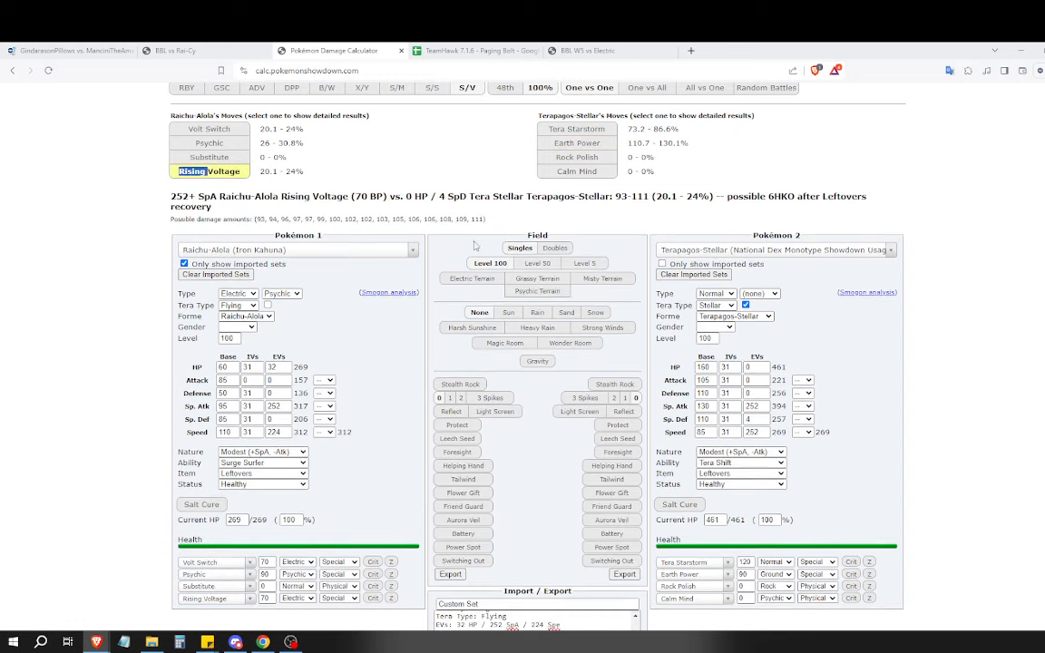
{"action": "left_click", "coordinate": [772, 251]}
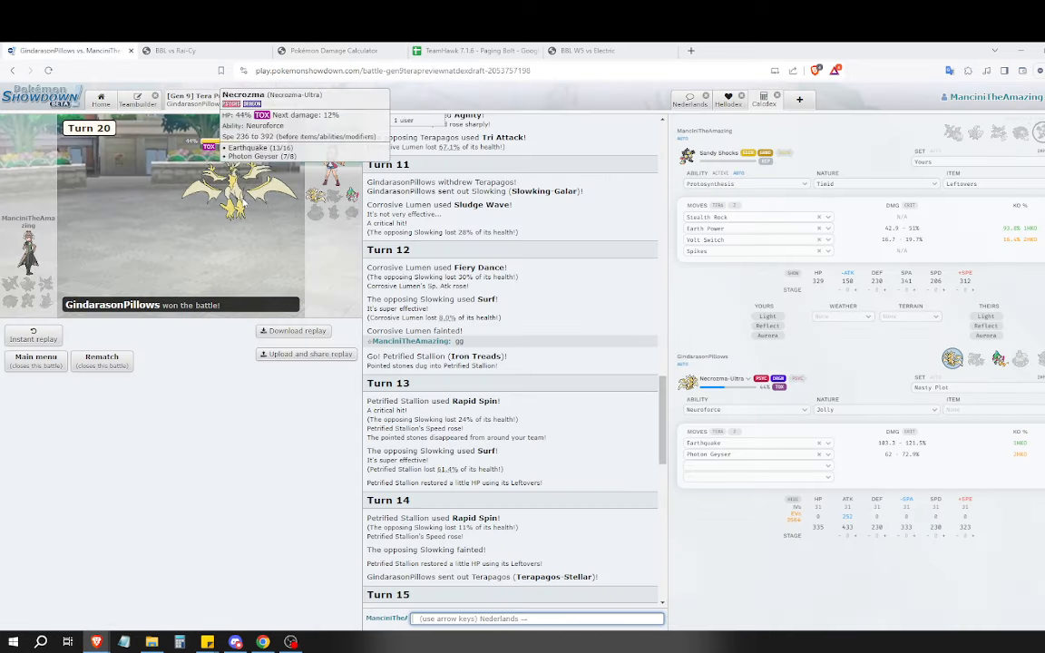
{"action": "left_click", "coordinate": [584, 51]}
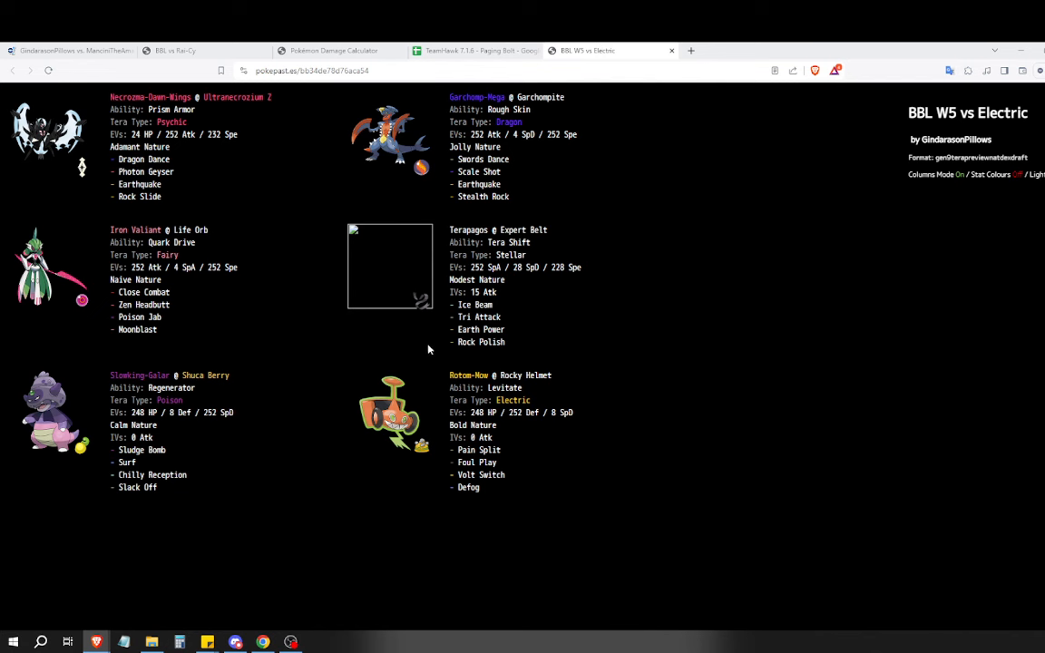
Cross-check the Rai-Cy and W5 vs Electric pastes, noting Necrozma's Rock Slide, against the calculator.
{"action": "left_click", "coordinate": [182, 51]}
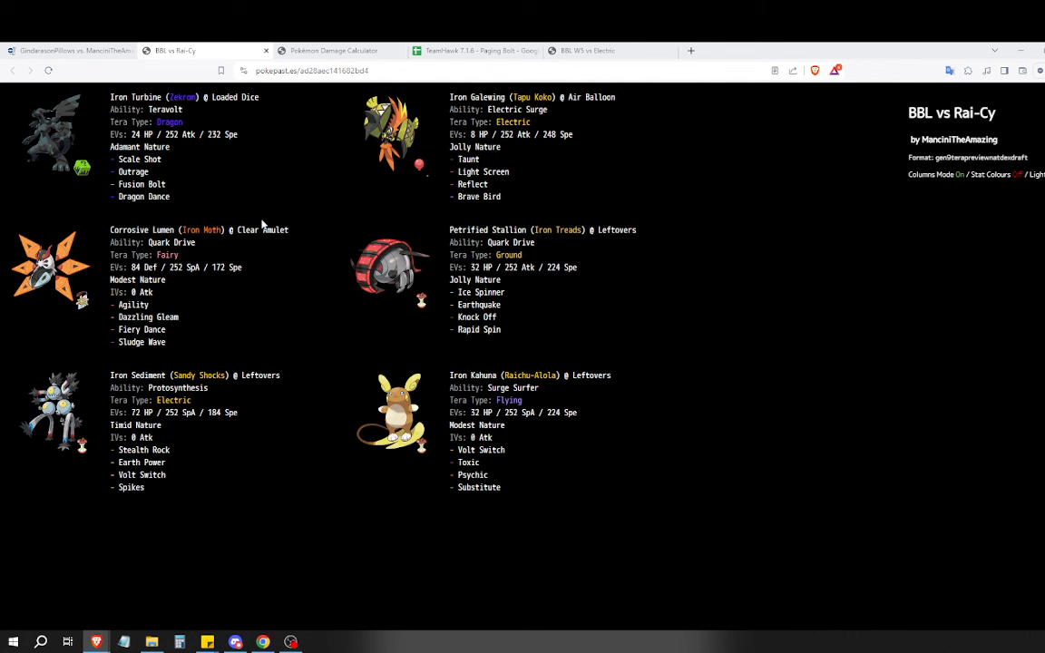
{"action": "left_click", "coordinate": [589, 51]}
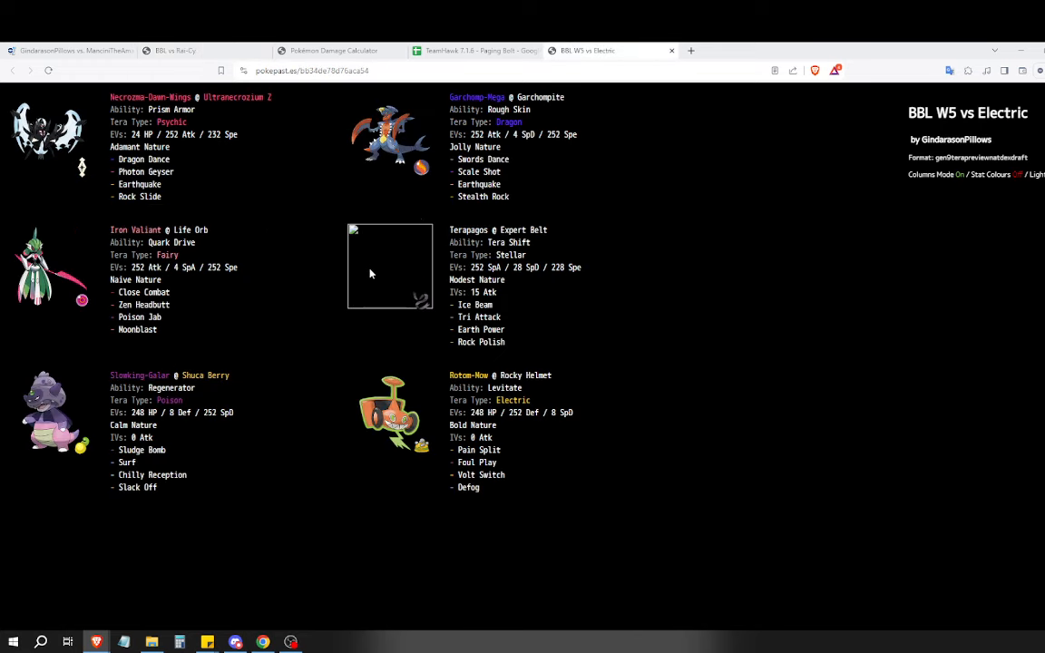
{"action": "double_click", "coordinate": [138, 196]}
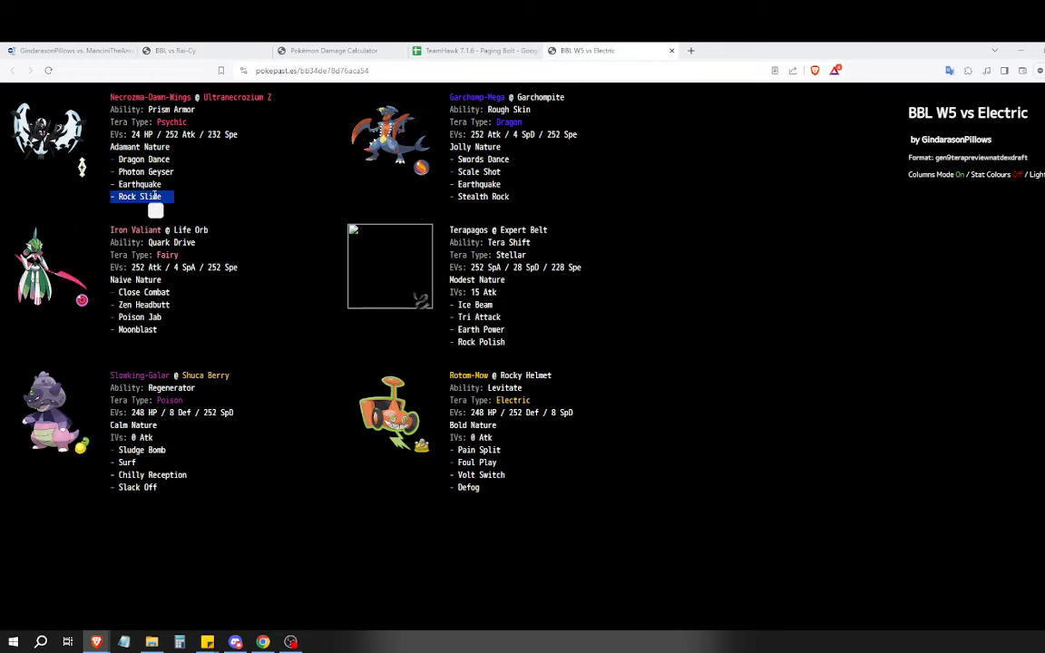
{"action": "left_click", "coordinate": [334, 51]}
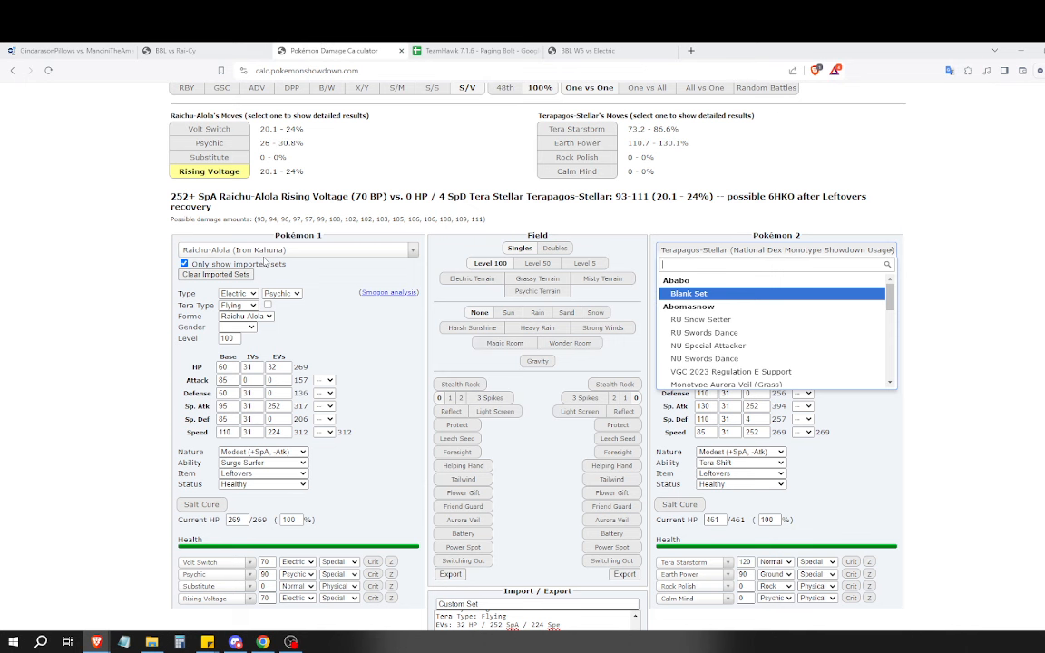
{"action": "left_click", "coordinate": [584, 50]}
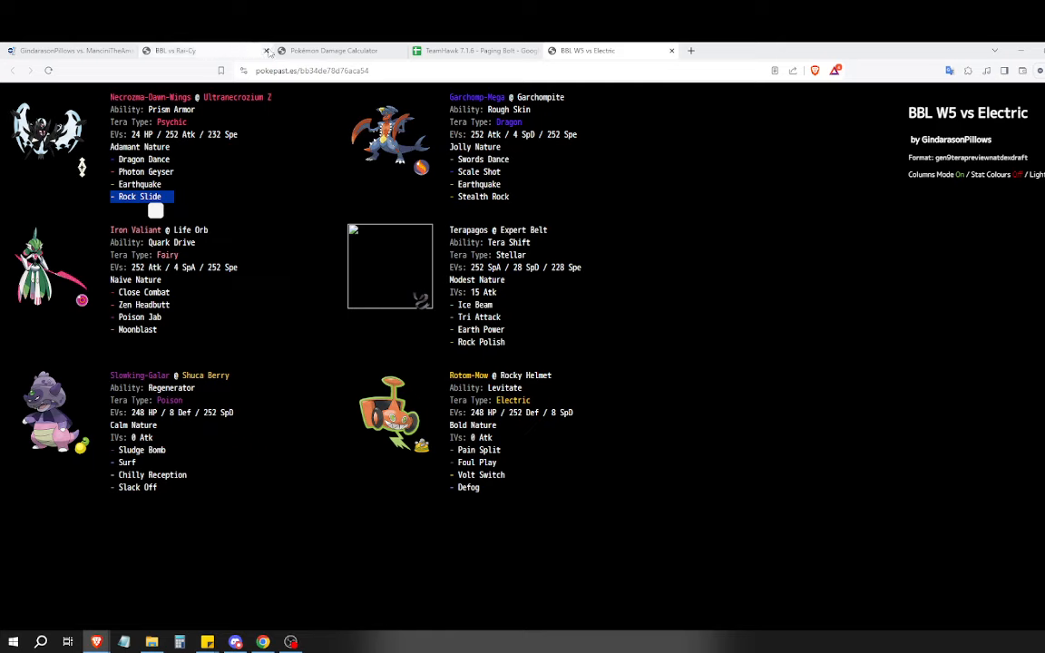
{"action": "left_click", "coordinate": [339, 51]}
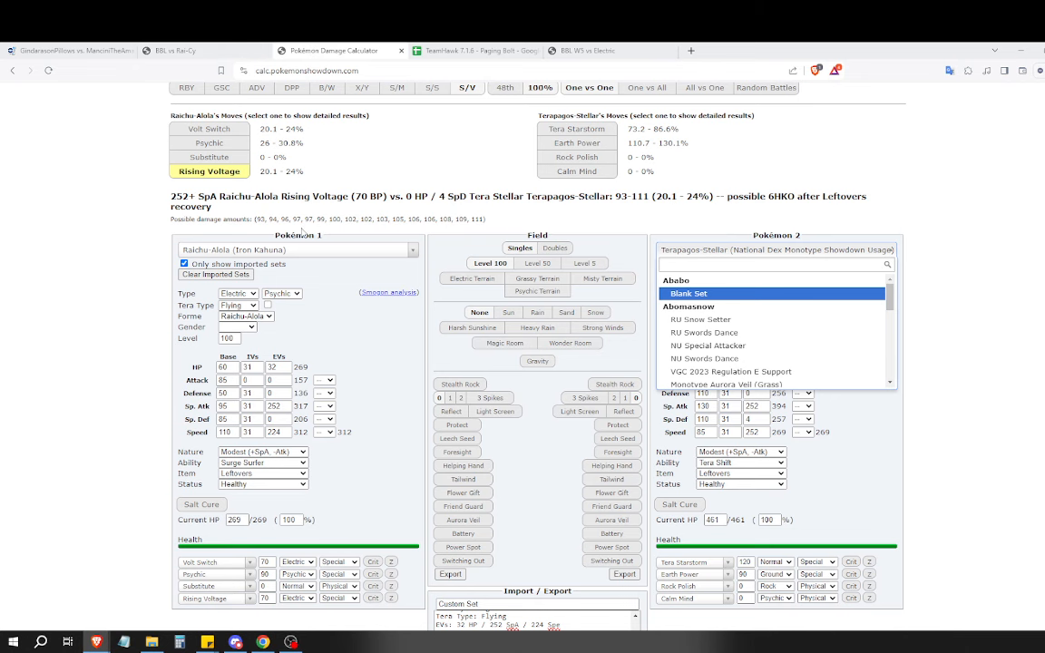
Keep Terapagos-Stellar as defender, recheck the replay and Rai-Cy paste, ending on Rising Voltage versus Slowking-Galar in Electric Terrain.
{"action": "left_click", "coordinate": [696, 294]}
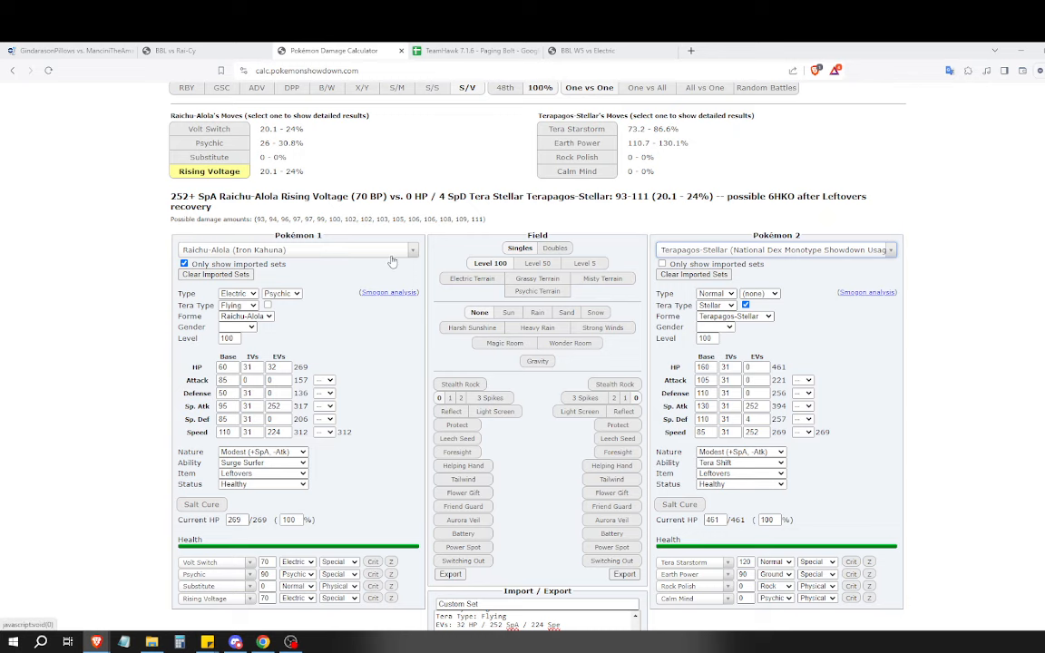
{"action": "left_click", "coordinate": [76, 49]}
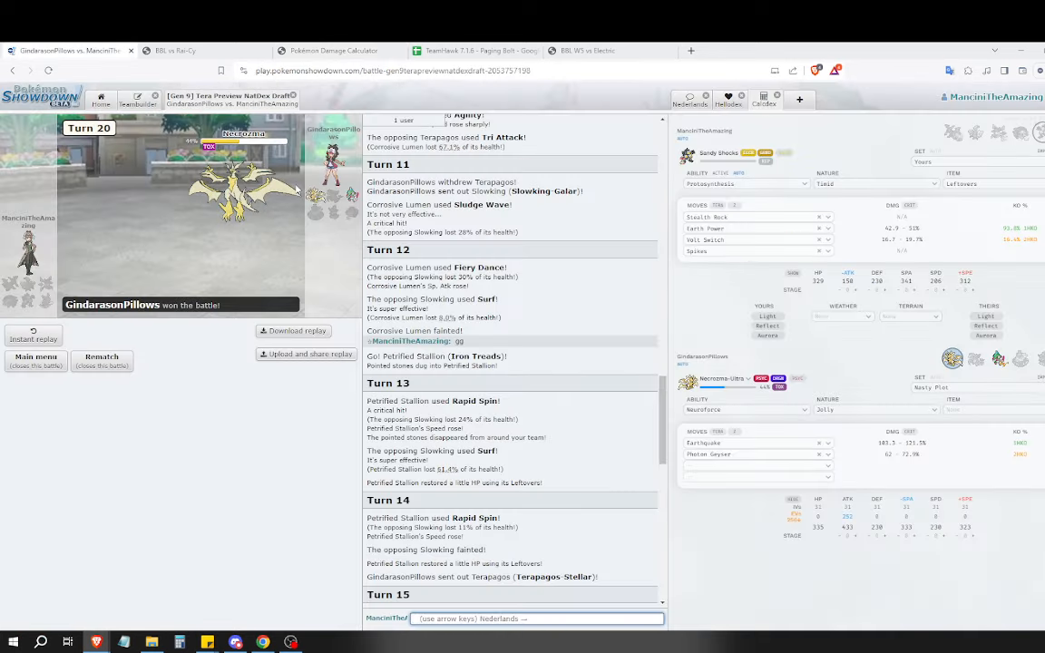
{"action": "left_click", "coordinate": [323, 51]}
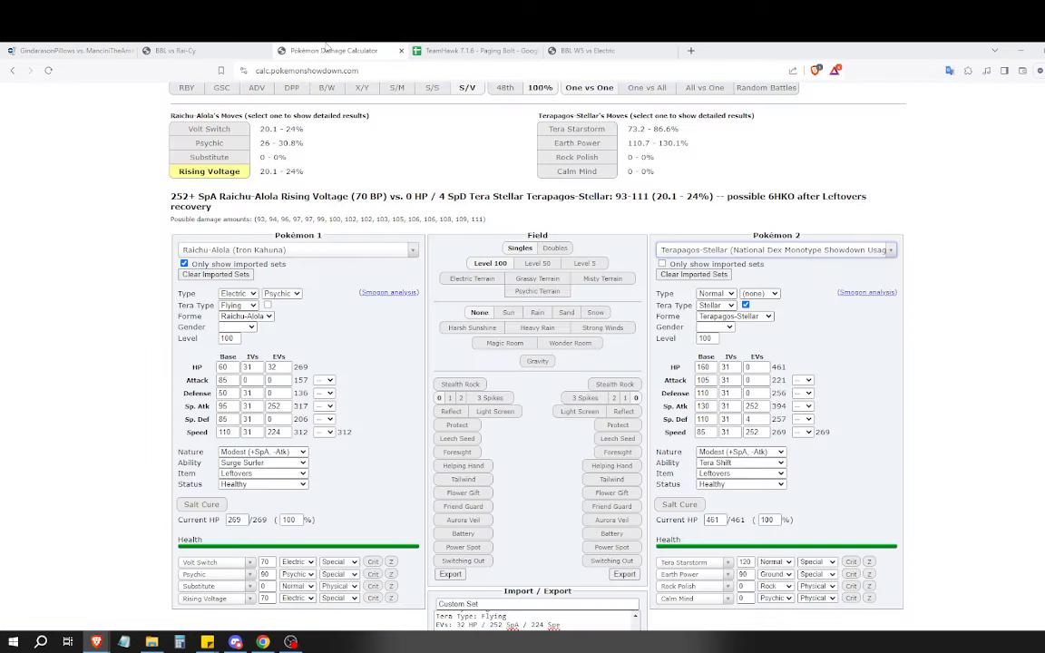
{"action": "left_click", "coordinate": [180, 51]}
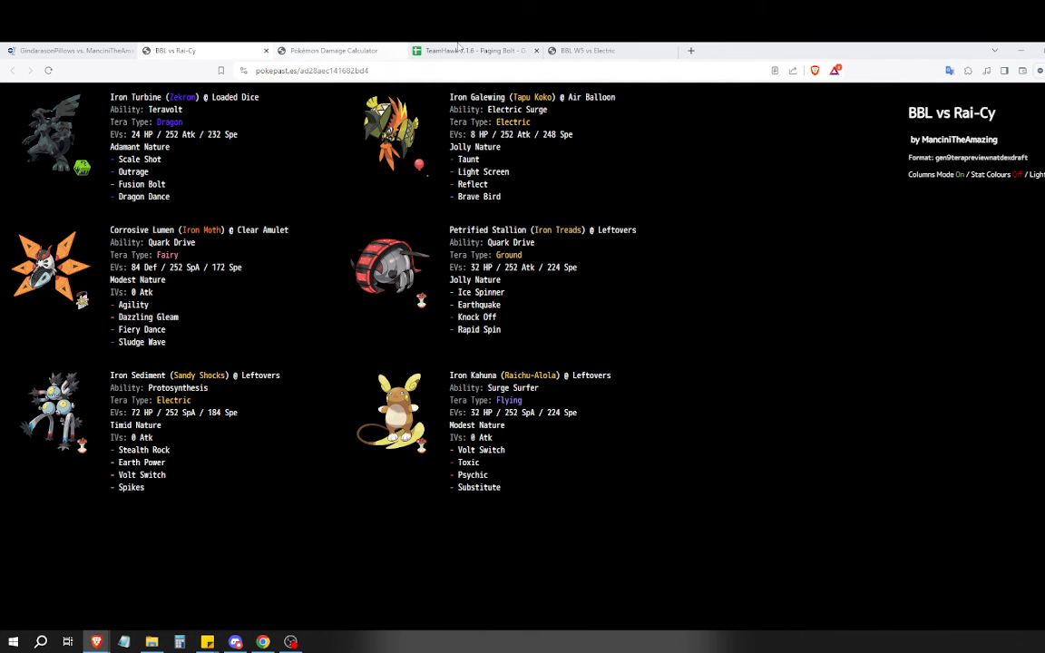
{"action": "left_click", "coordinate": [333, 51]}
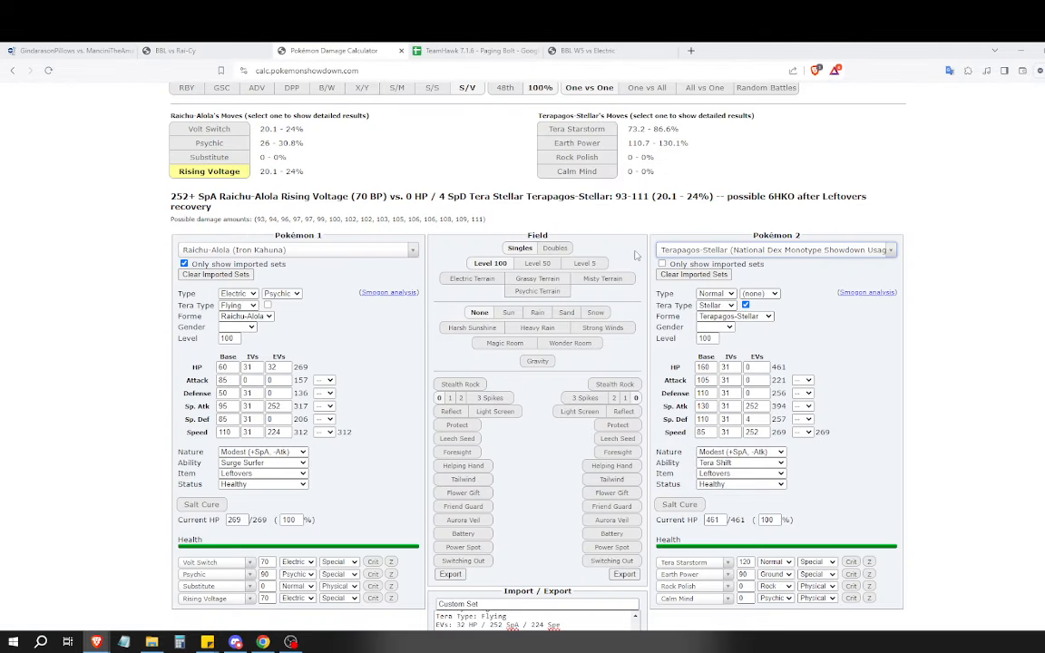
{"action": "left_click", "coordinate": [772, 251]}
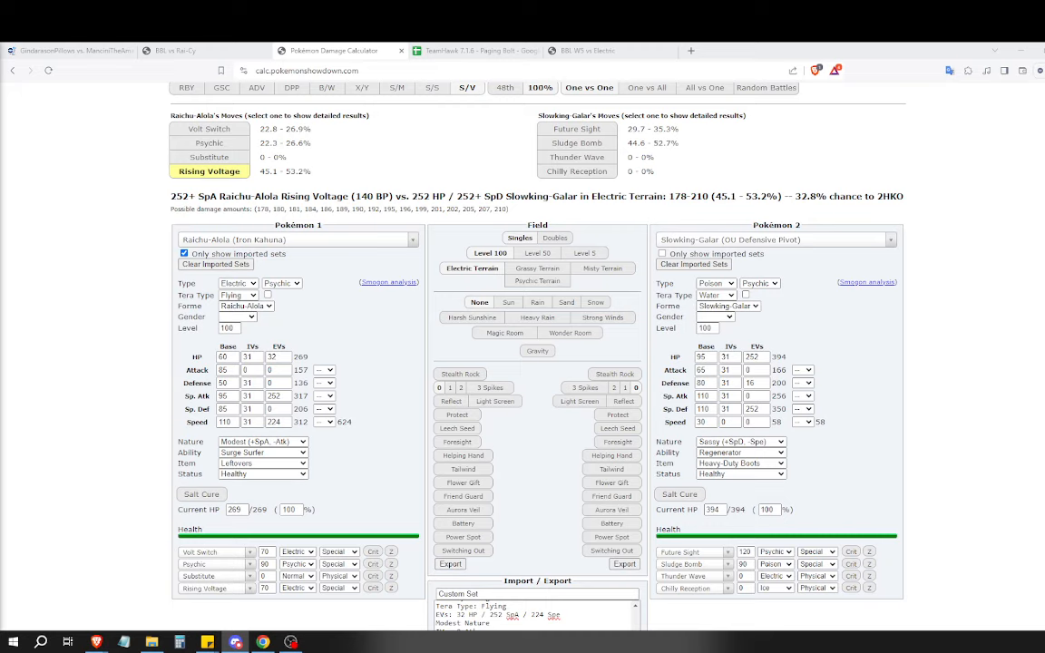
{"action": "mouse_move", "coordinate": [294, 262]}
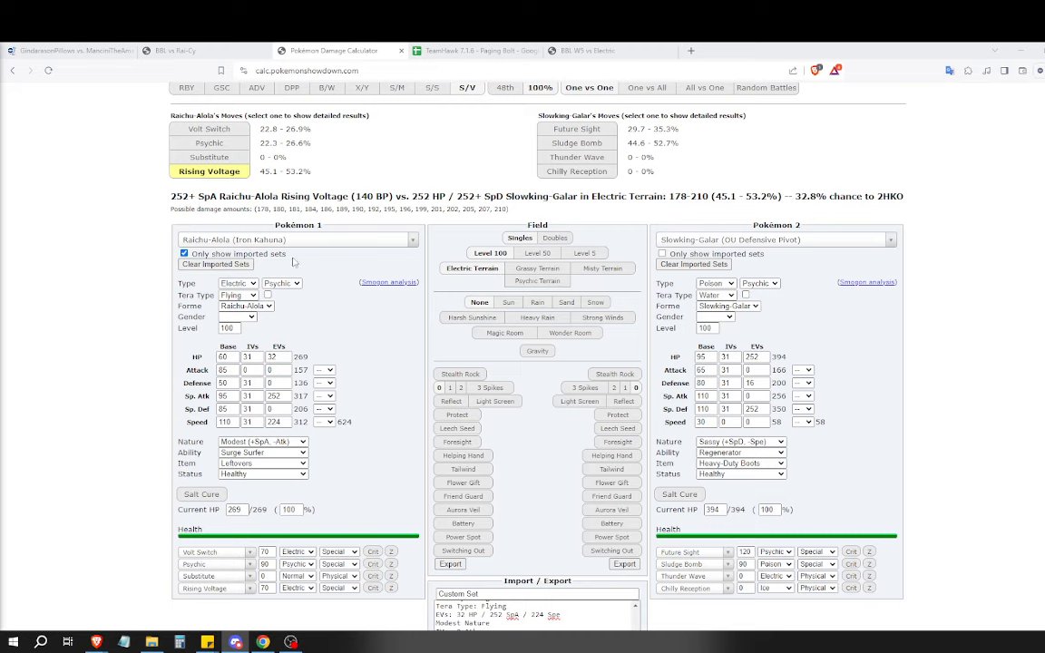
{"action": "mouse_move", "coordinate": [436, 274]}
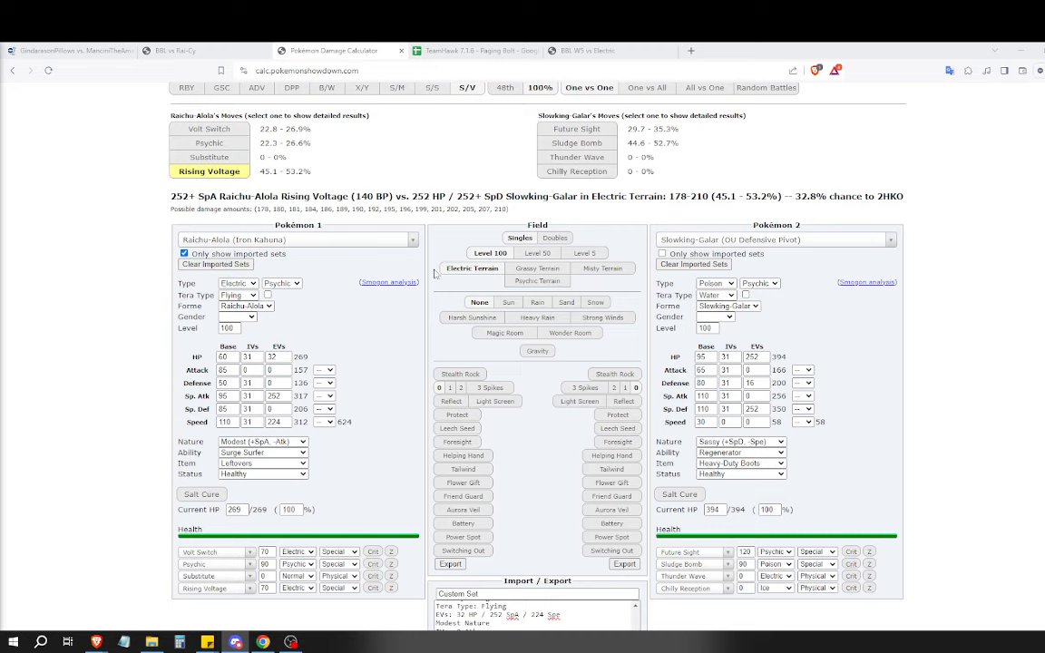
Give Slowking-Galar an Assault Vest, dropping Rising Voltage to a 35.1% chance to 3HKO.
{"action": "left_click", "coordinate": [740, 463]}
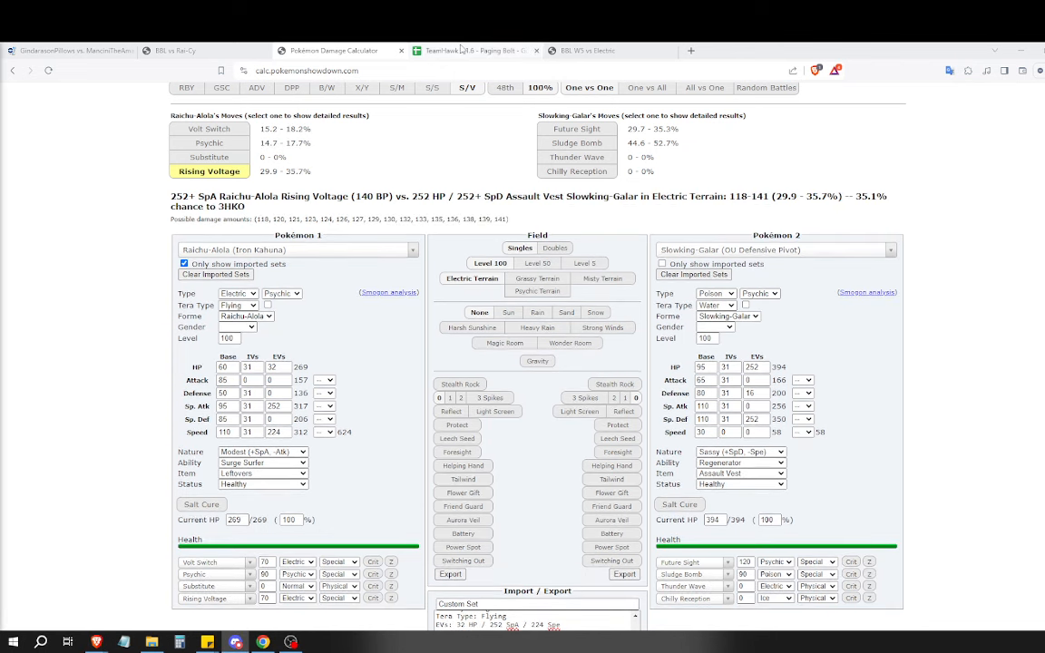
Flip between the W5 vs Electric and Rai-Cy pastes, then return to the battle log at turns 11 to 15.
{"action": "left_click", "coordinate": [602, 50]}
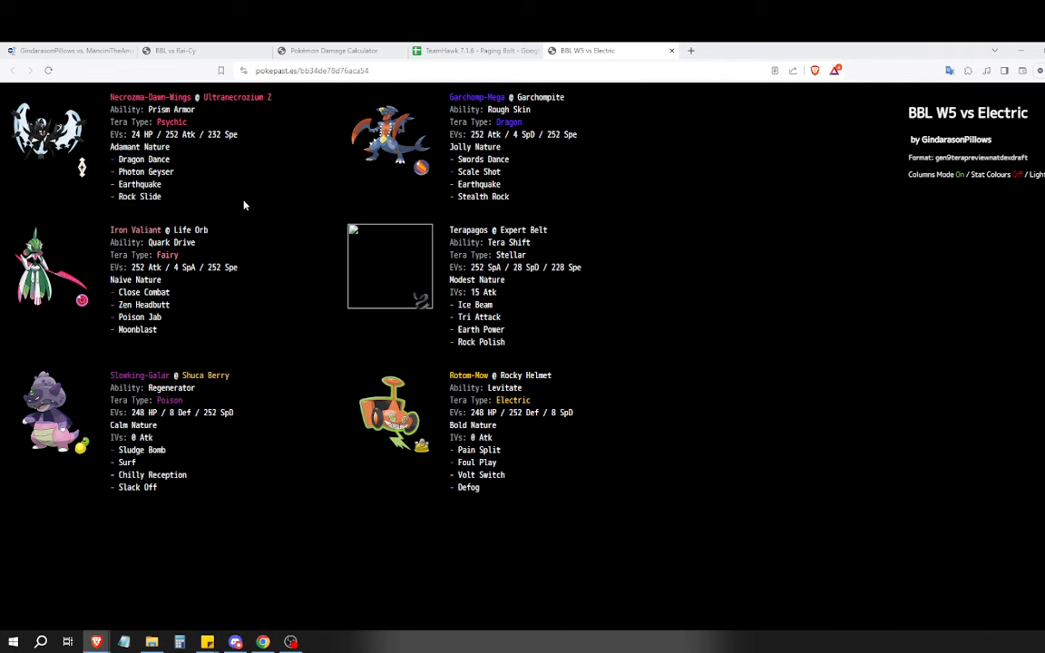
{"action": "left_click", "coordinate": [190, 51]}
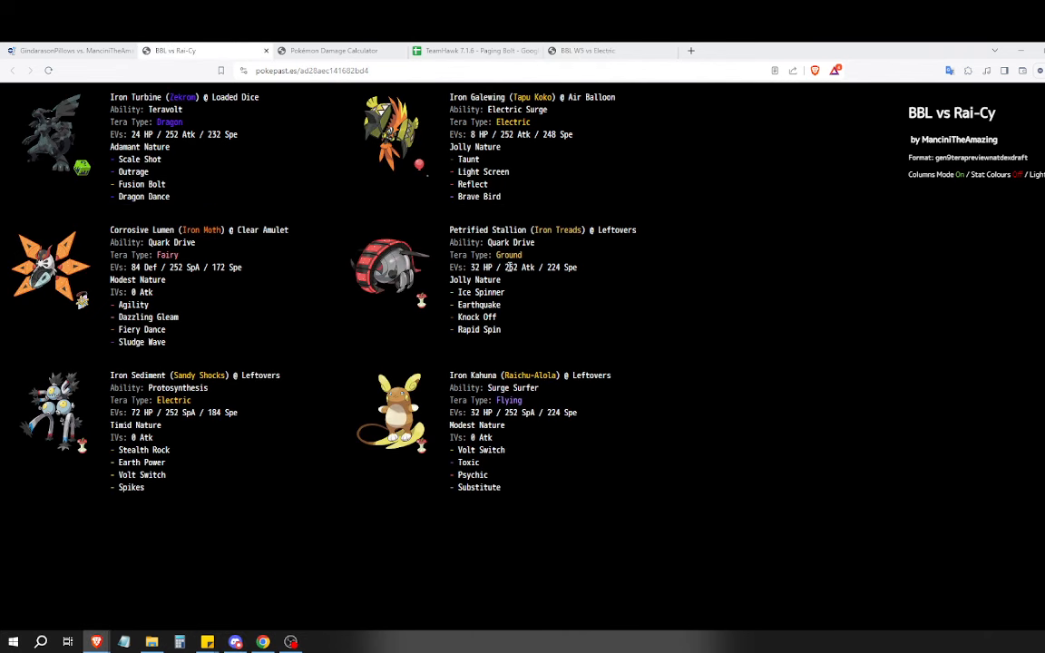
{"action": "left_click", "coordinate": [588, 51]}
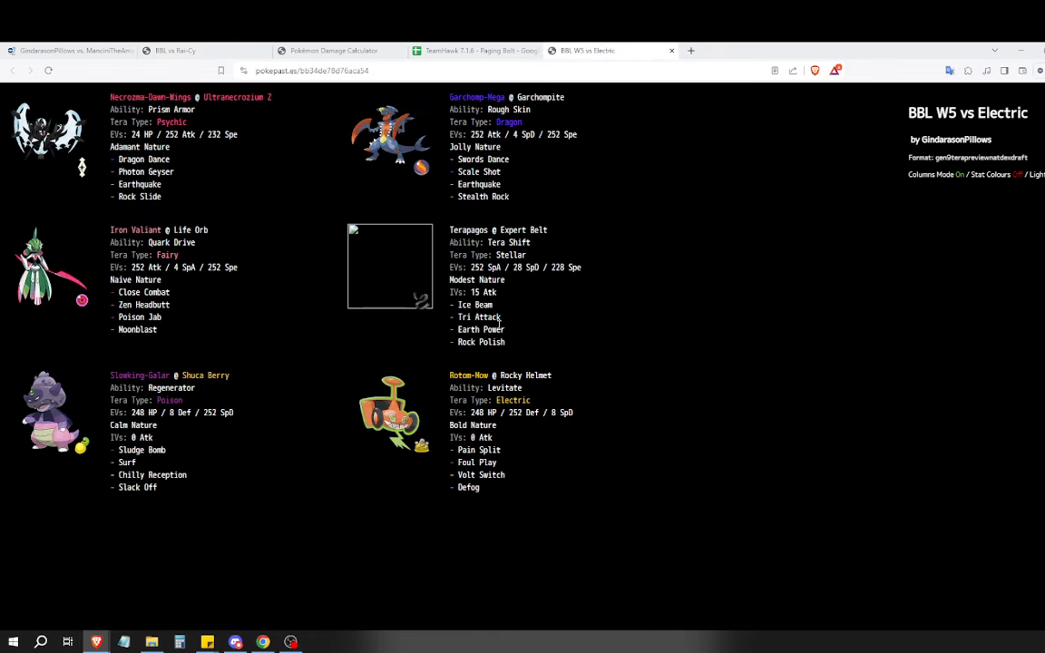
{"action": "mouse_move", "coordinate": [268, 196]}
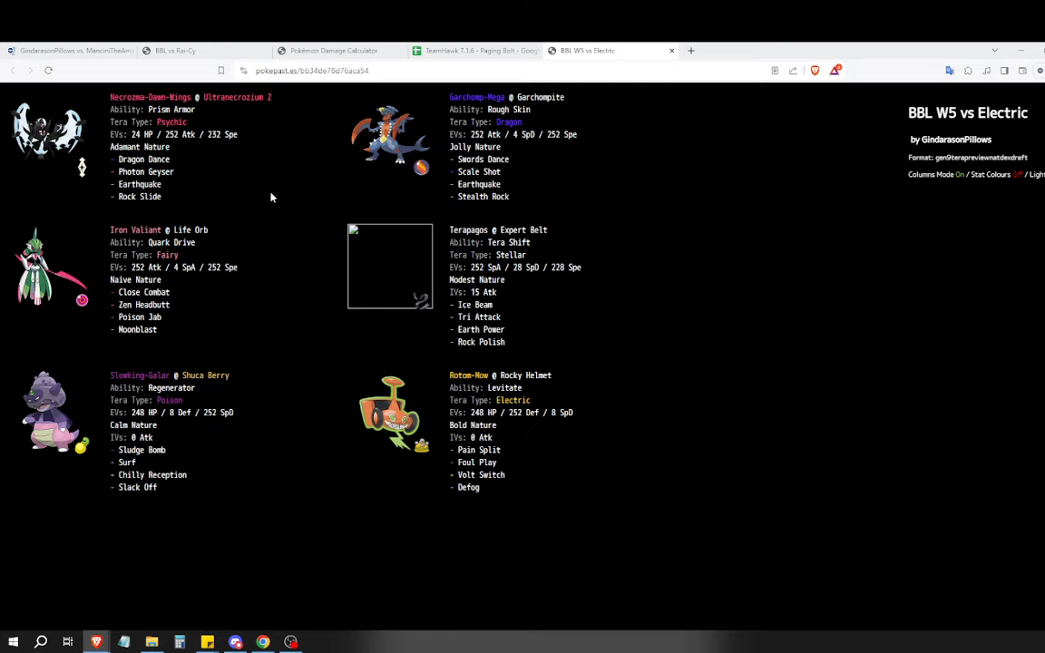
{"action": "left_click", "coordinate": [63, 51]}
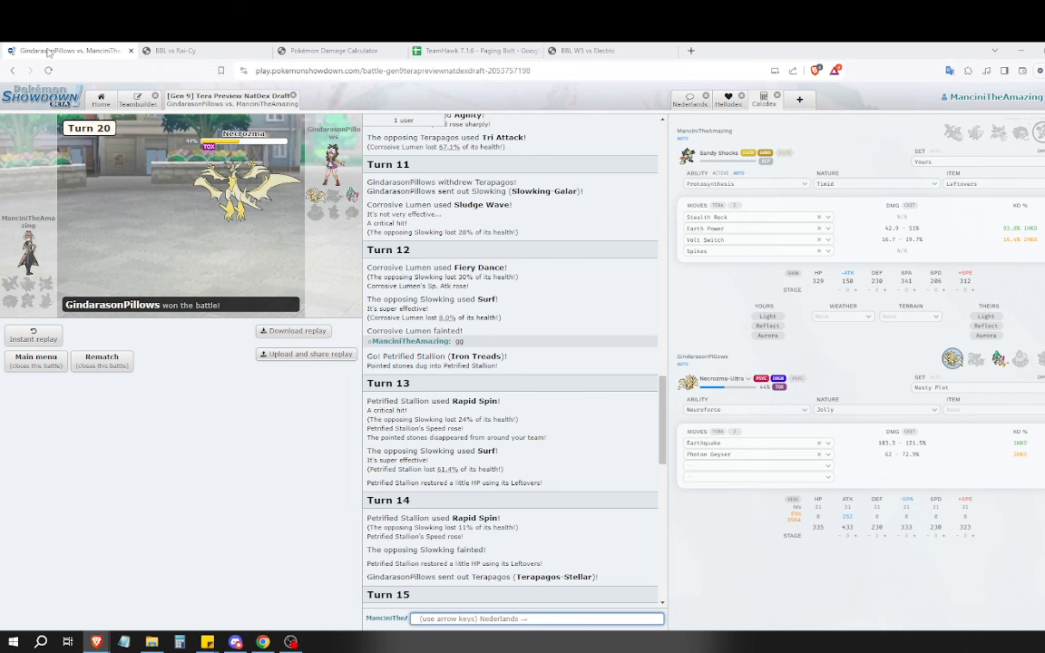
{"action": "mouse_move", "coordinate": [335, 208]}
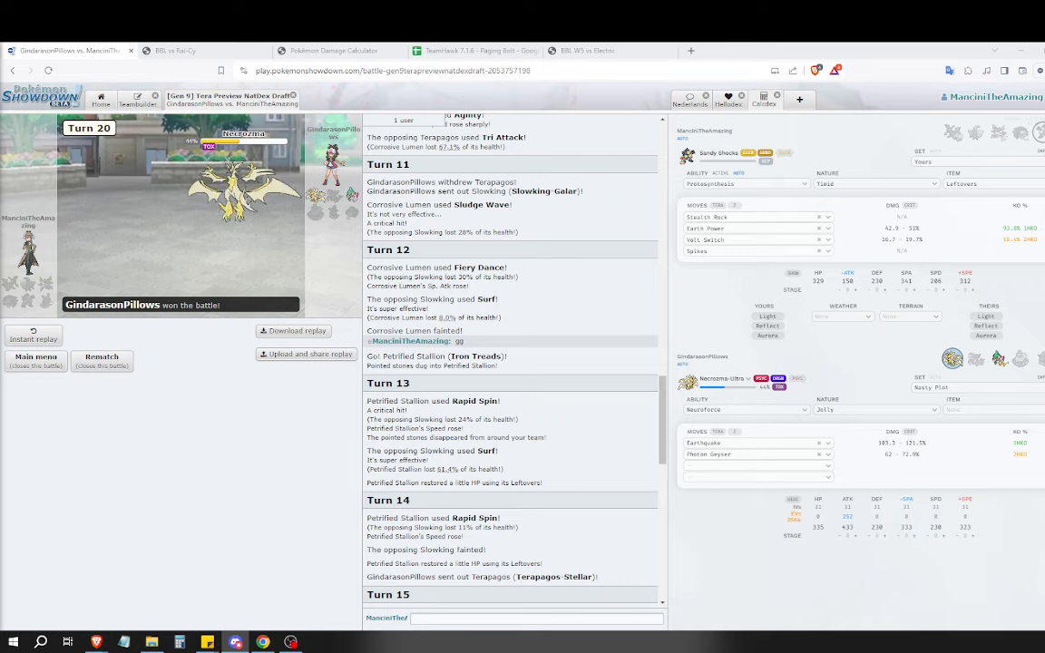
{"action": "mouse_move", "coordinate": [174, 211]}
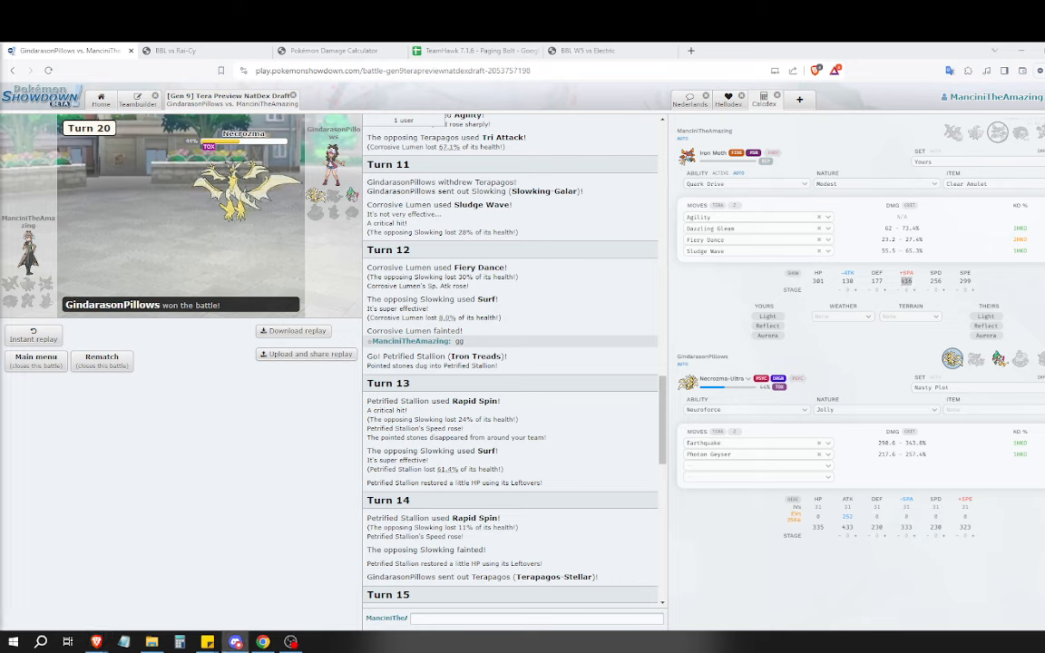
{"action": "mouse_move", "coordinate": [87, 437]}
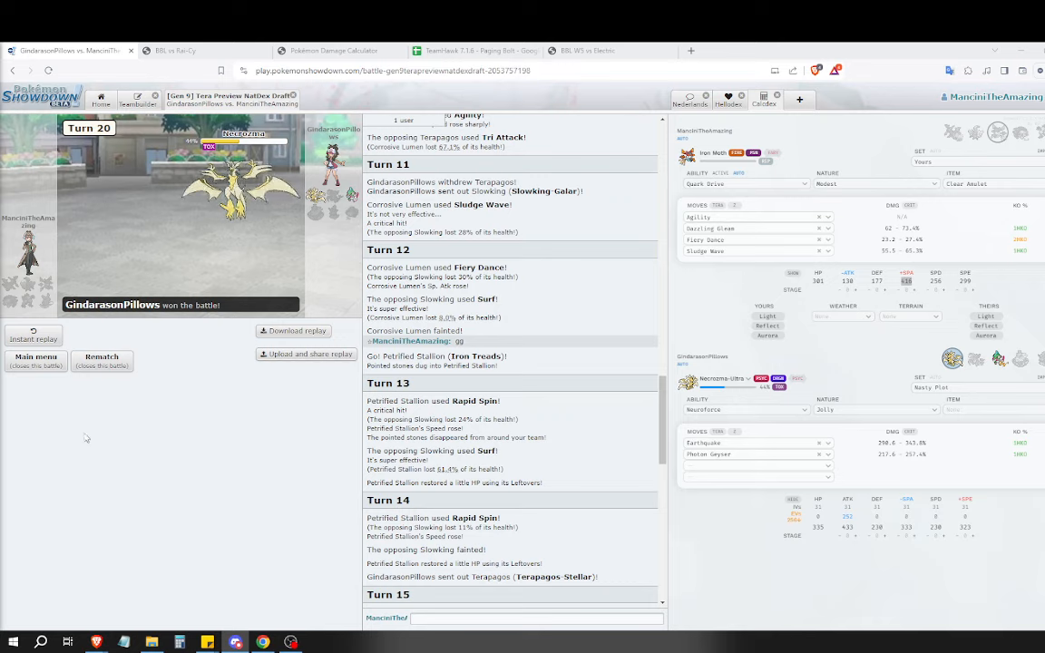
Set Slowking-Galar as the defender against Iron Moth in Showdown's side calculator.
{"action": "left_click", "coordinate": [535, 617]}
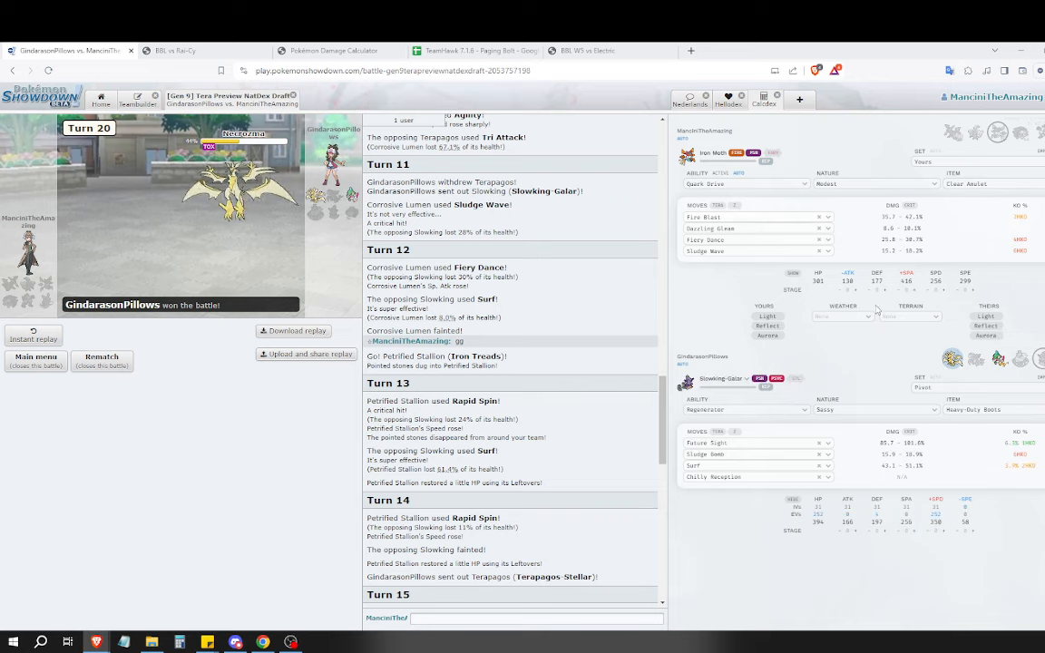
{"action": "mouse_move", "coordinate": [861, 312]}
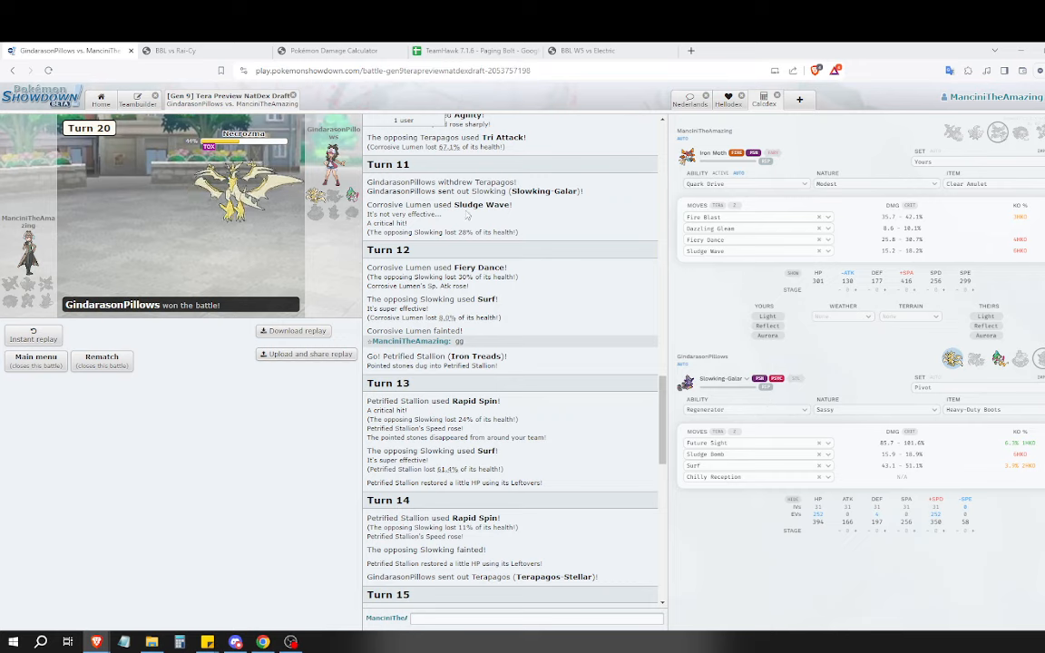
{"action": "left_click", "coordinate": [535, 618]}
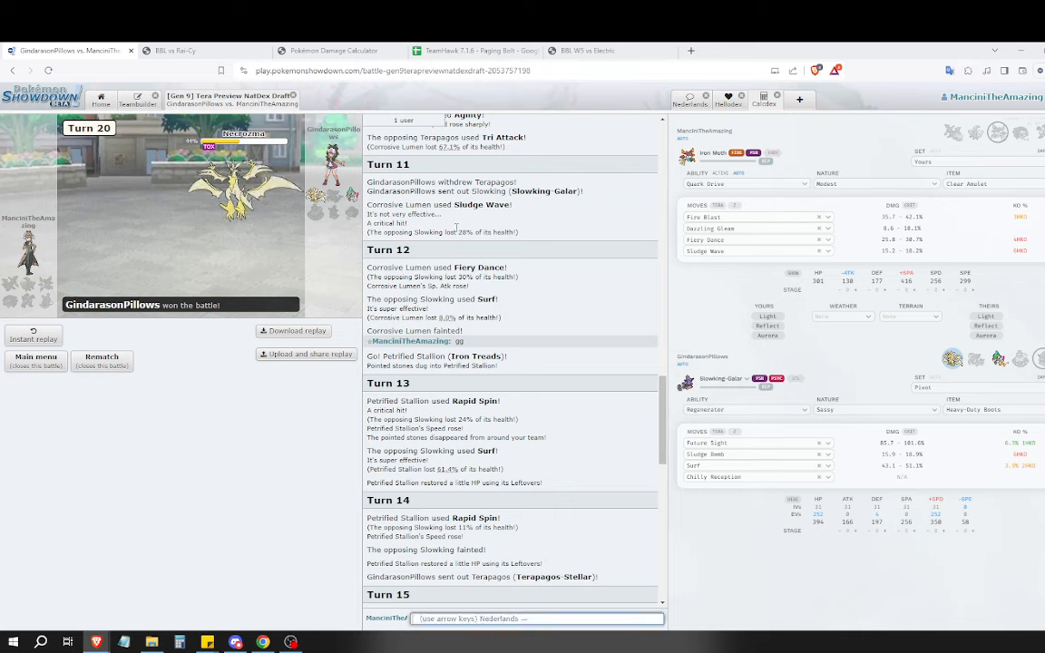